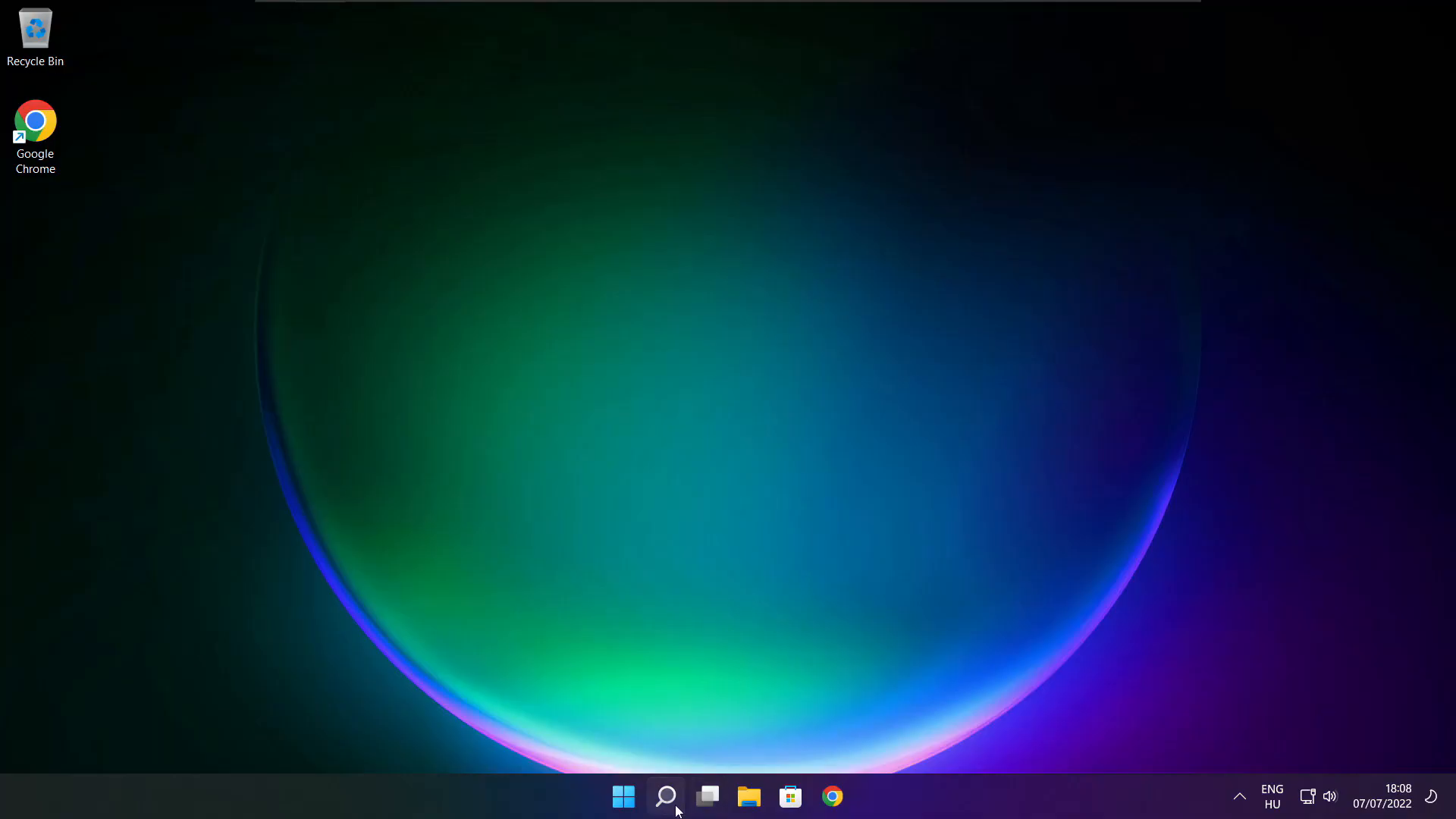
Search Windows for 'device manager' so Device Manager appears as the best match
left_click(665, 797)
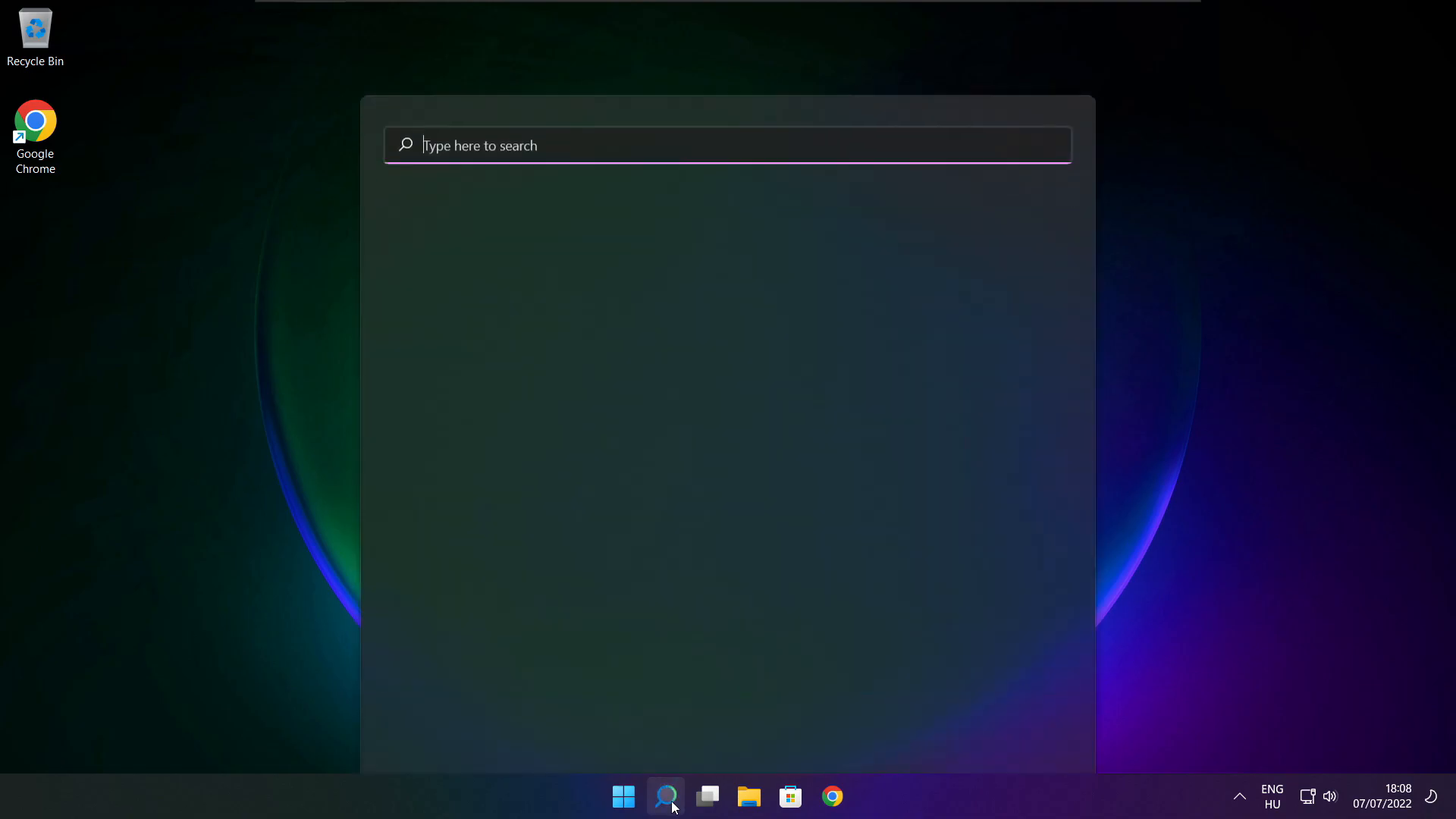
left_click(665, 795)
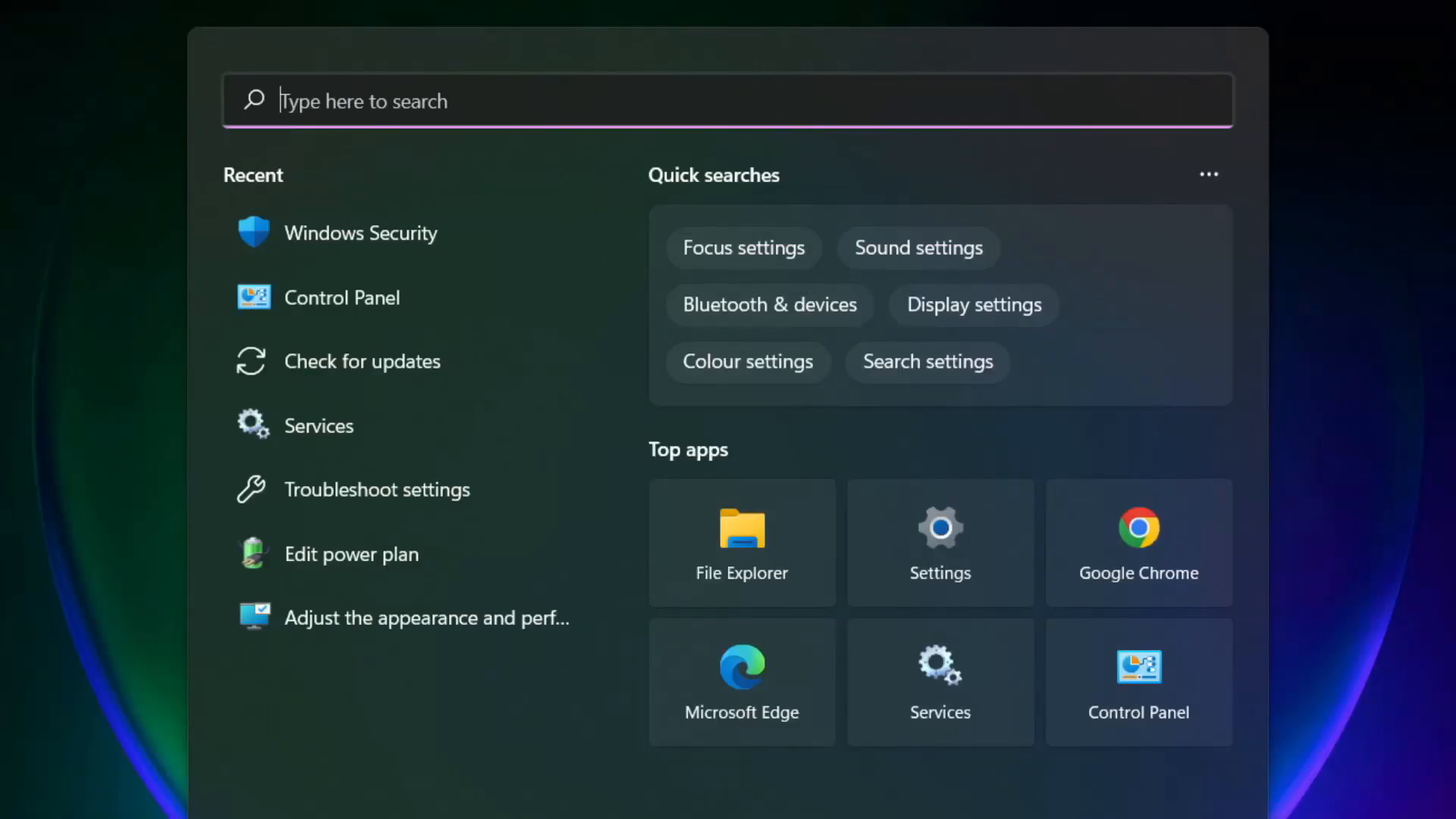
type("device Manager")
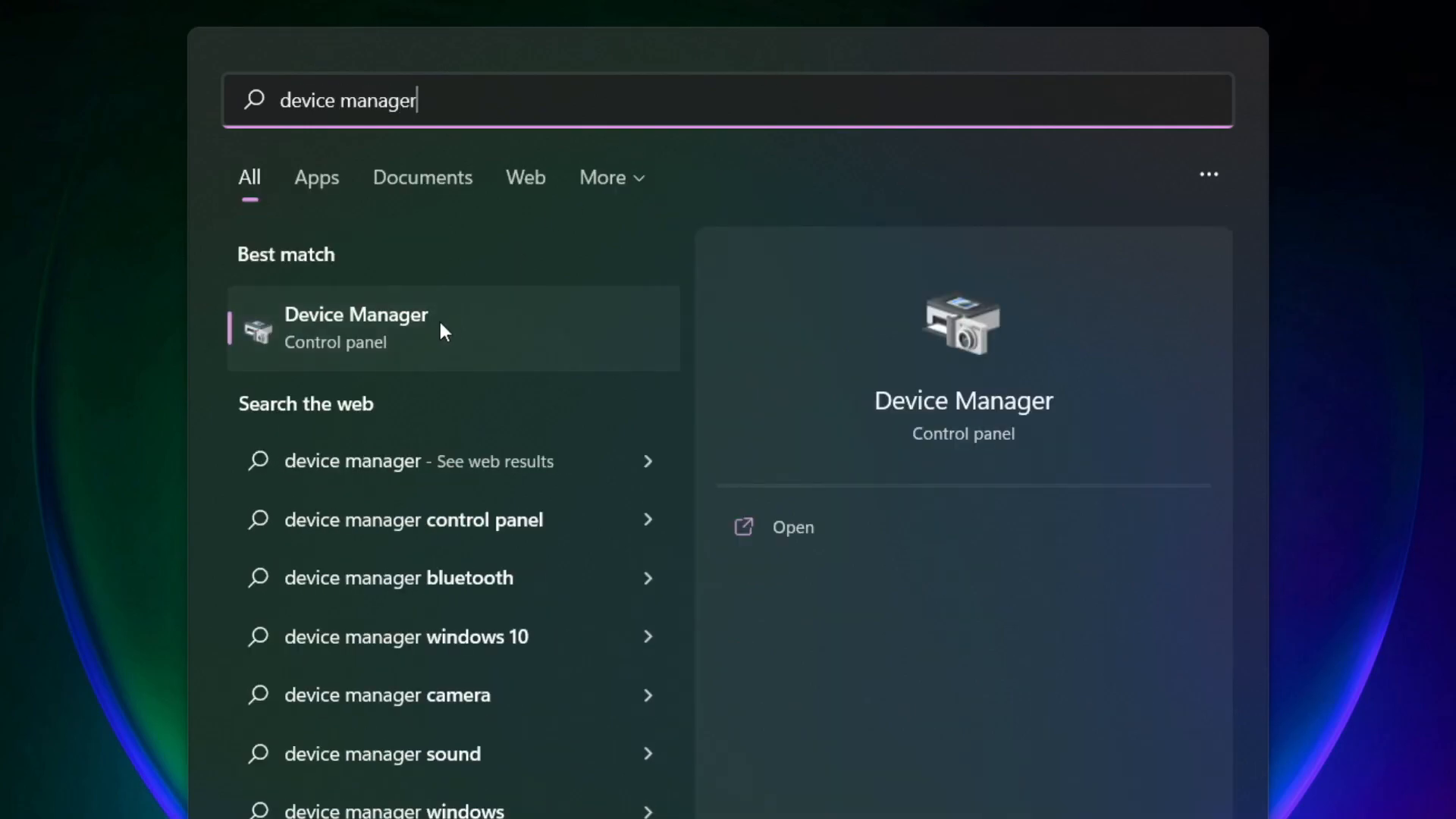
mouse_move(529, 350)
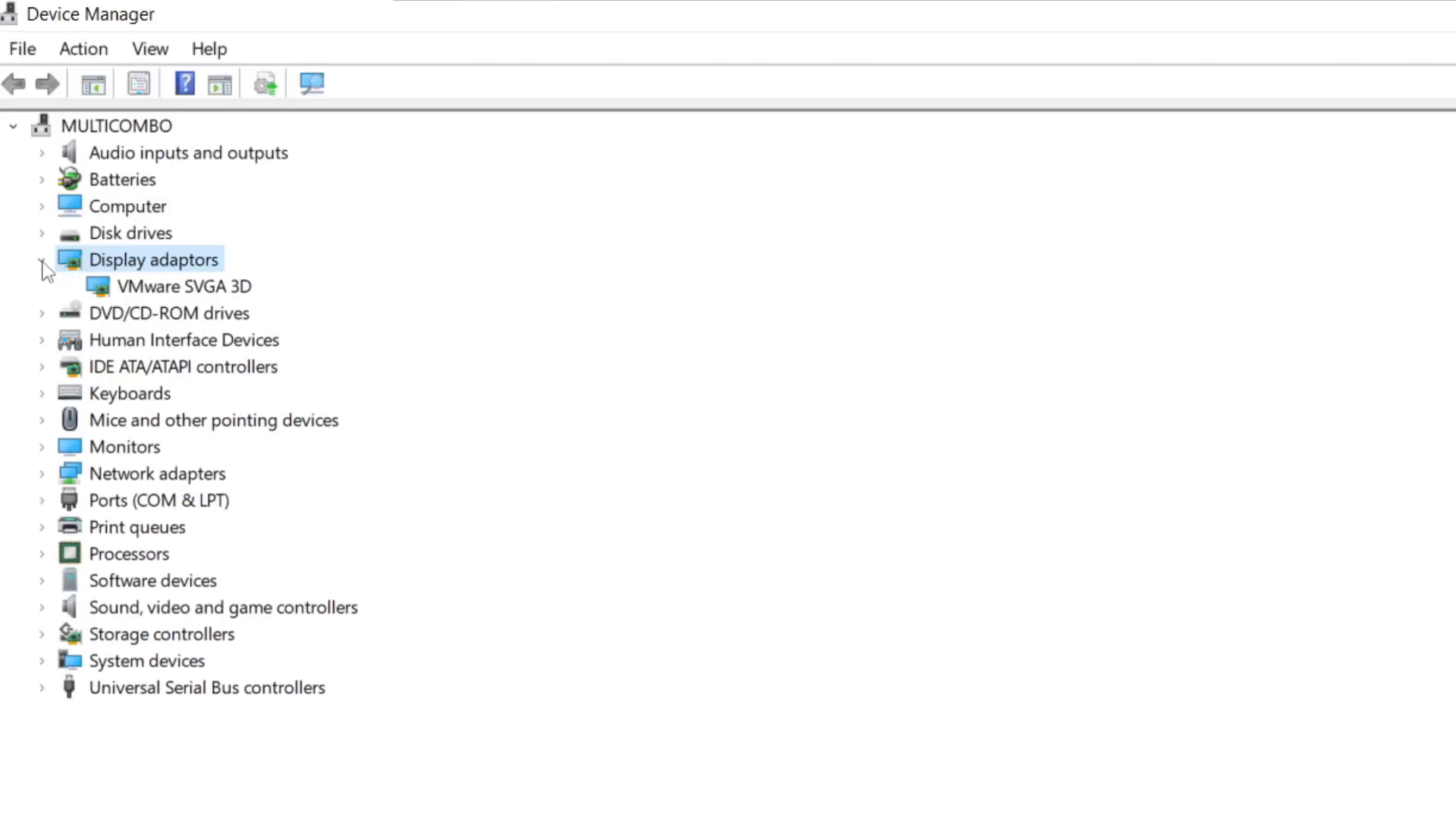
Auto-search drivers for VMware SVGA 3D, confirming the best driver is already installed
left_click(183, 286)
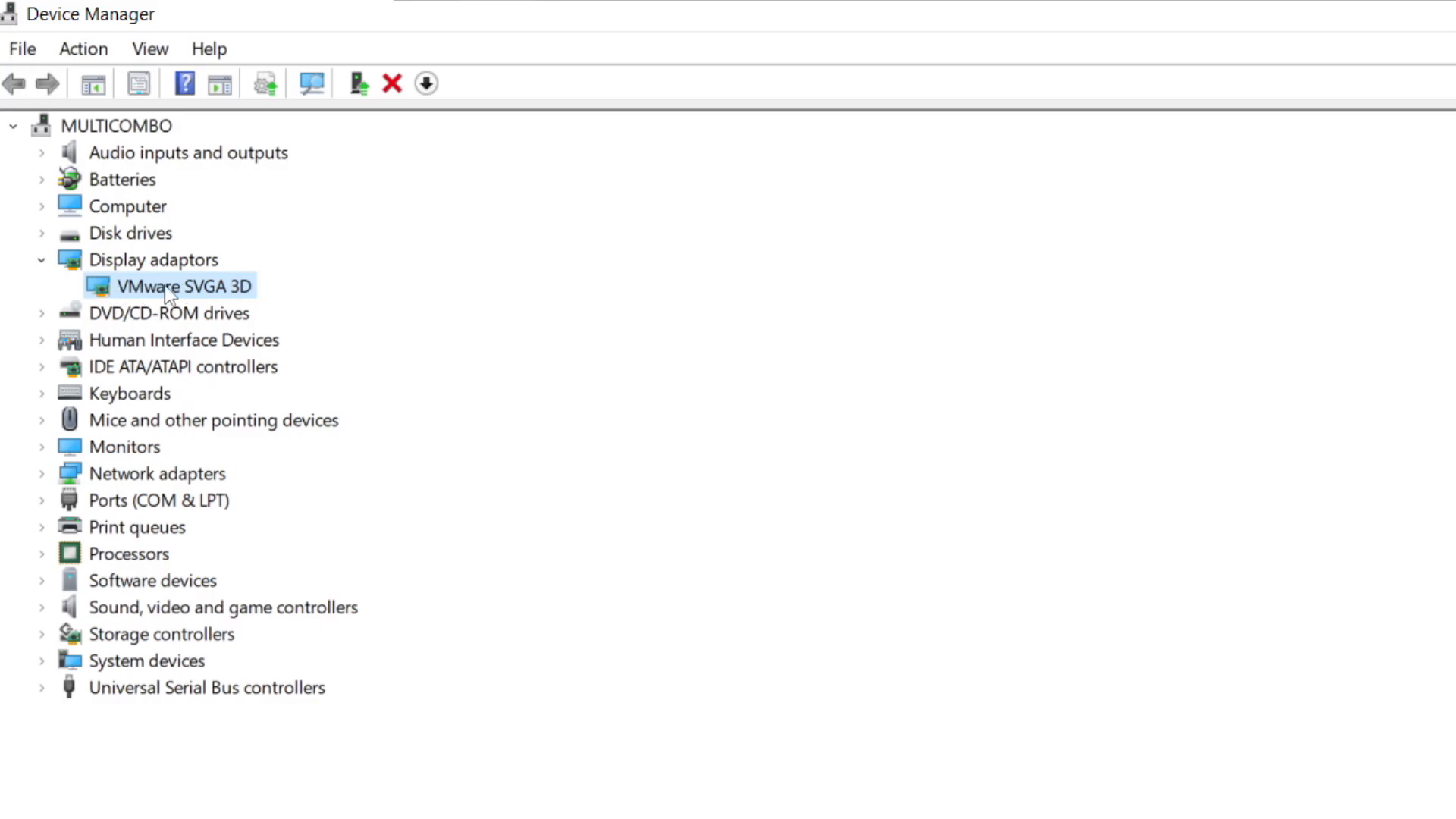
right_click(182, 285)
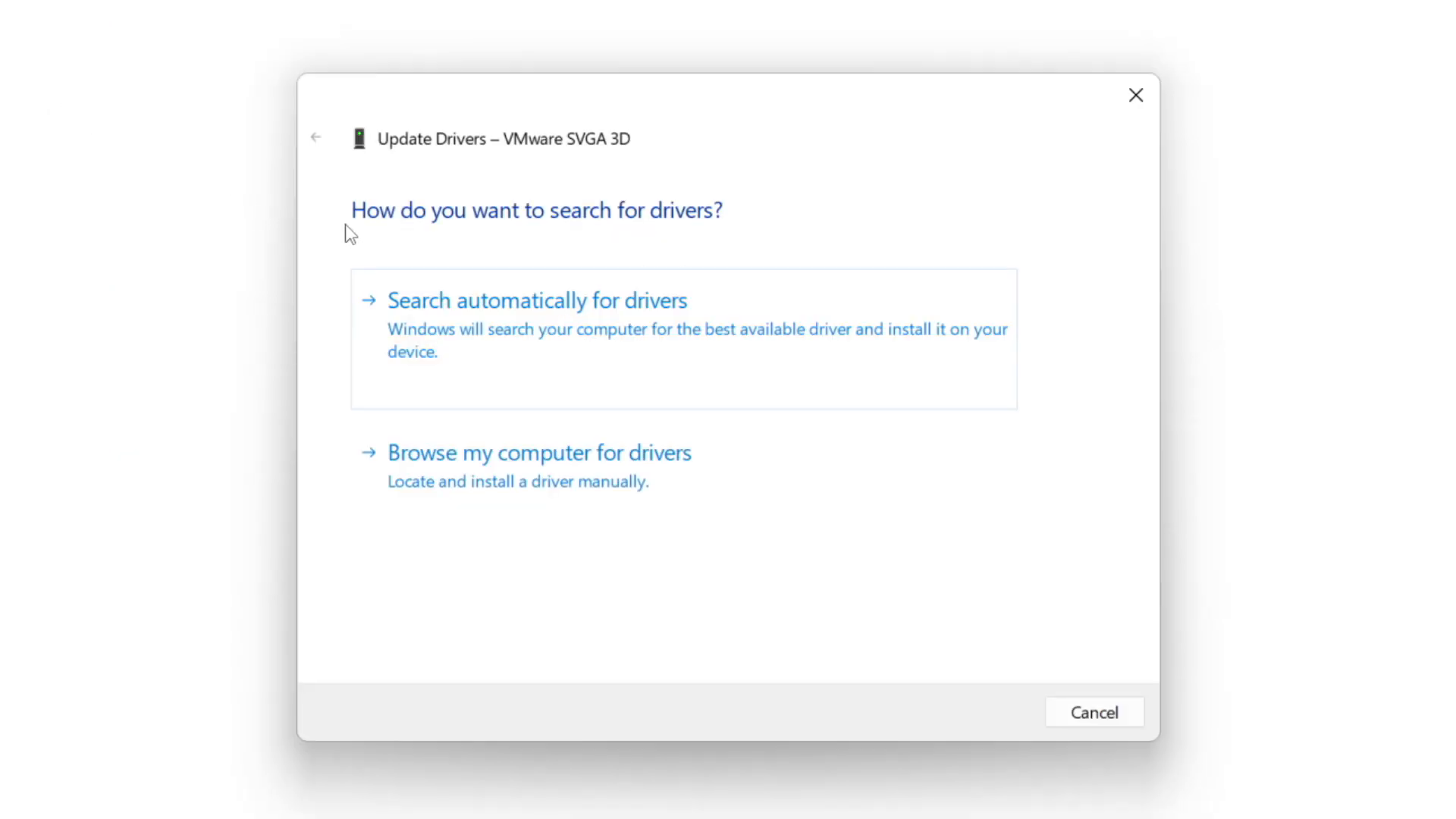
mouse_move(539, 376)
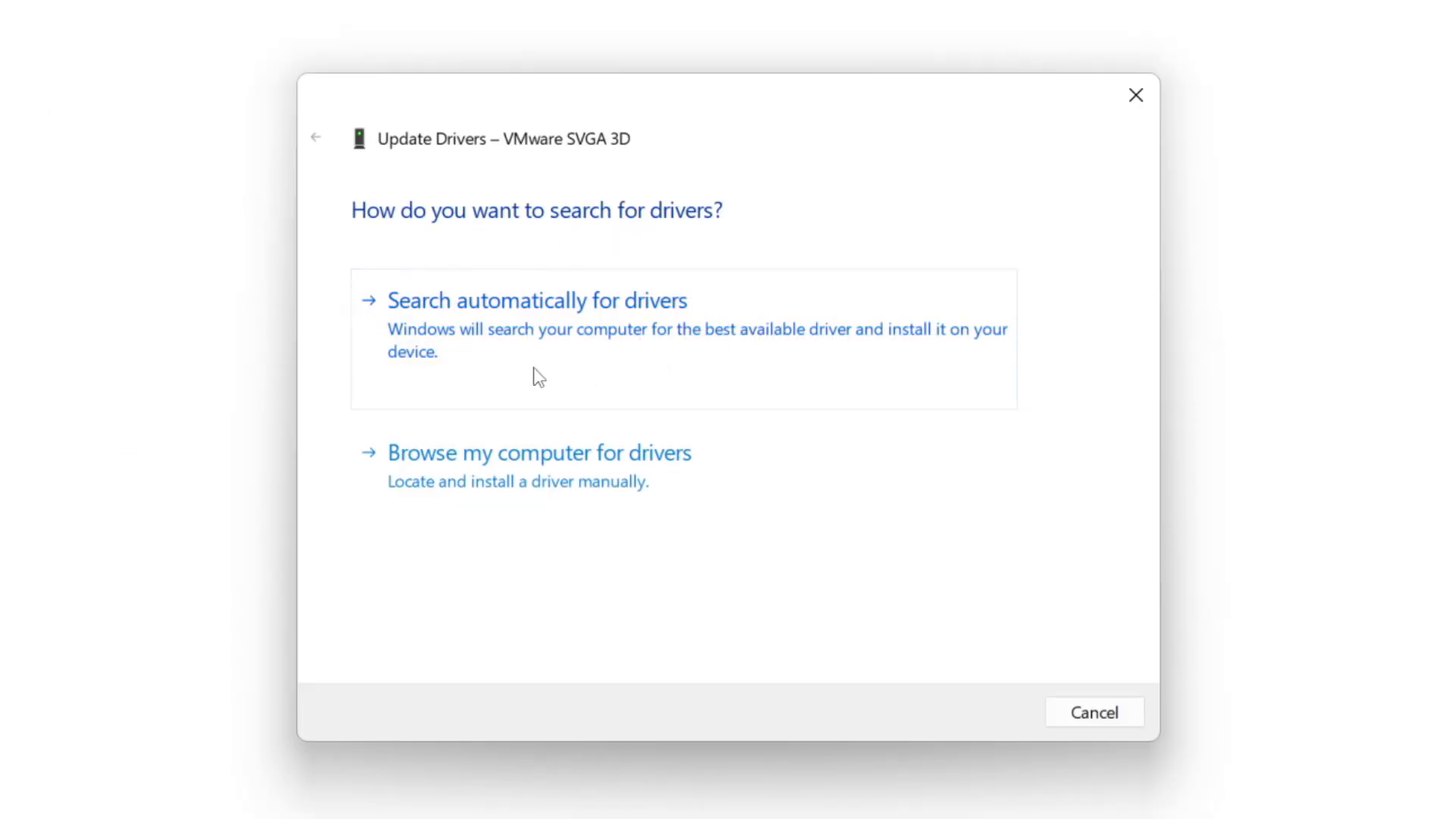
mouse_move(640, 345)
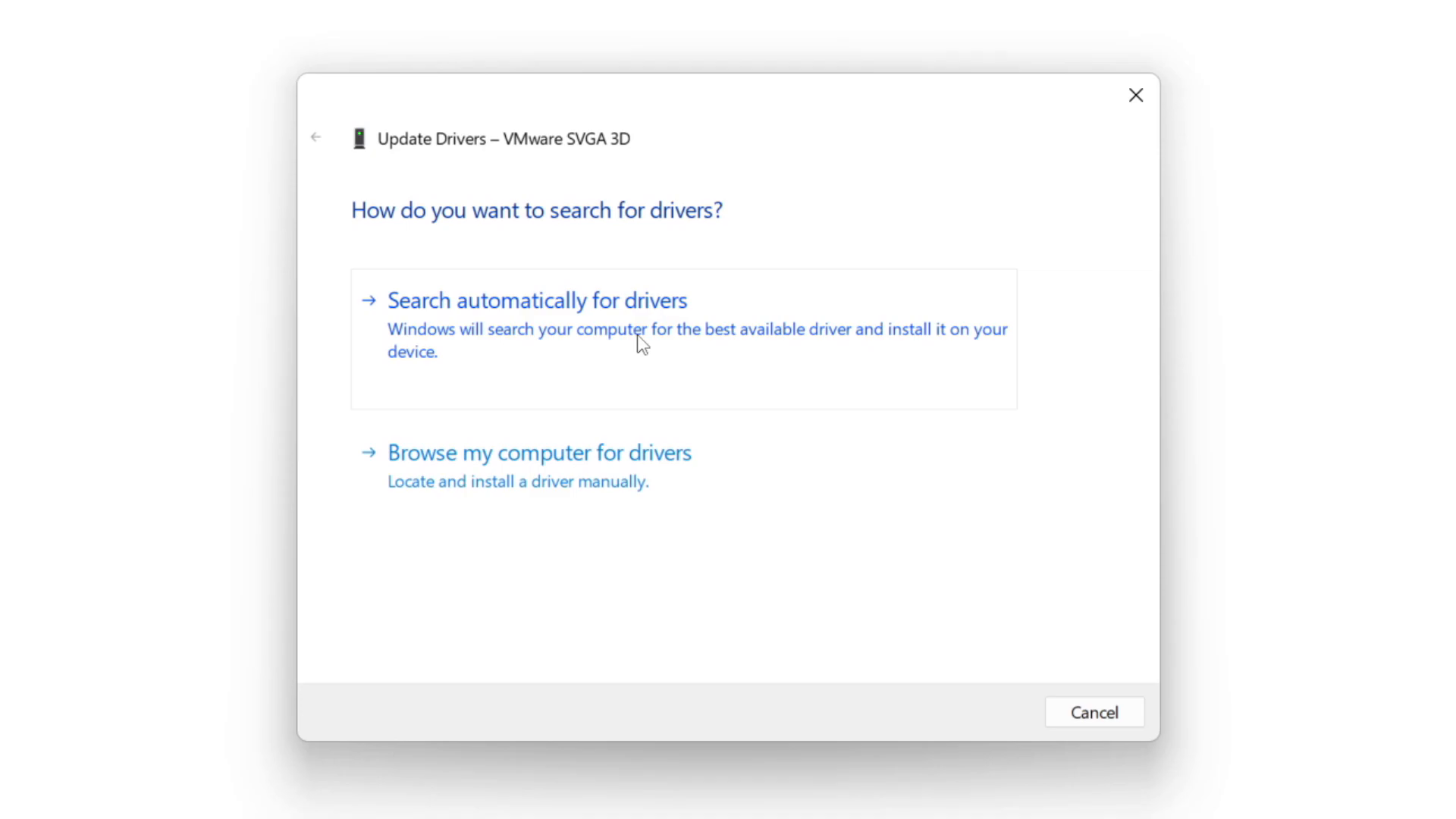
left_click(537, 300)
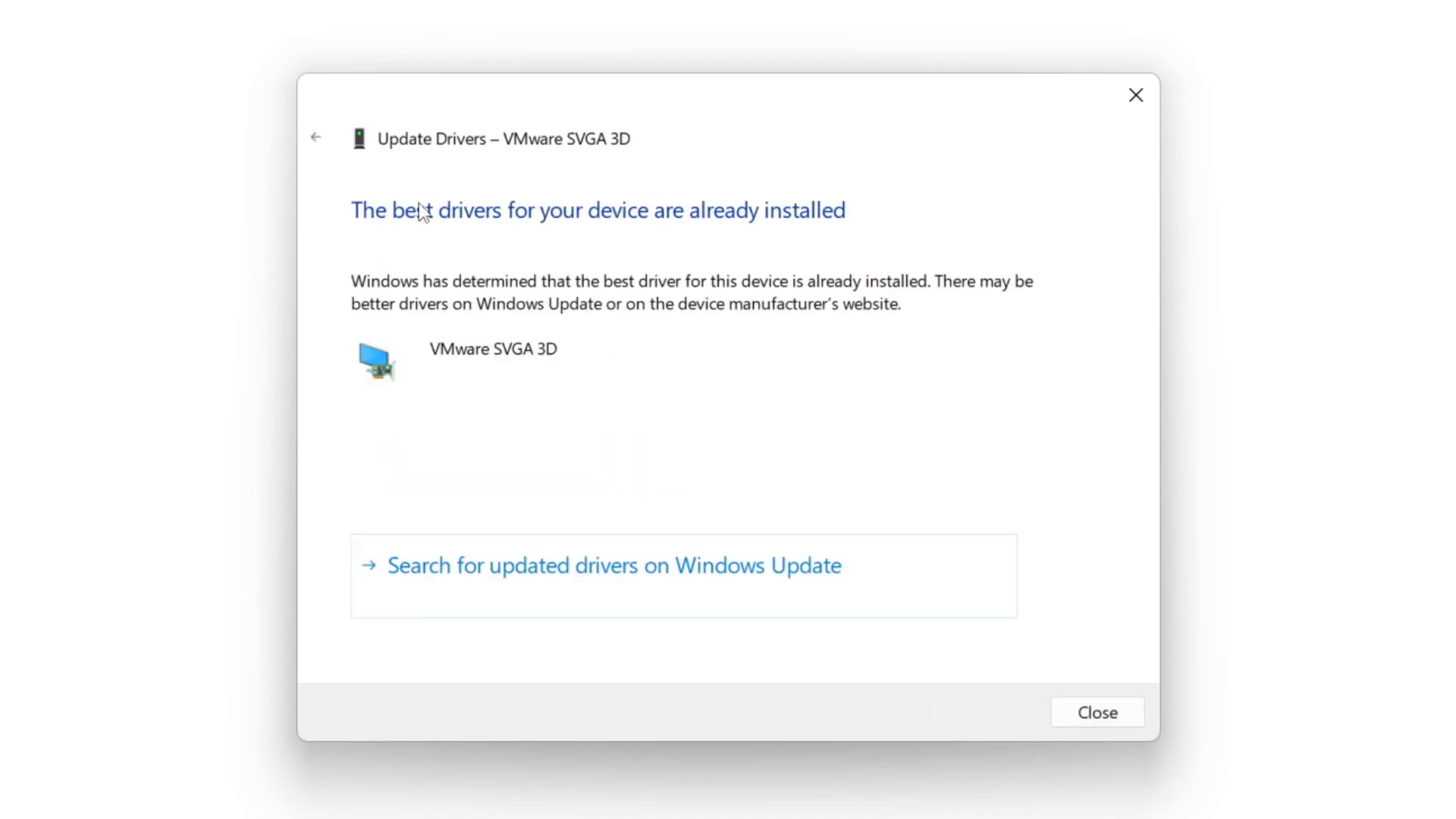
mouse_move(944, 532)
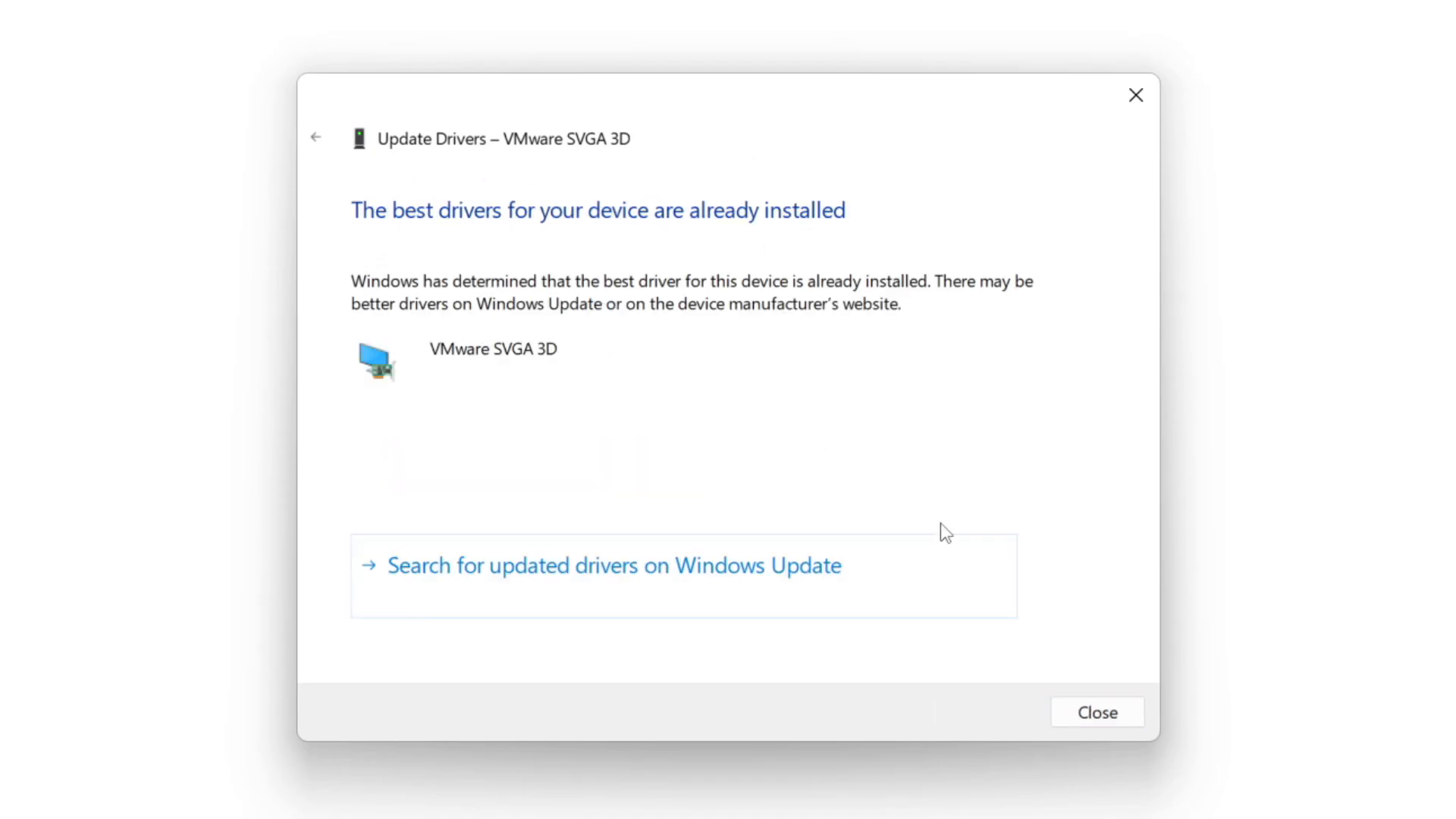
mouse_move(1096, 712)
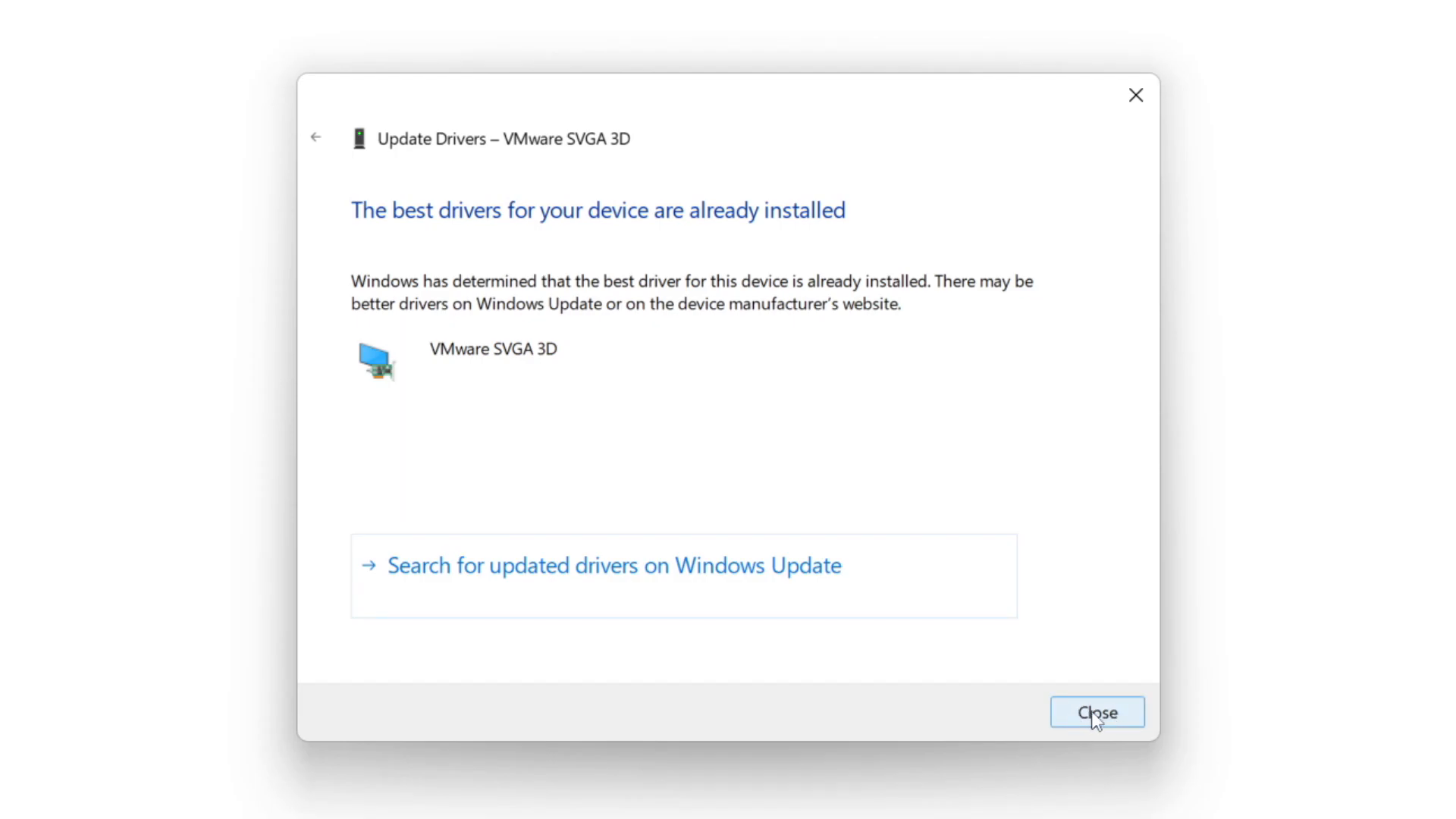
left_click(1096, 712)
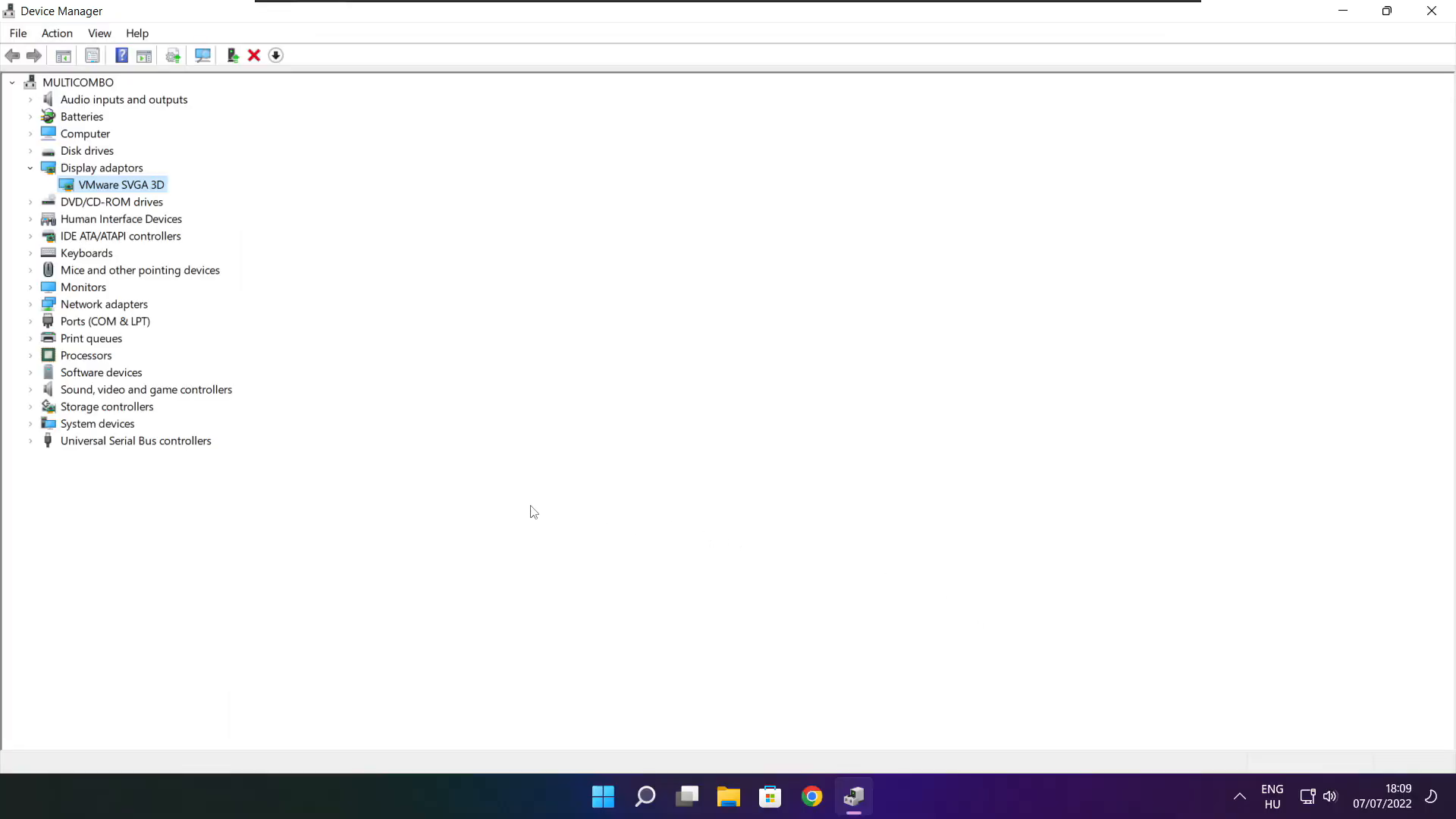
Auto-search drivers for High Definition Audio Device, confirming it is already up to date
left_click(145, 389)
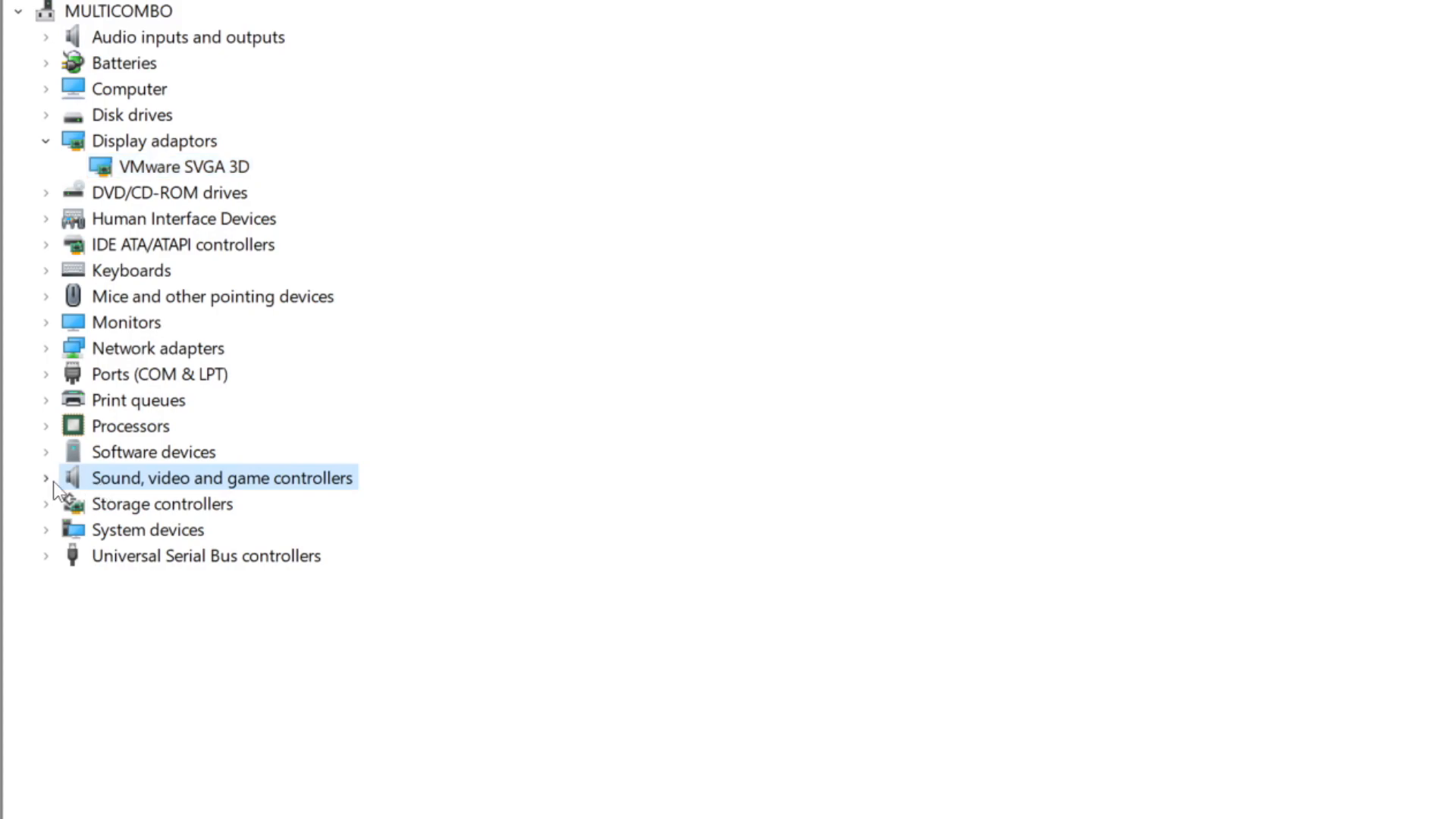
mouse_move(203, 503)
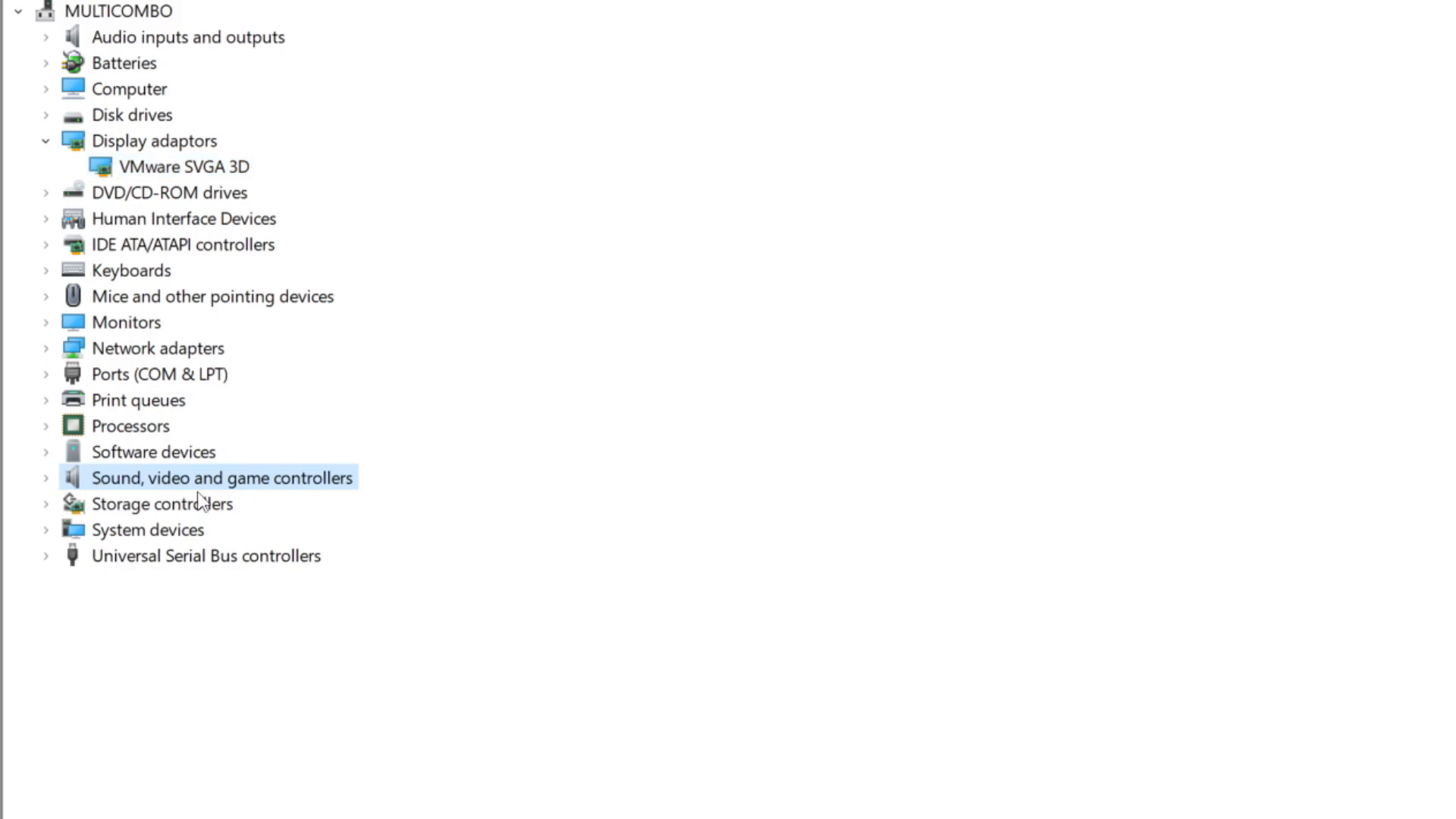
mouse_move(49, 489)
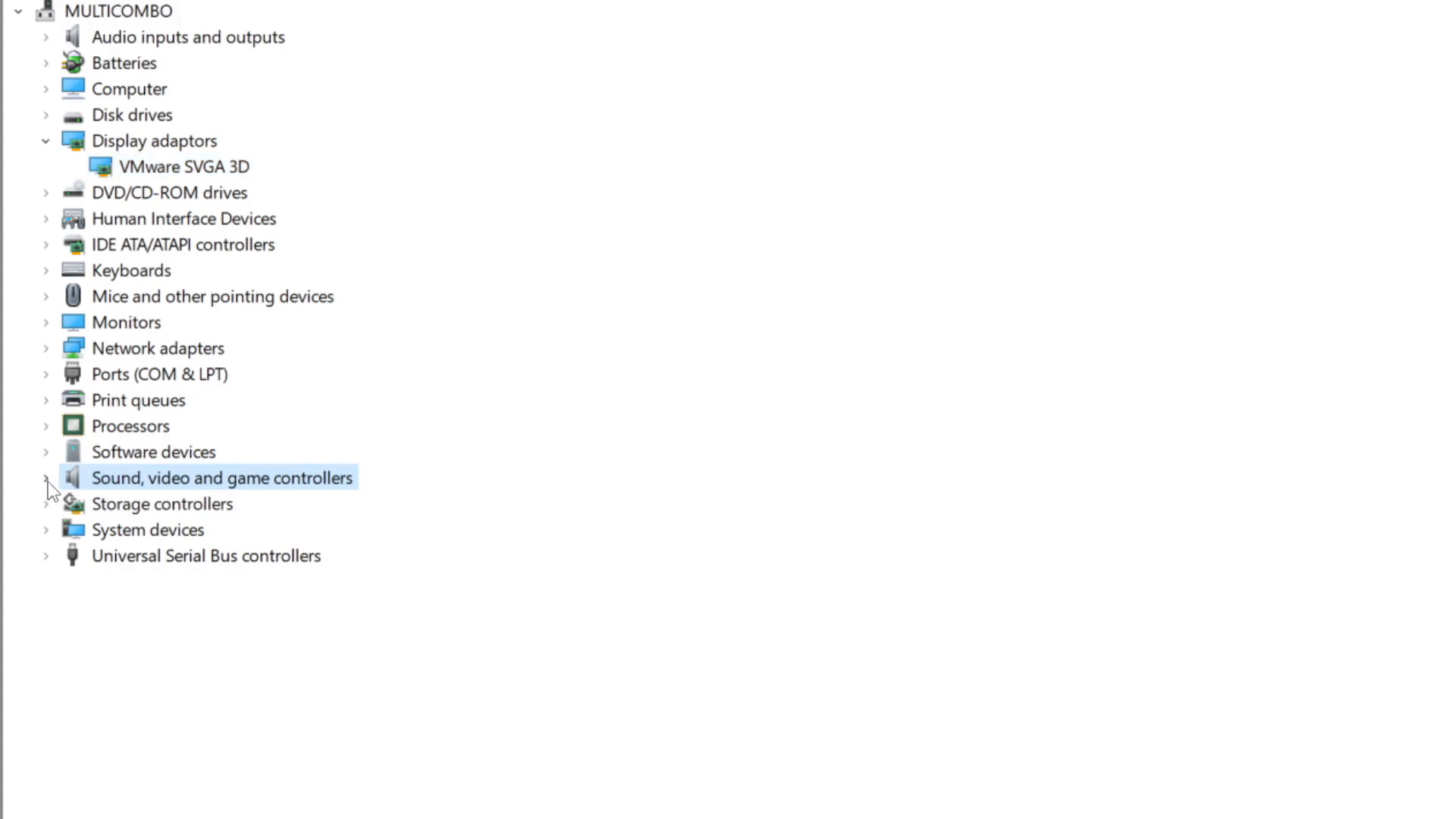
left_click(45, 477)
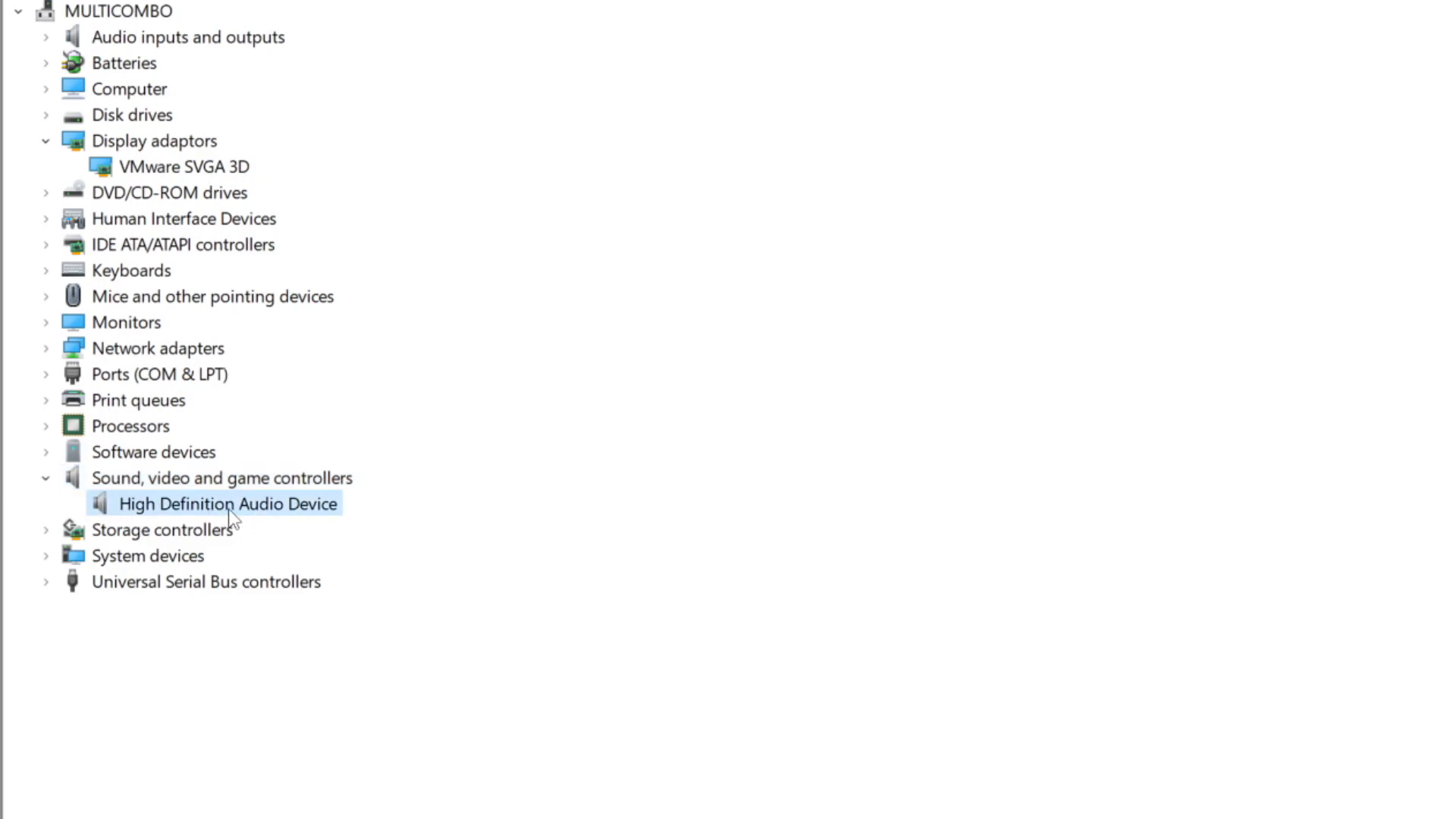
mouse_move(215, 516)
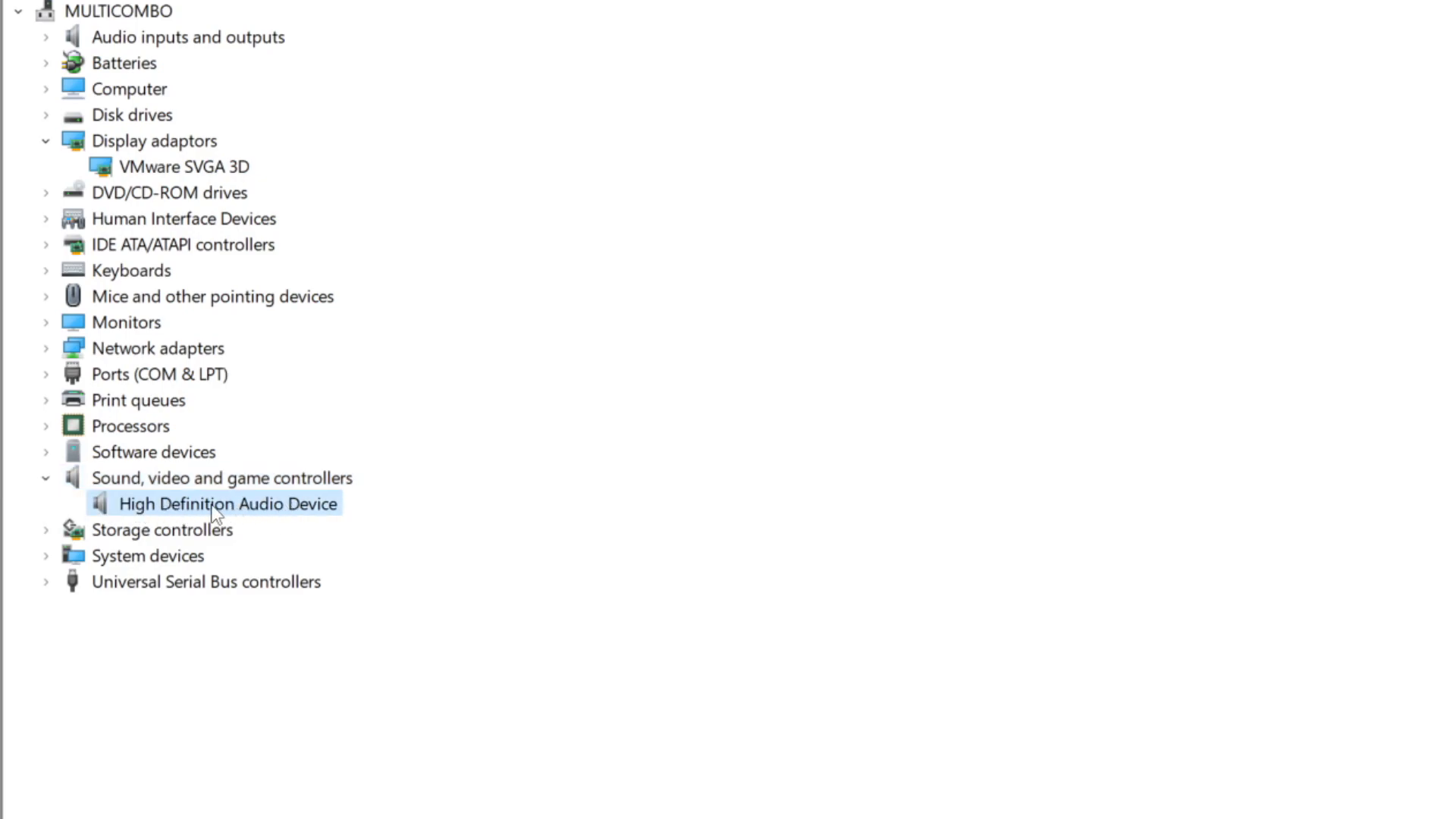
right_click(227, 504)
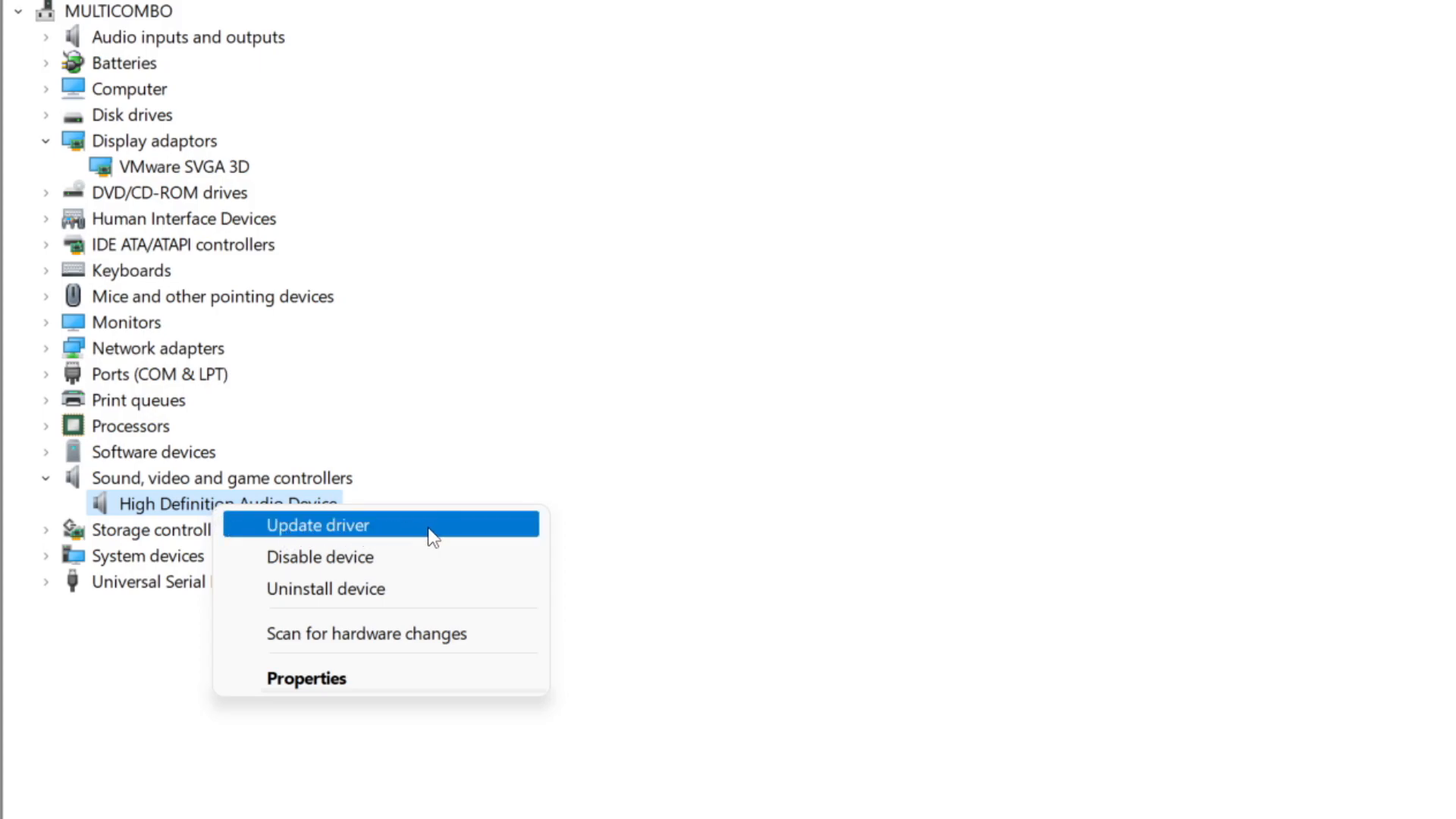
left_click(318, 525)
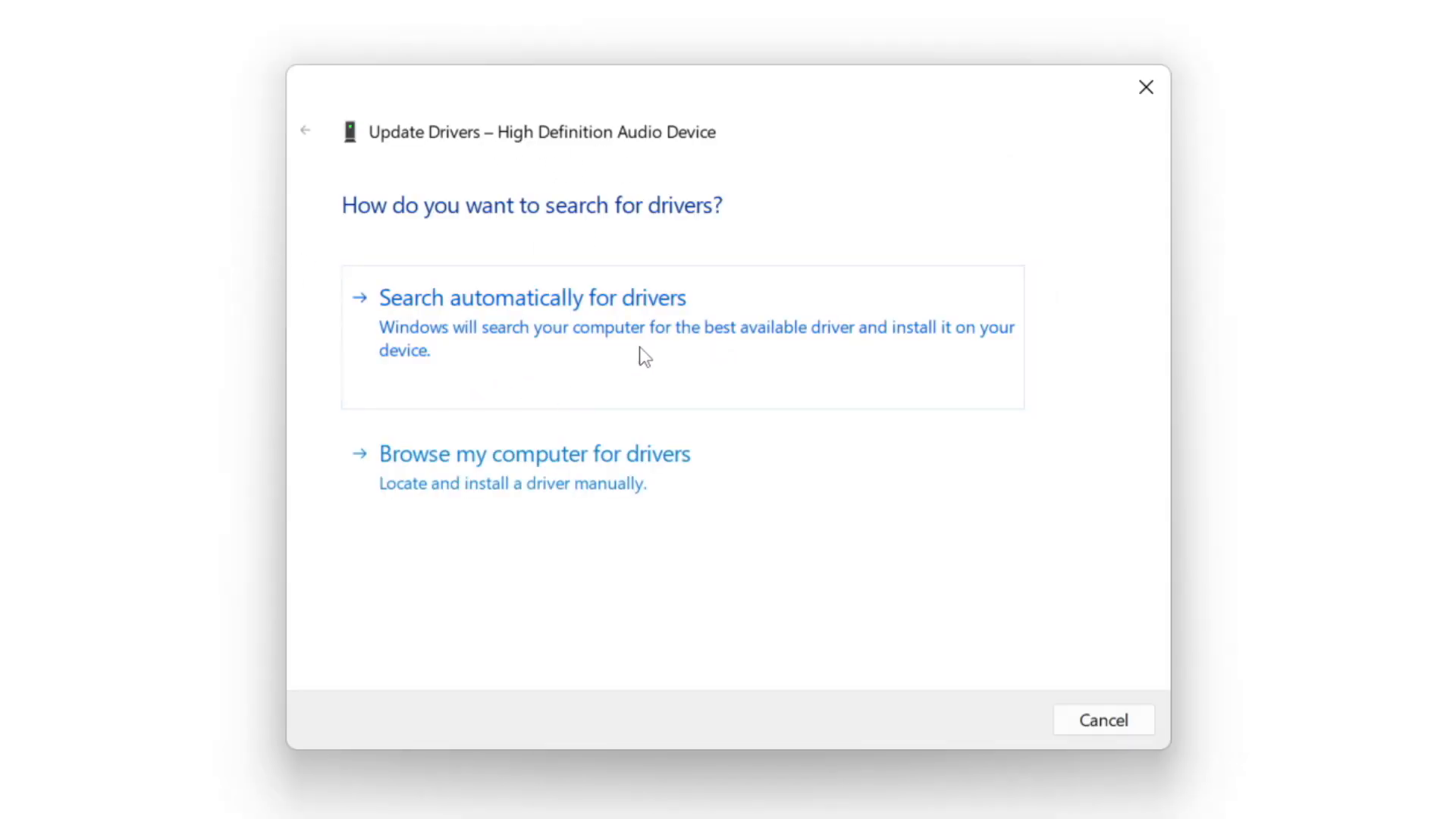
mouse_move(579, 335)
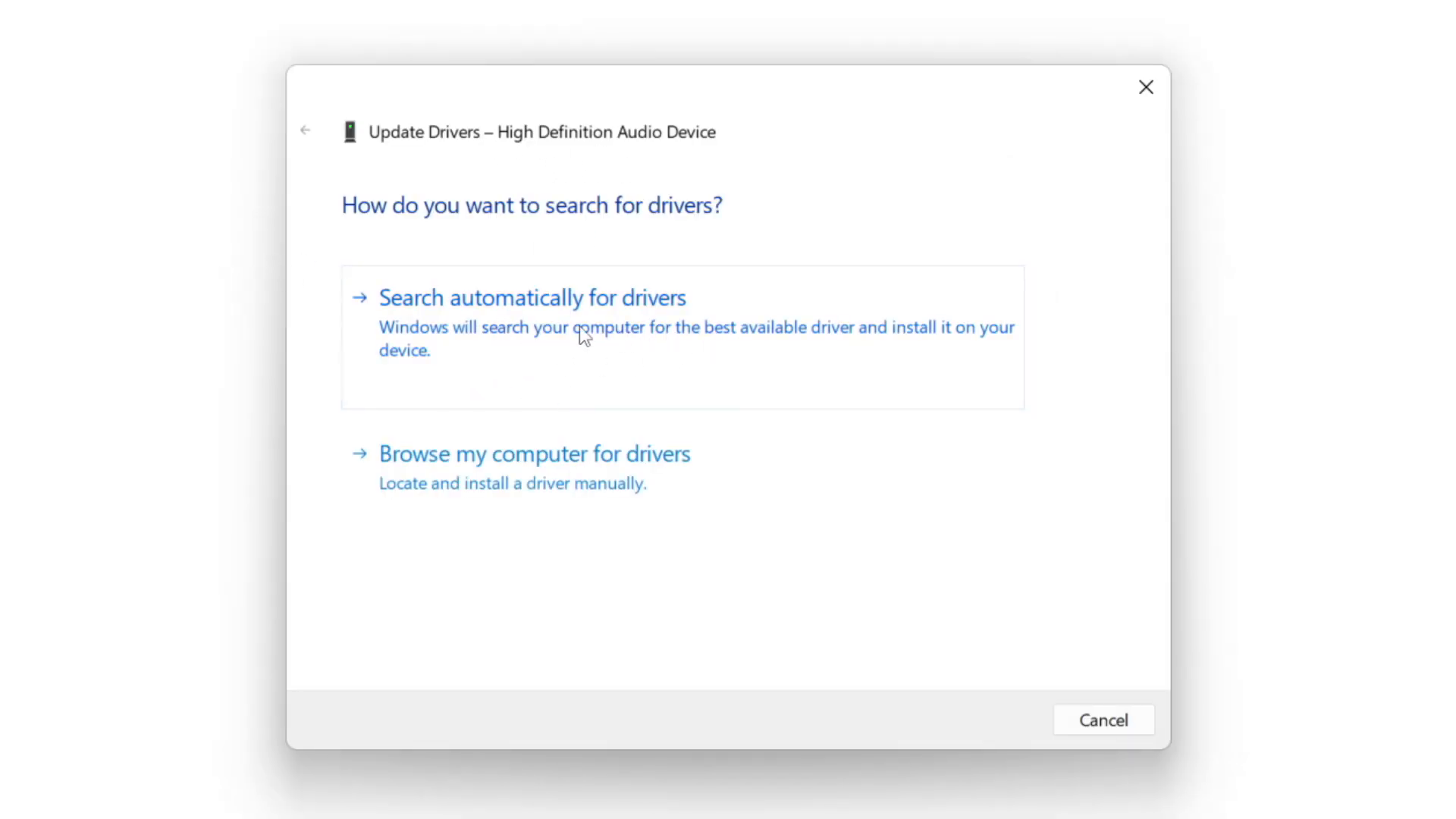
left_click(532, 297)
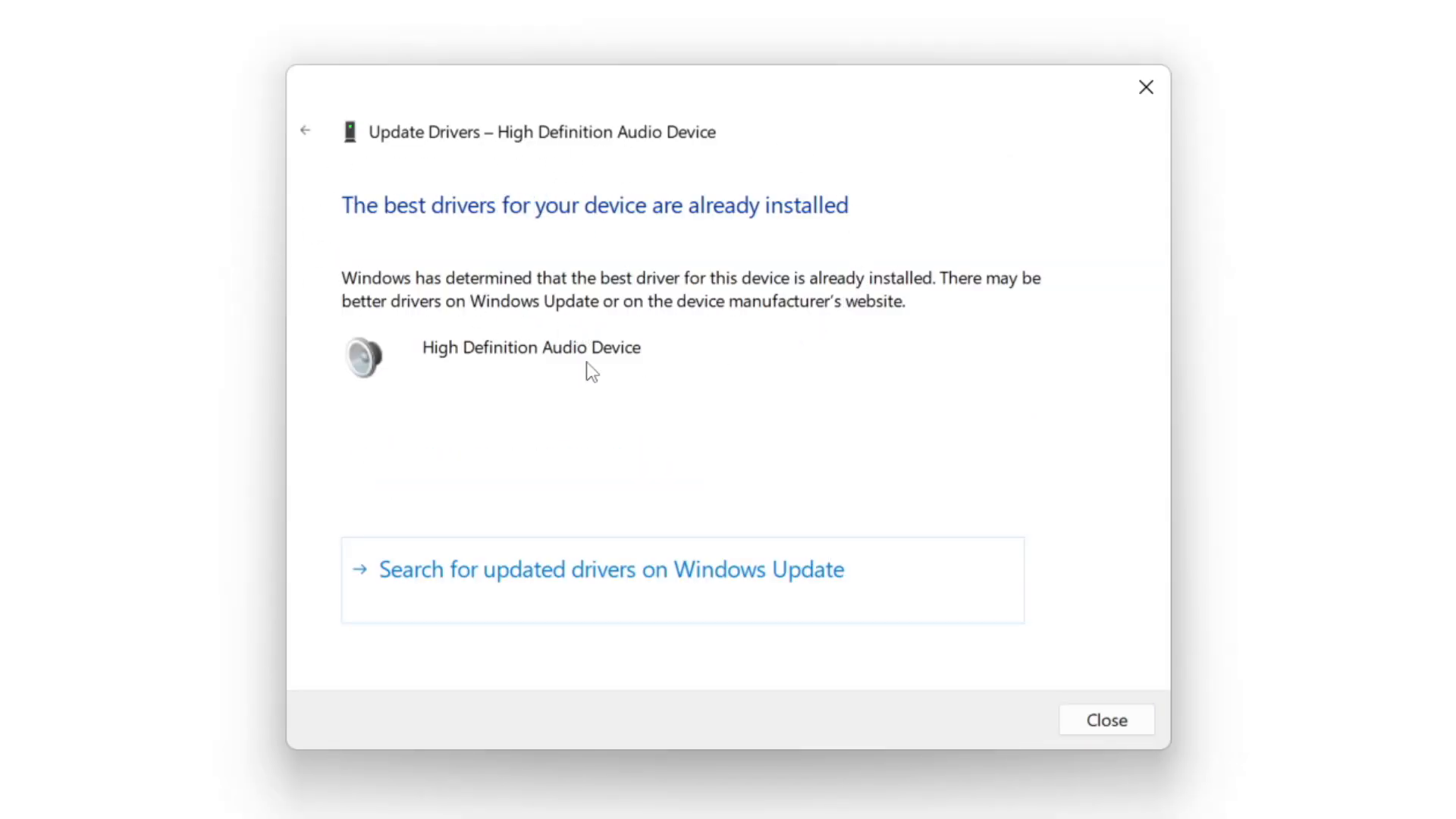
mouse_move(621, 270)
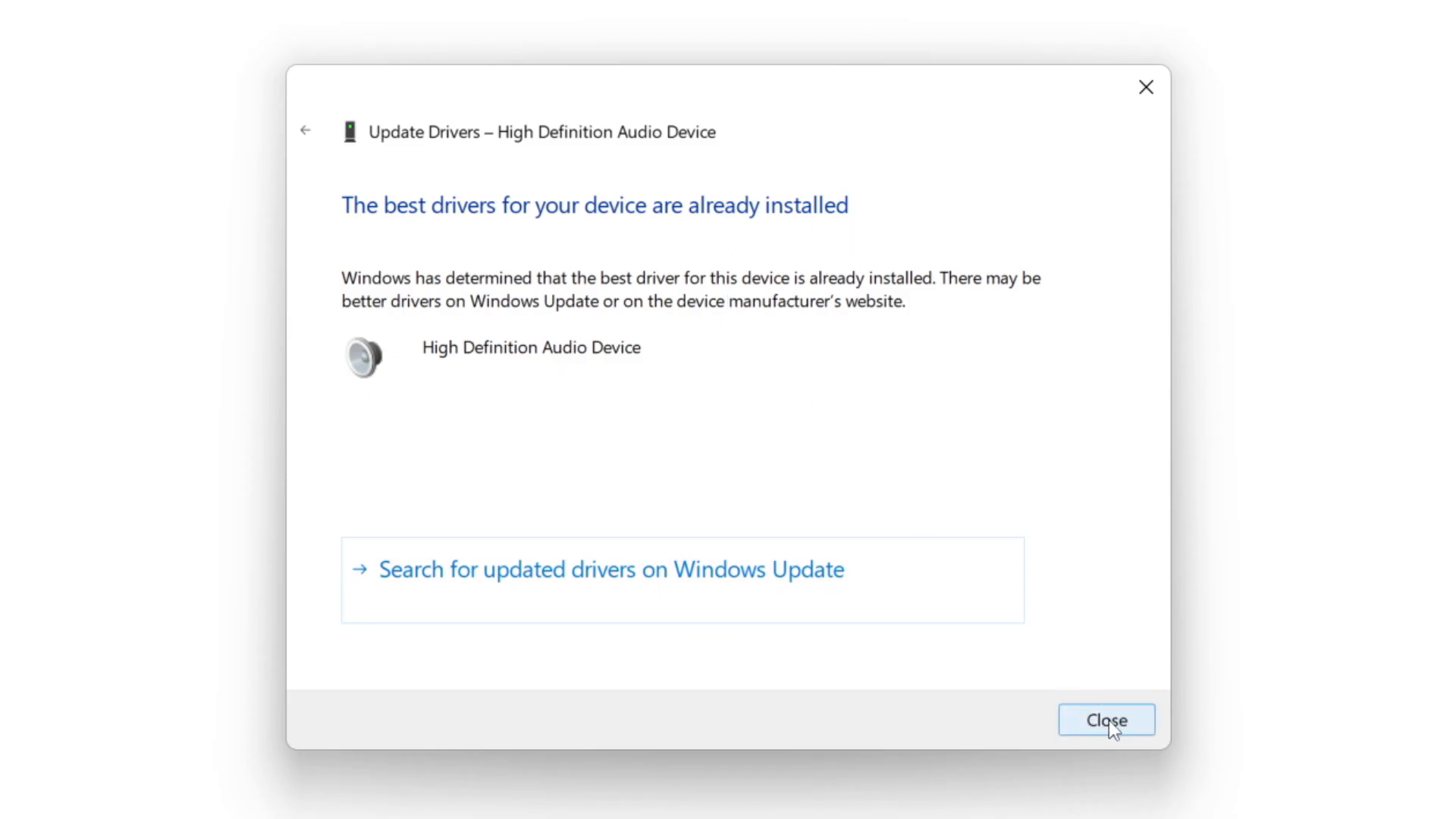
left_click(1106, 720)
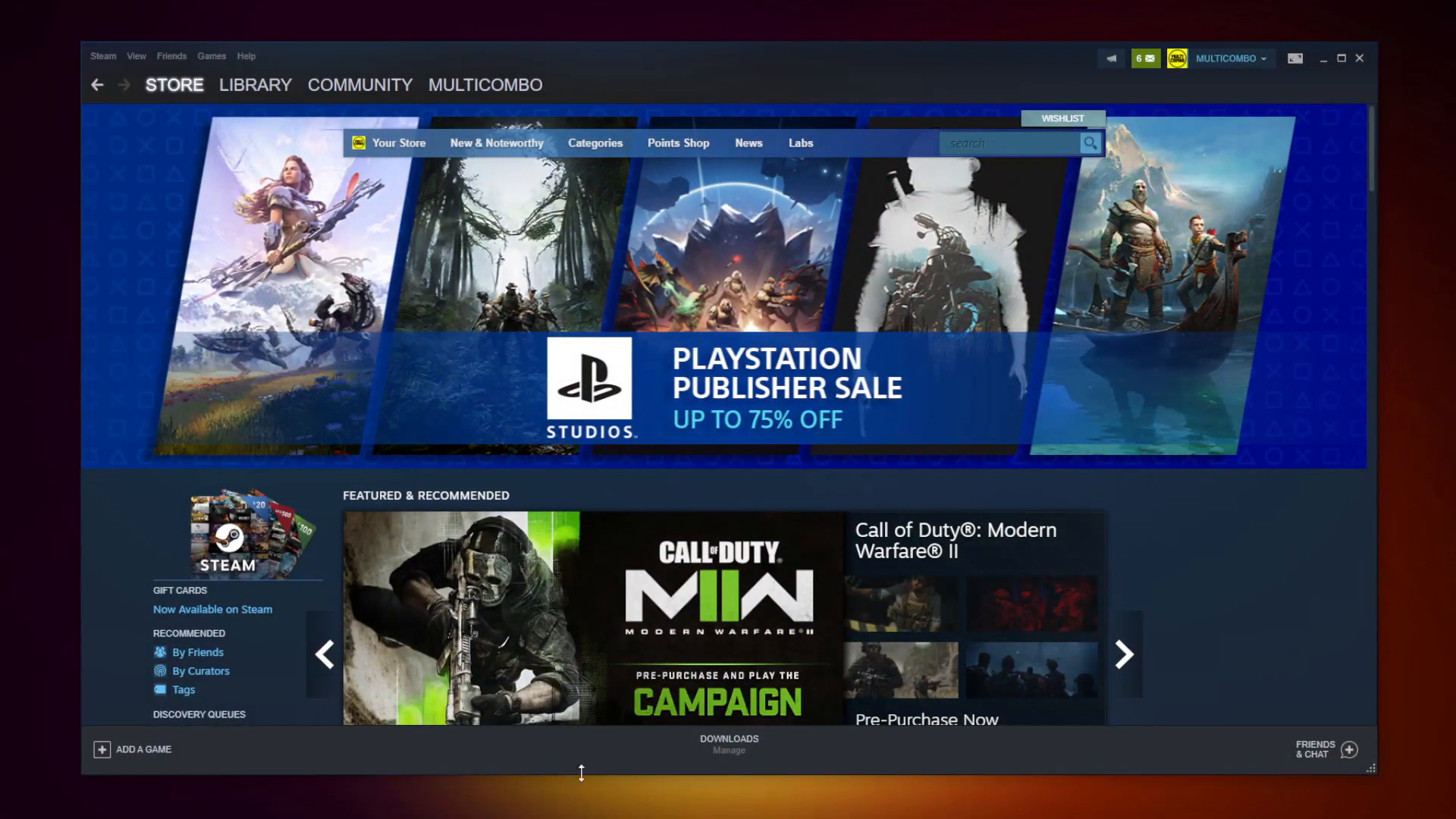
Switch Steam from the store to the library home page
left_click(255, 84)
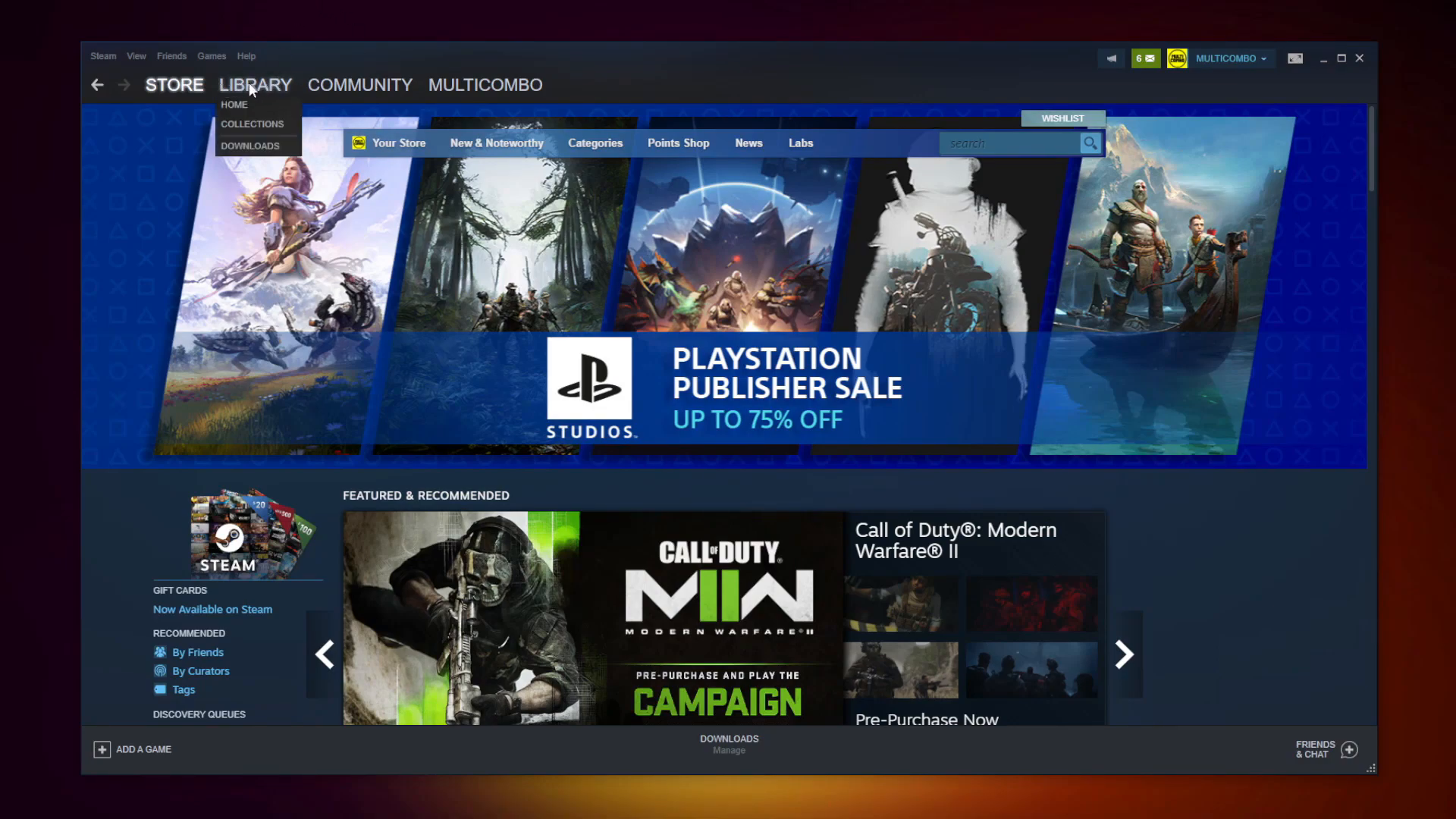
left_click(255, 84)
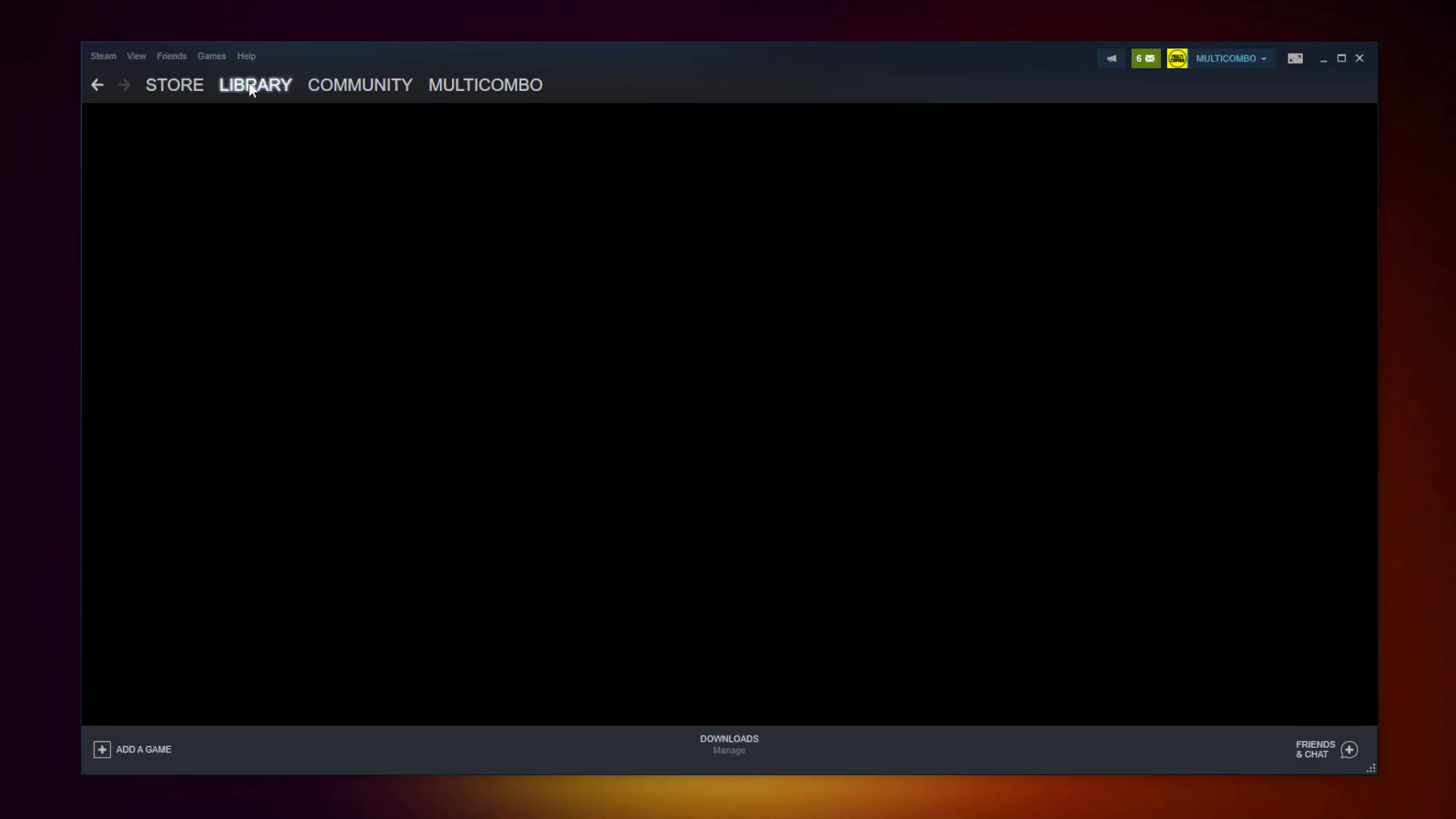
left_click(255, 84)
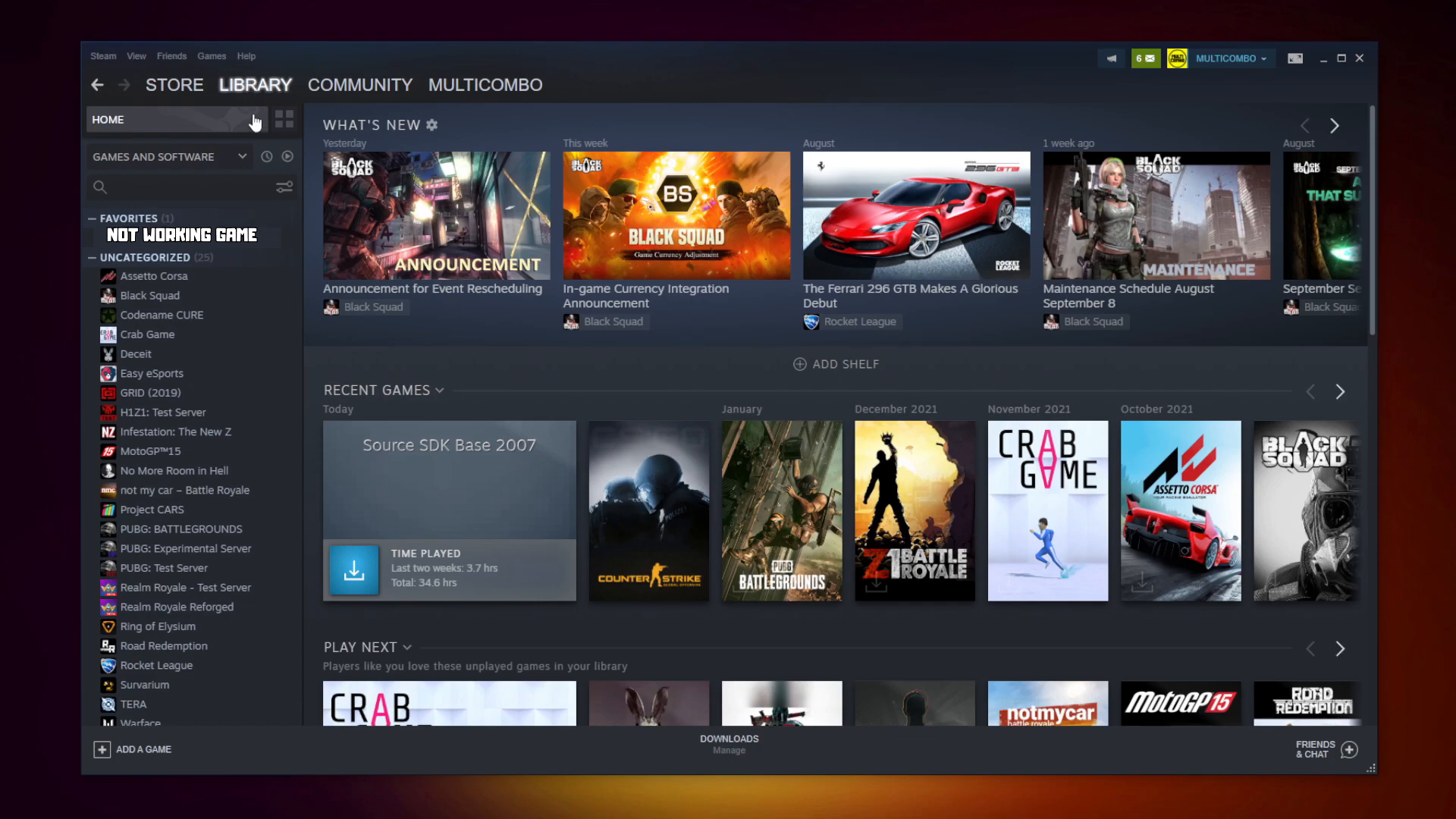
mouse_move(286, 247)
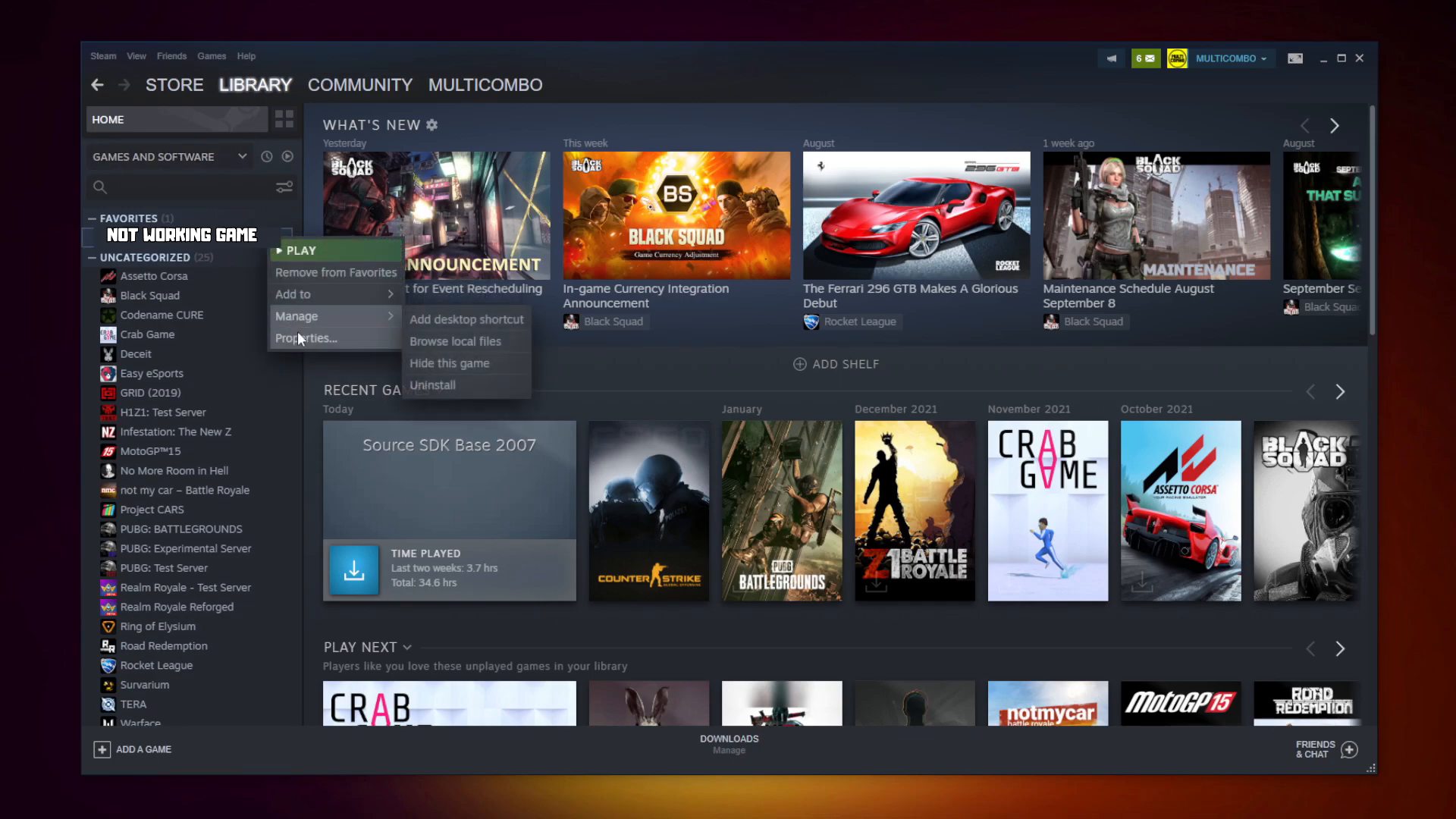
mouse_move(307, 338)
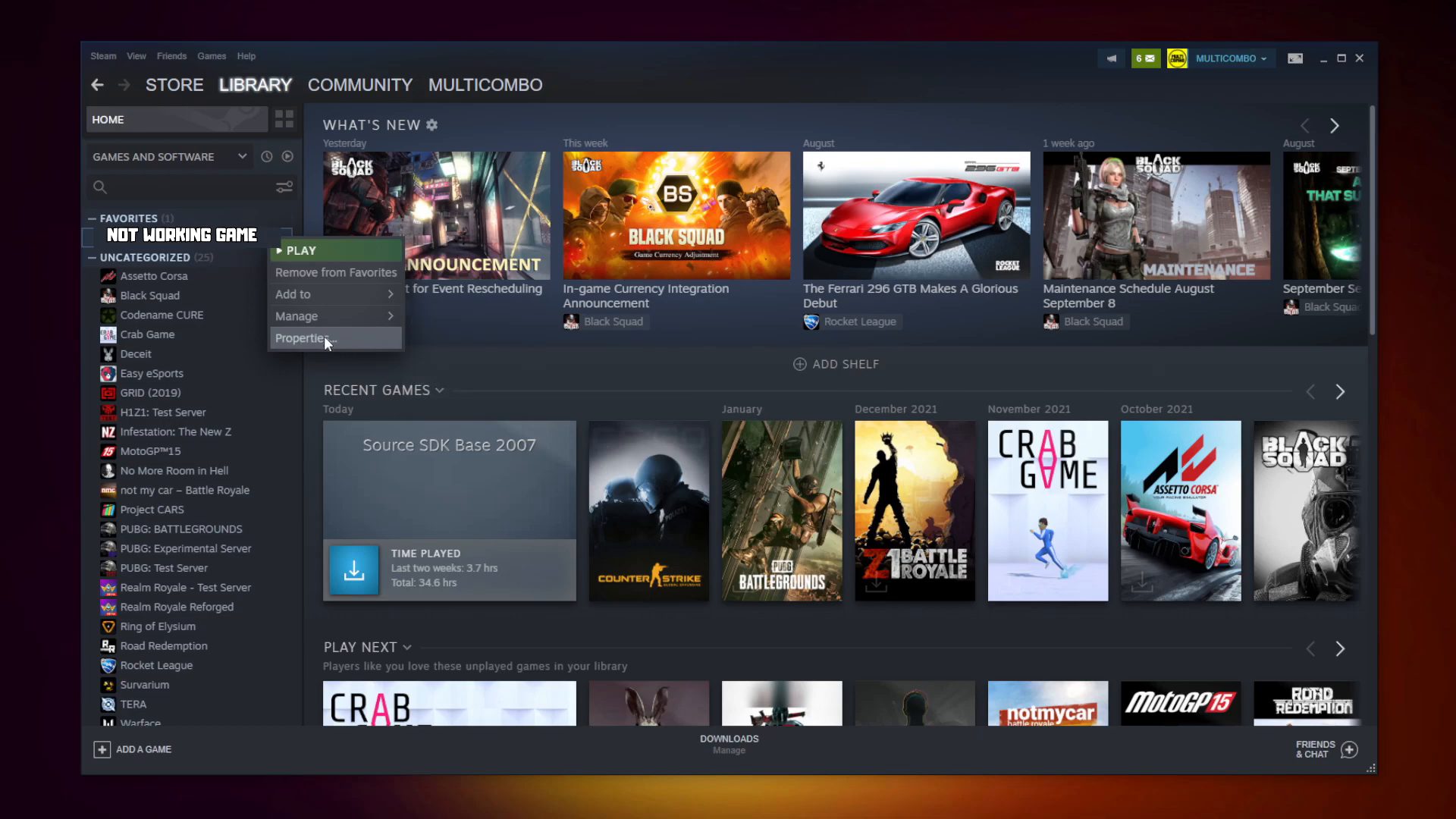
Verify NOT WORKING GAME's local files, validating all 3367 files
left_click(302, 337)
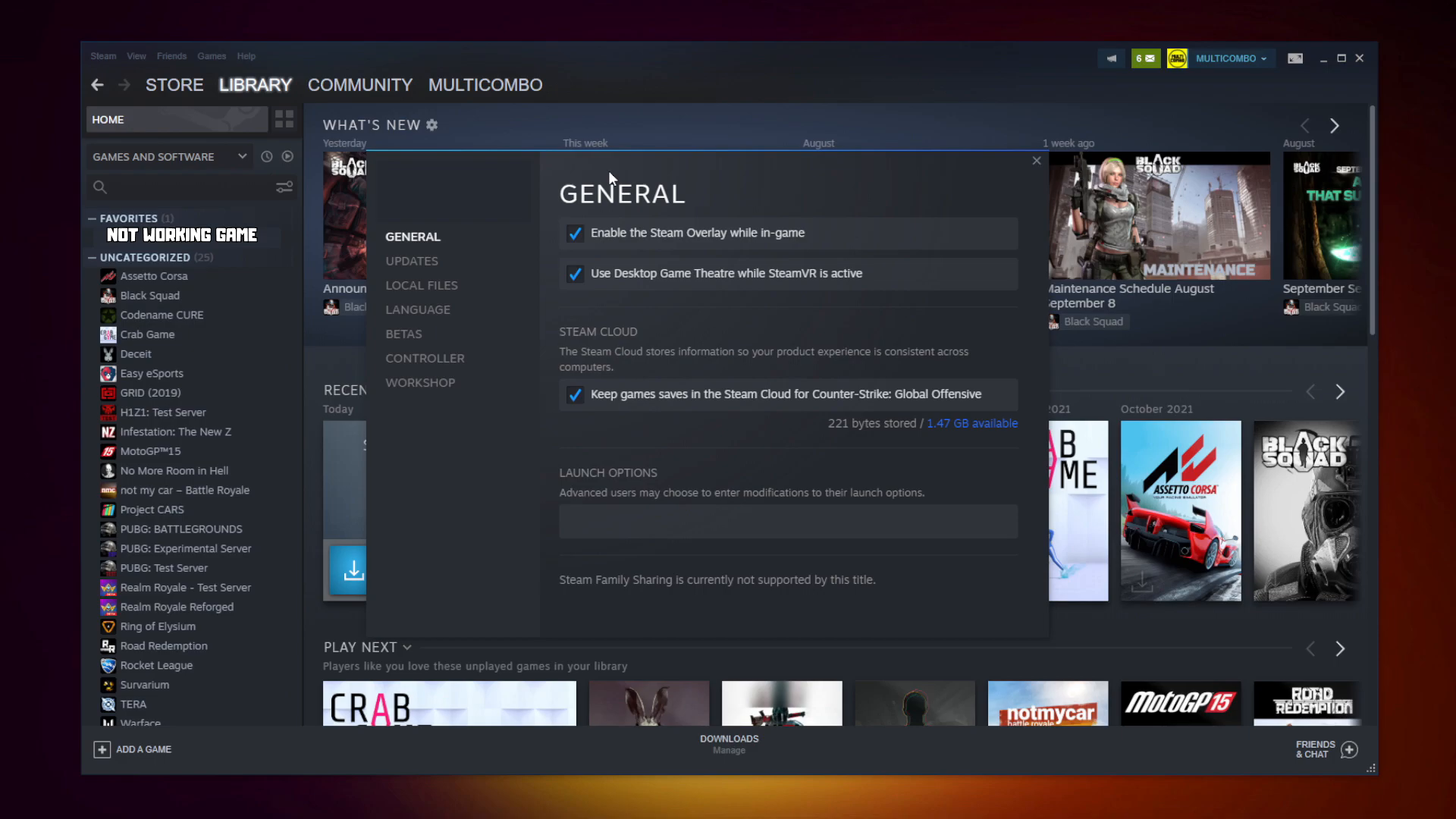
mouse_move(421, 285)
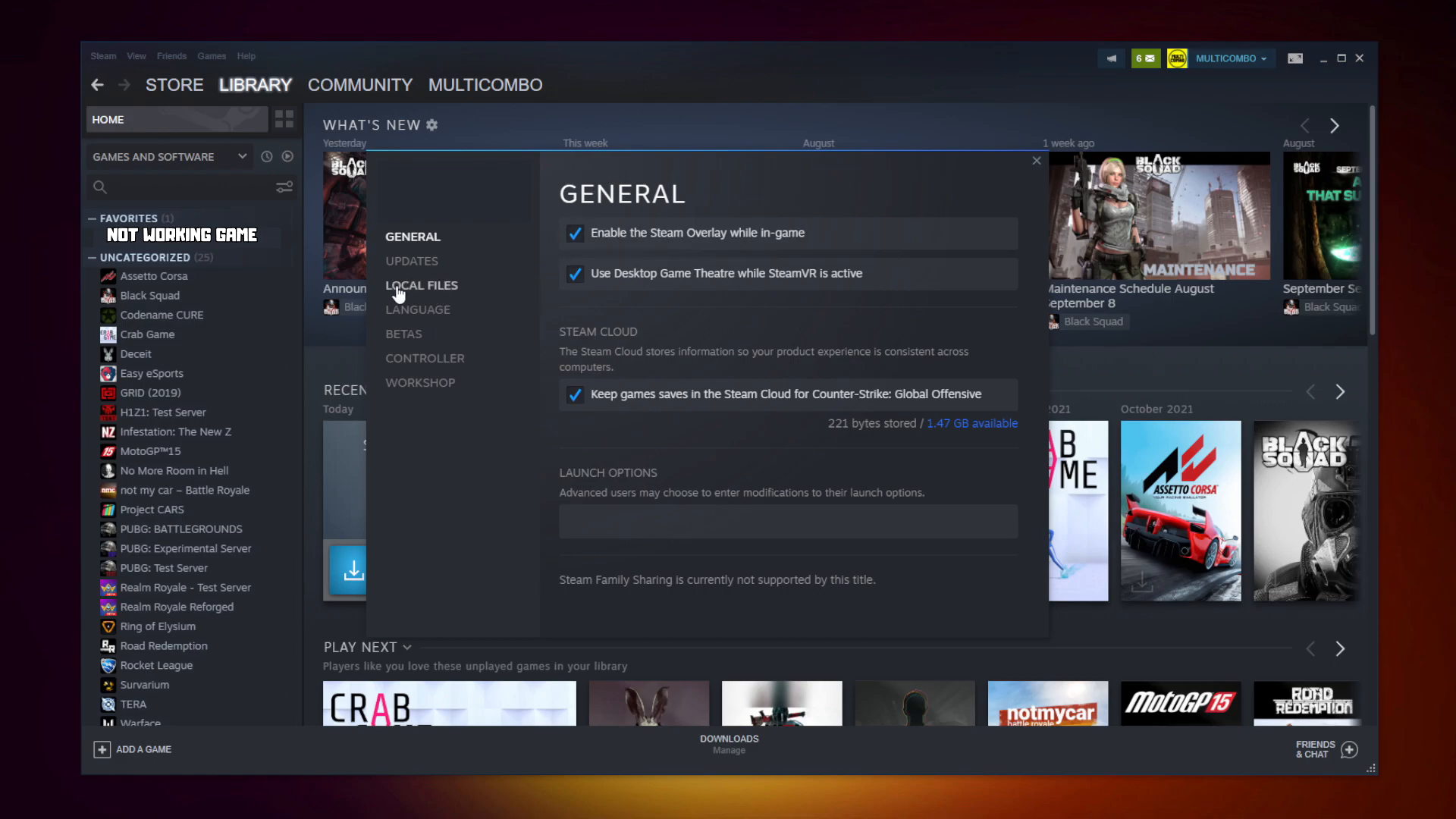
mouse_move(427, 293)
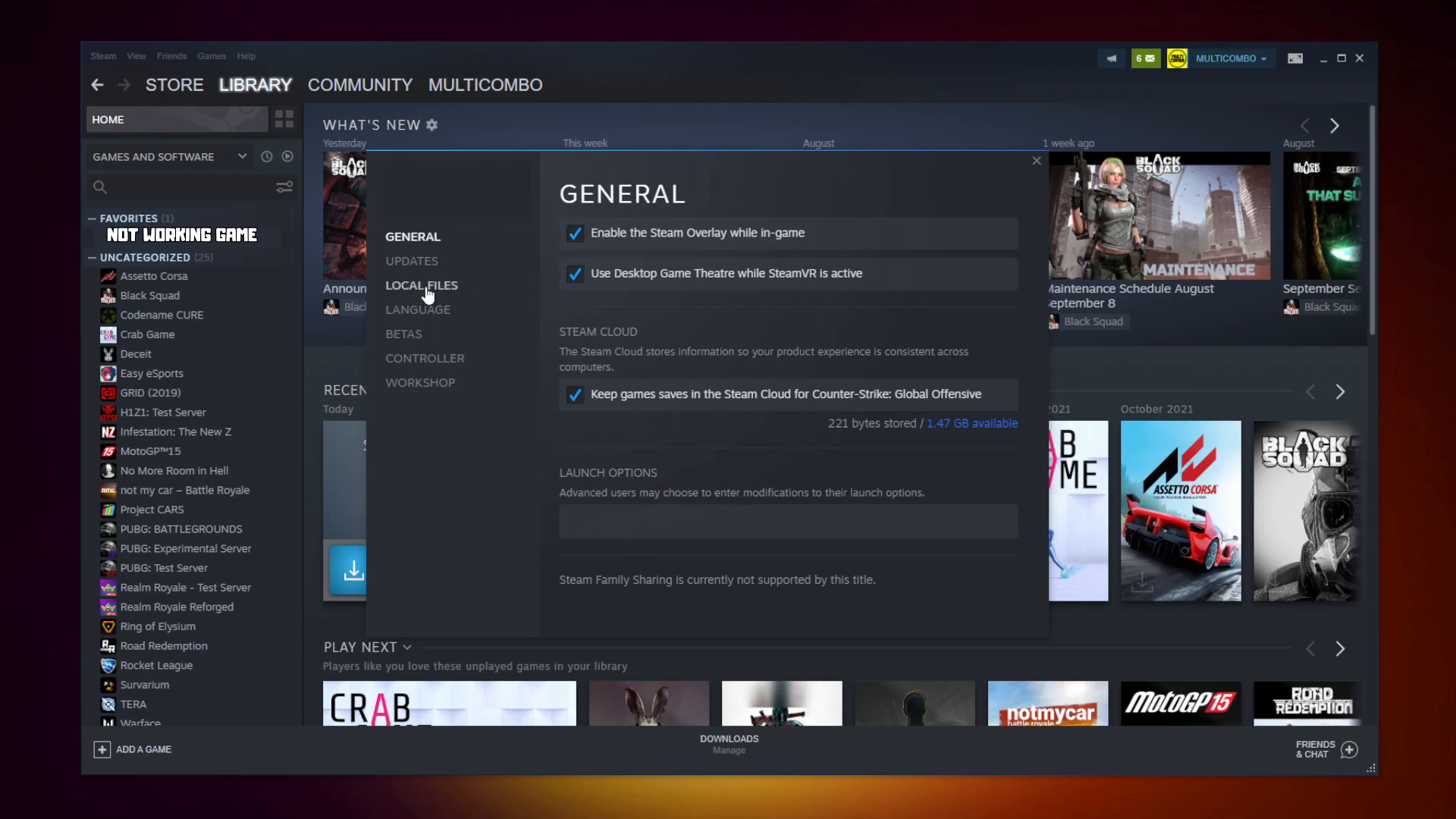
left_click(421, 285)
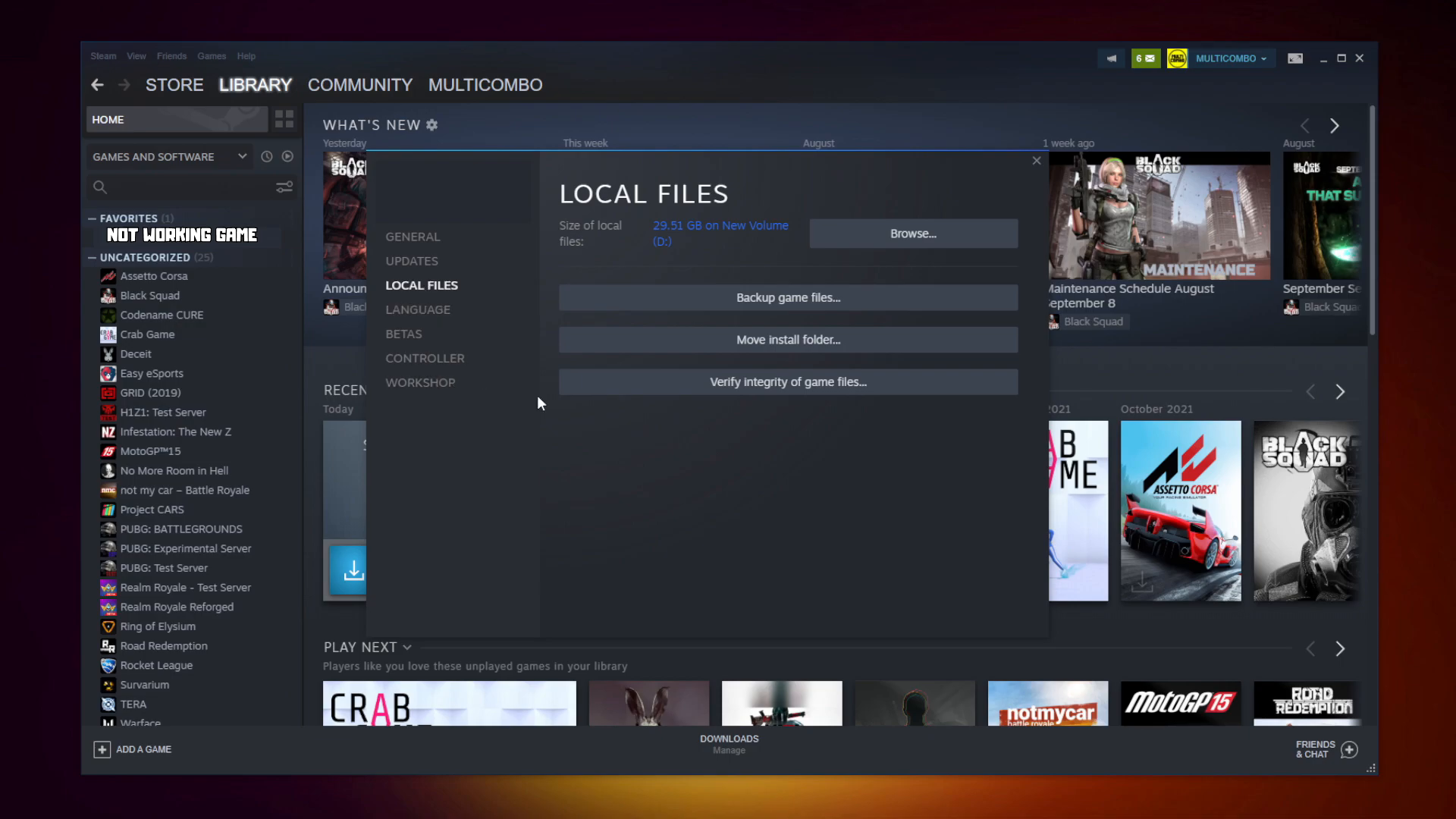
mouse_move(750, 388)
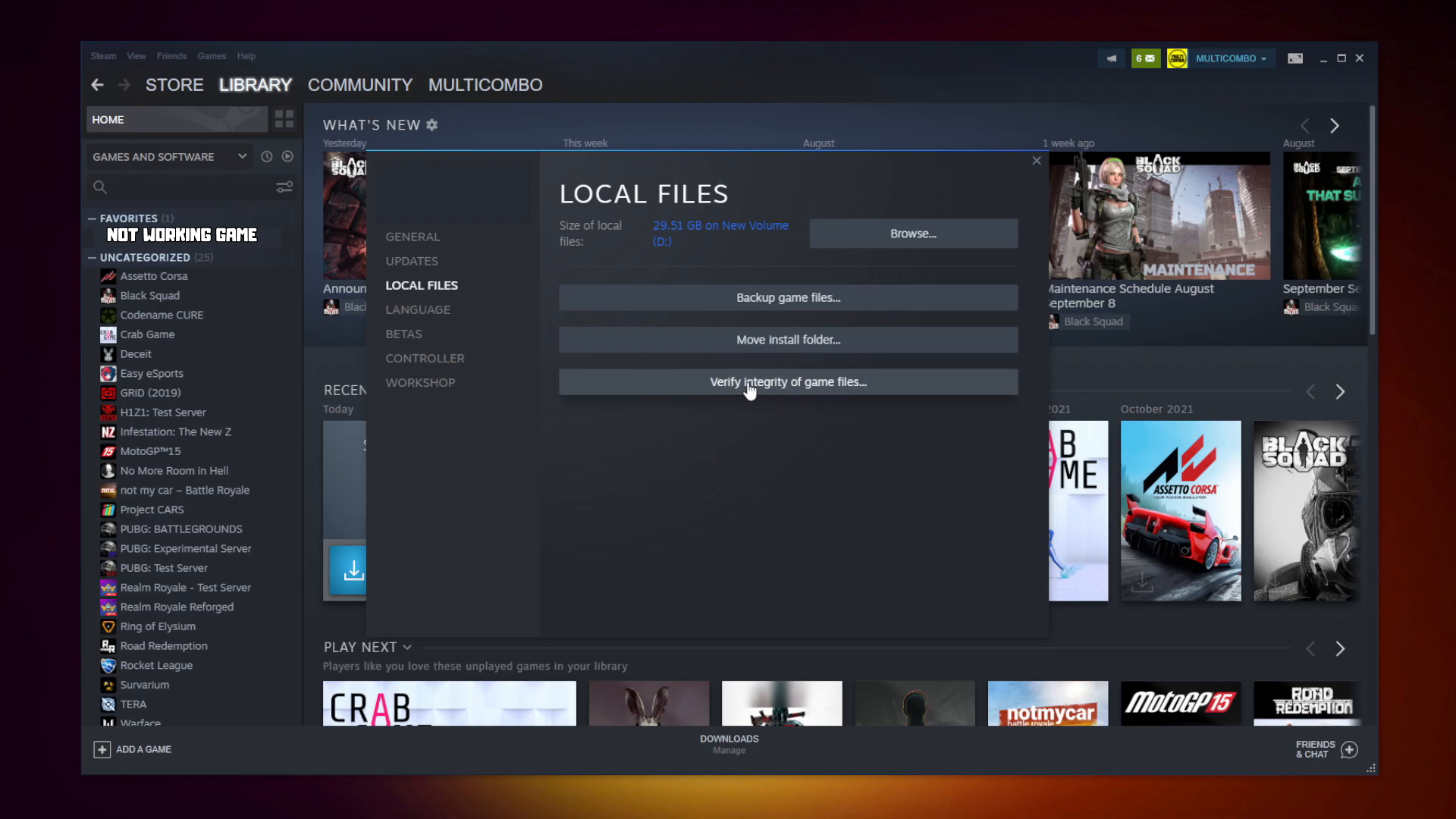
left_click(787, 382)
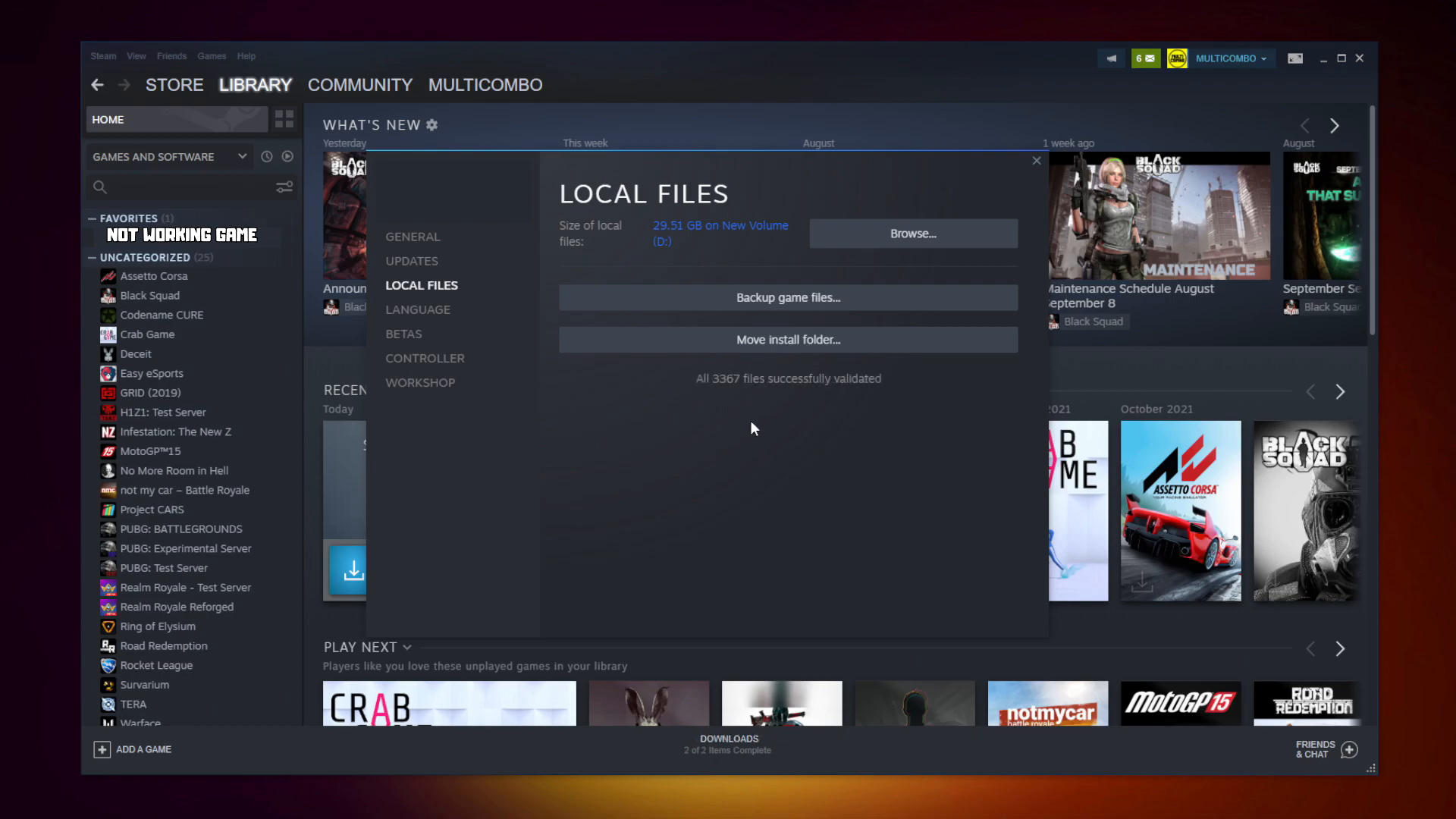
mouse_move(678, 412)
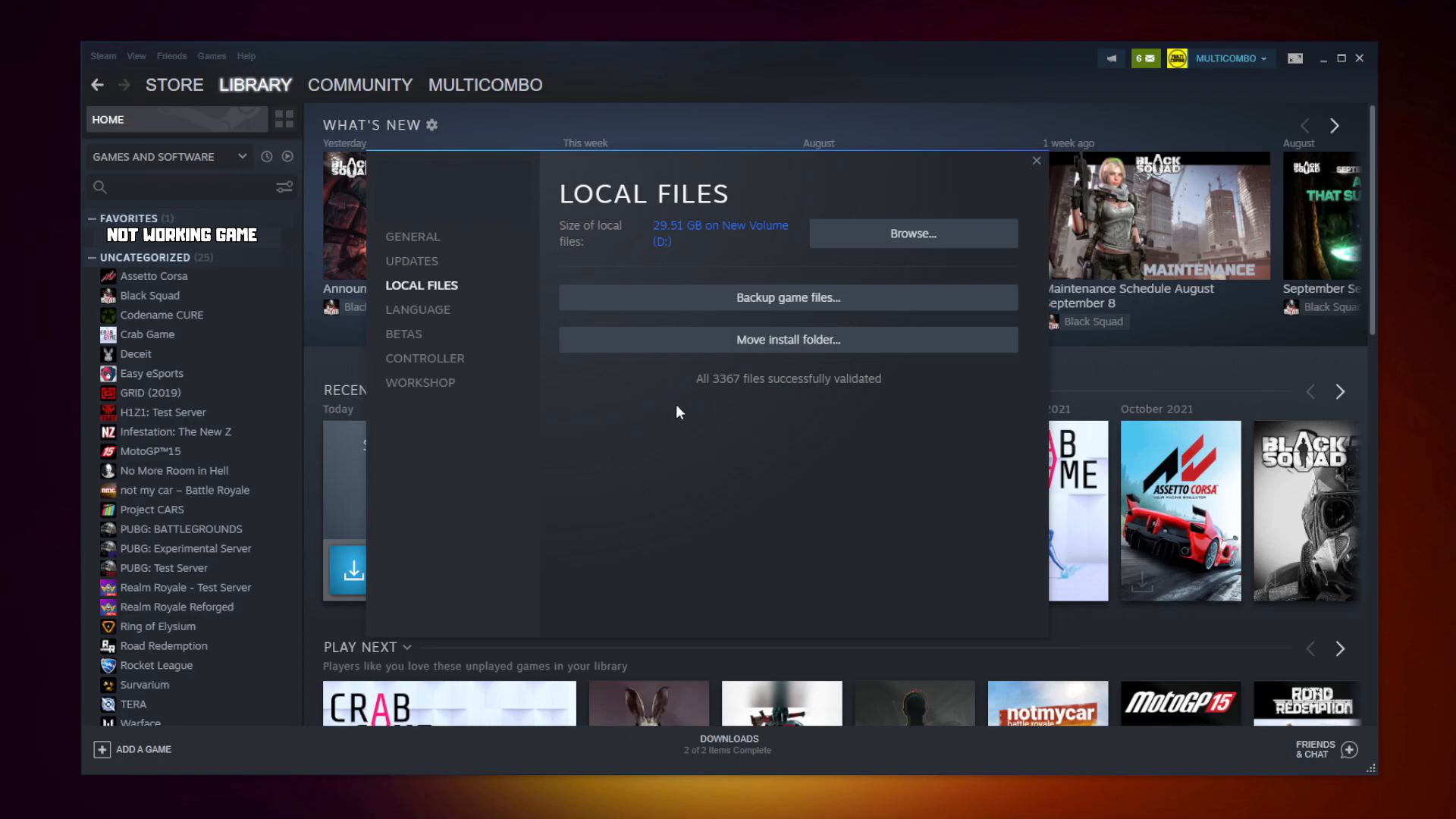
mouse_move(735, 389)
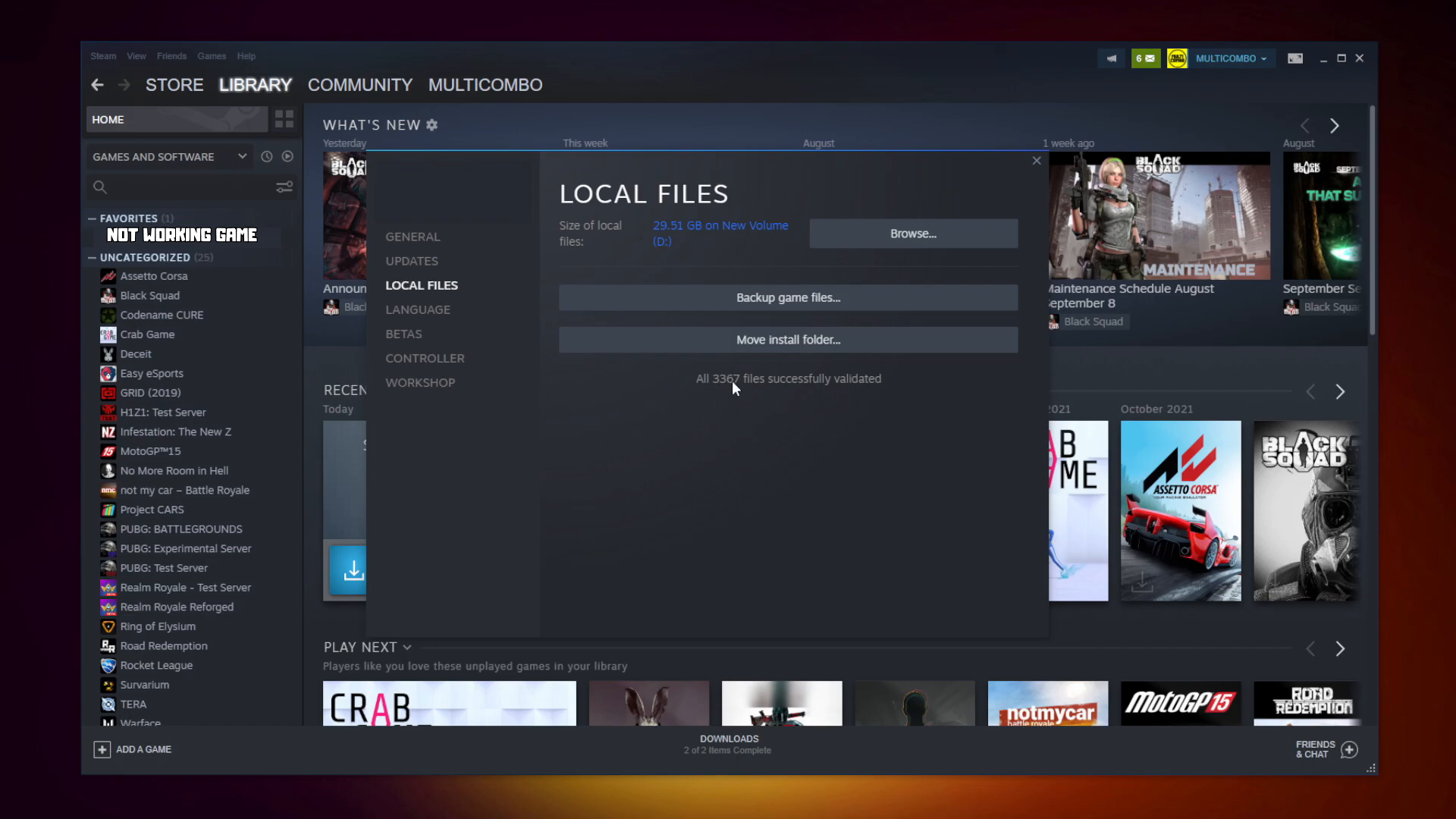
Set the game .exe to Windows 8 compatibility, no fullscreen optimizations, run as administrator
left_click(911, 233)
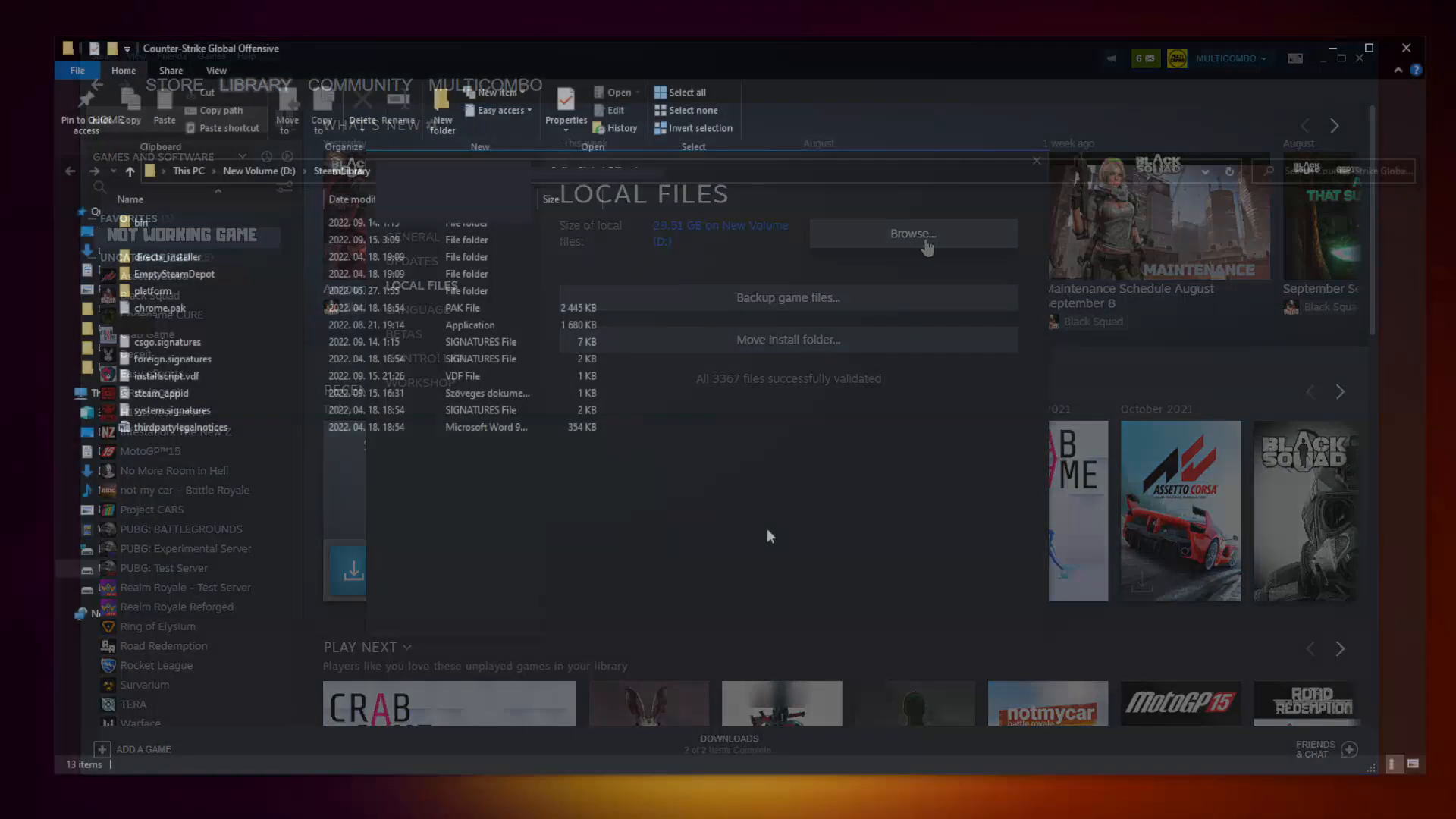
left_click(910, 233)
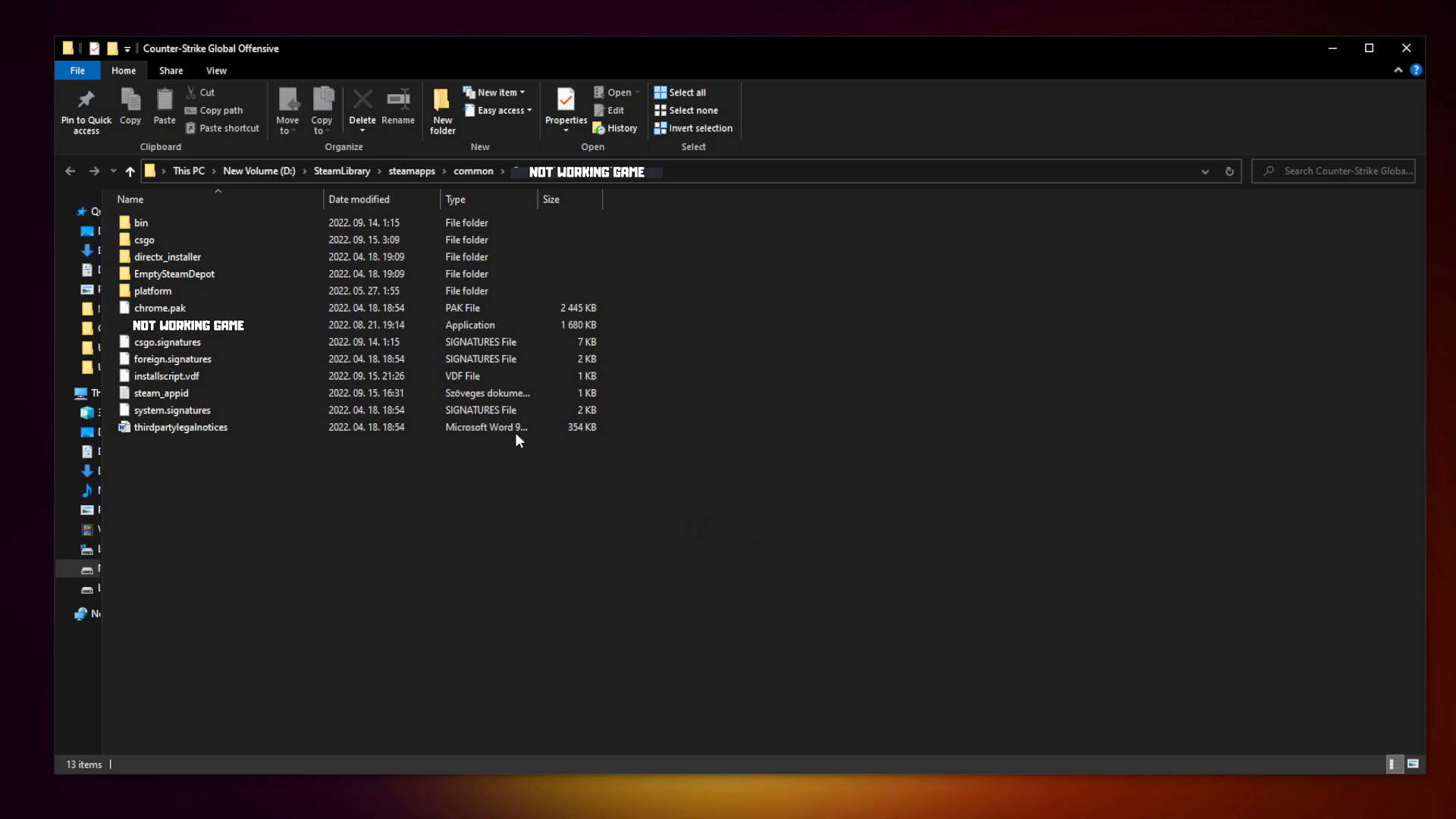
left_click(189, 326)
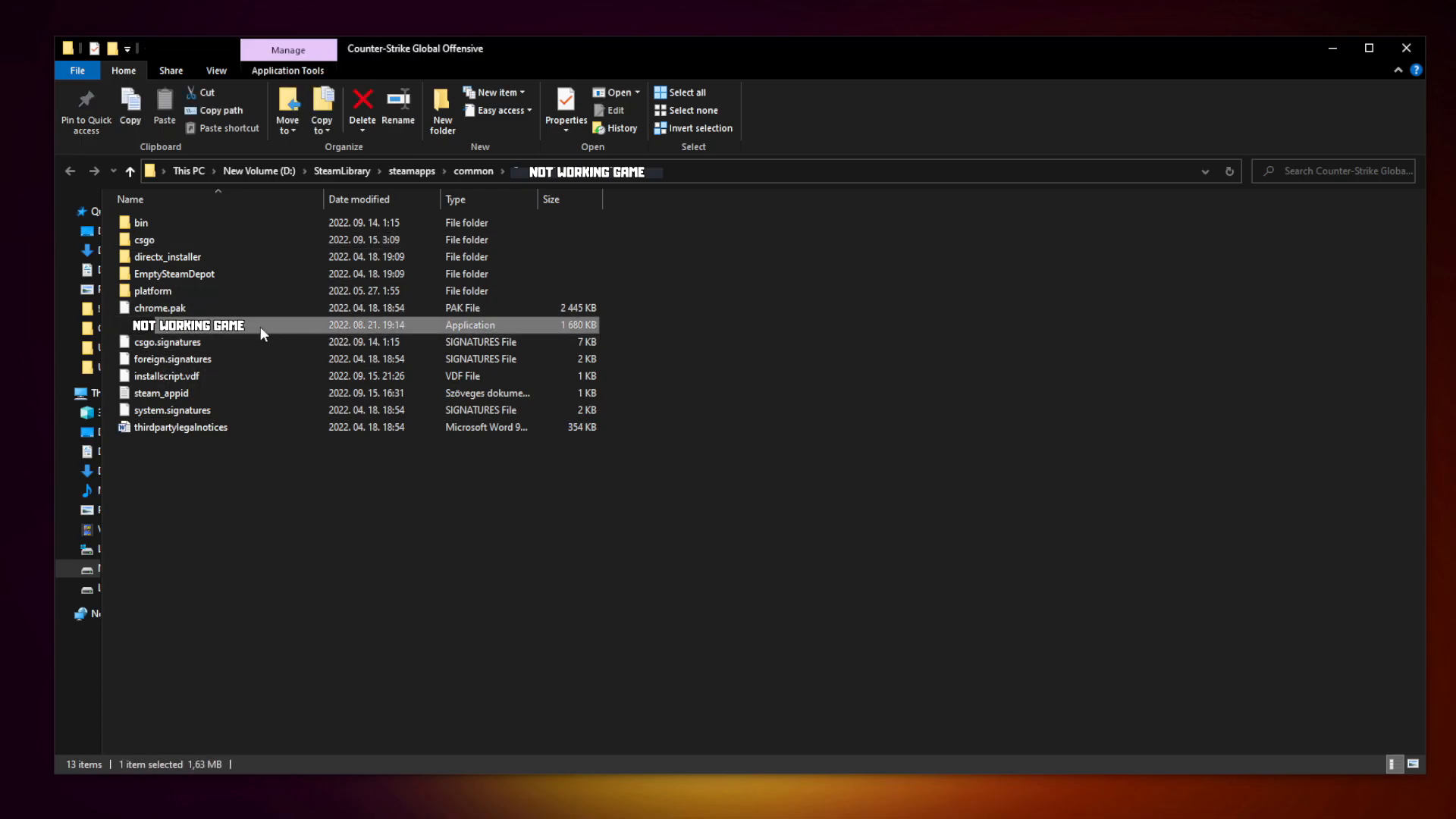
right_click(188, 326)
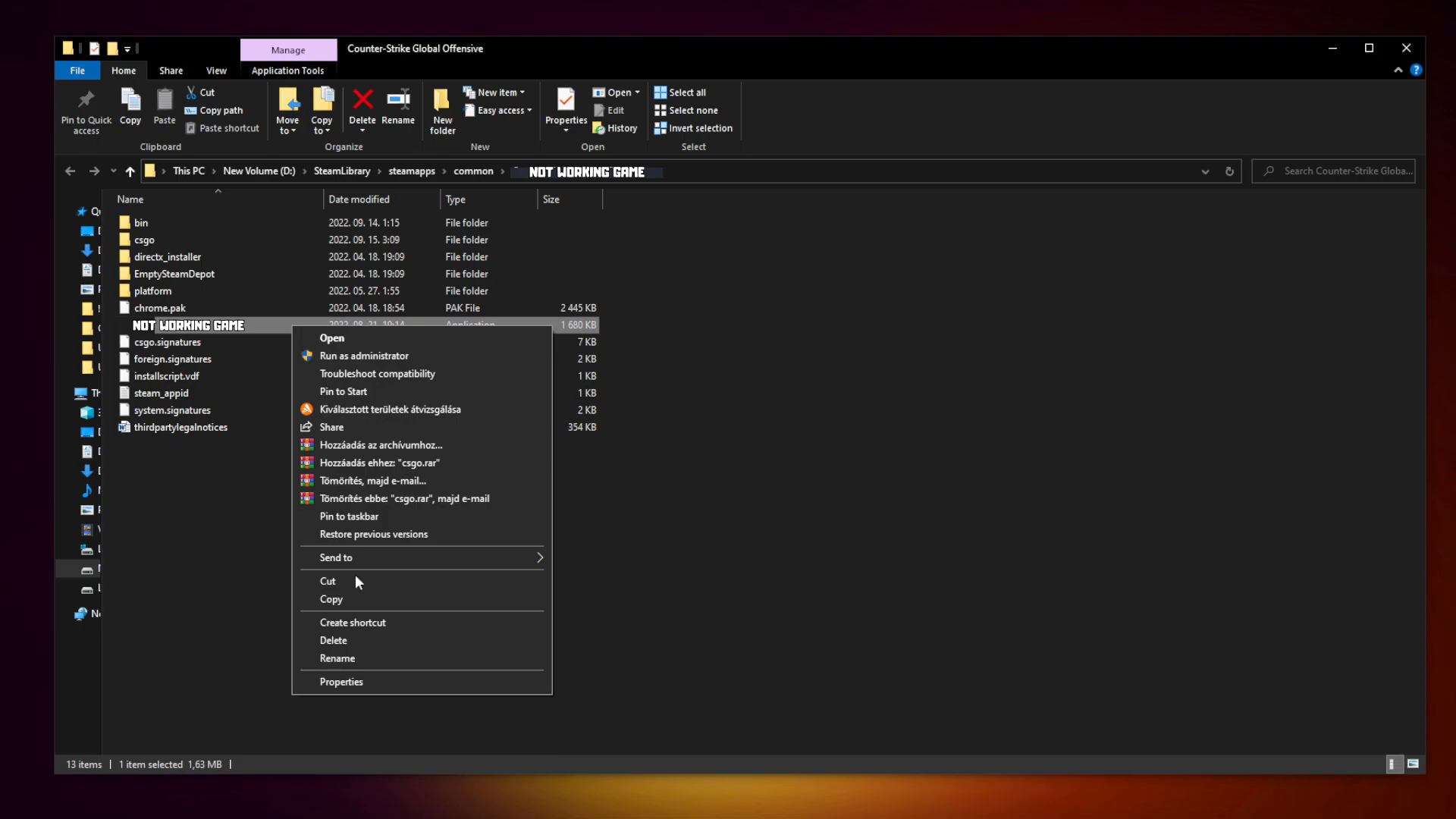
mouse_move(421, 686)
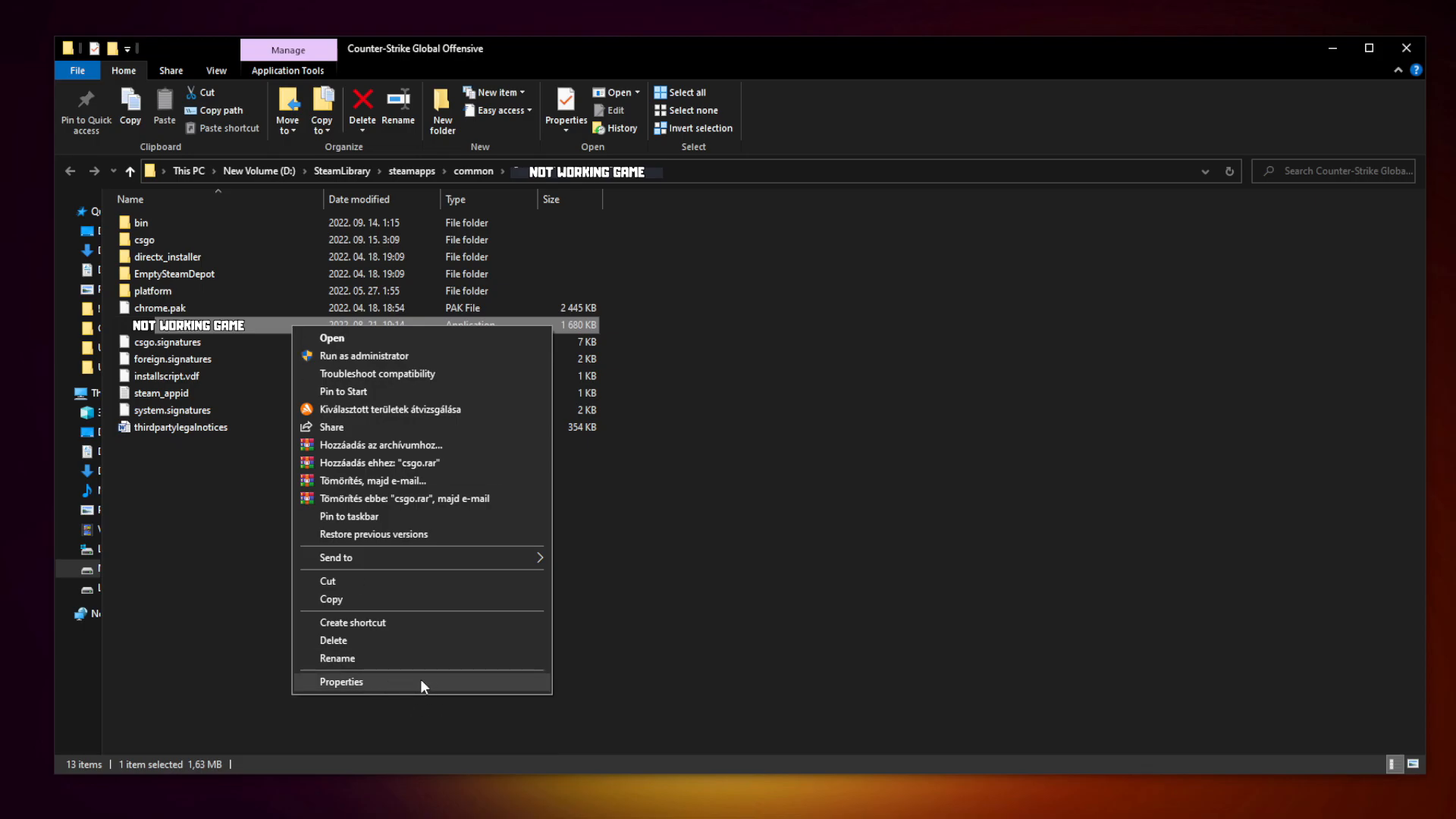
left_click(340, 680)
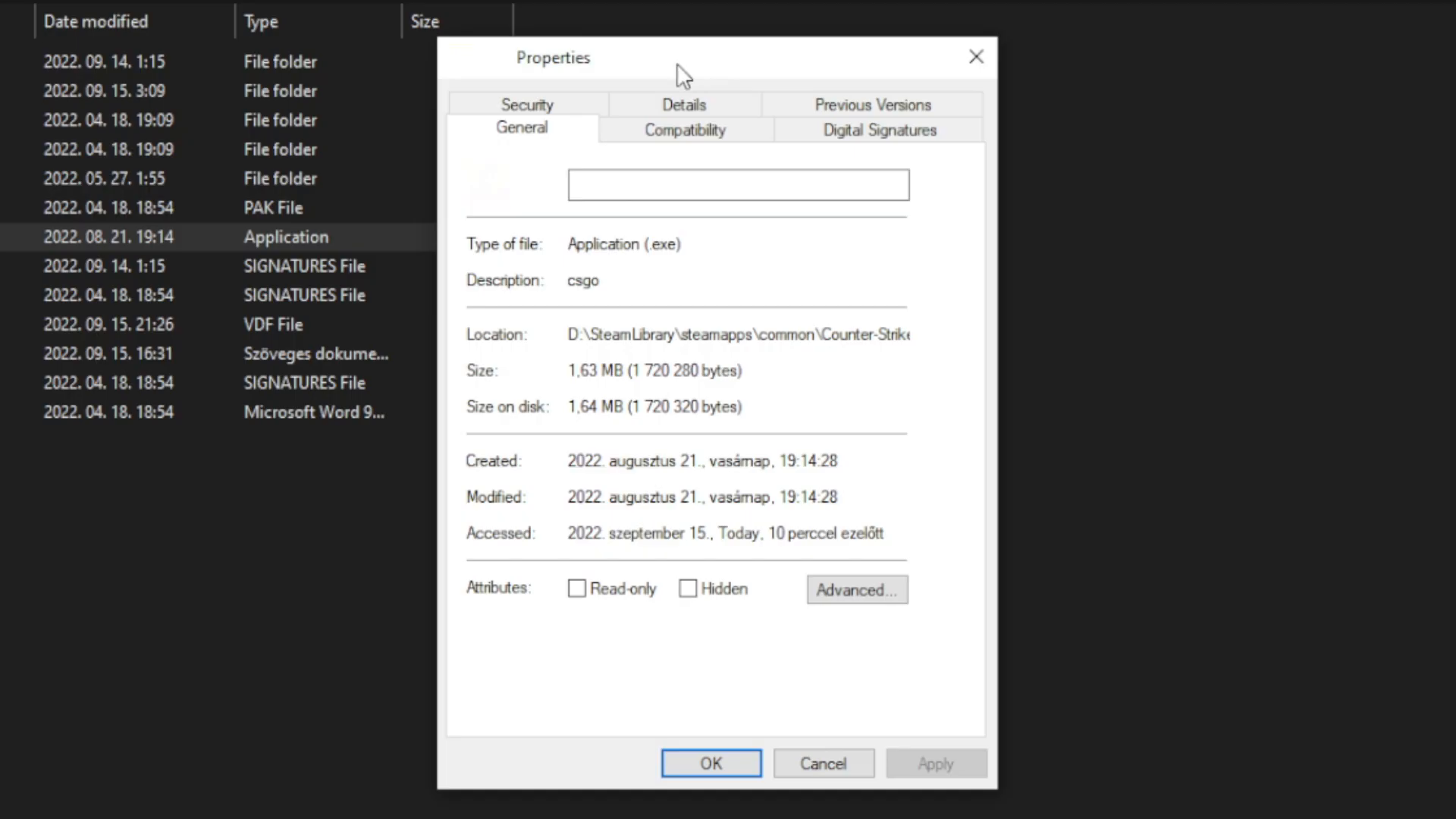
left_click(684, 128)
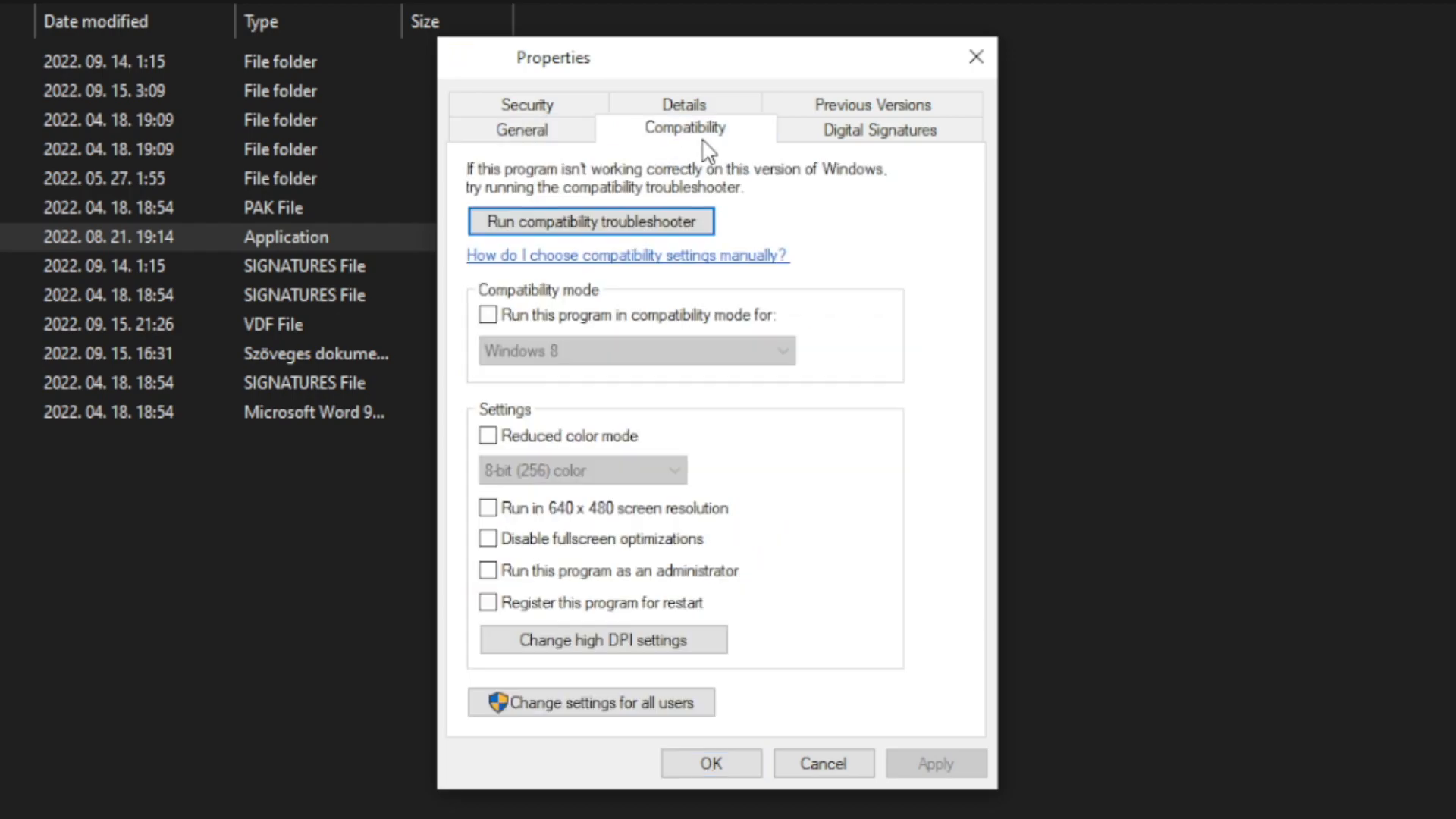
mouse_move(488, 315)
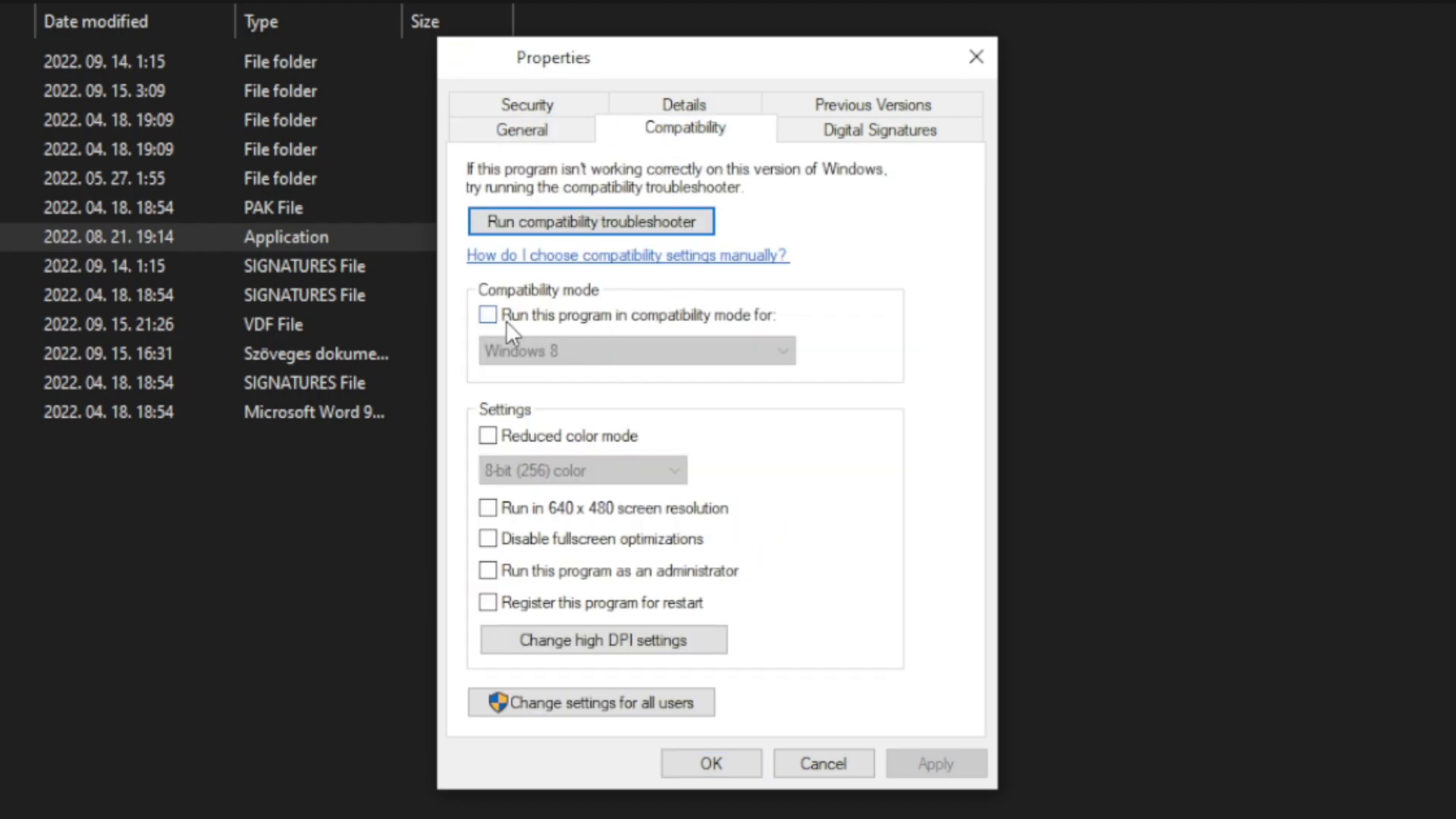
left_click(487, 314)
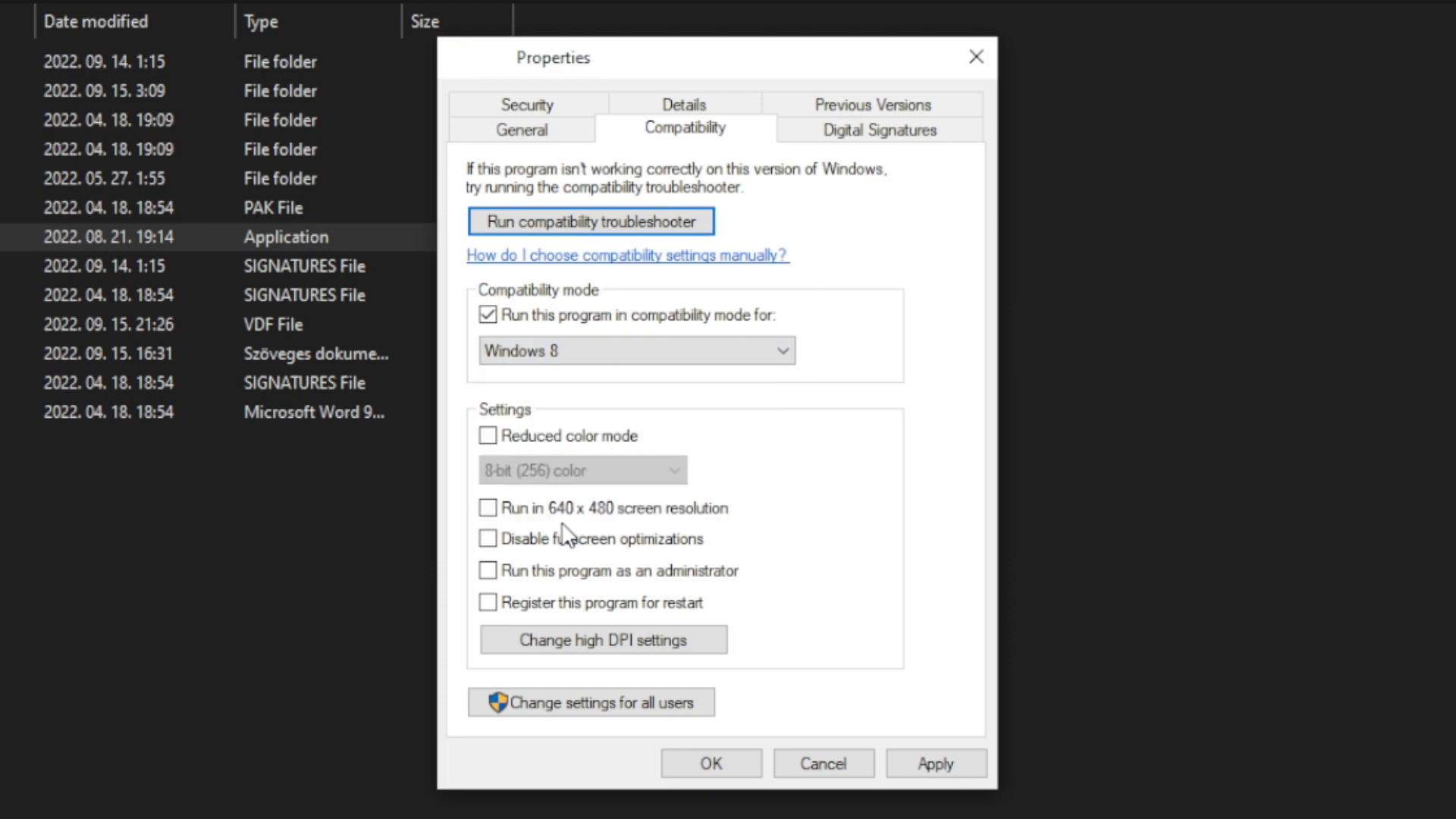
mouse_move(608, 427)
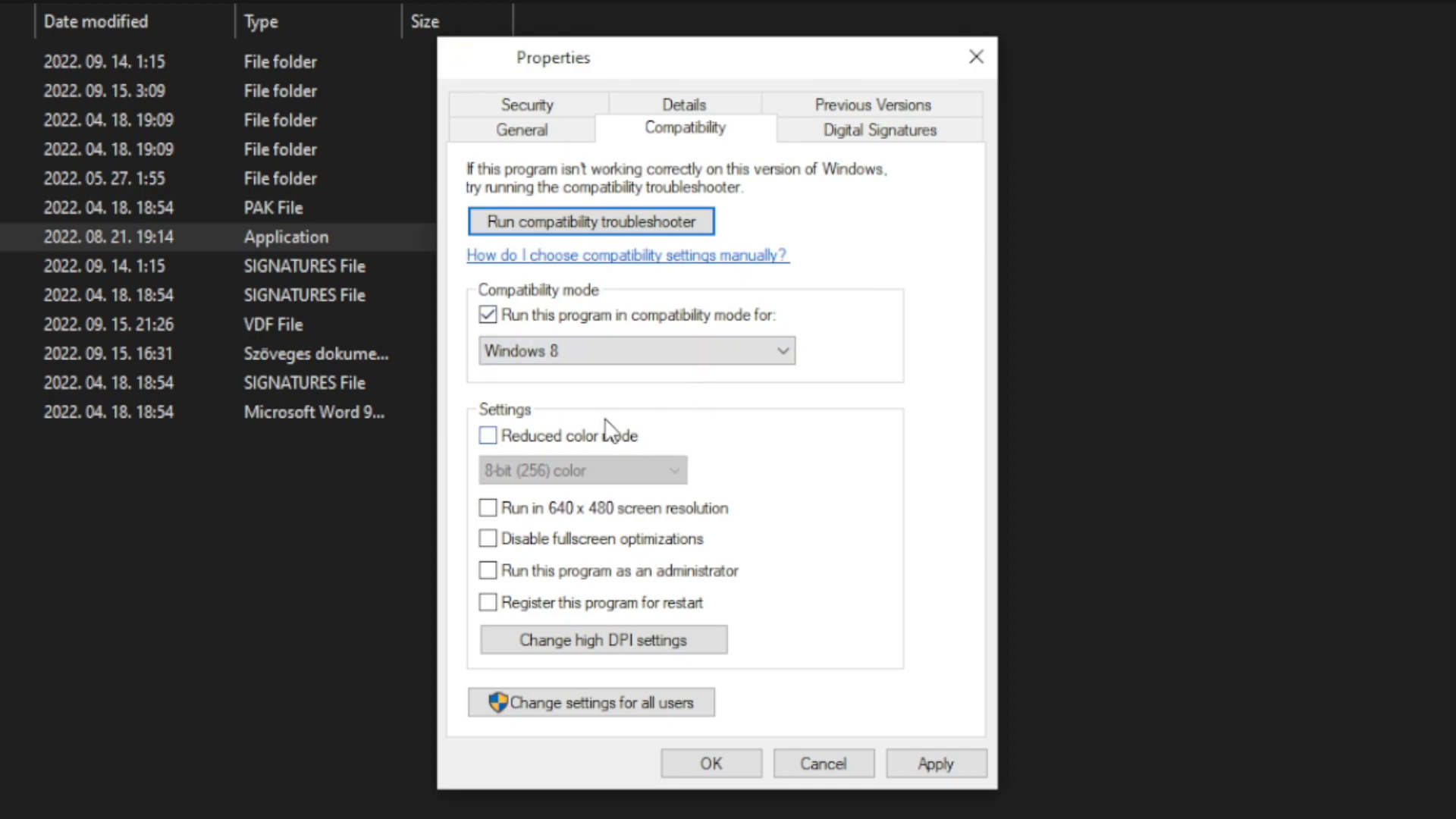
mouse_move(647, 468)
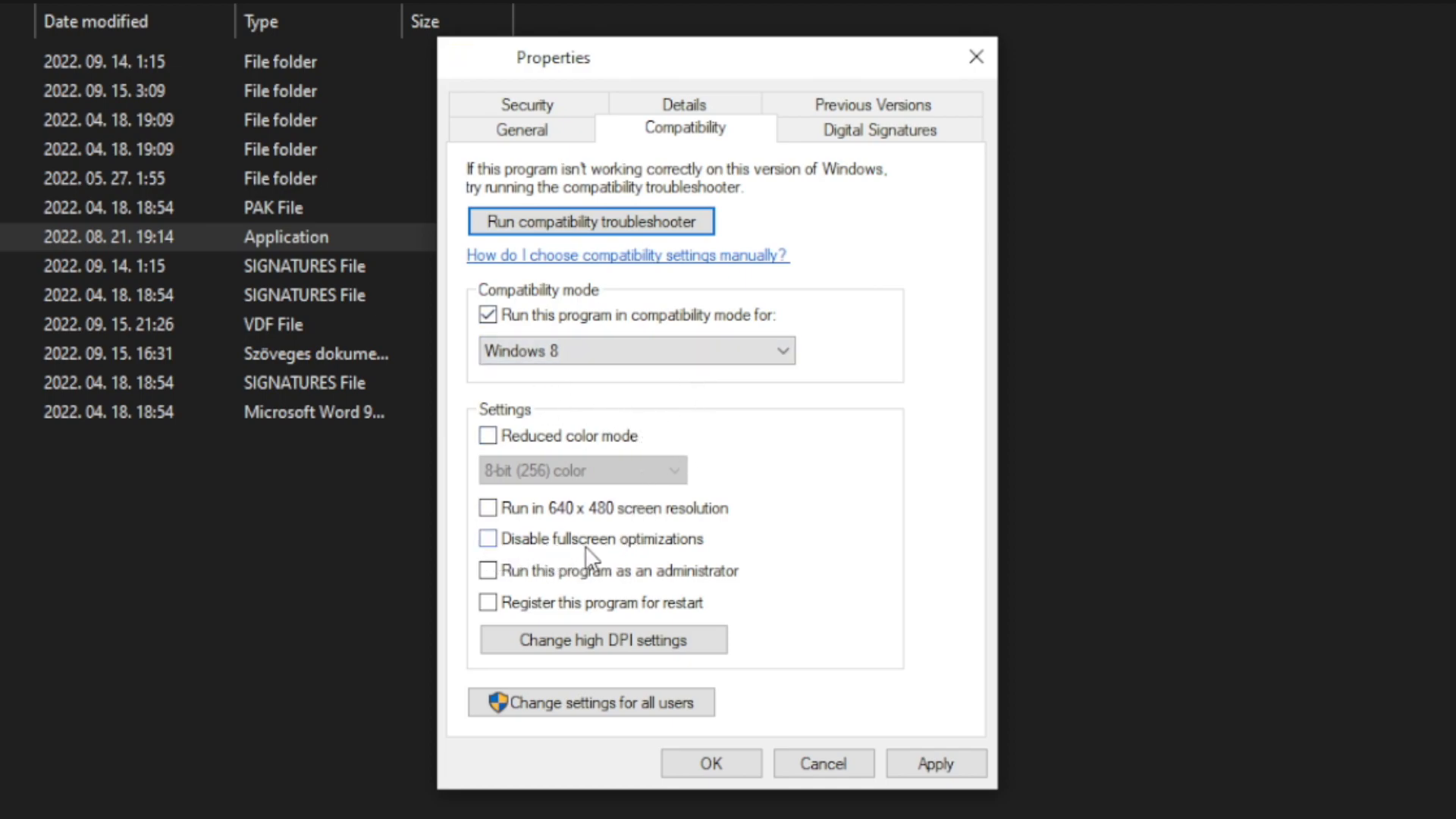
left_click(487, 539)
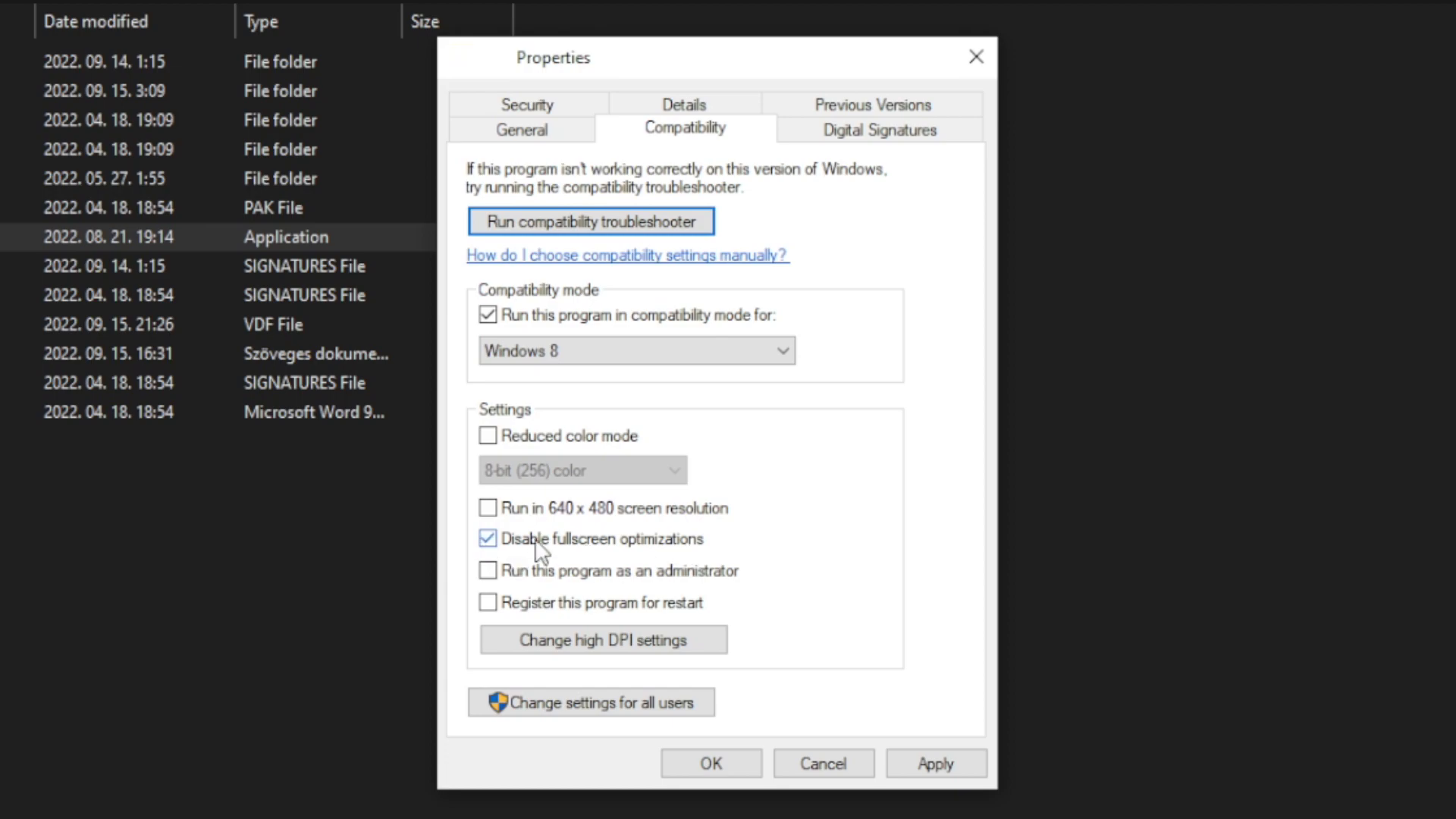
mouse_move(700, 580)
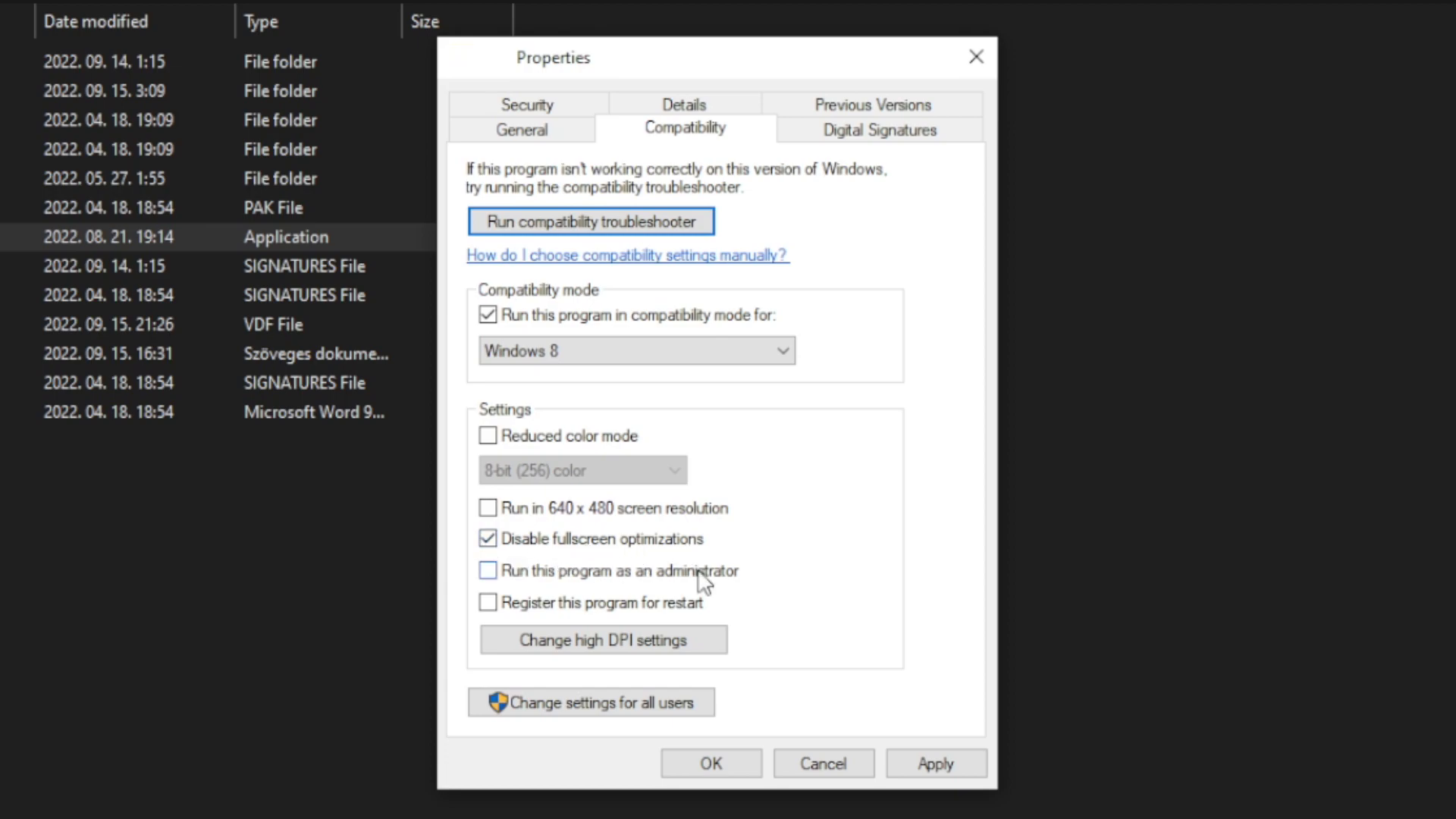
left_click(488, 570)
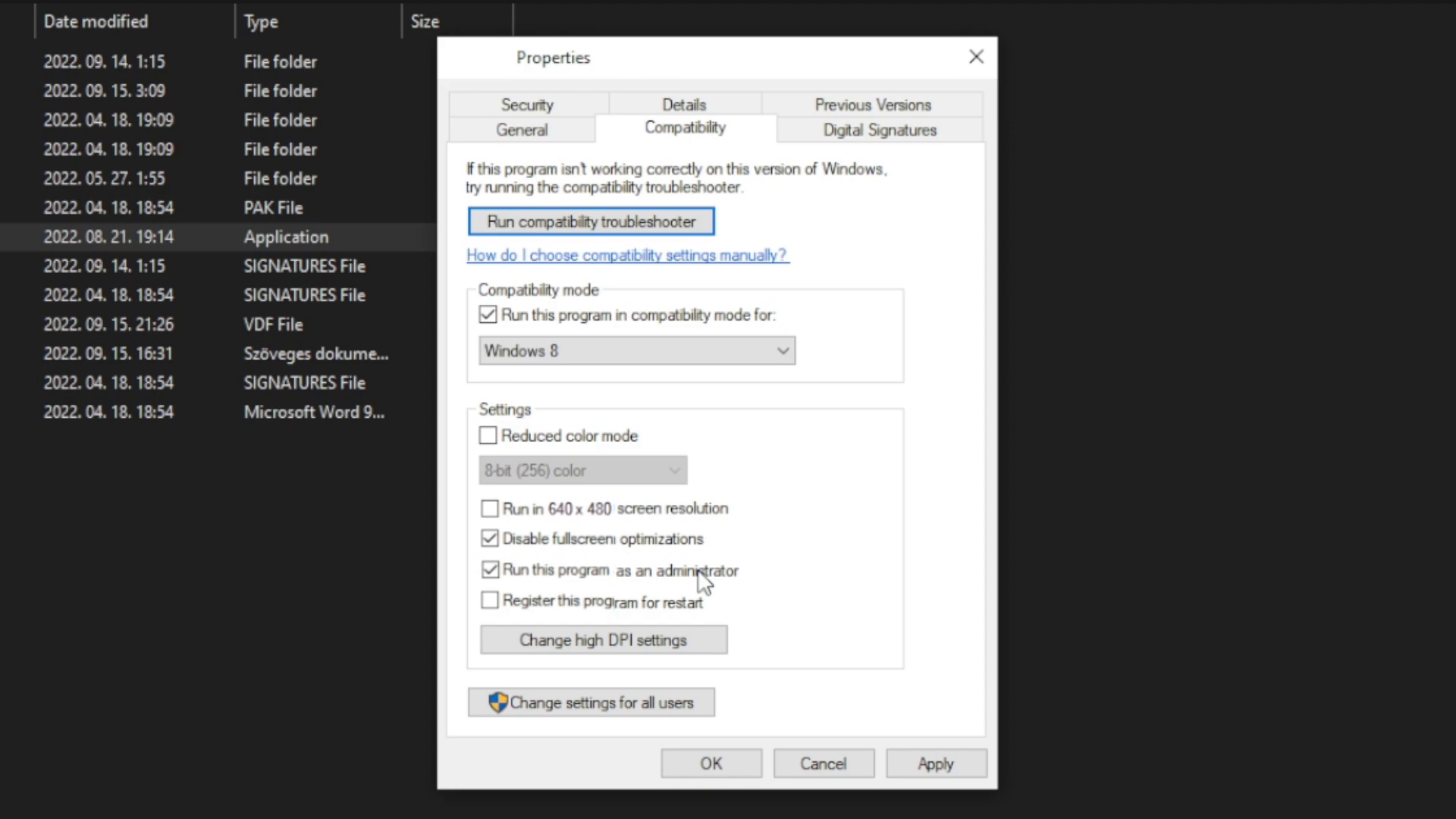
mouse_move(886, 649)
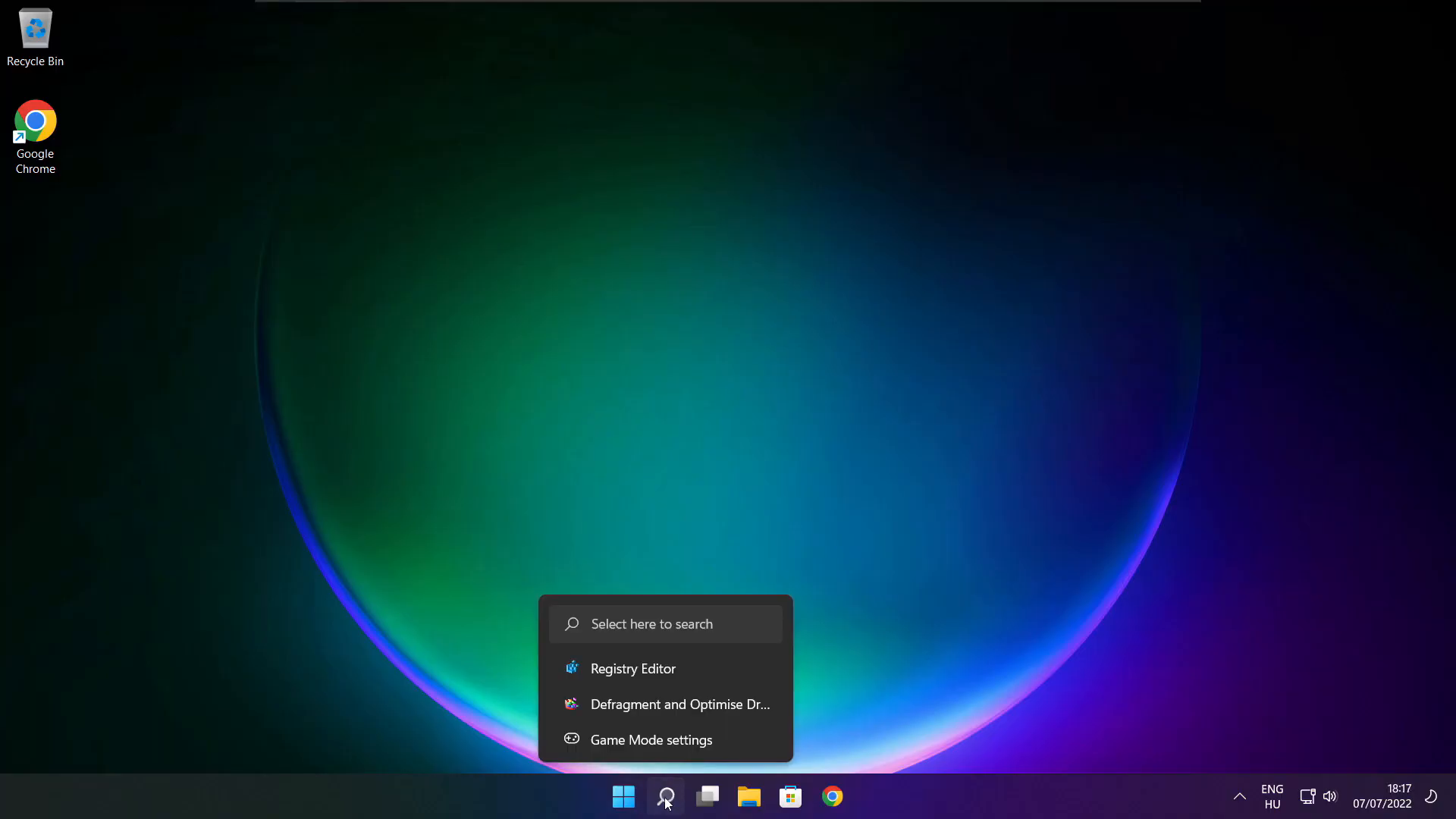
Search 'updates' and recheck Windows Update, which reports the PC up to date
left_click(665, 797)
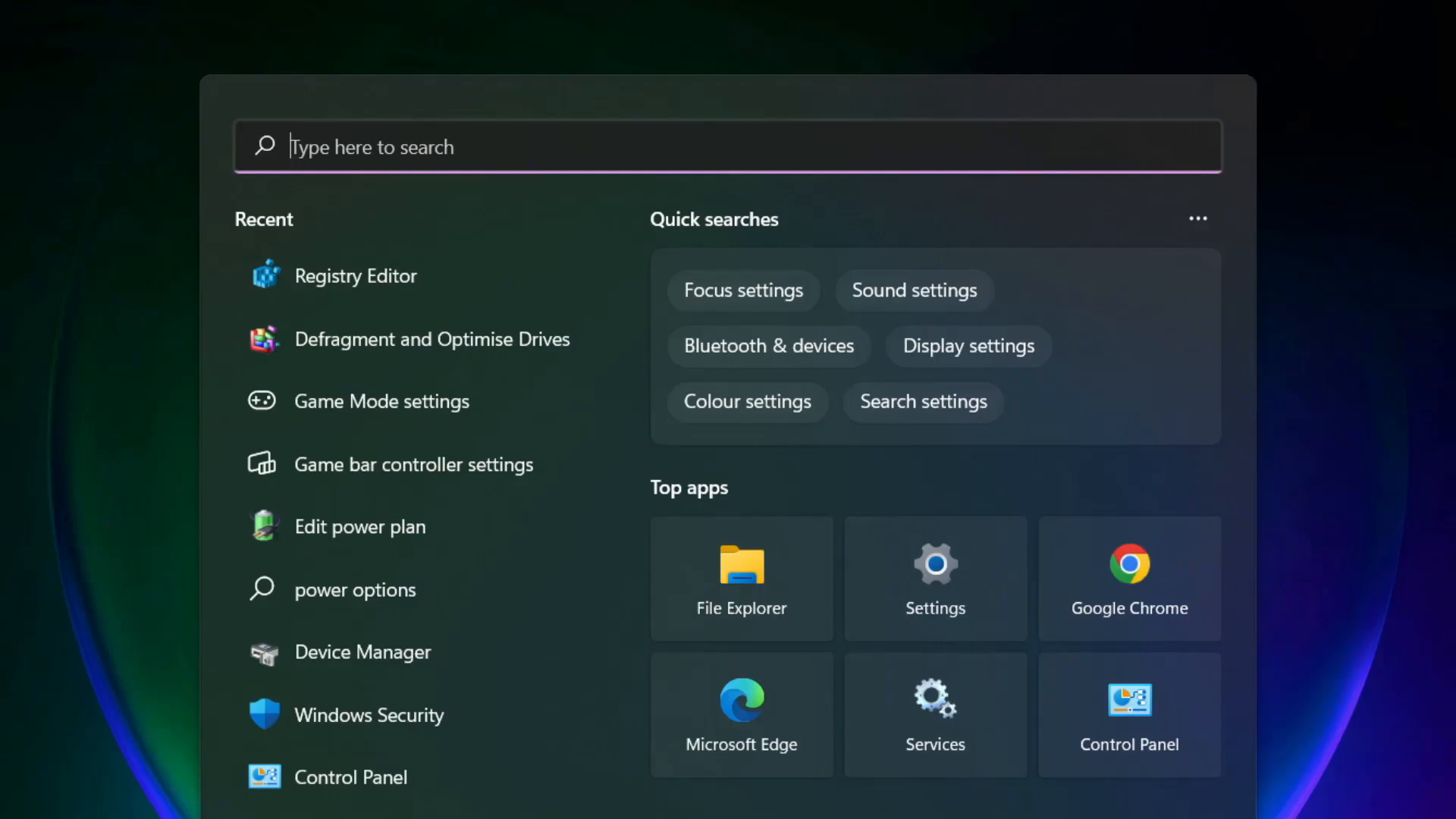
type("updates")
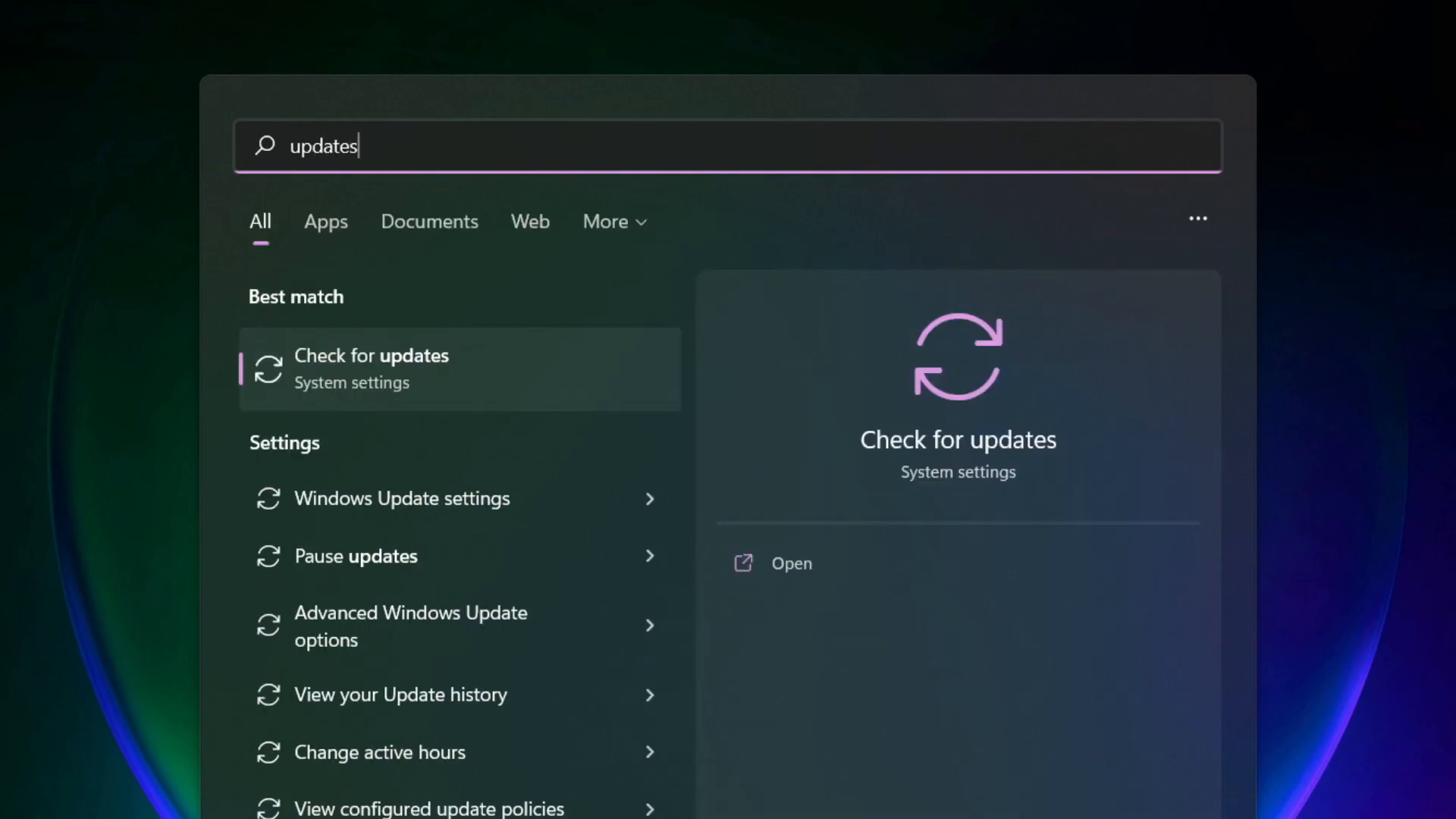
mouse_move(444, 383)
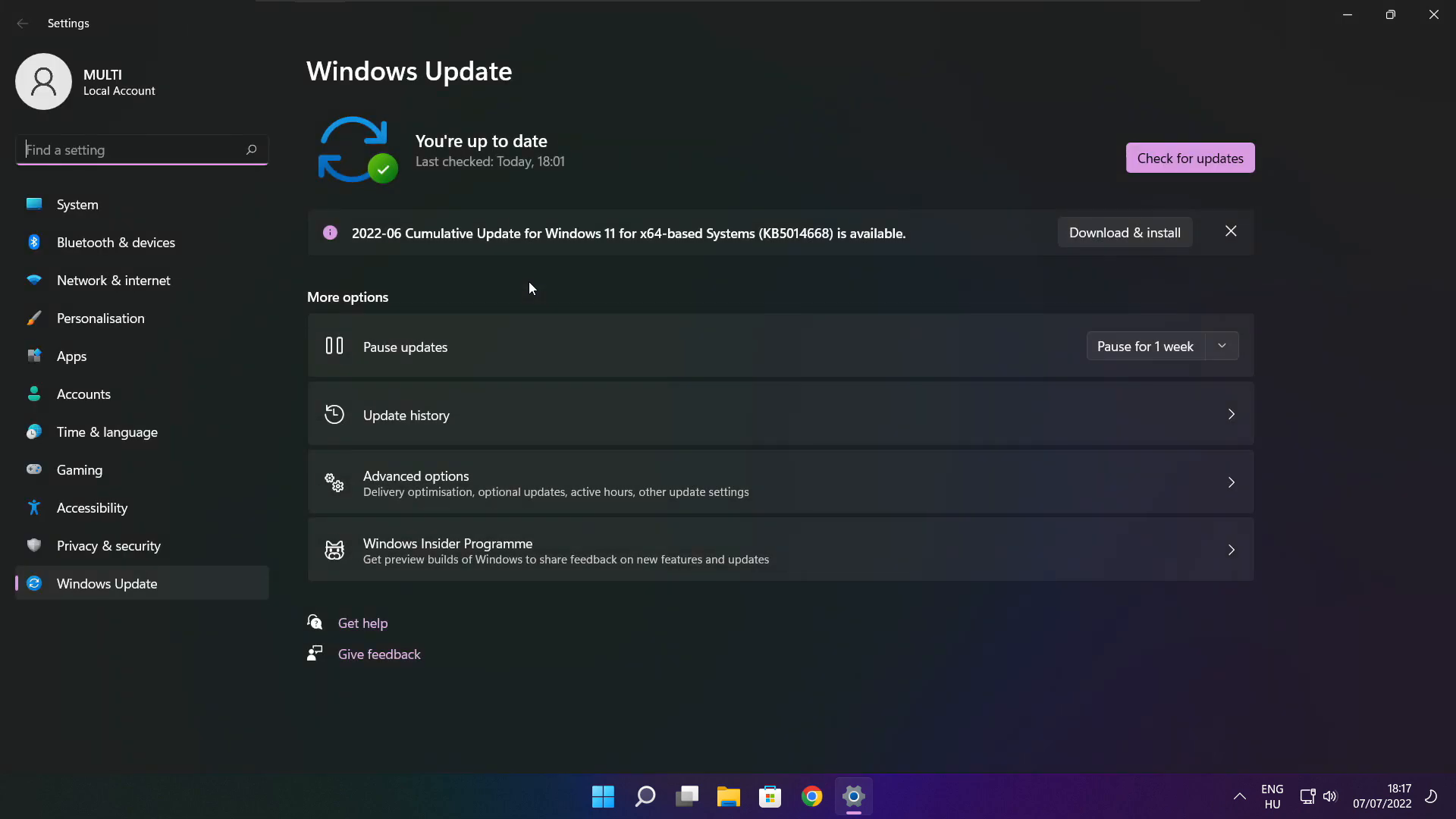
mouse_move(1247, 164)
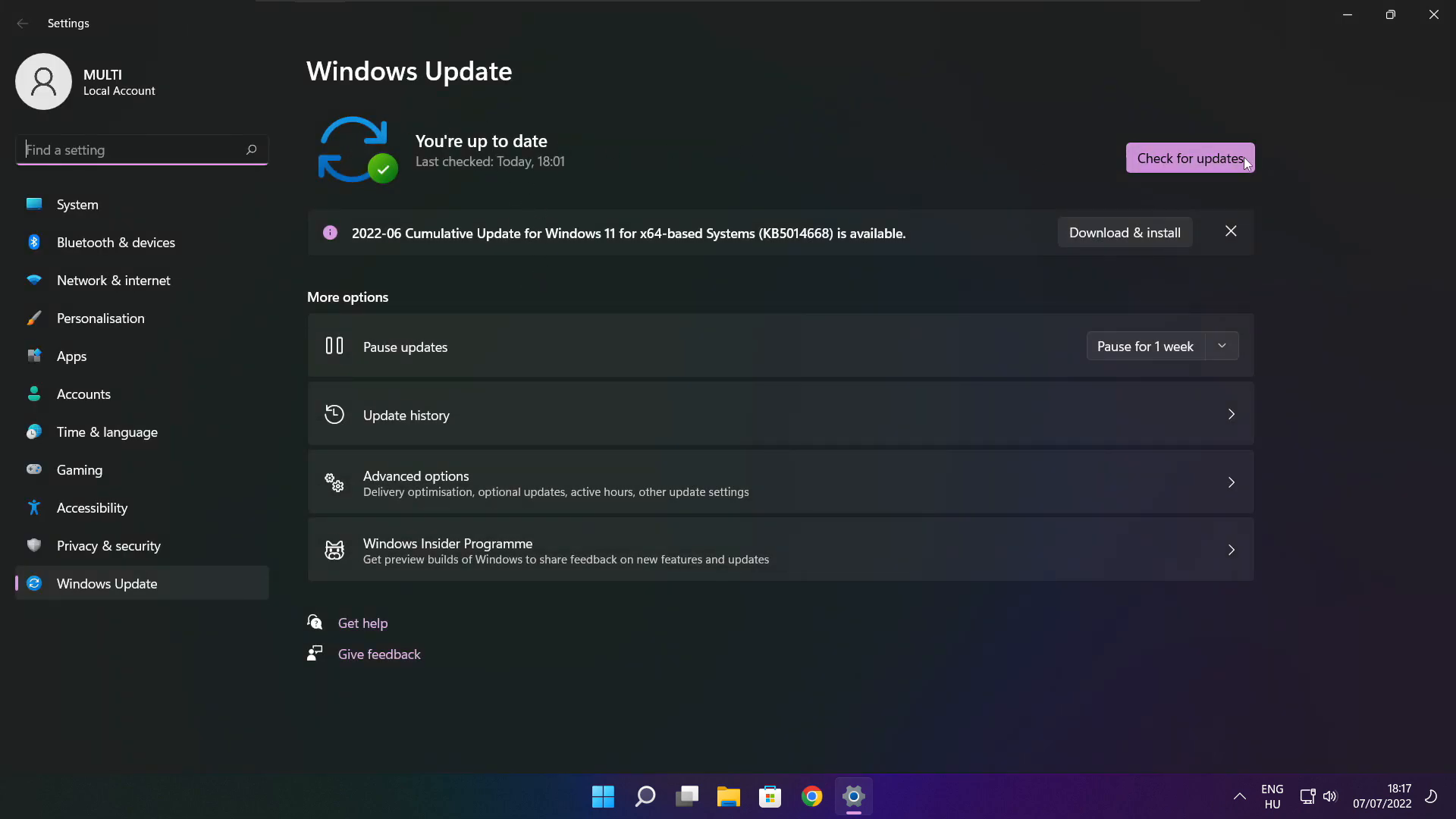
left_click(1190, 157)
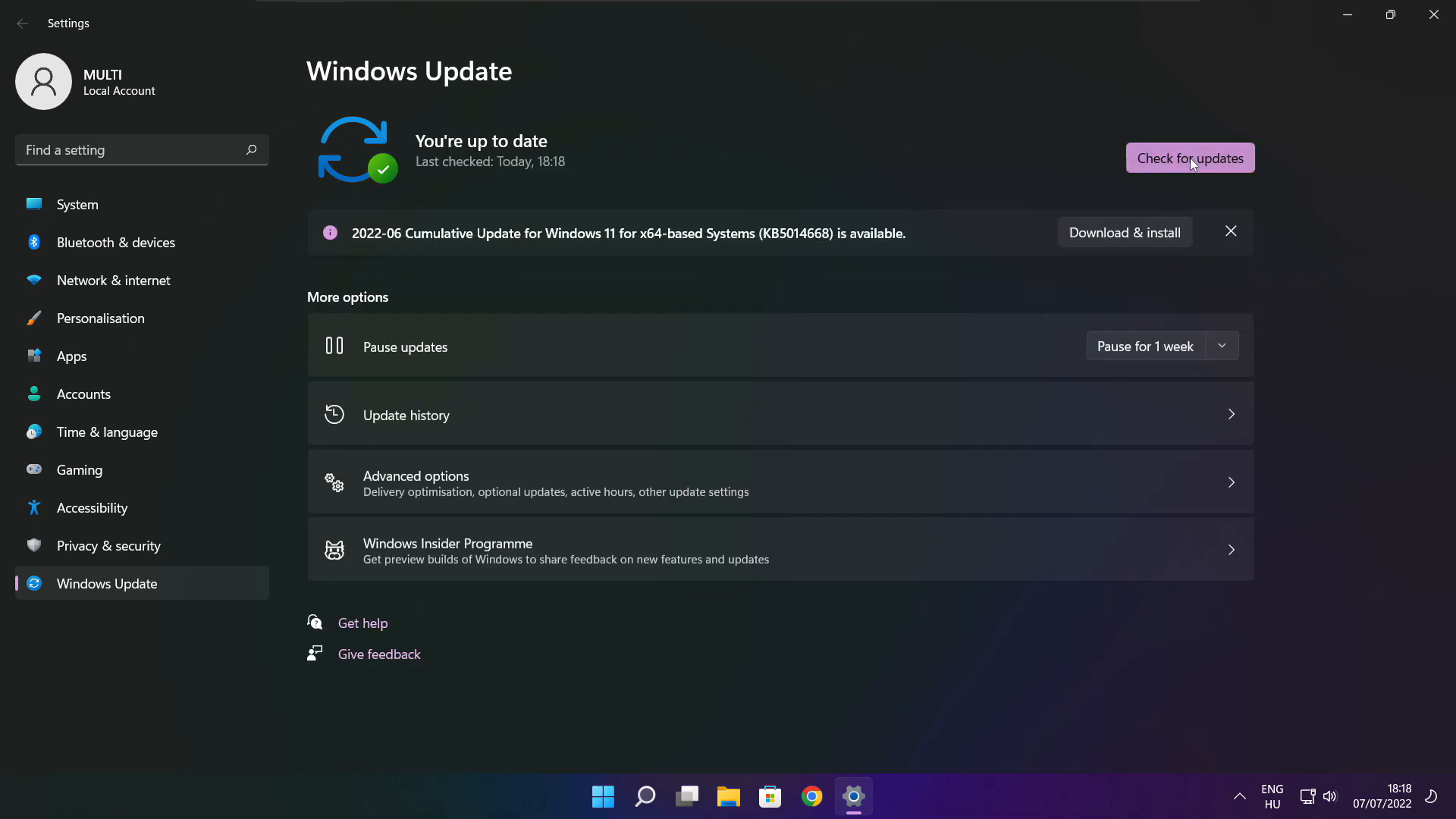
mouse_move(1438, 16)
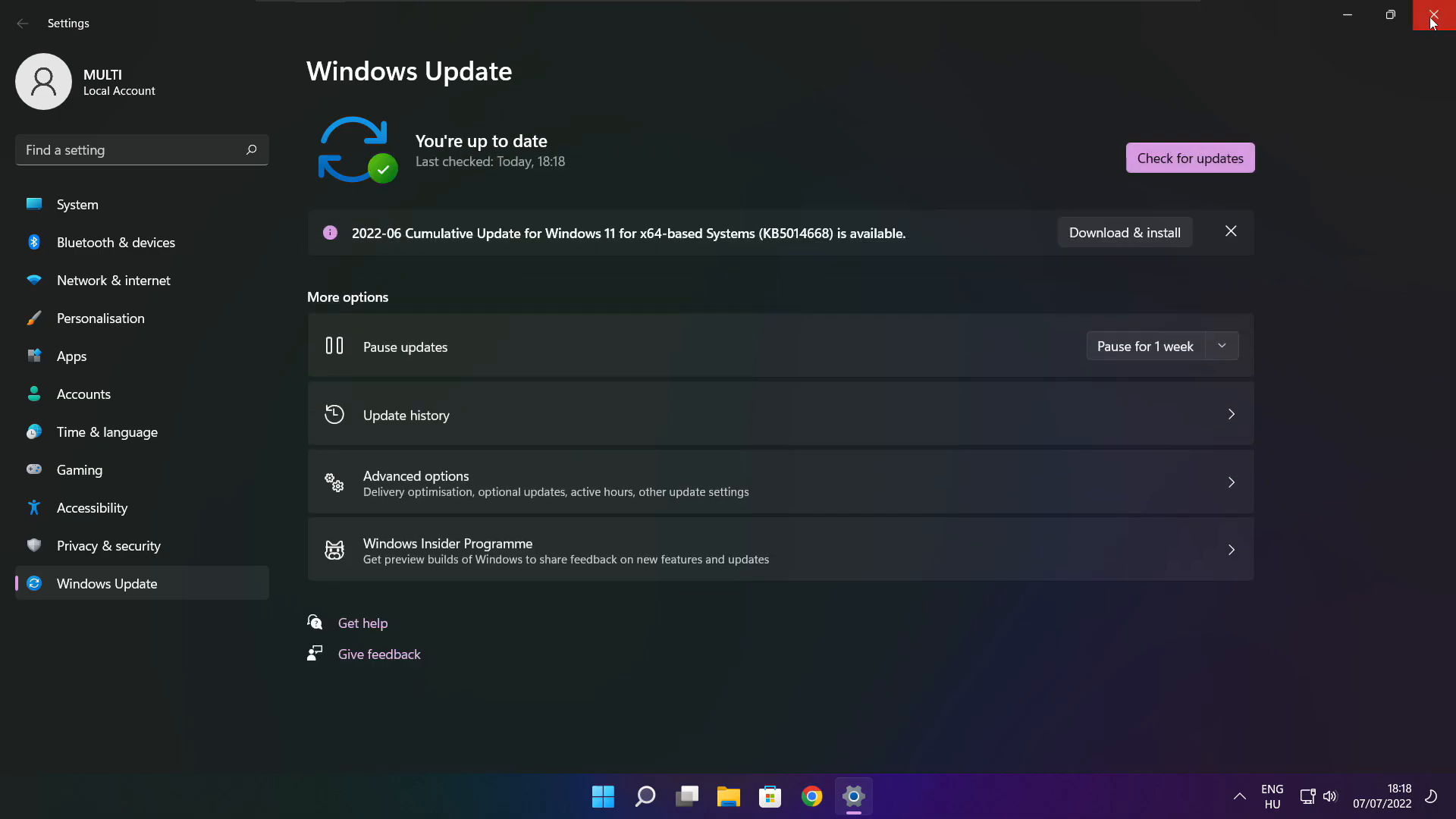
Download the DirectX End-User Runtime web installer dxwebsetup.exe from Chrome and launch it
left_click(1443, 16)
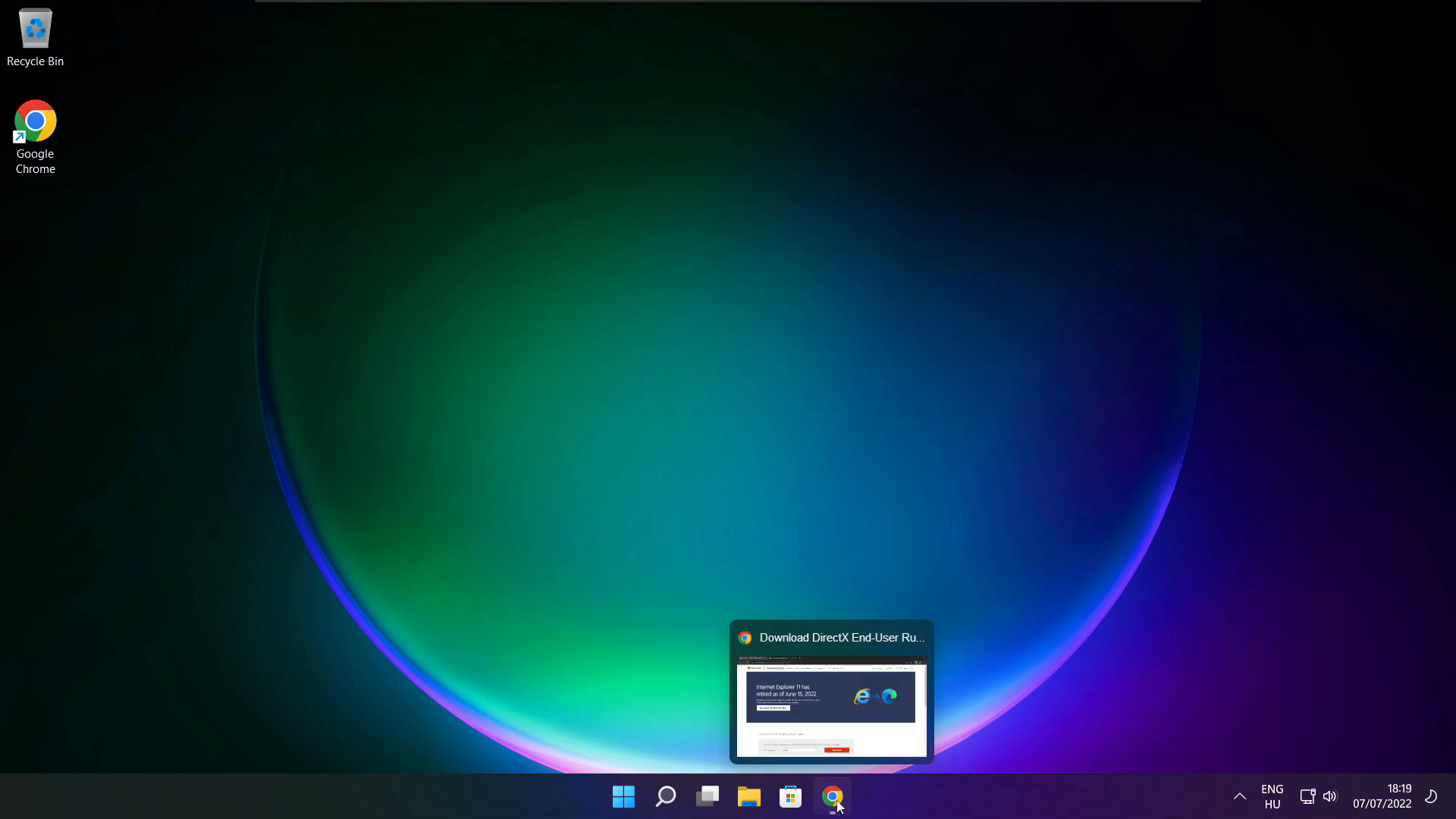
left_click(831, 691)
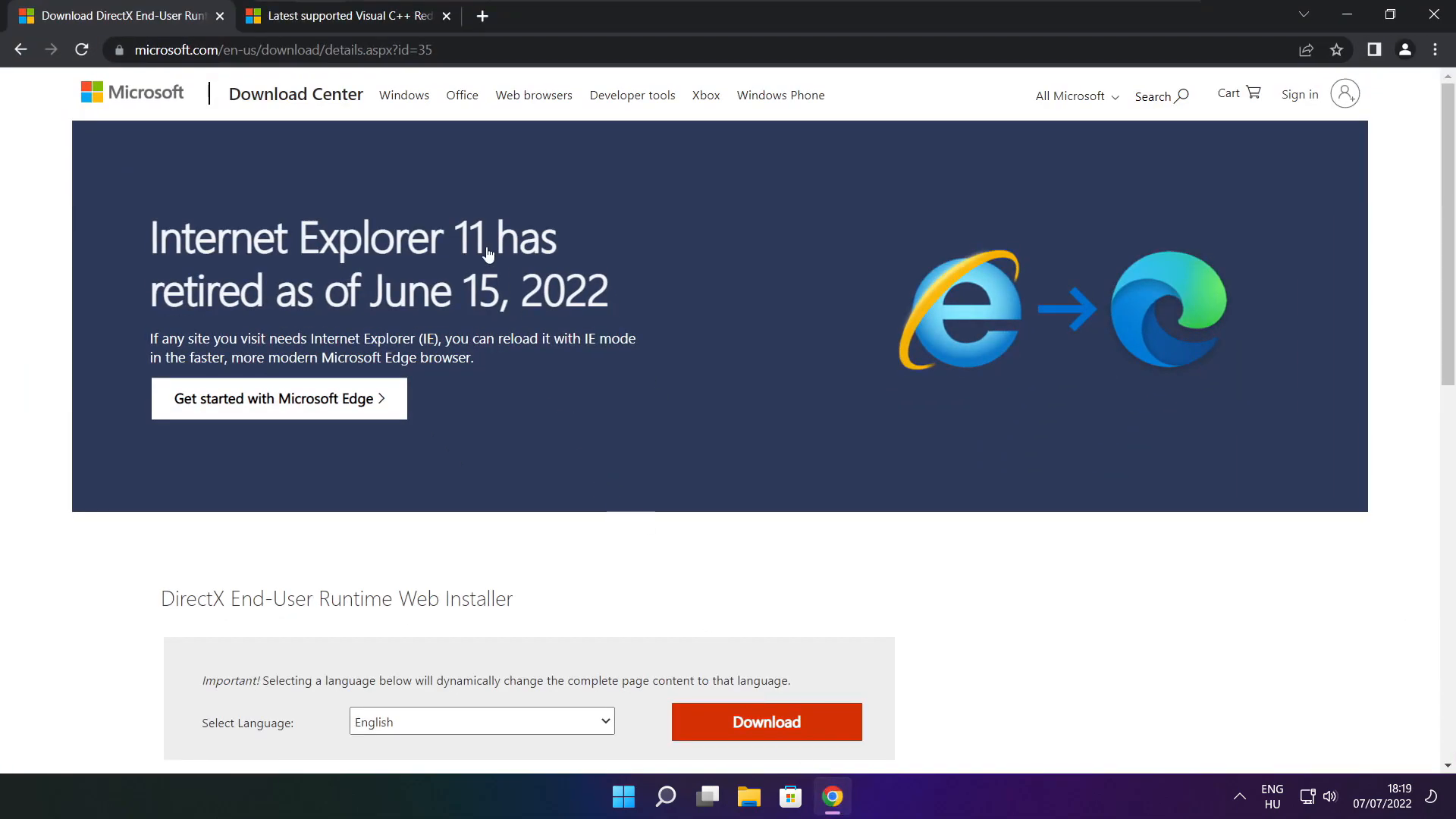
left_click(278, 49)
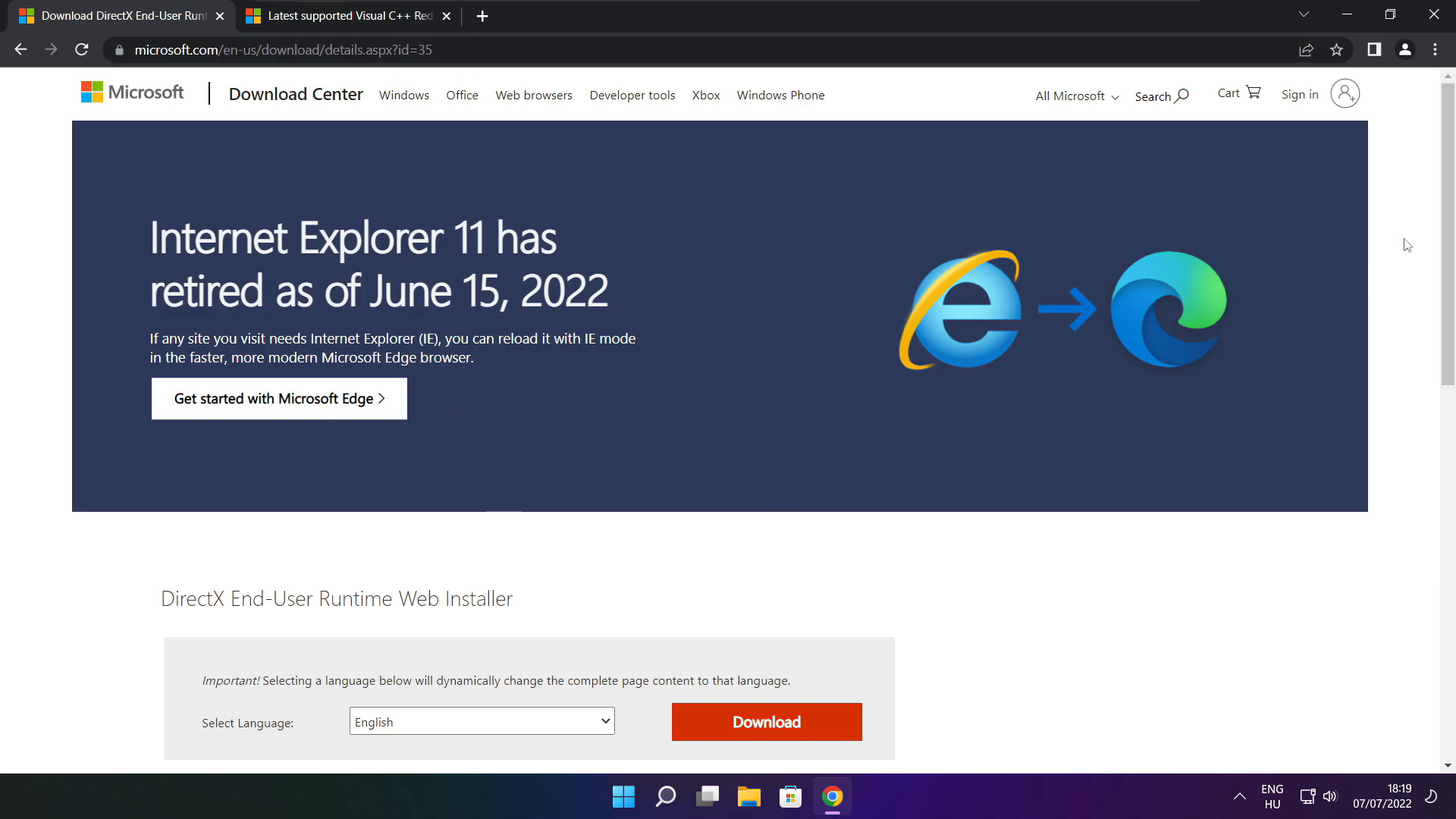
scroll("down", 3)
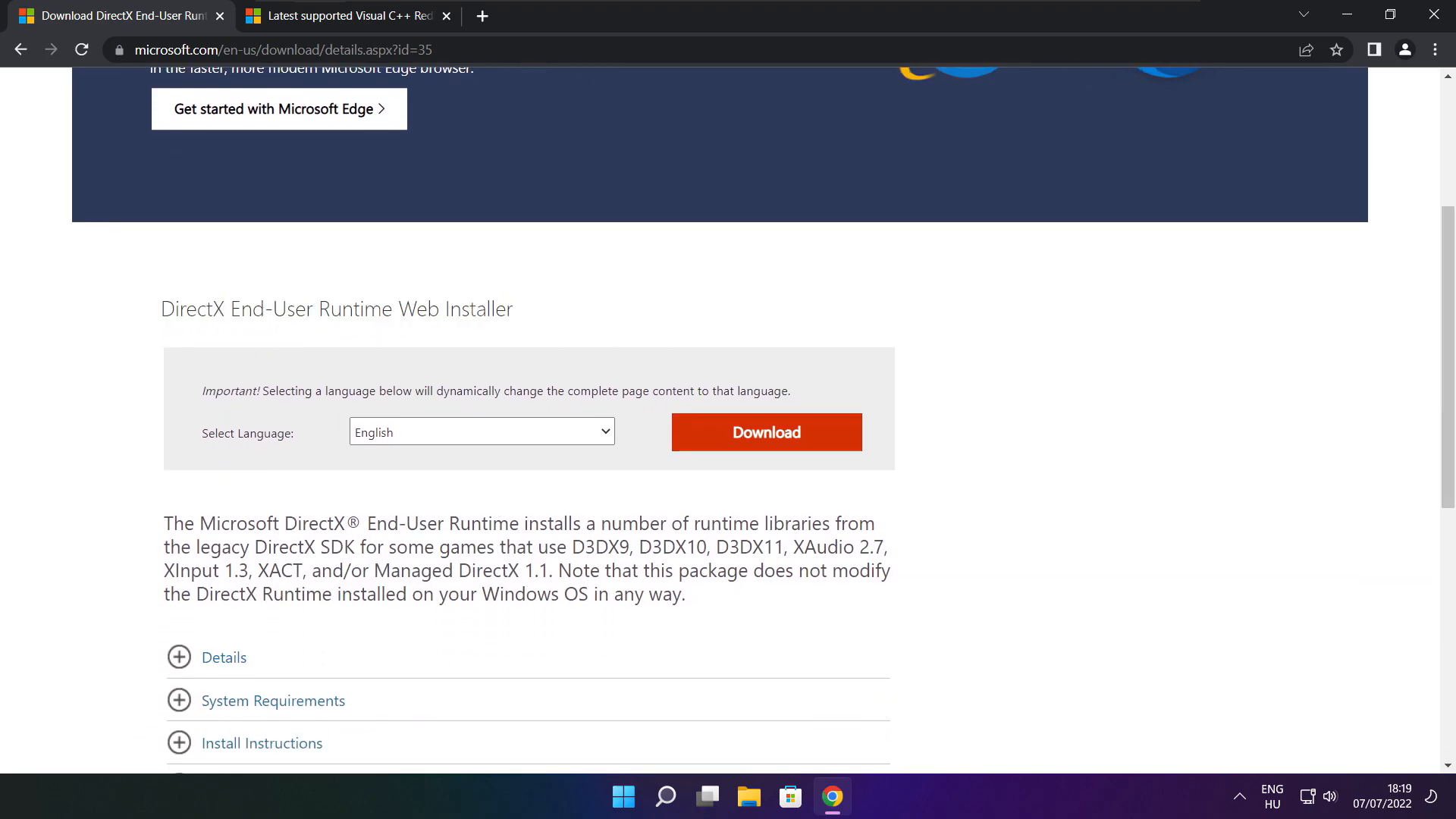
left_click(765, 431)
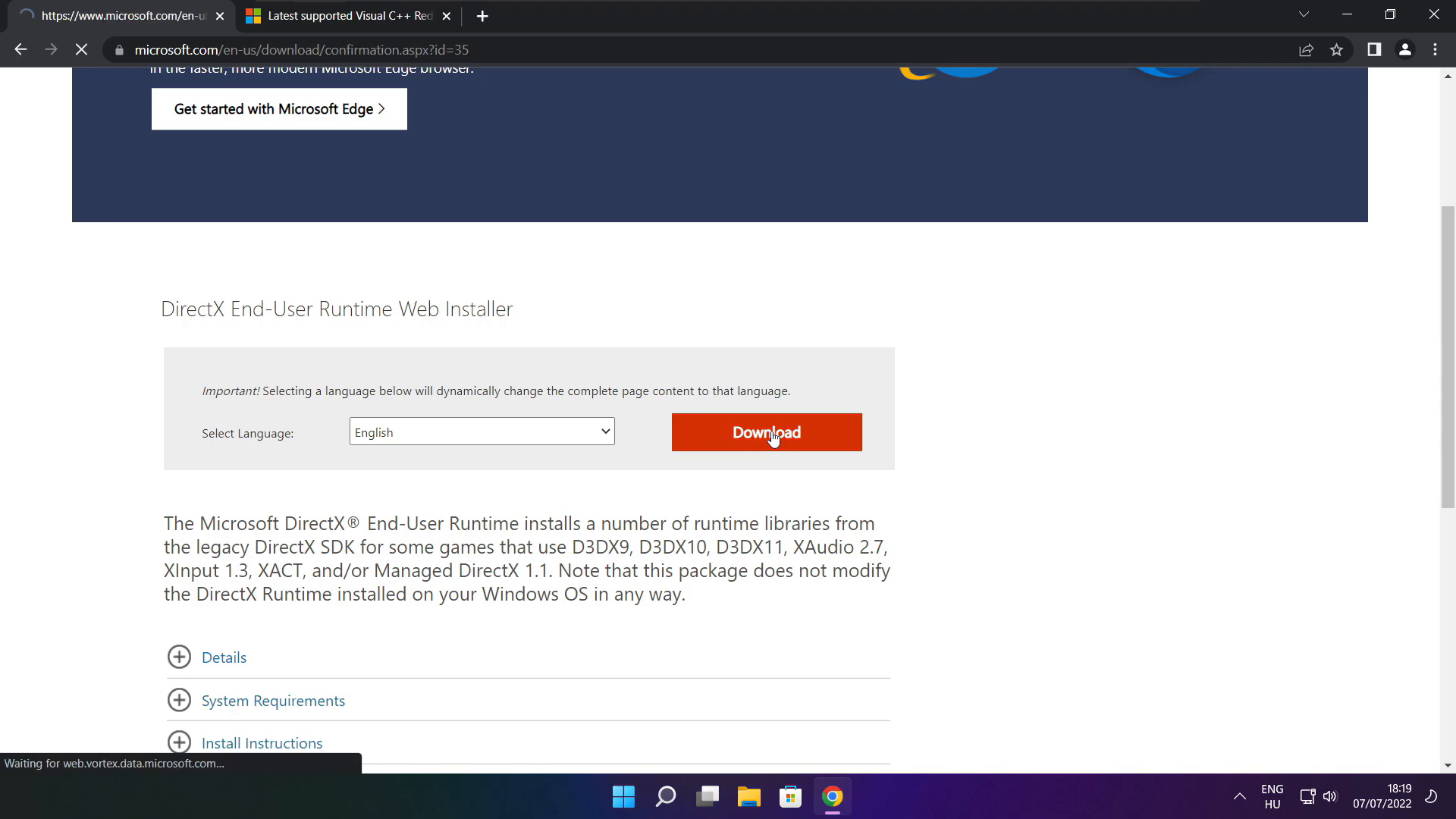
left_click(765, 431)
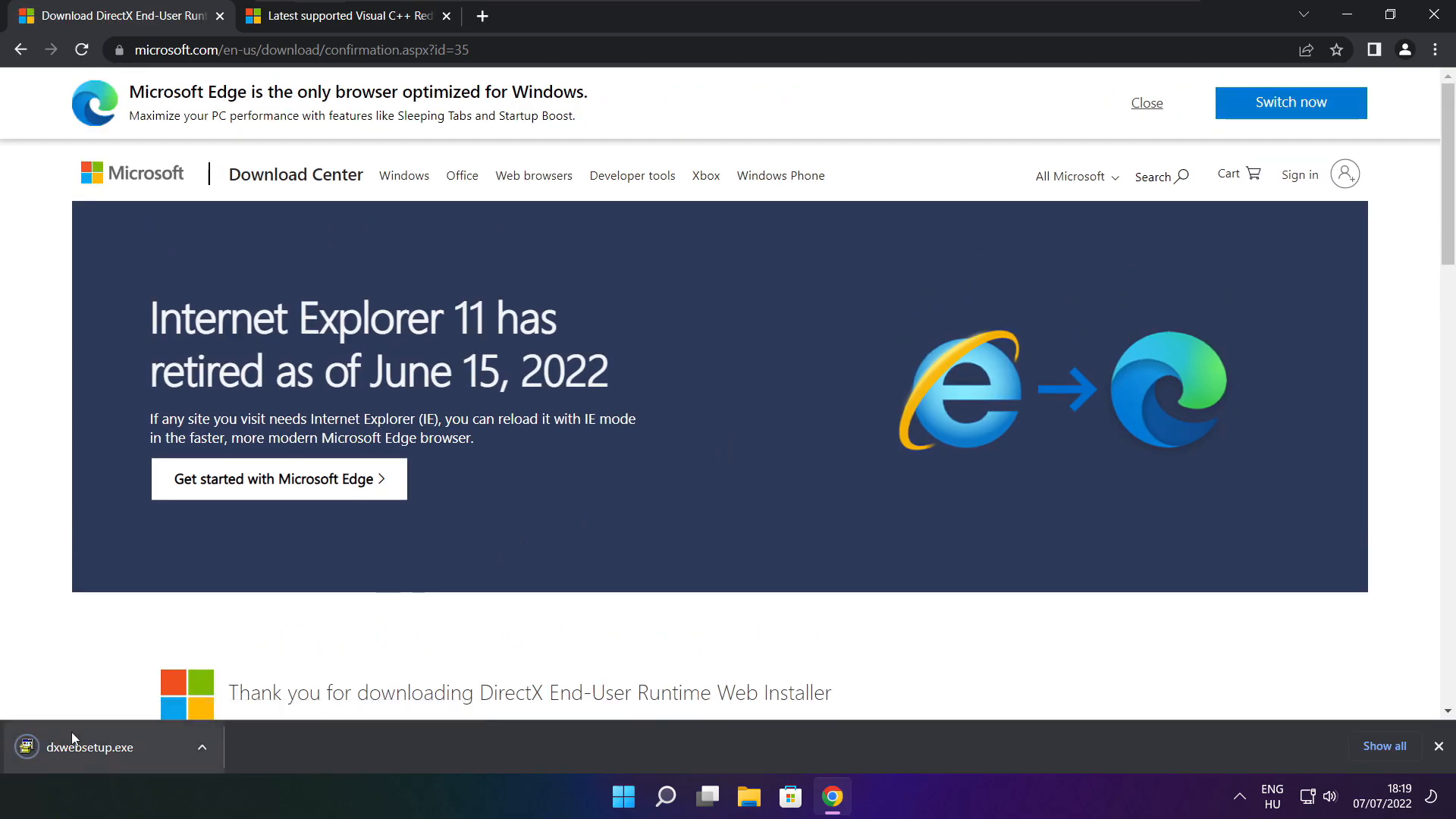
left_click(92, 748)
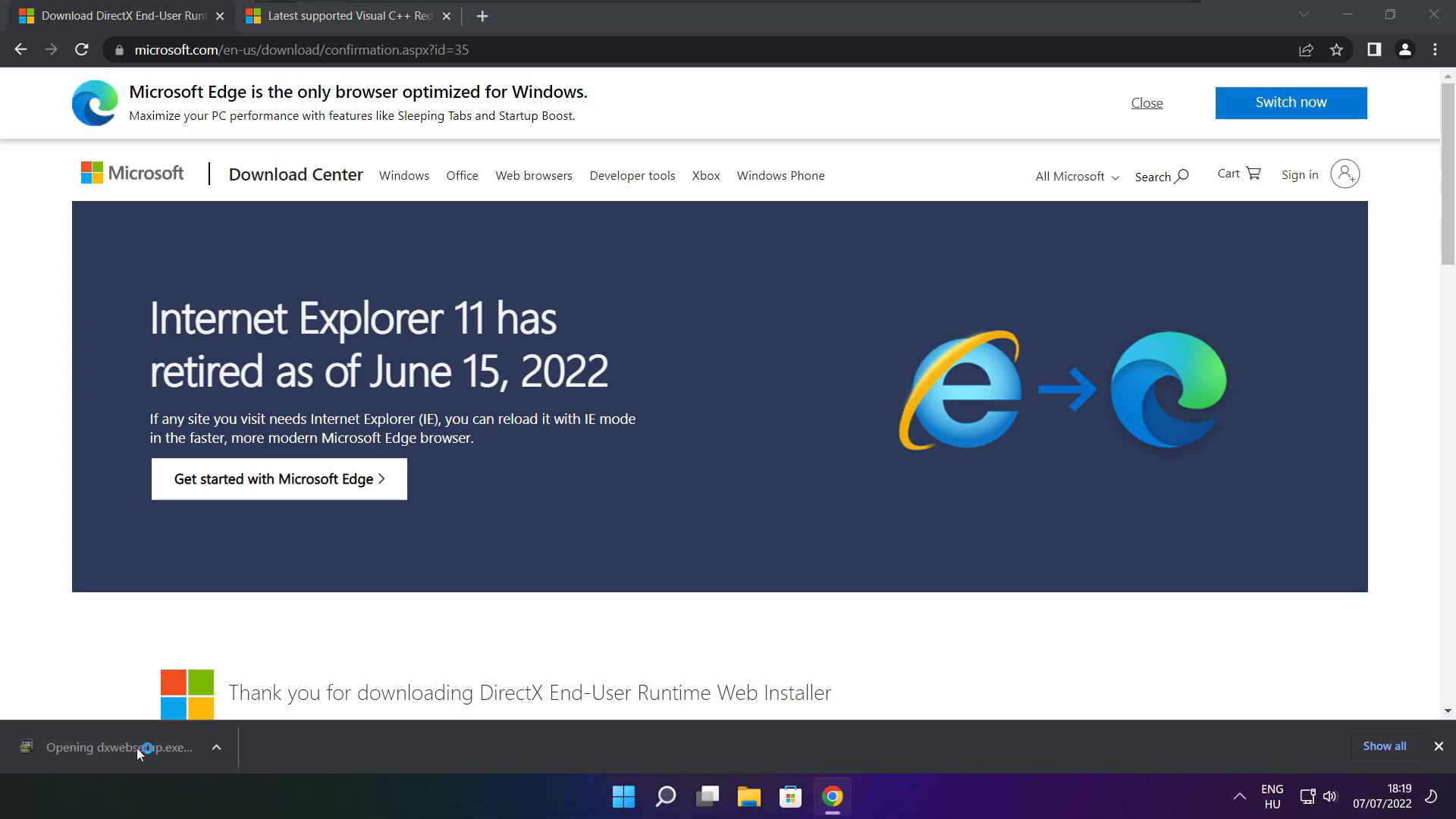
Accept the DirectX license, skip the Bing Bar, install the runtime components and finish
left_click(135, 748)
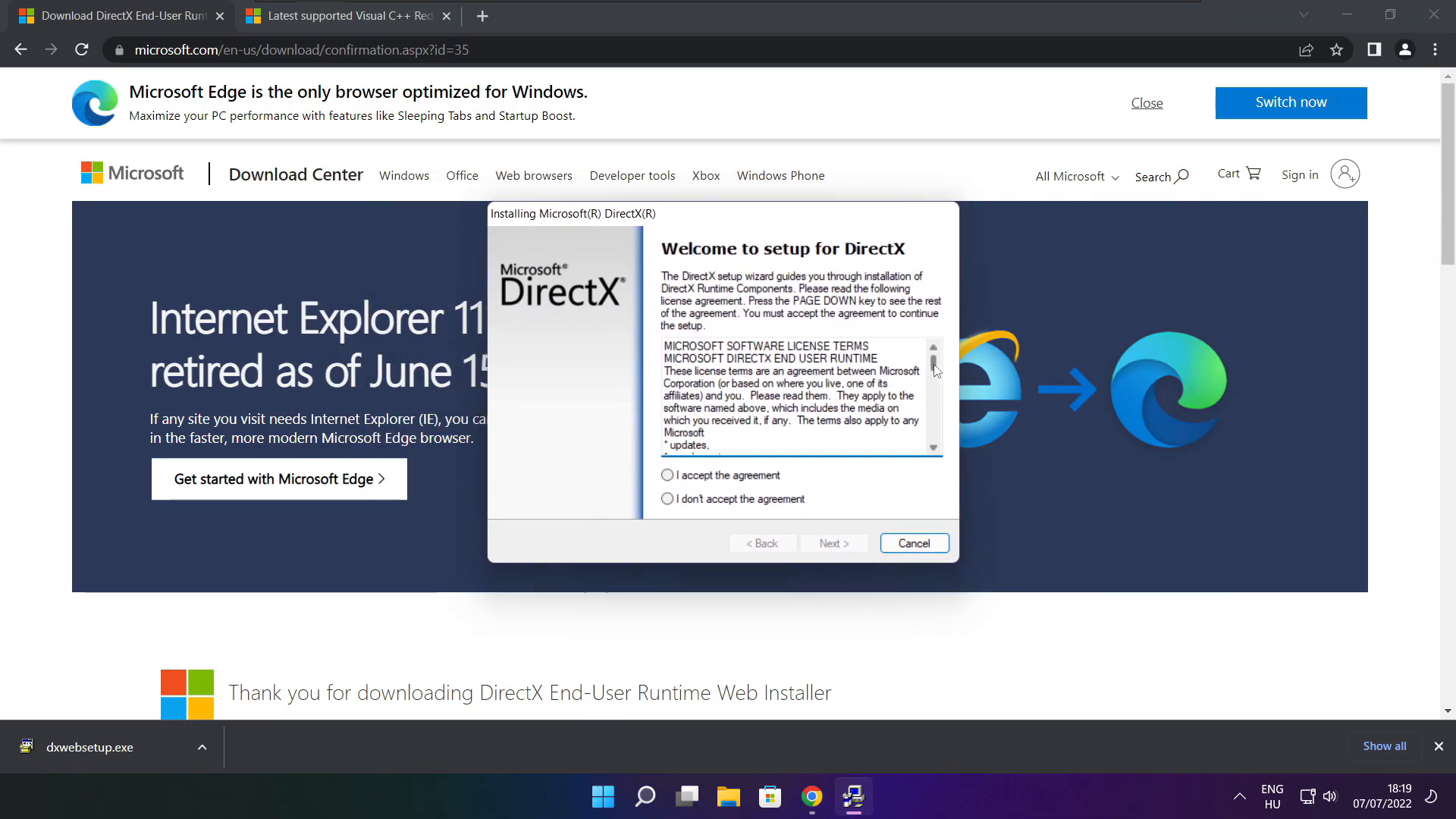
scroll("down", 3)
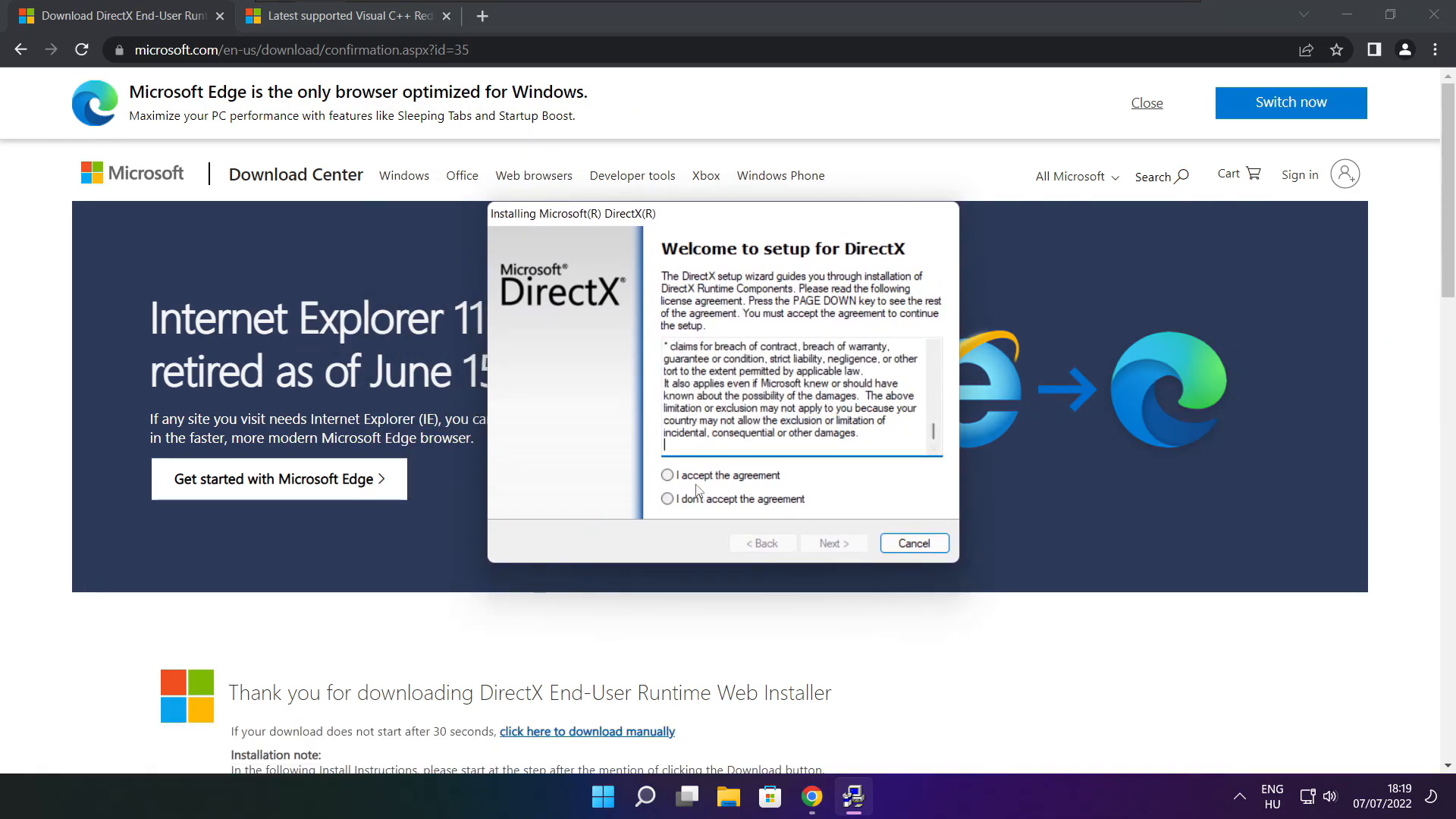
left_click(667, 475)
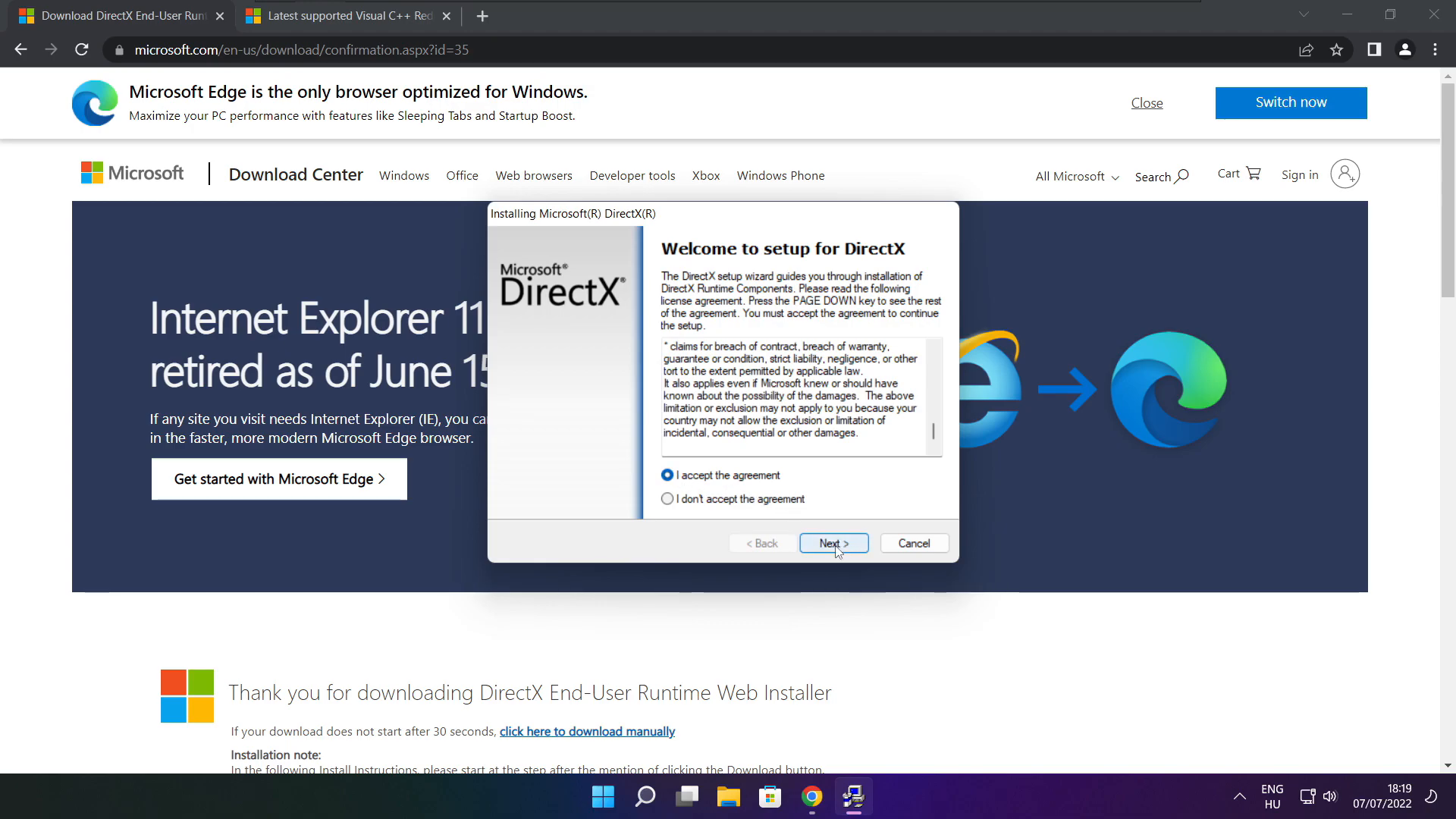
left_click(832, 543)
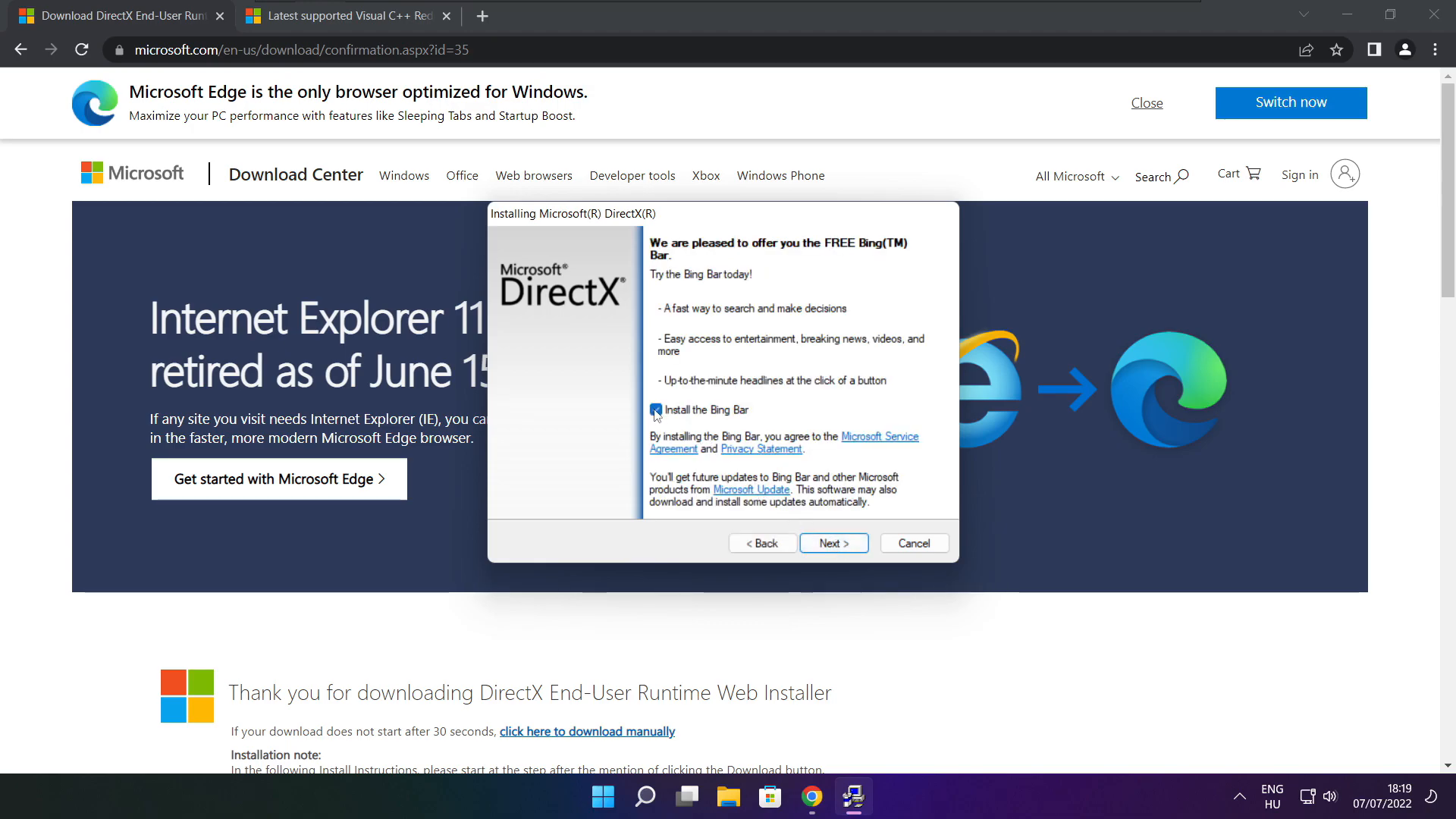
left_click(655, 410)
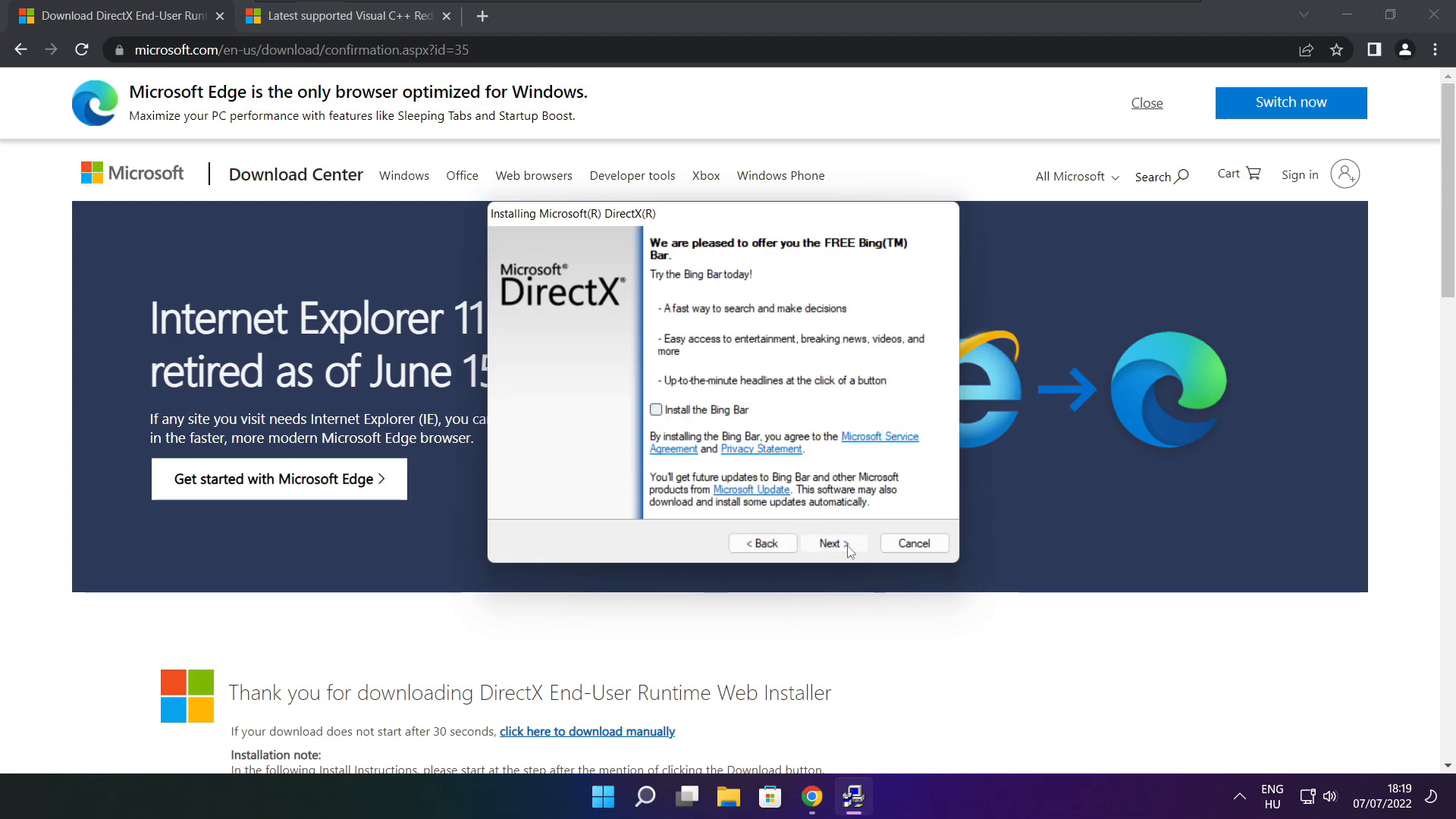
left_click(833, 543)
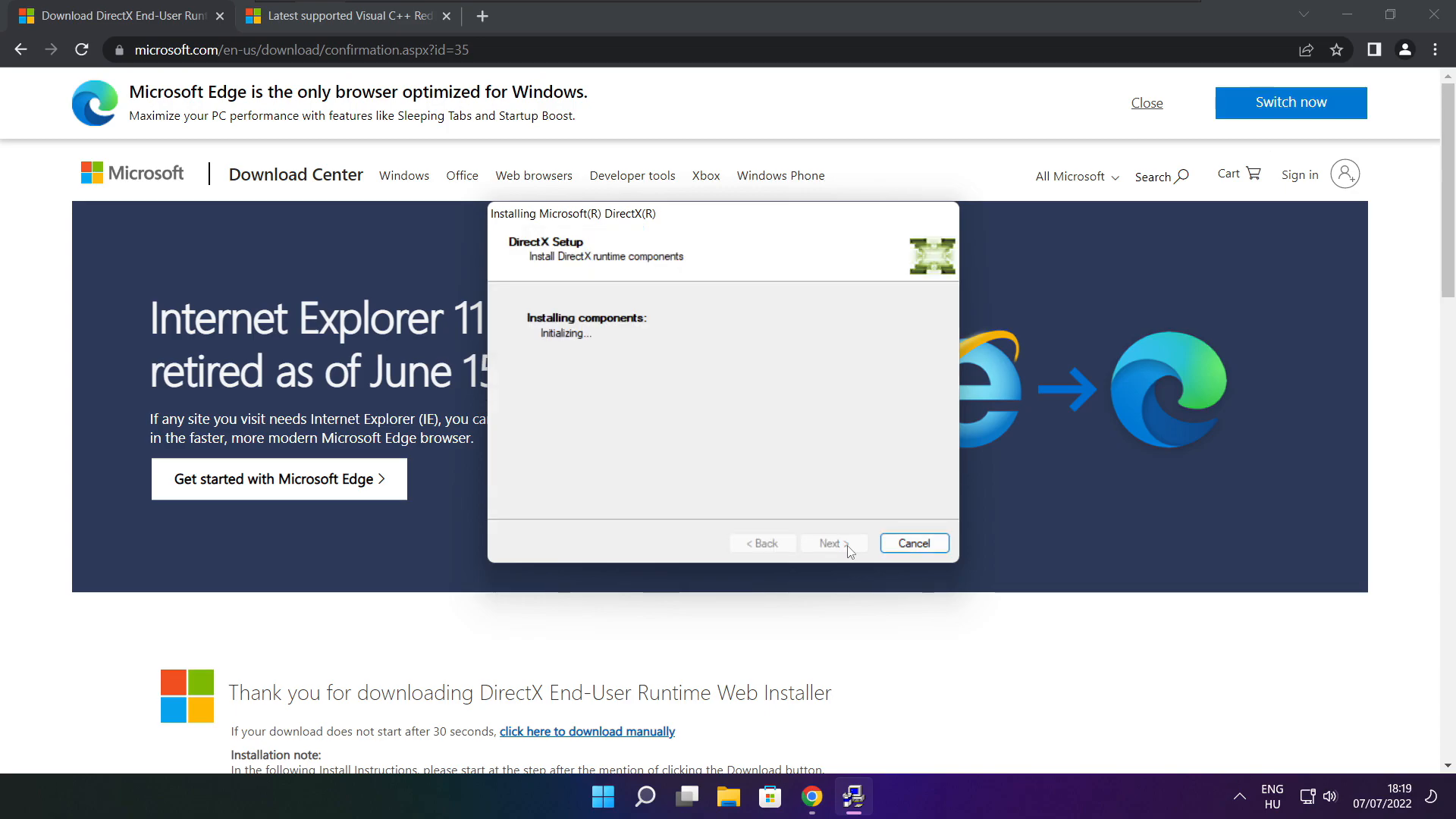
left_click(833, 543)
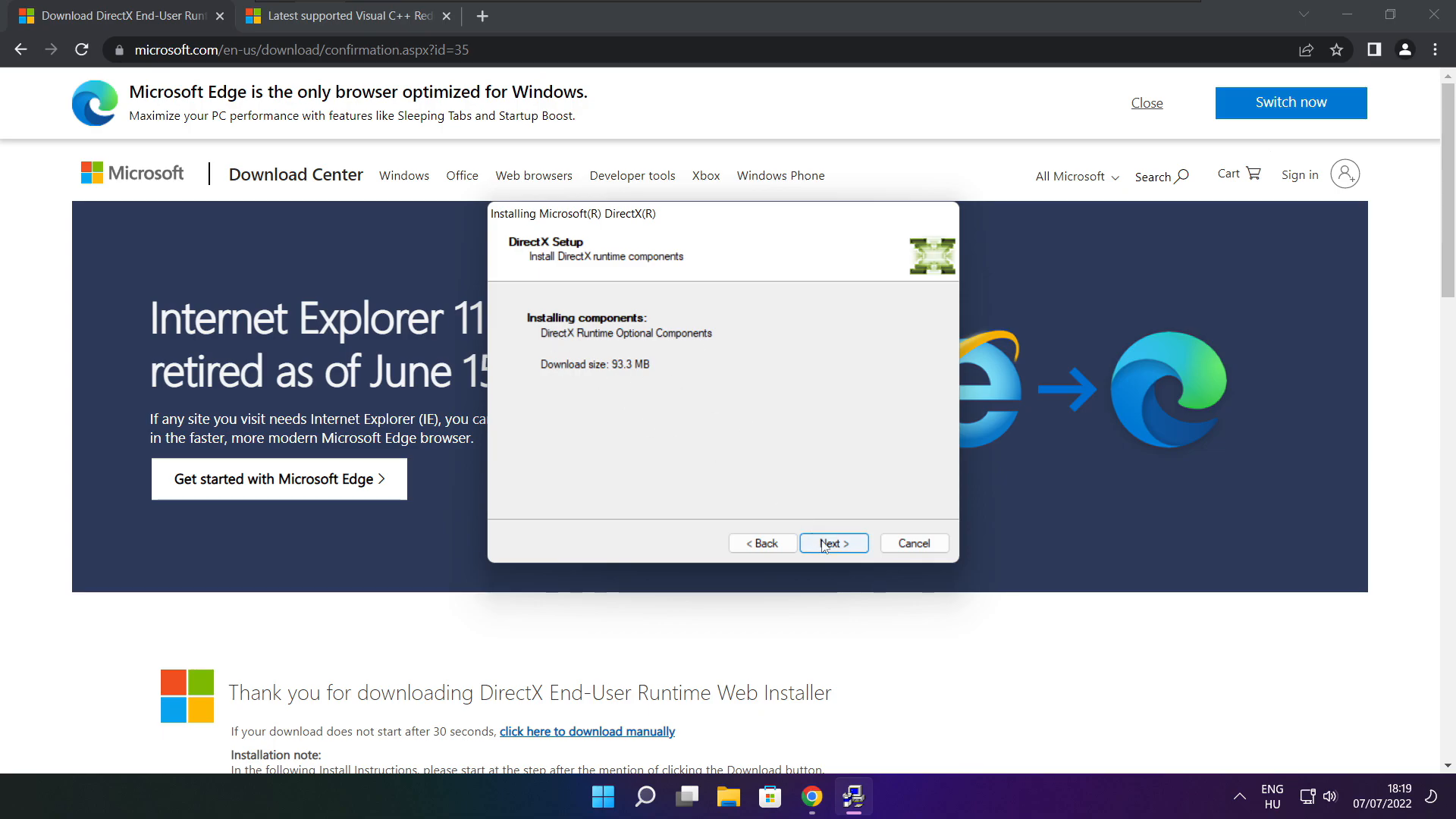
left_click(831, 543)
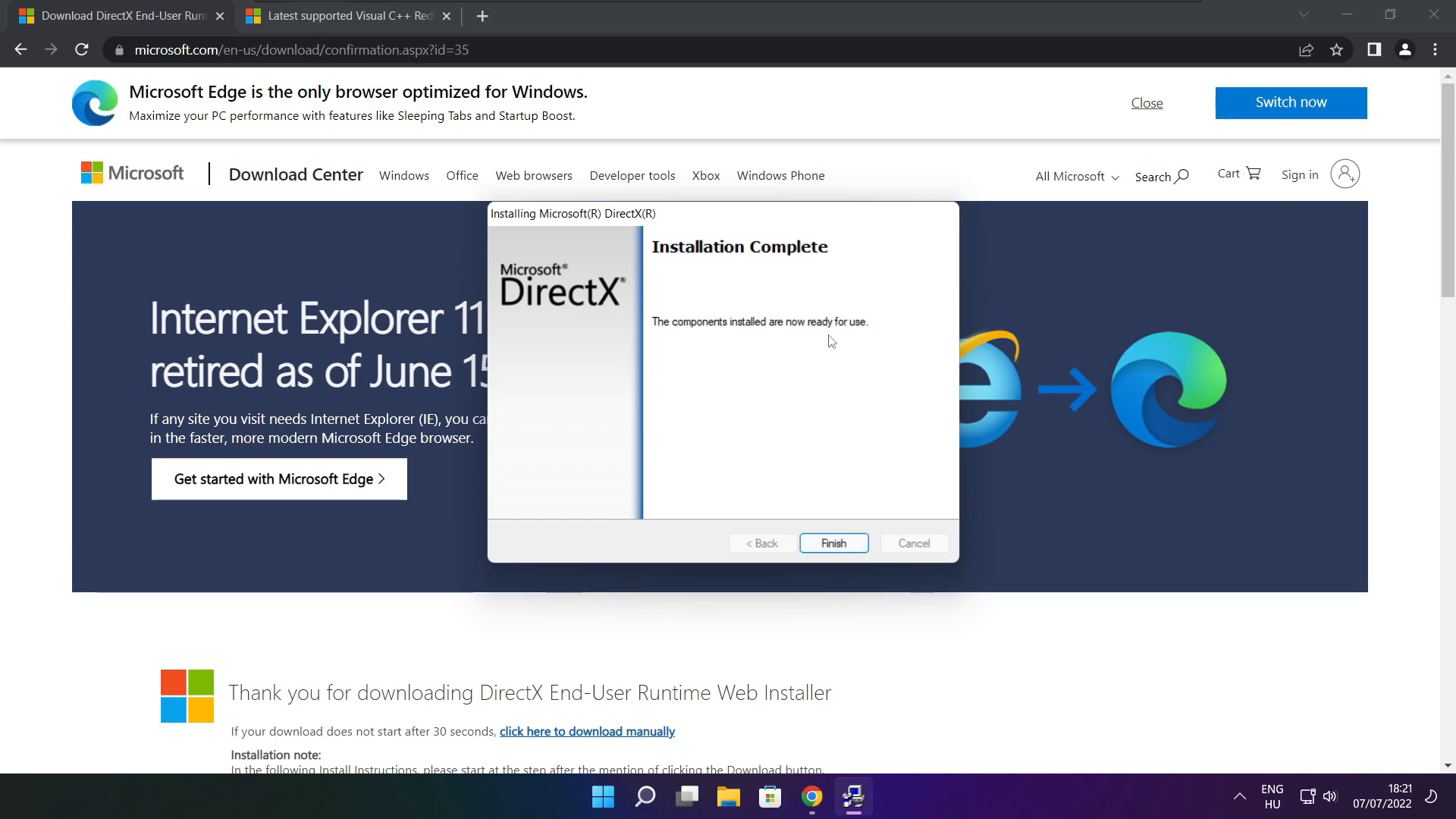
left_click(832, 542)
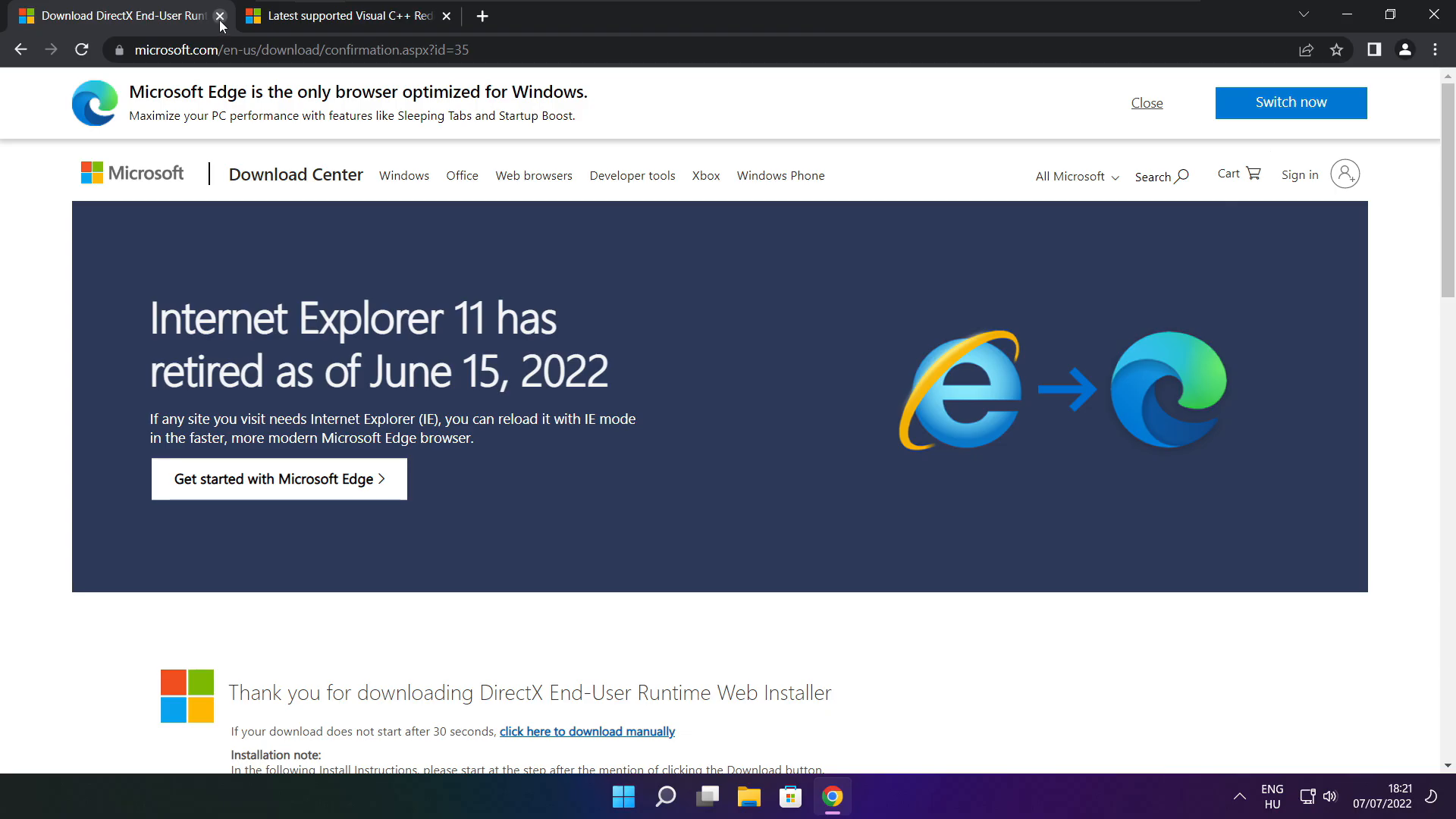
Close the DirectX tab and download the ARM64, x86 and x64 Visual C++ redistributables
left_click(220, 16)
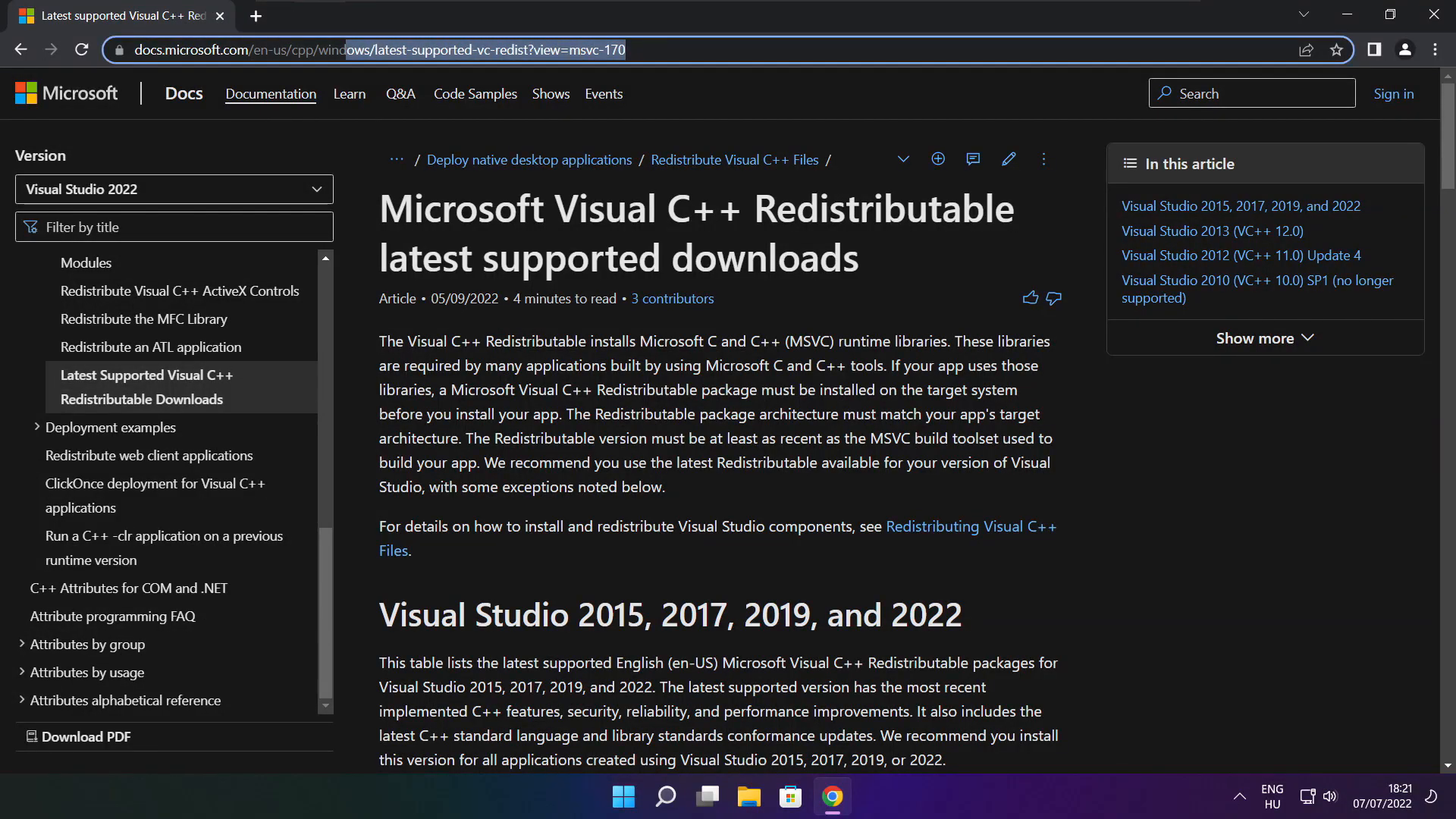
left_click(371, 49)
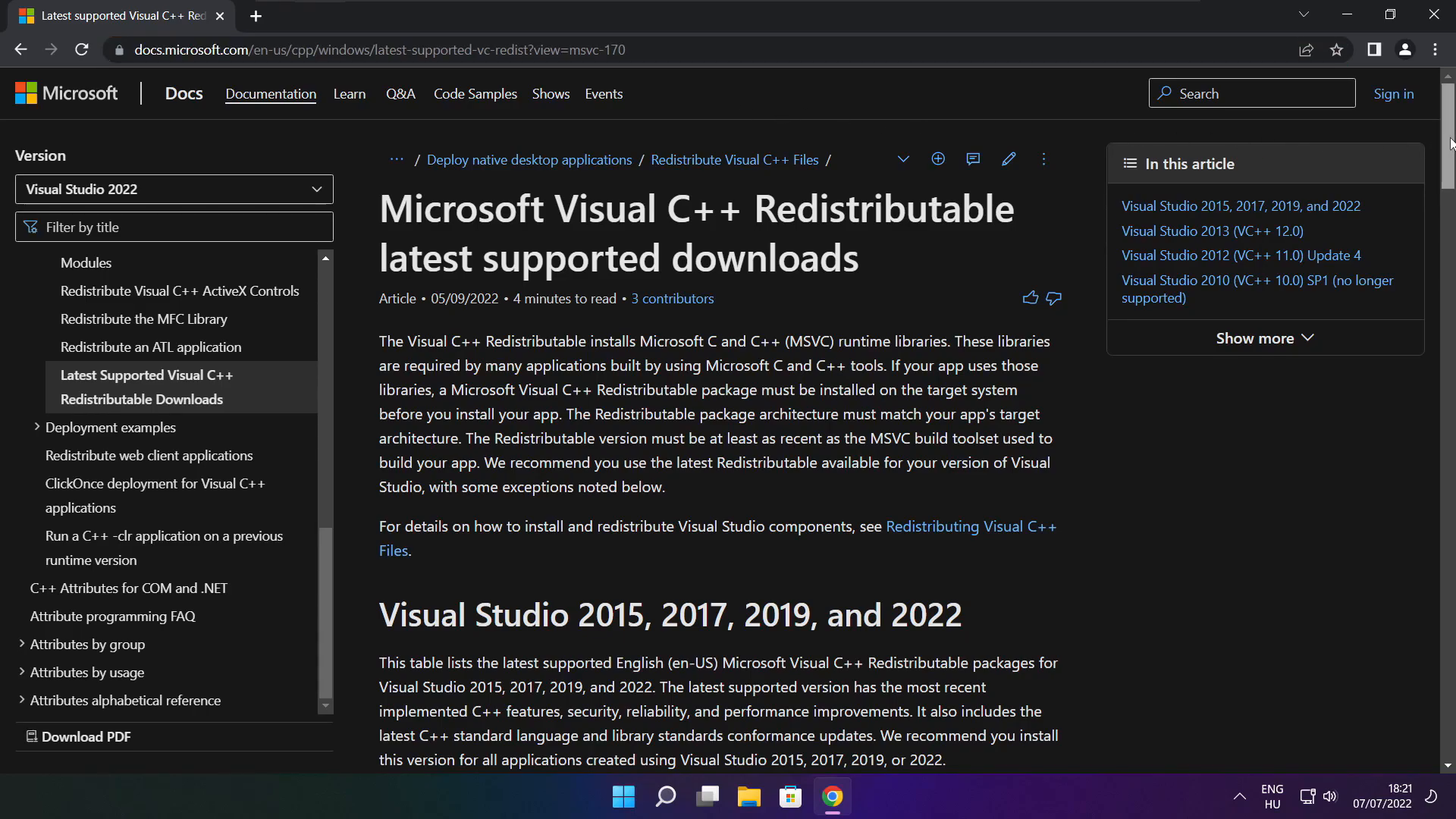
scroll("down", 3)
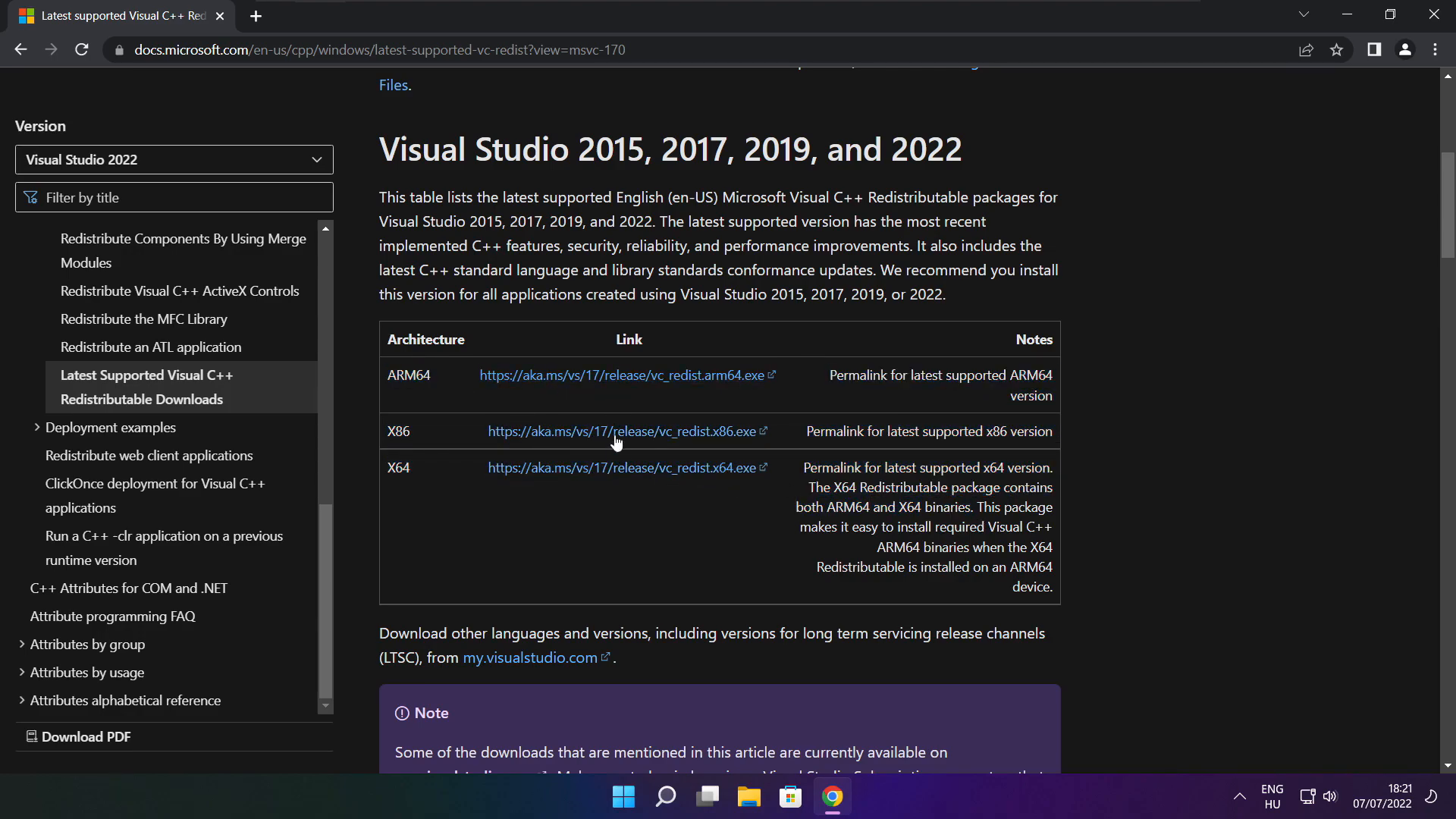
left_click(620, 374)
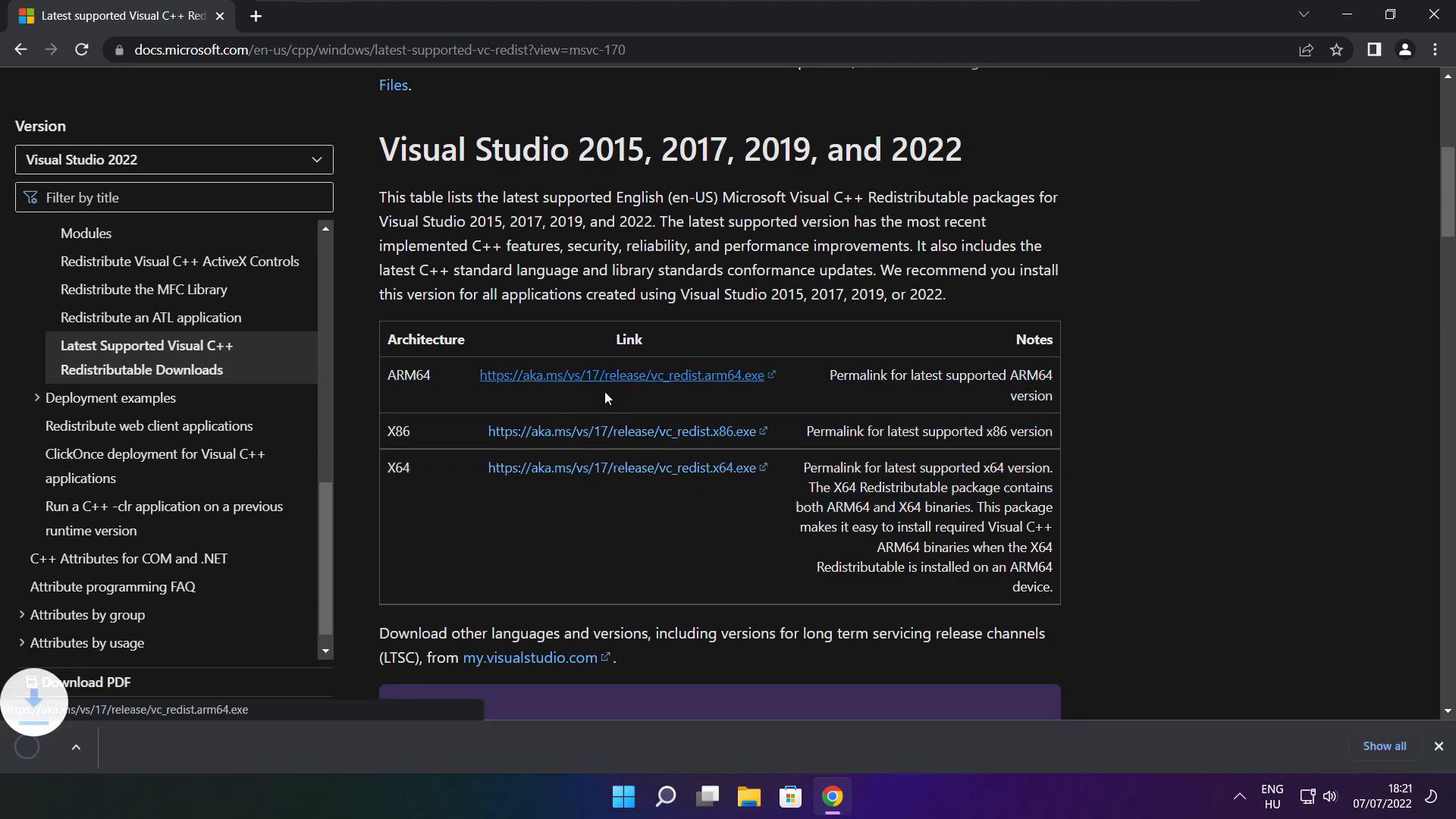
left_click(620, 467)
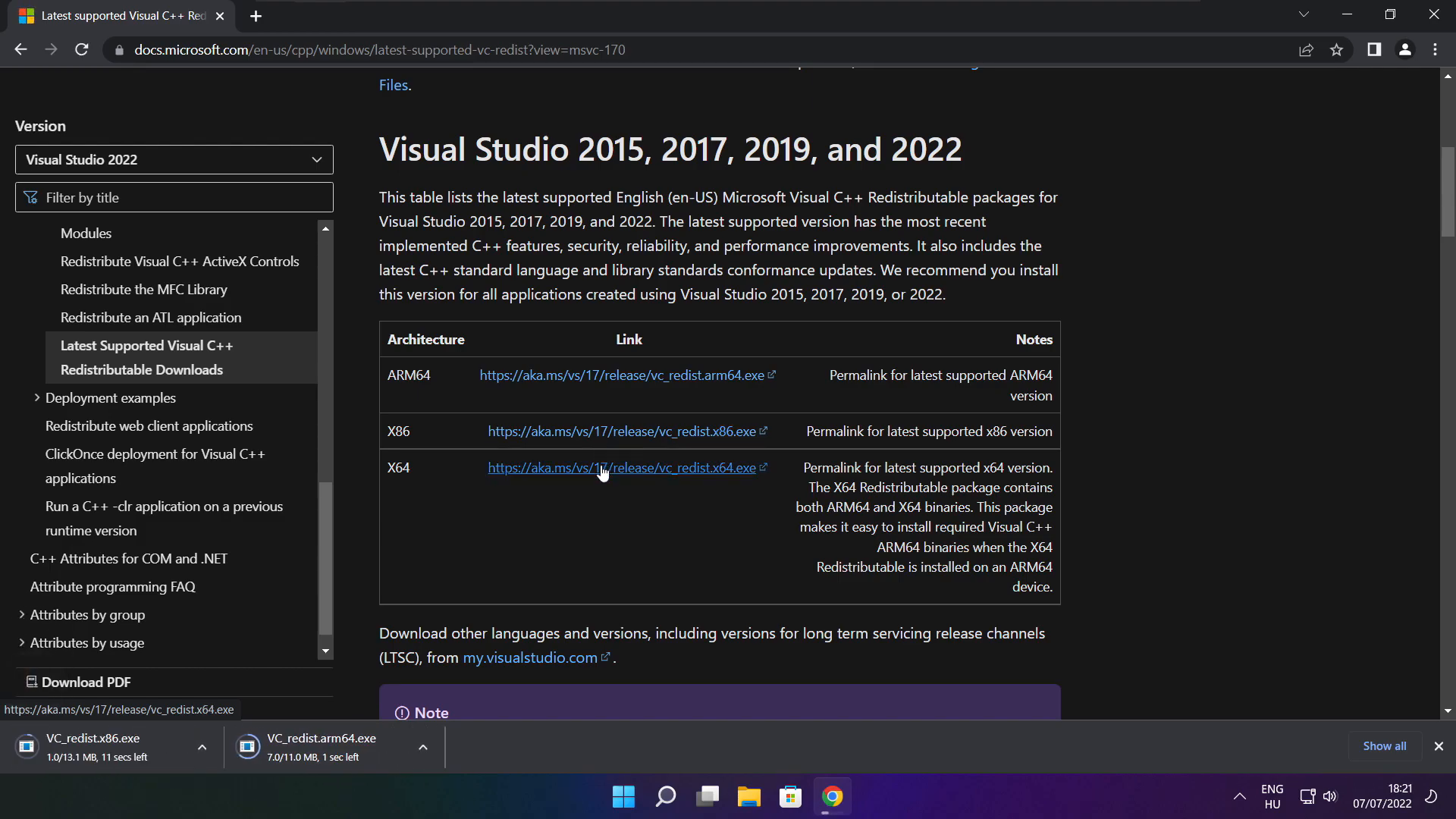
left_click(622, 467)
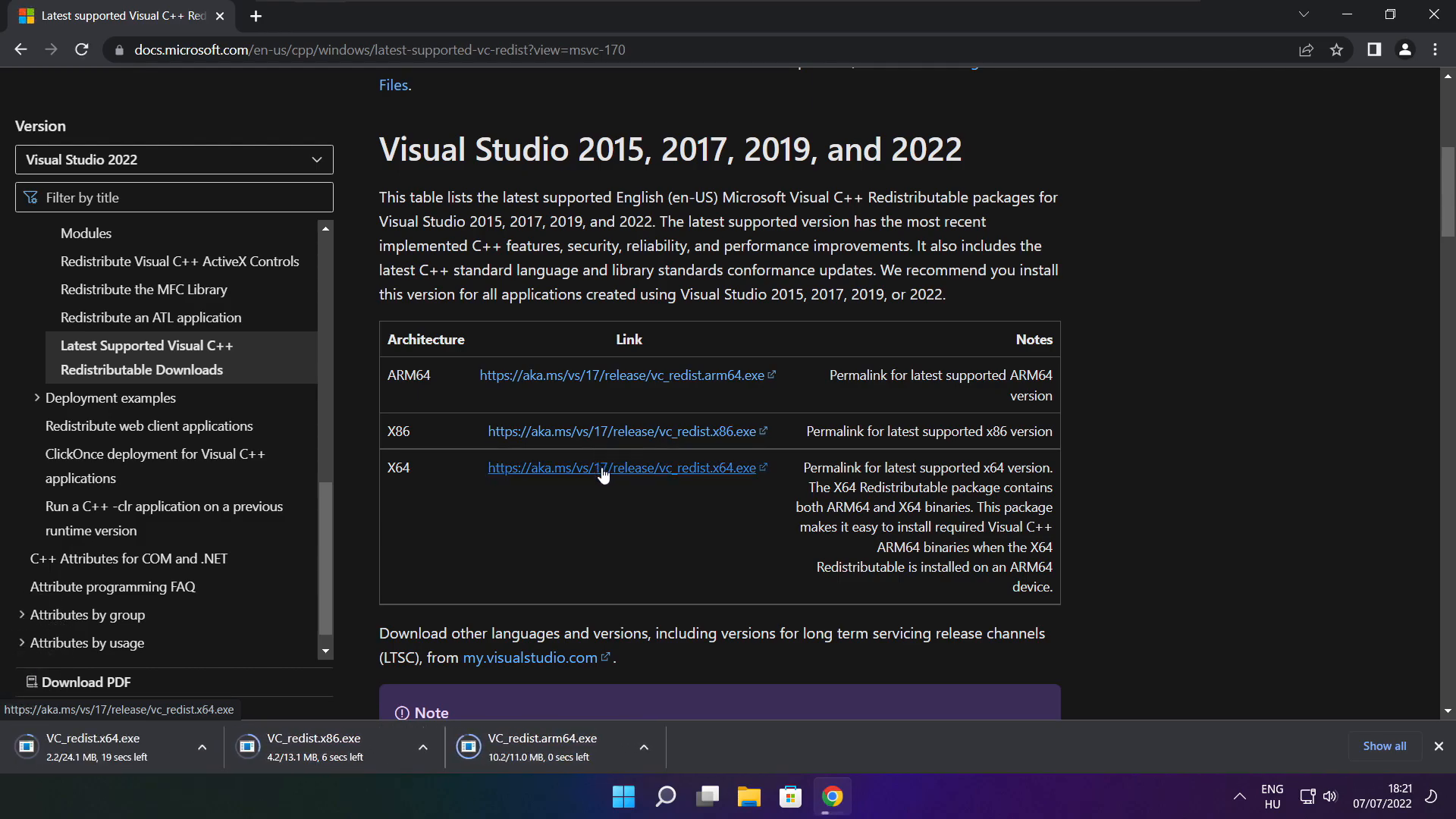
mouse_move(574, 699)
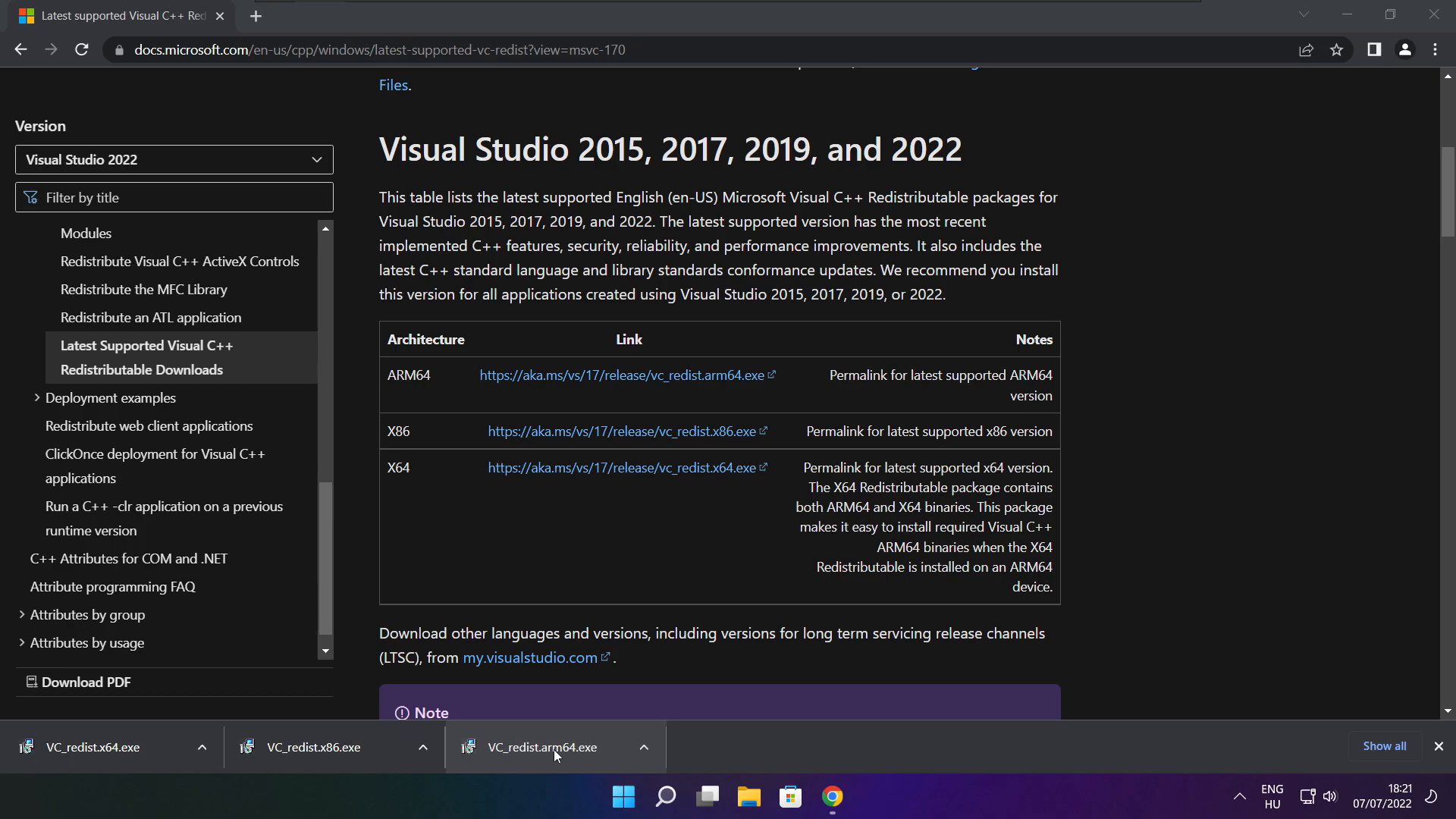
Try installing the ARM64 Visual C++ redistributable, then close its unsupported-processor failure screen
left_click(554, 746)
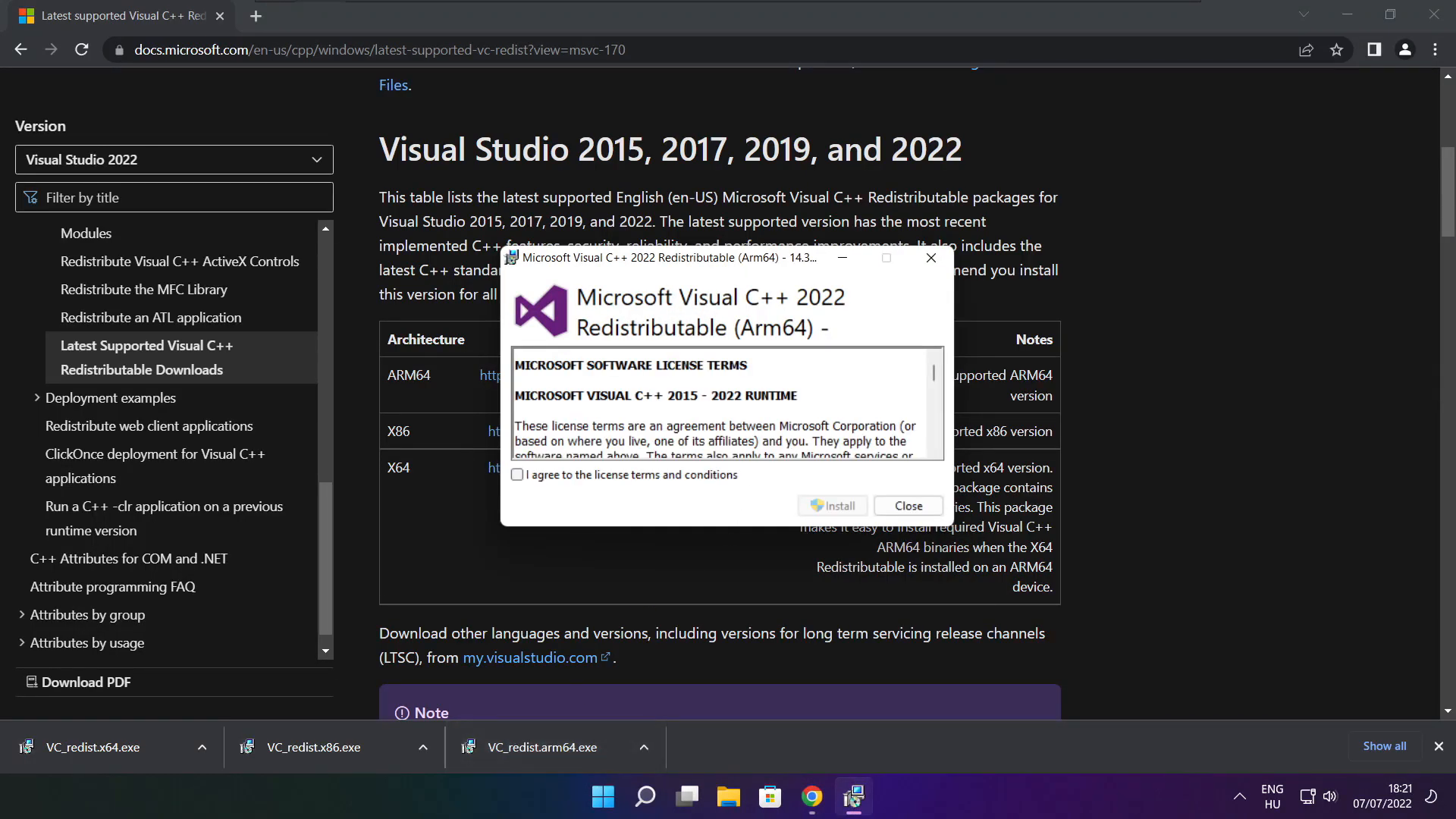
scroll("down", 3)
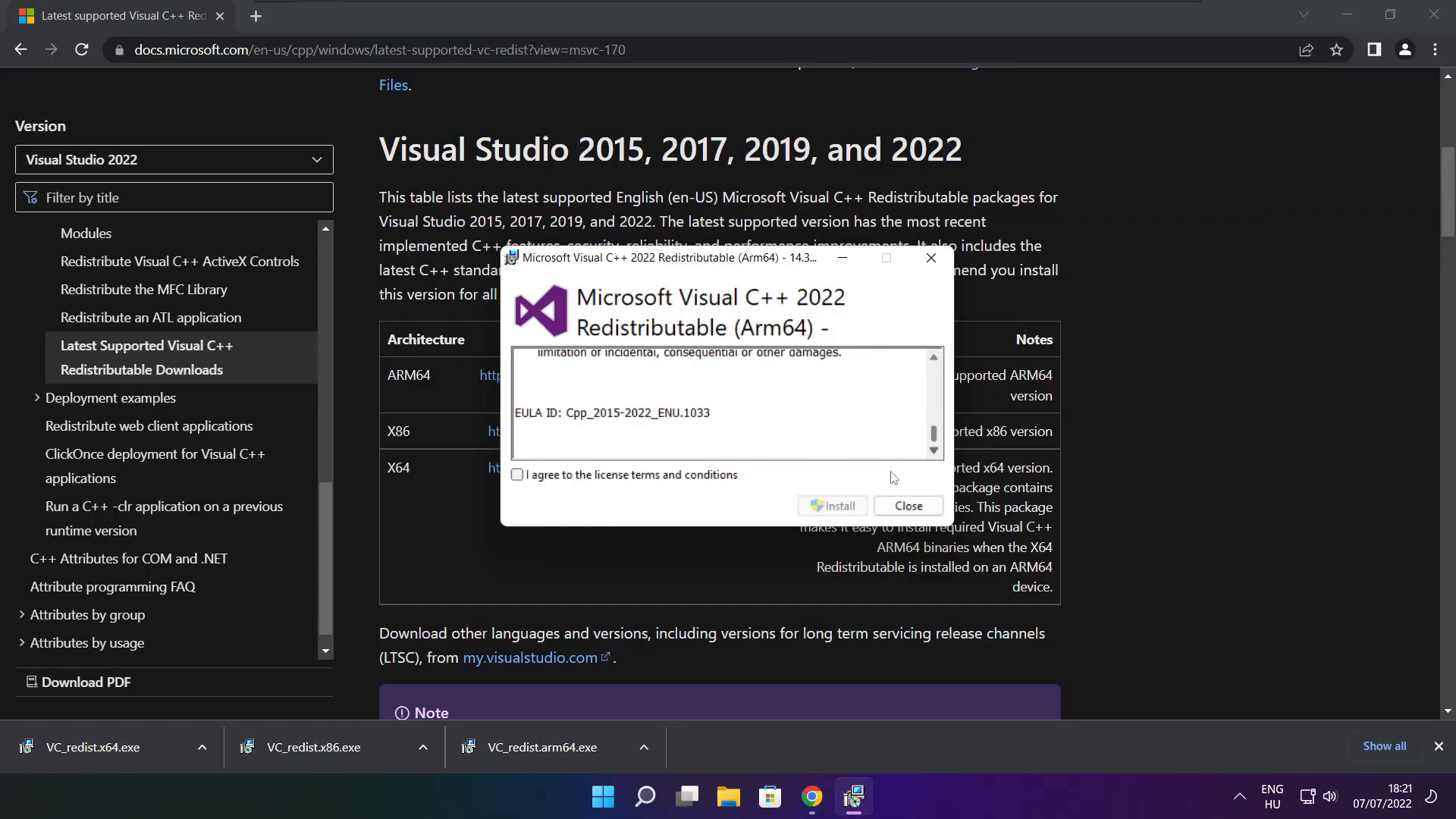
left_click(517, 475)
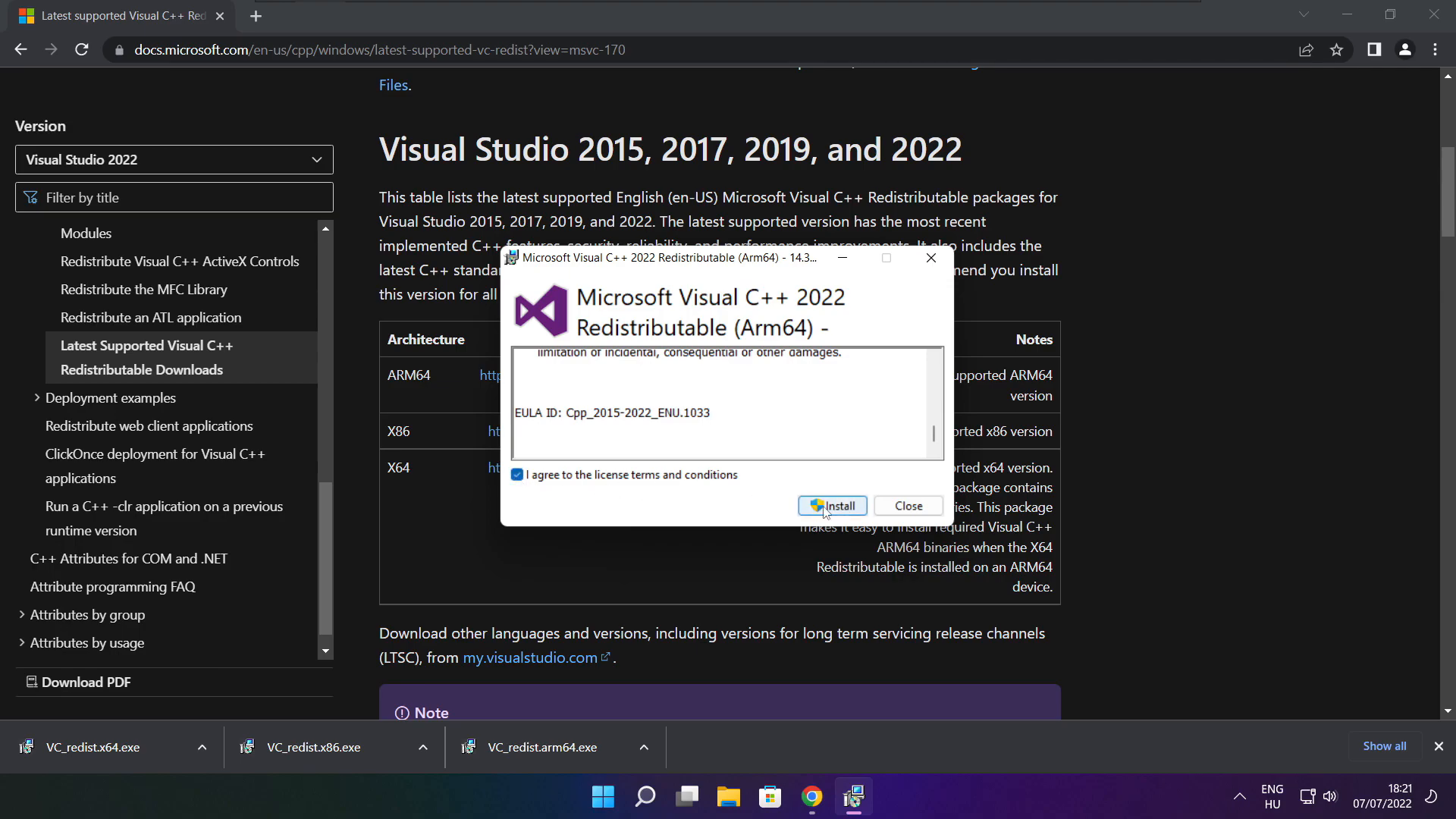
left_click(832, 506)
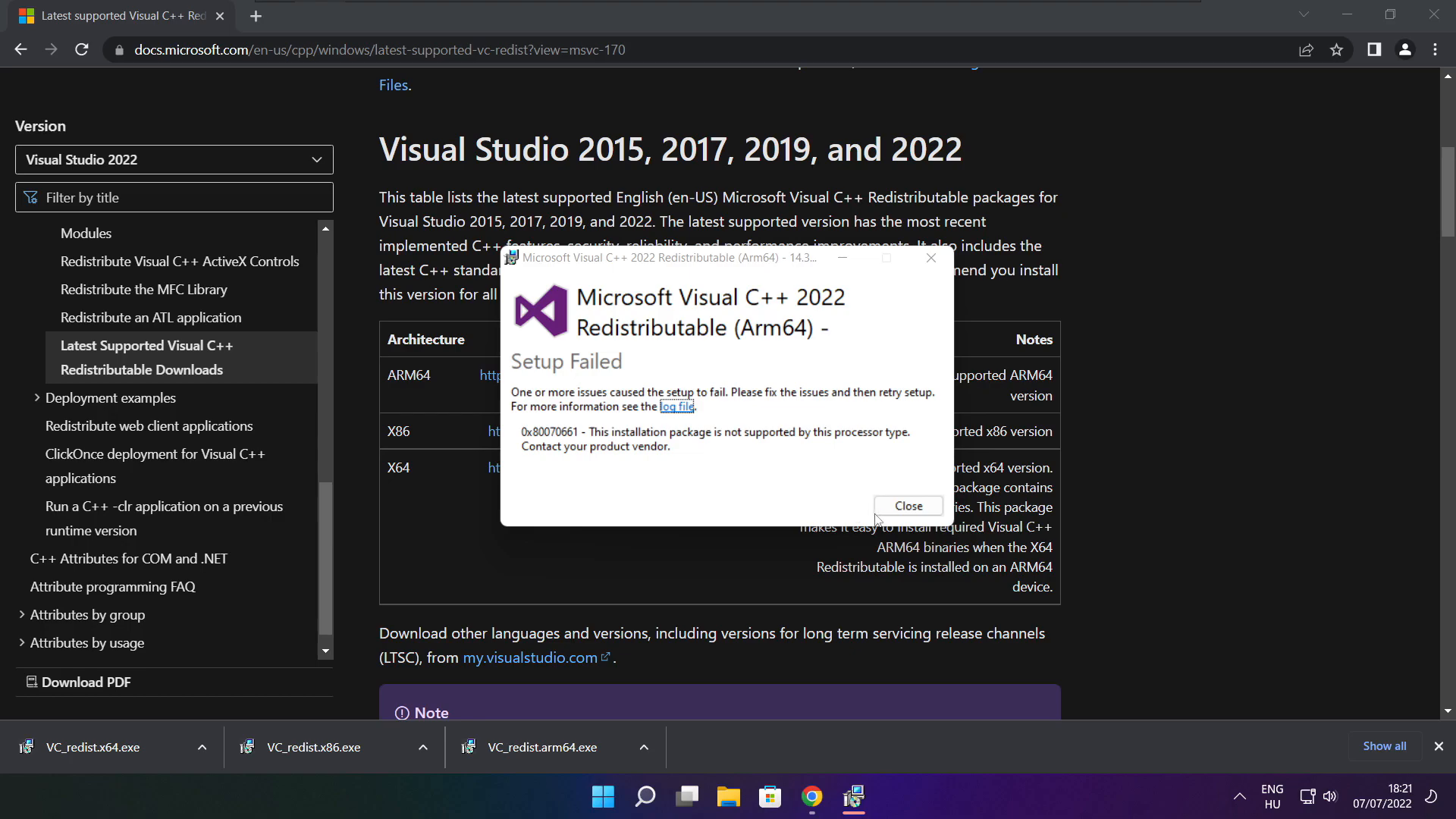
left_click(907, 505)
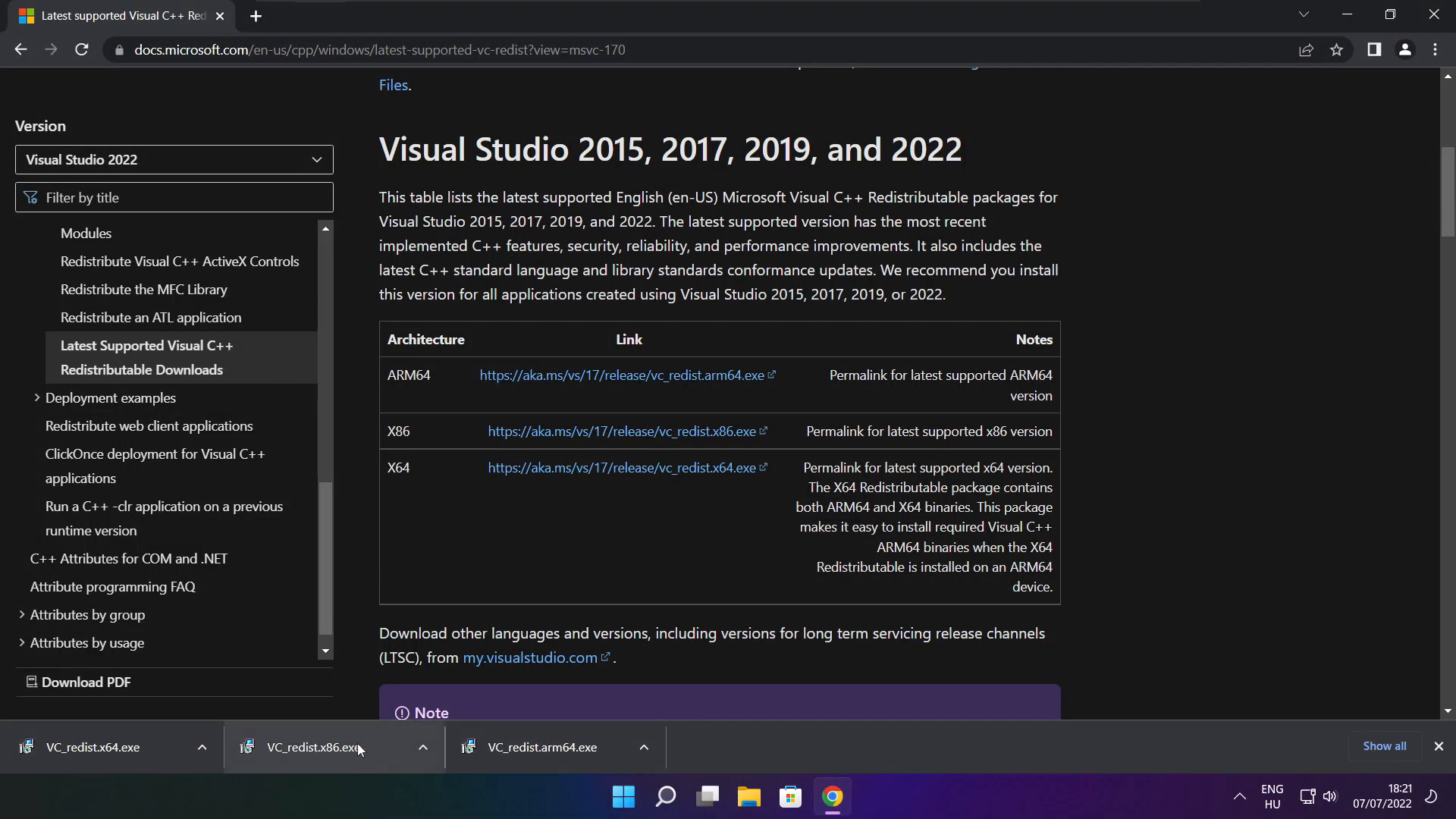
Install the x86 Visual C++ 2015-2022 Redistributable 14.32.31332 and close its success screen
left_click(326, 746)
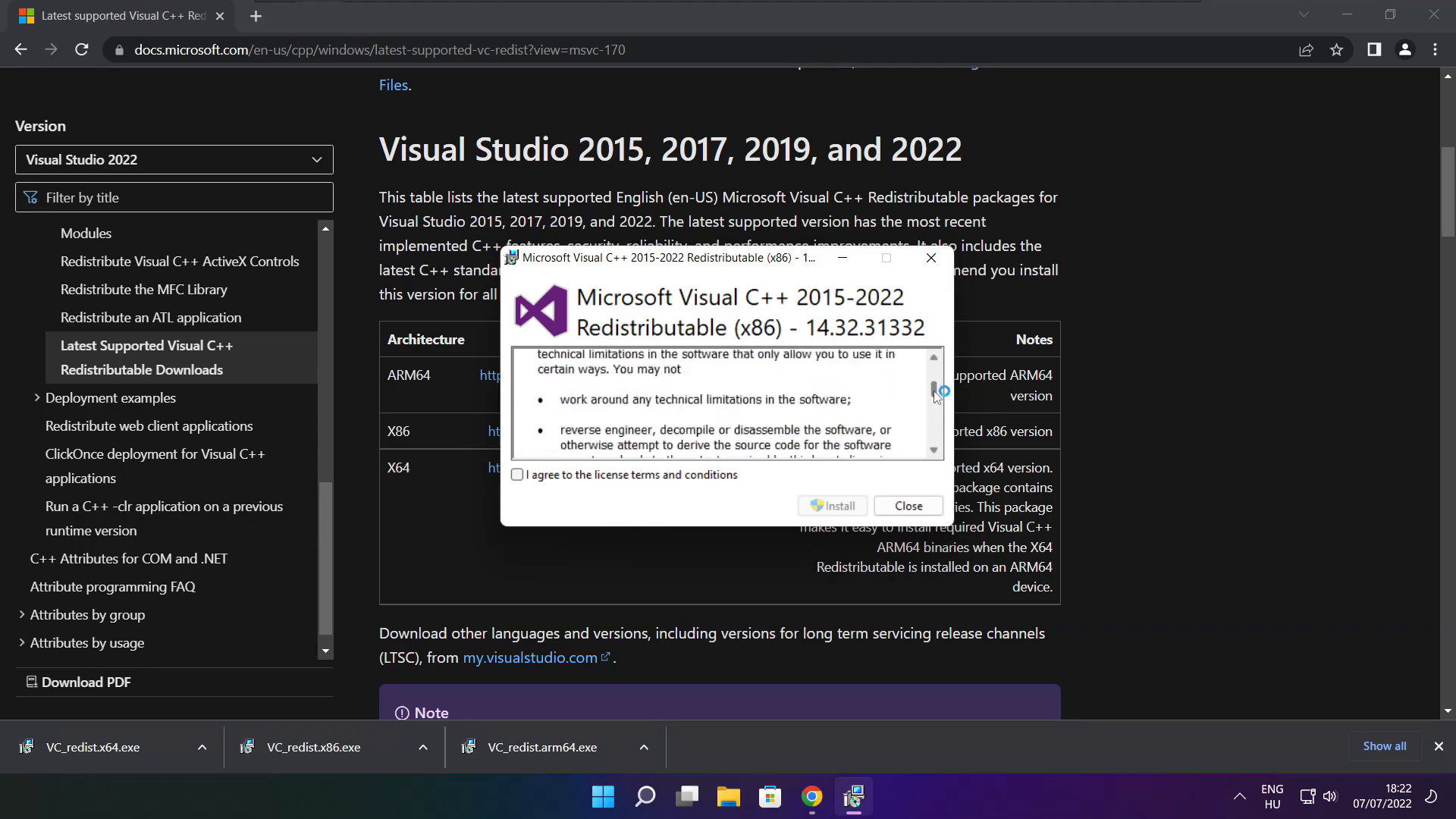
scroll("down", 3)
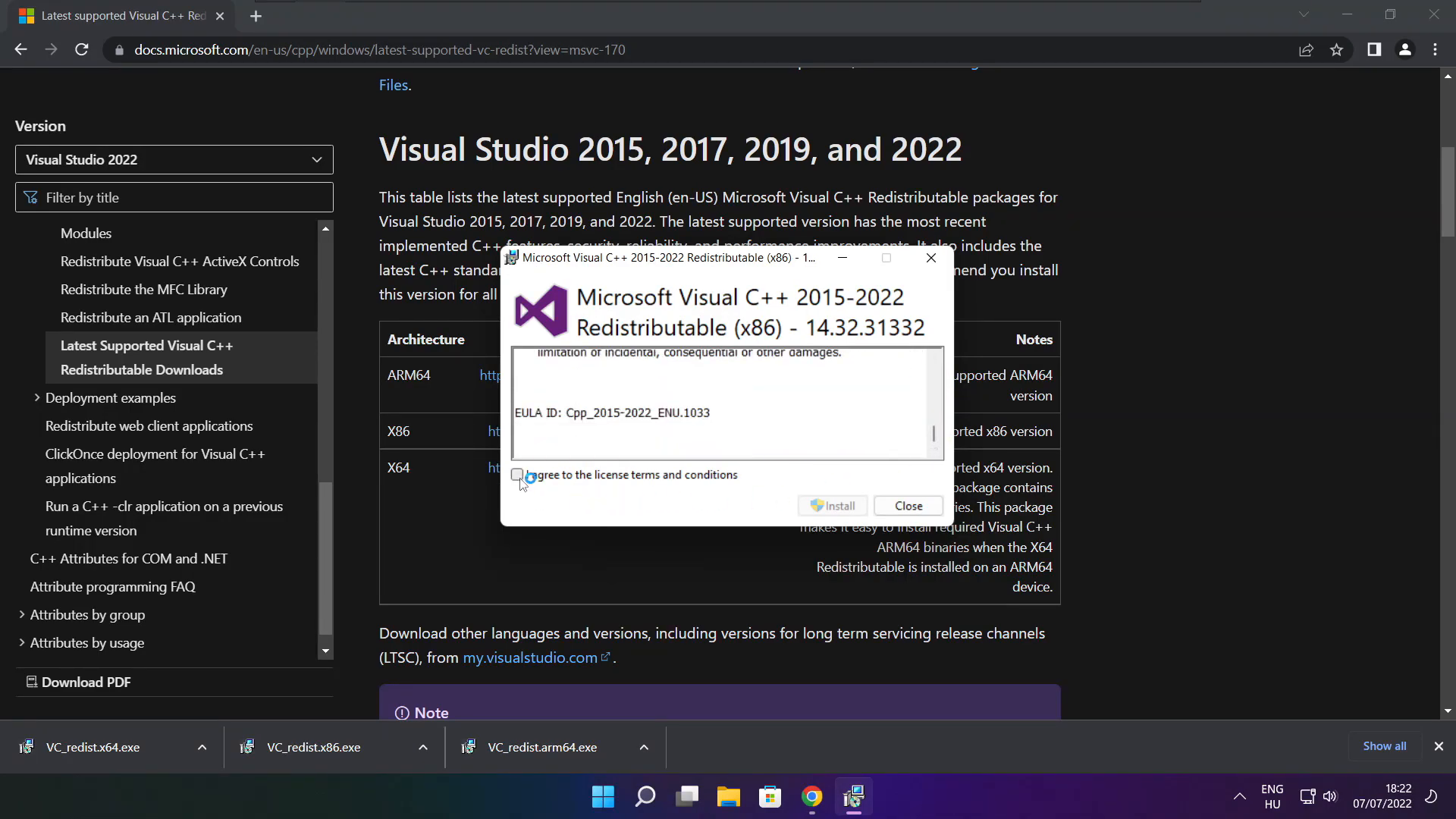
left_click(831, 505)
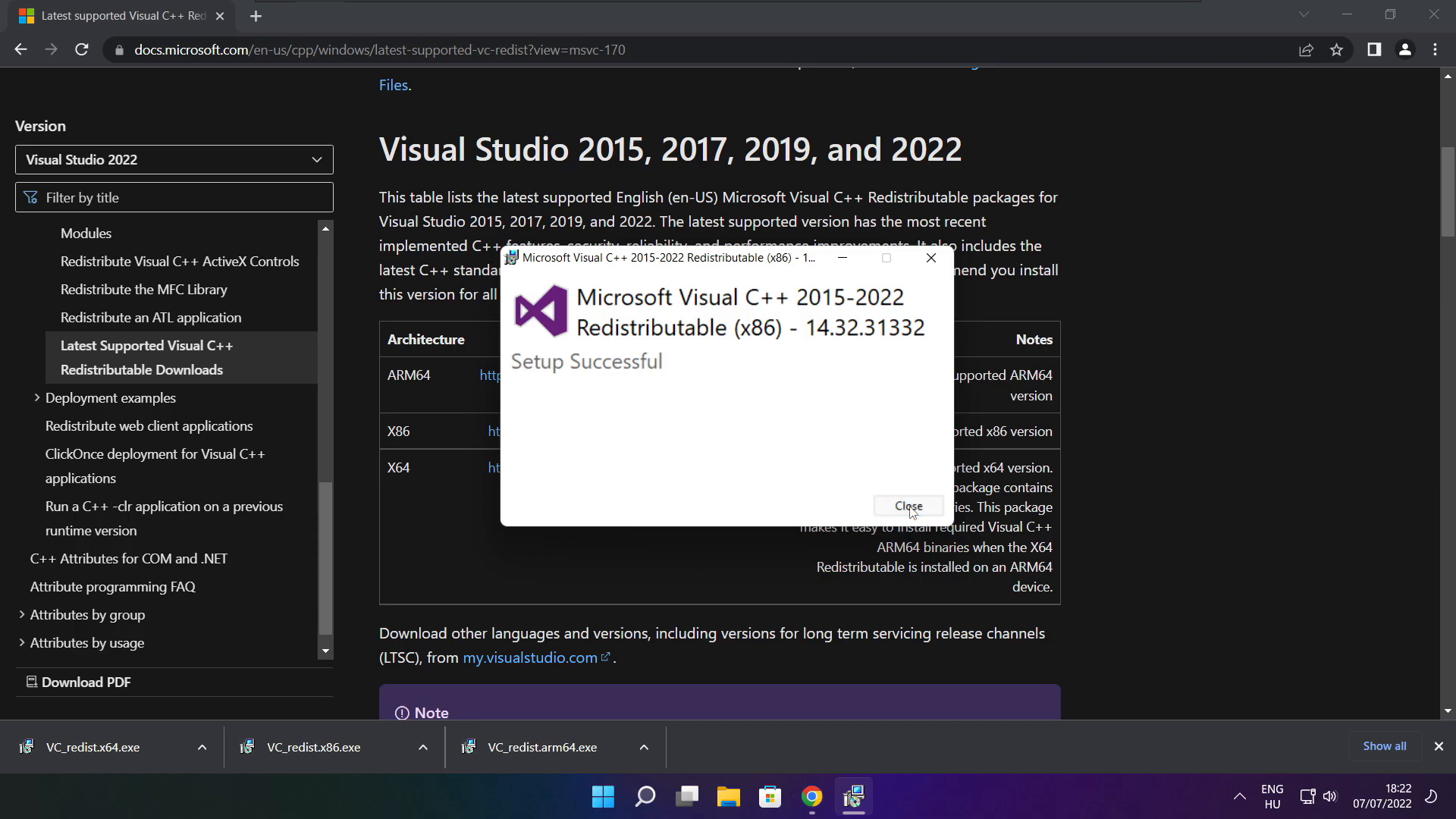
left_click(906, 506)
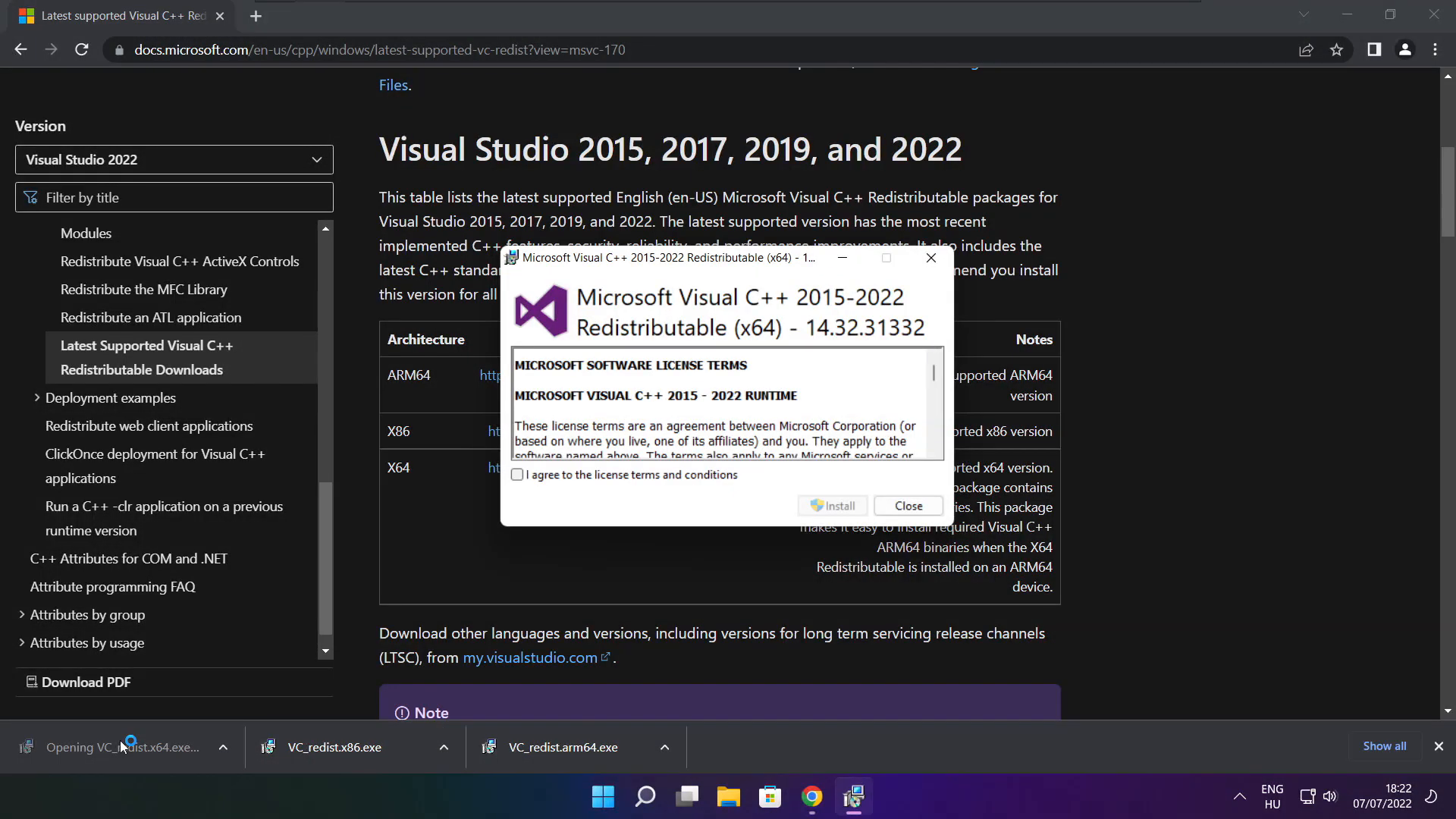
Accept the license and install the x64 Visual C++ 2015-2022 Redistributable, then close setup
scroll("down", 3)
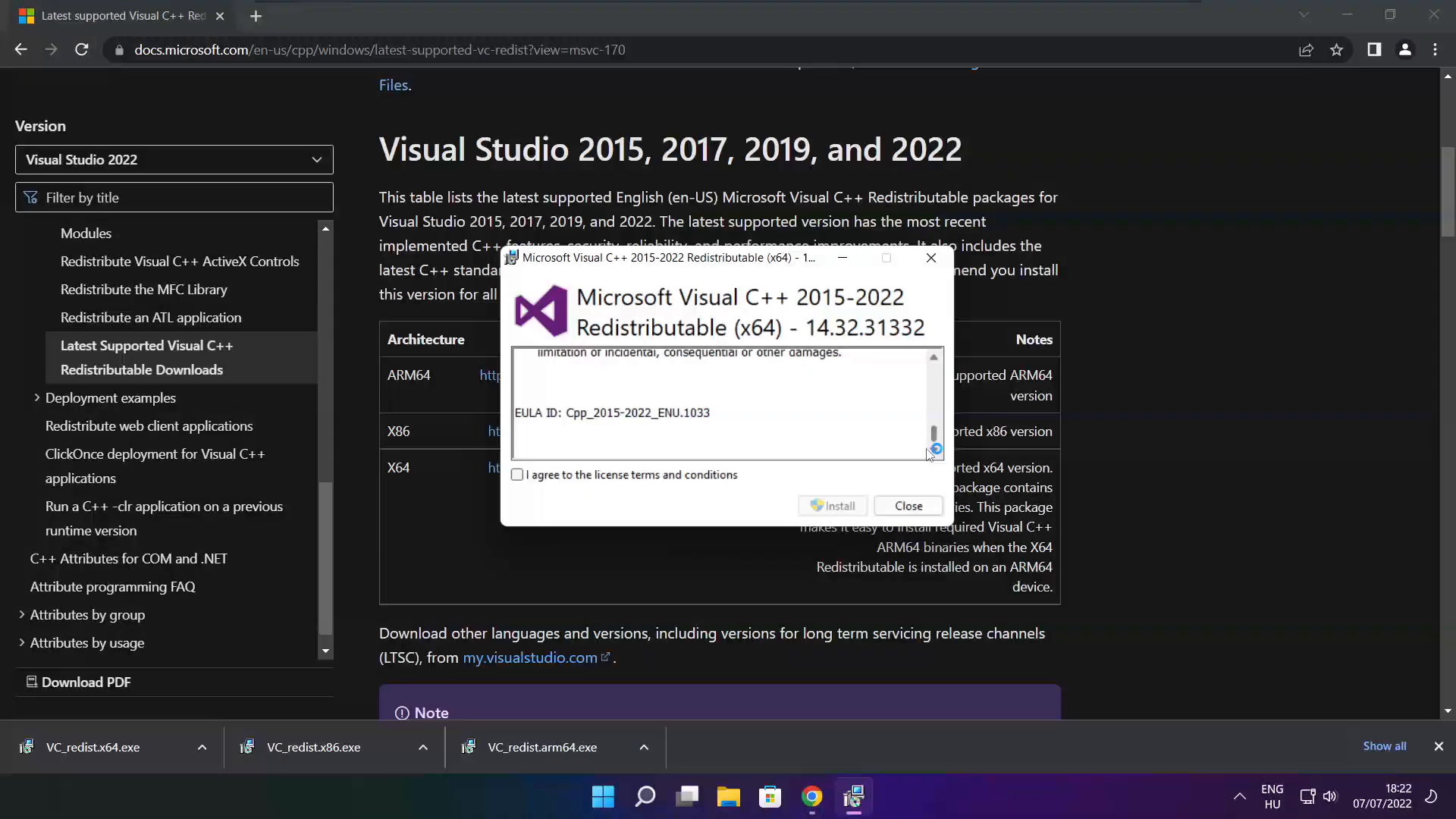
left_click(517, 475)
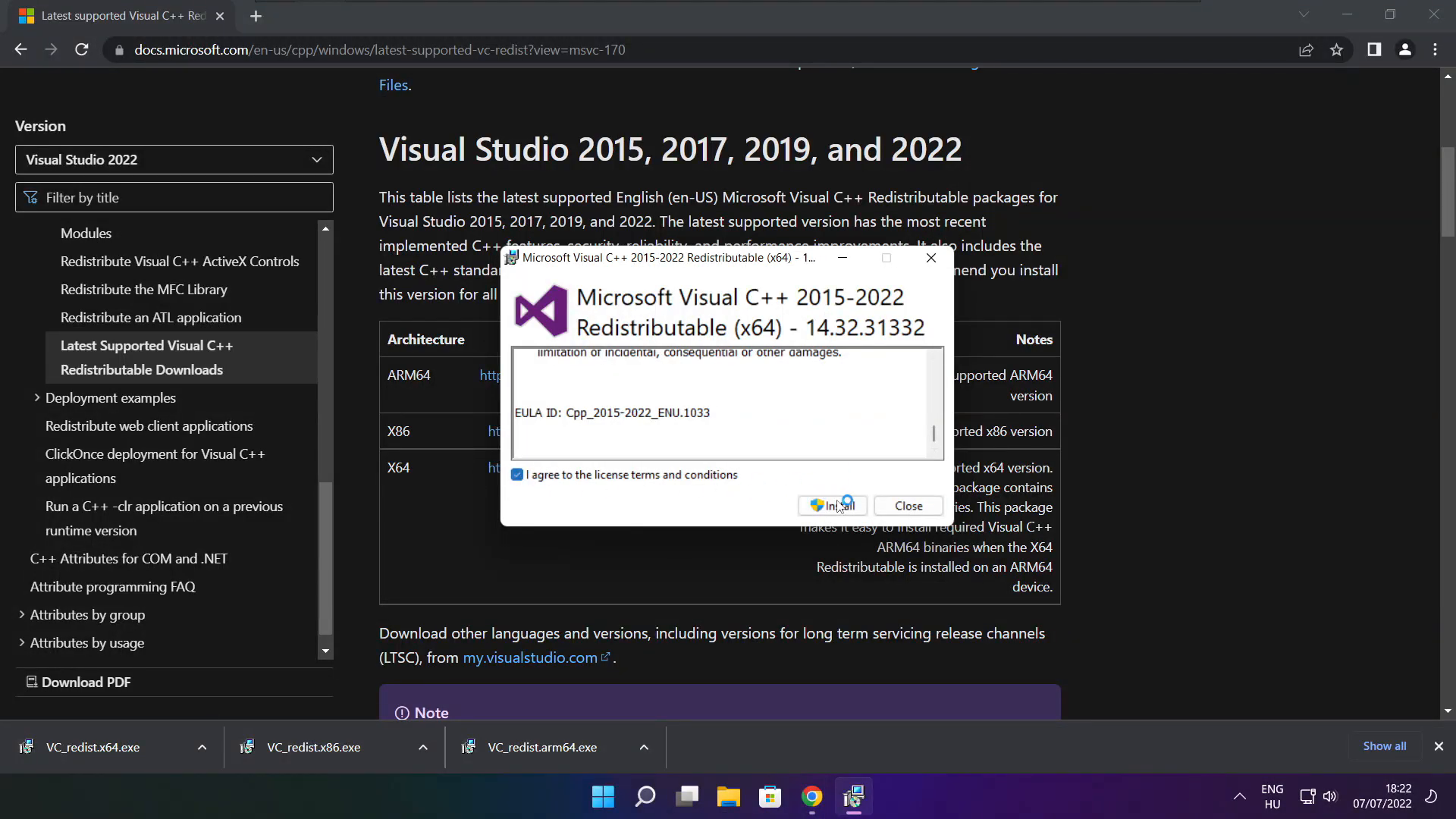
left_click(831, 505)
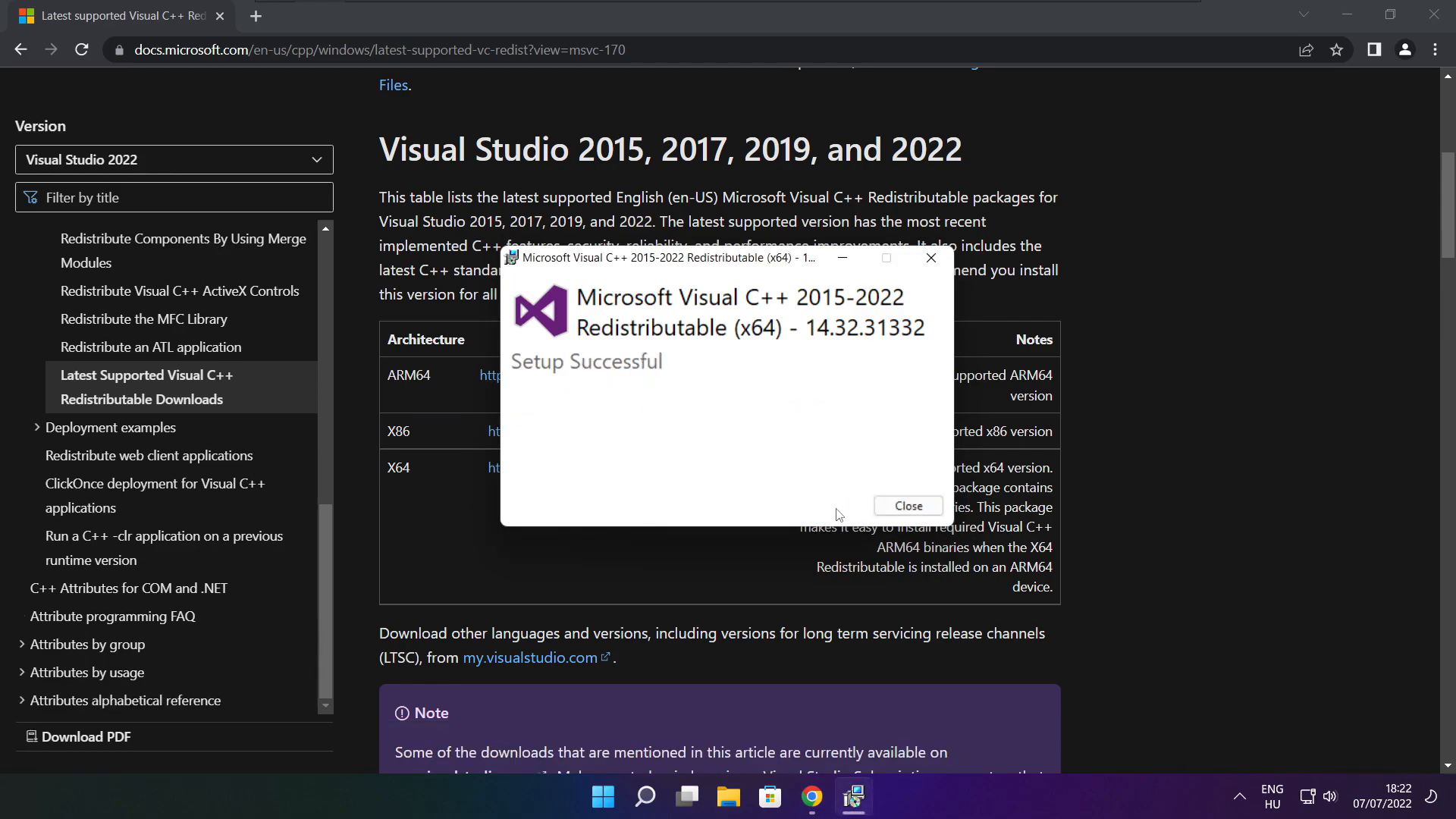
mouse_move(907, 505)
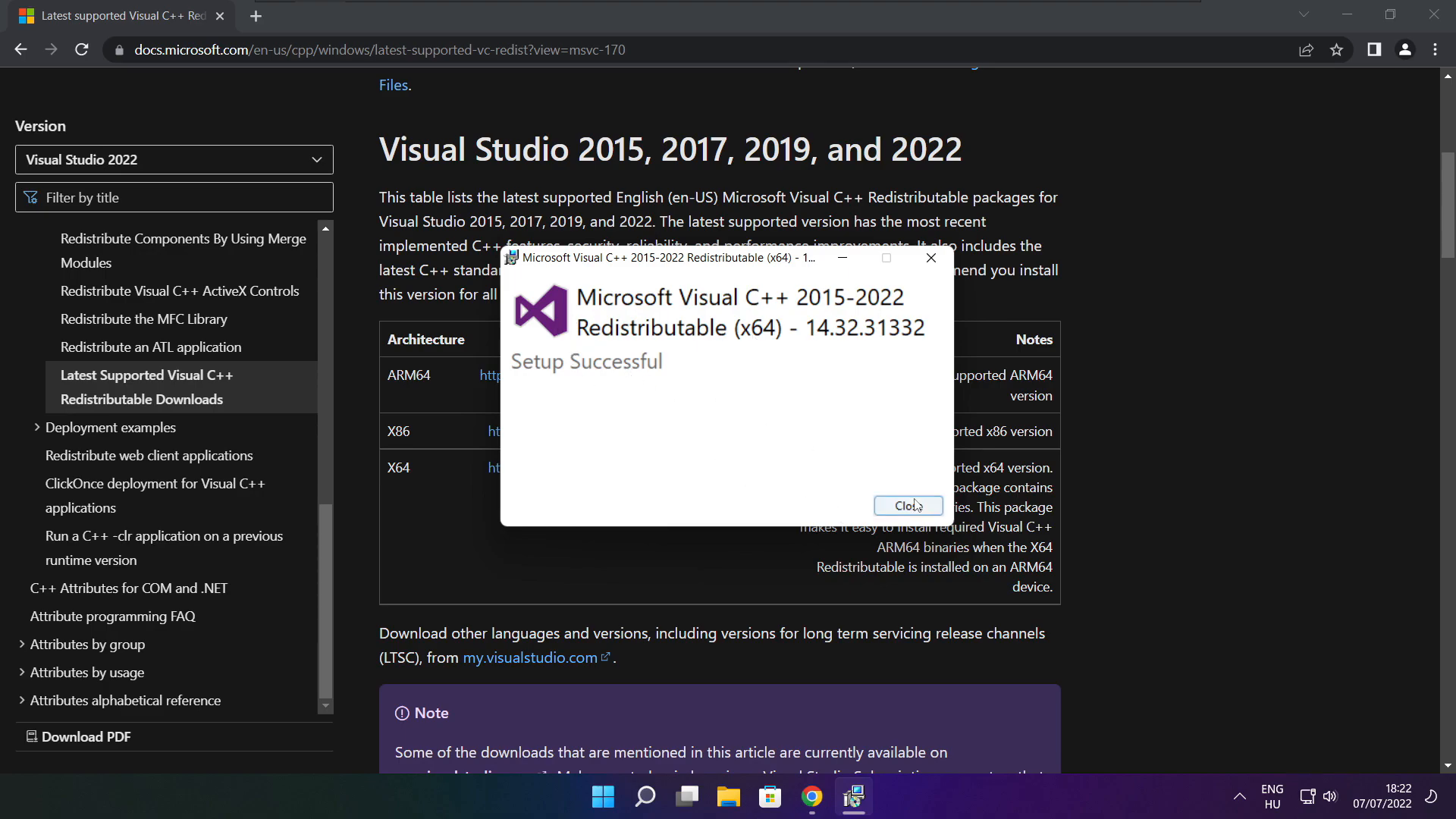
left_click(907, 505)
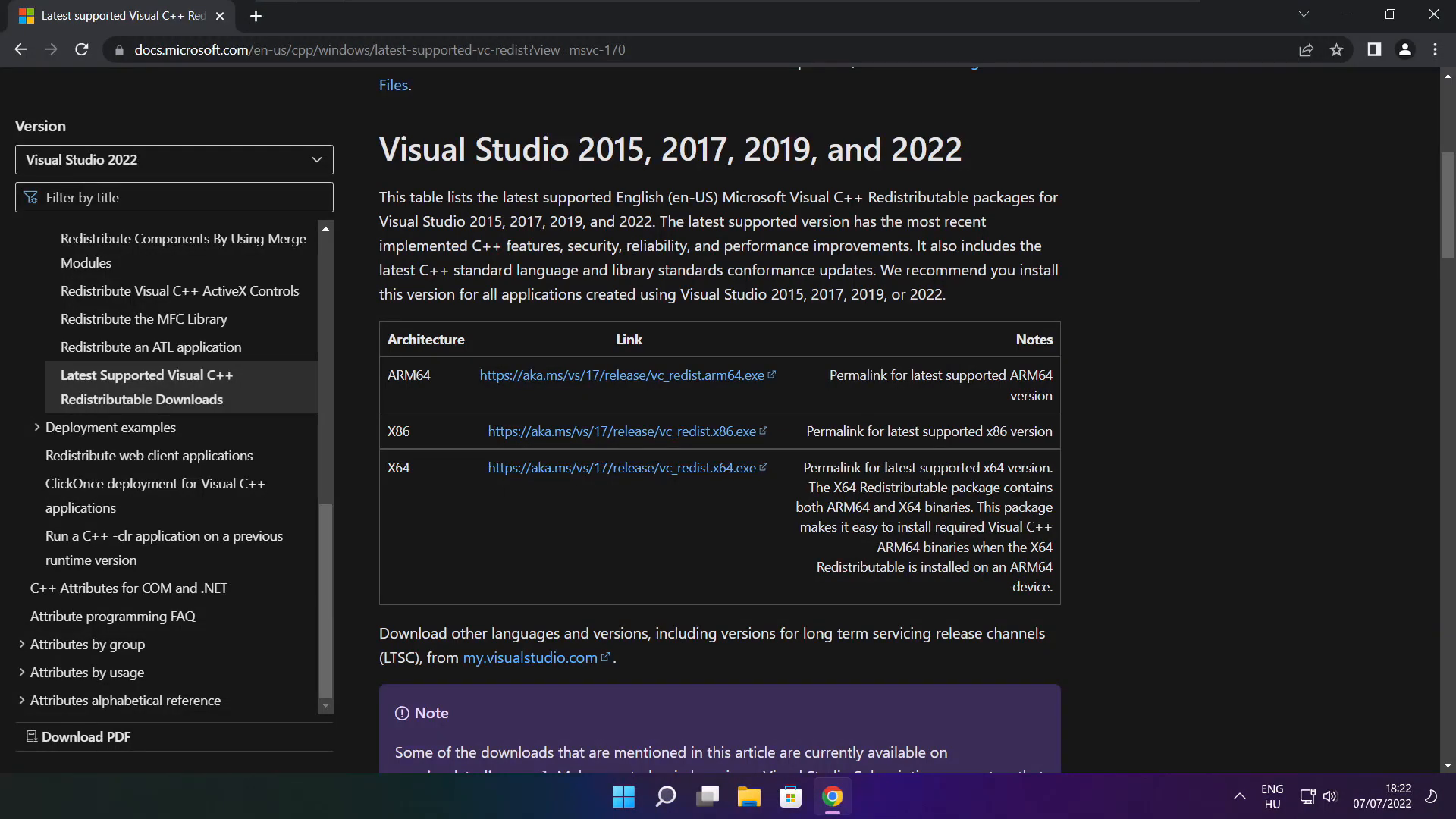
mouse_move(1227, 320)
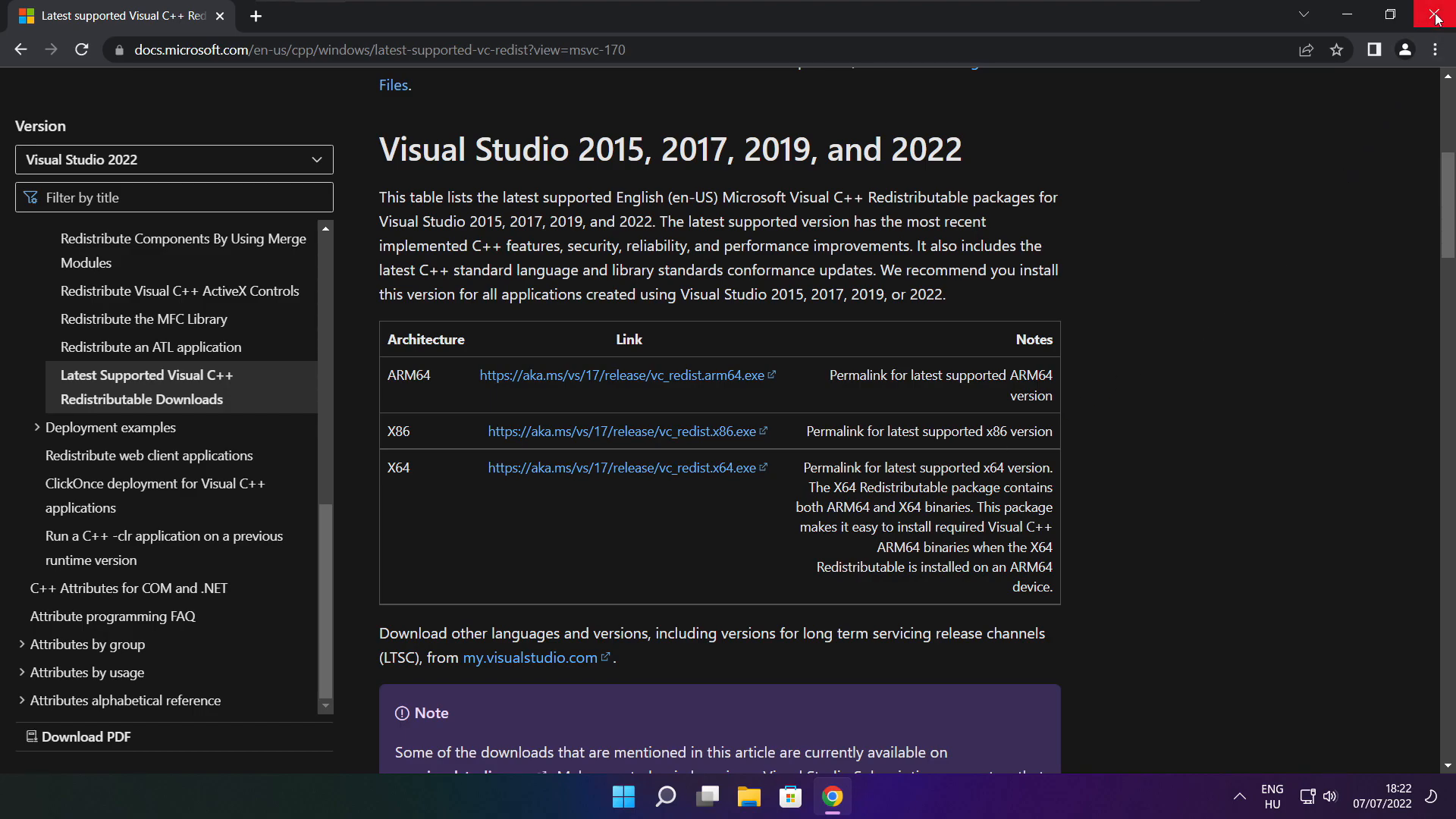
Close Chrome and launch Task Manager from the Start button's context menu
left_click(1436, 17)
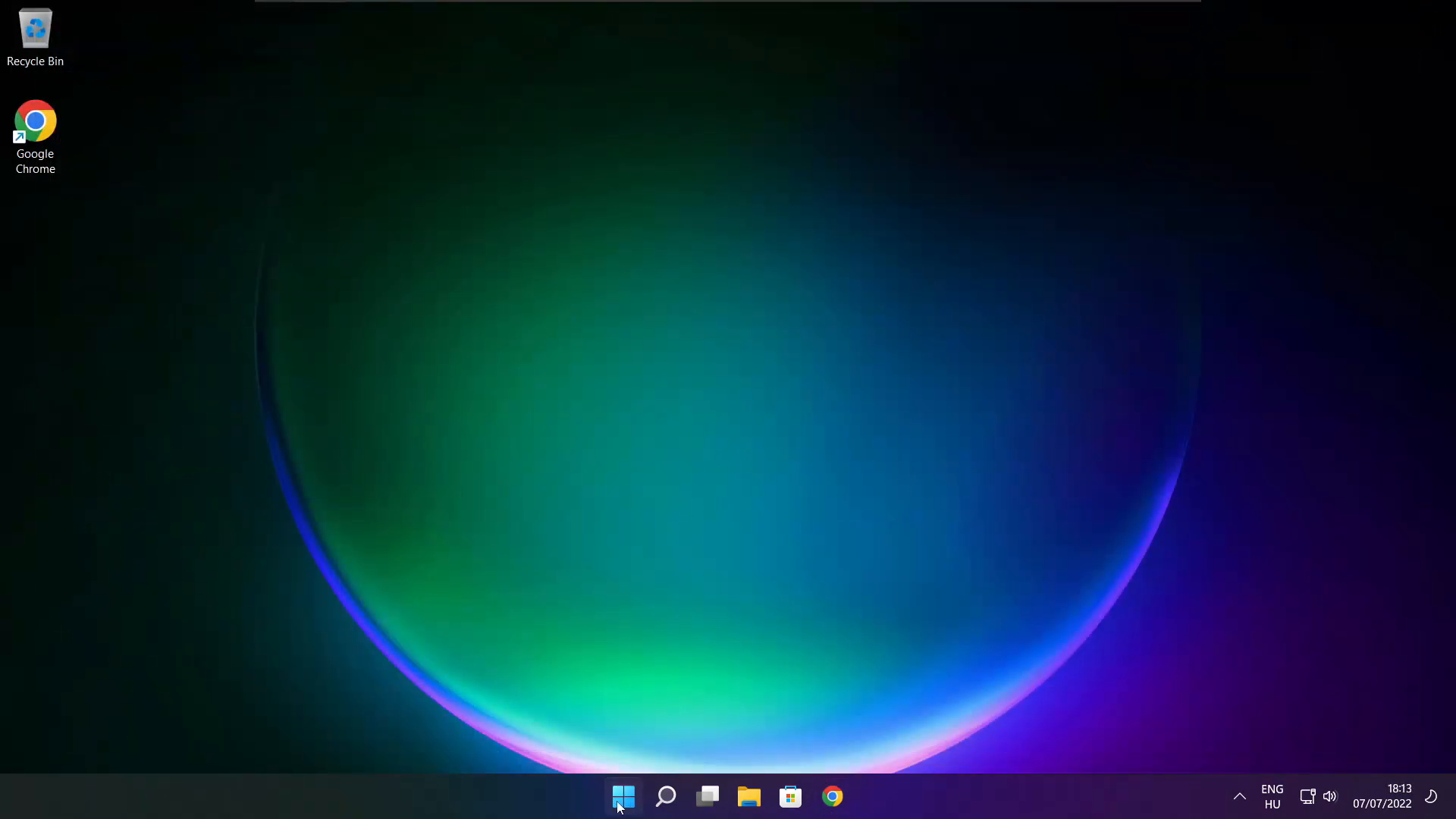
right_click(622, 797)
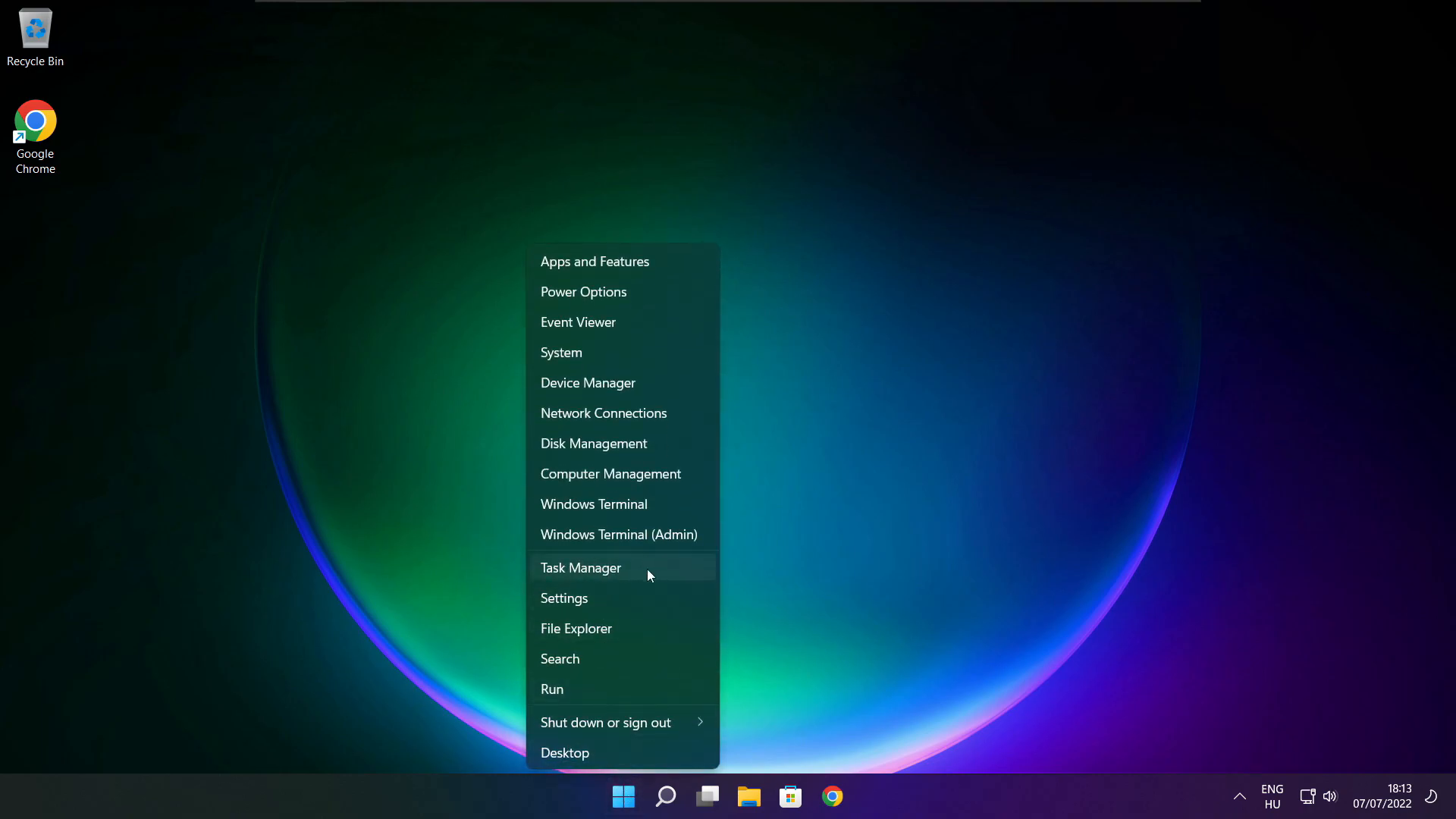
mouse_move(628, 567)
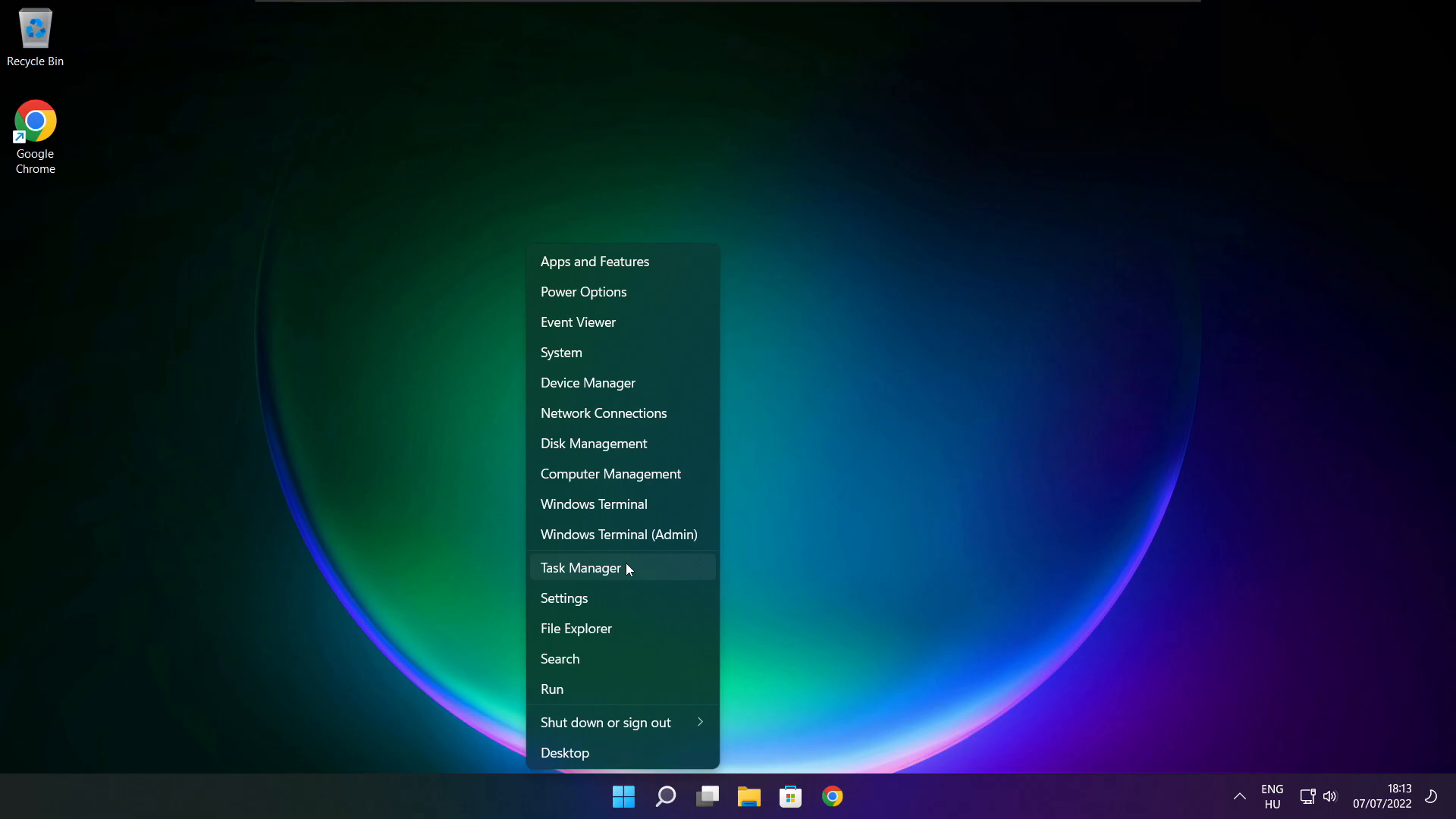
left_click(581, 567)
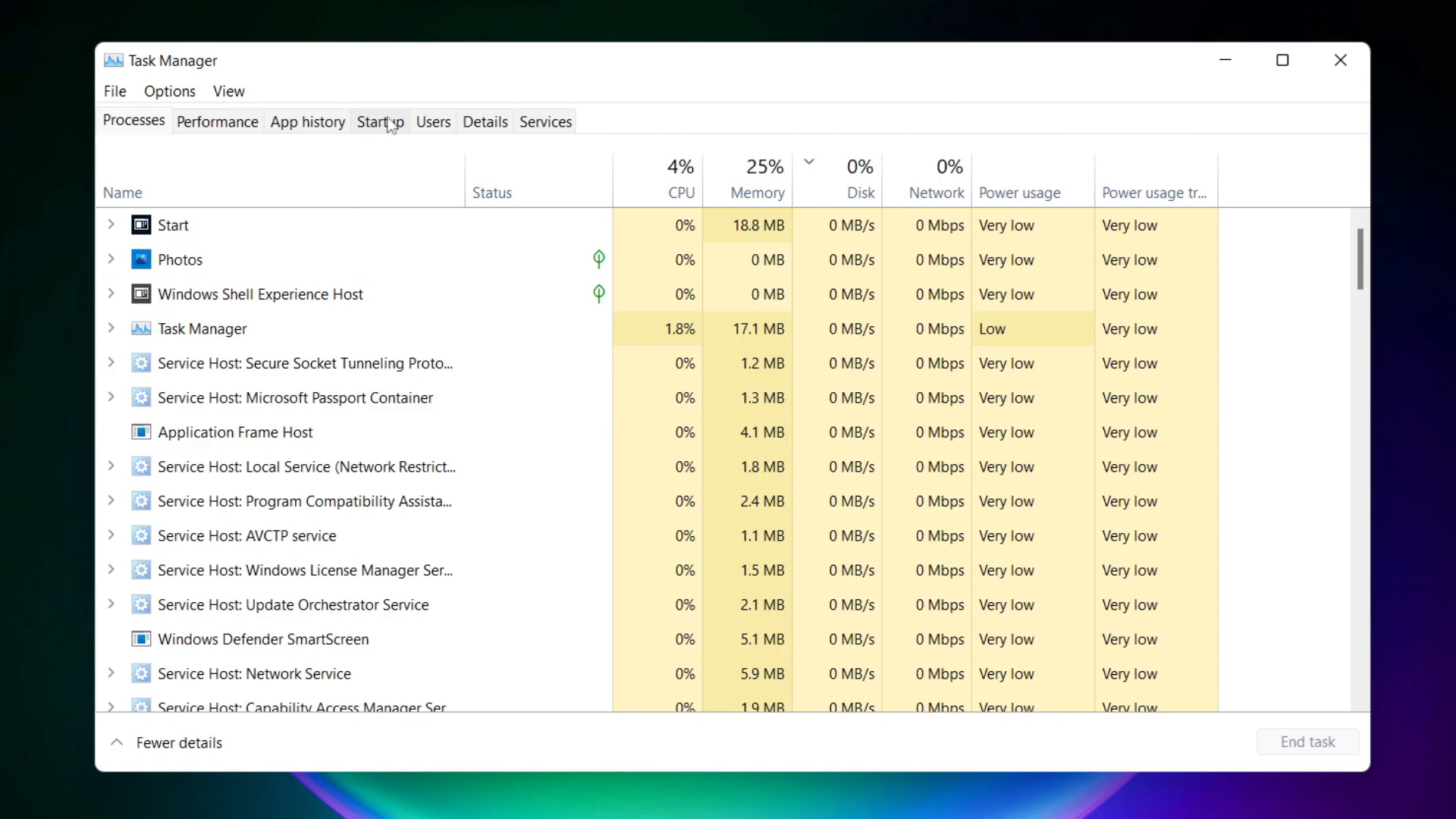
Disable Cortana, Microsoft Edge, Microsoft Teams and Terminal as startup apps, then close Task Manager
left_click(379, 120)
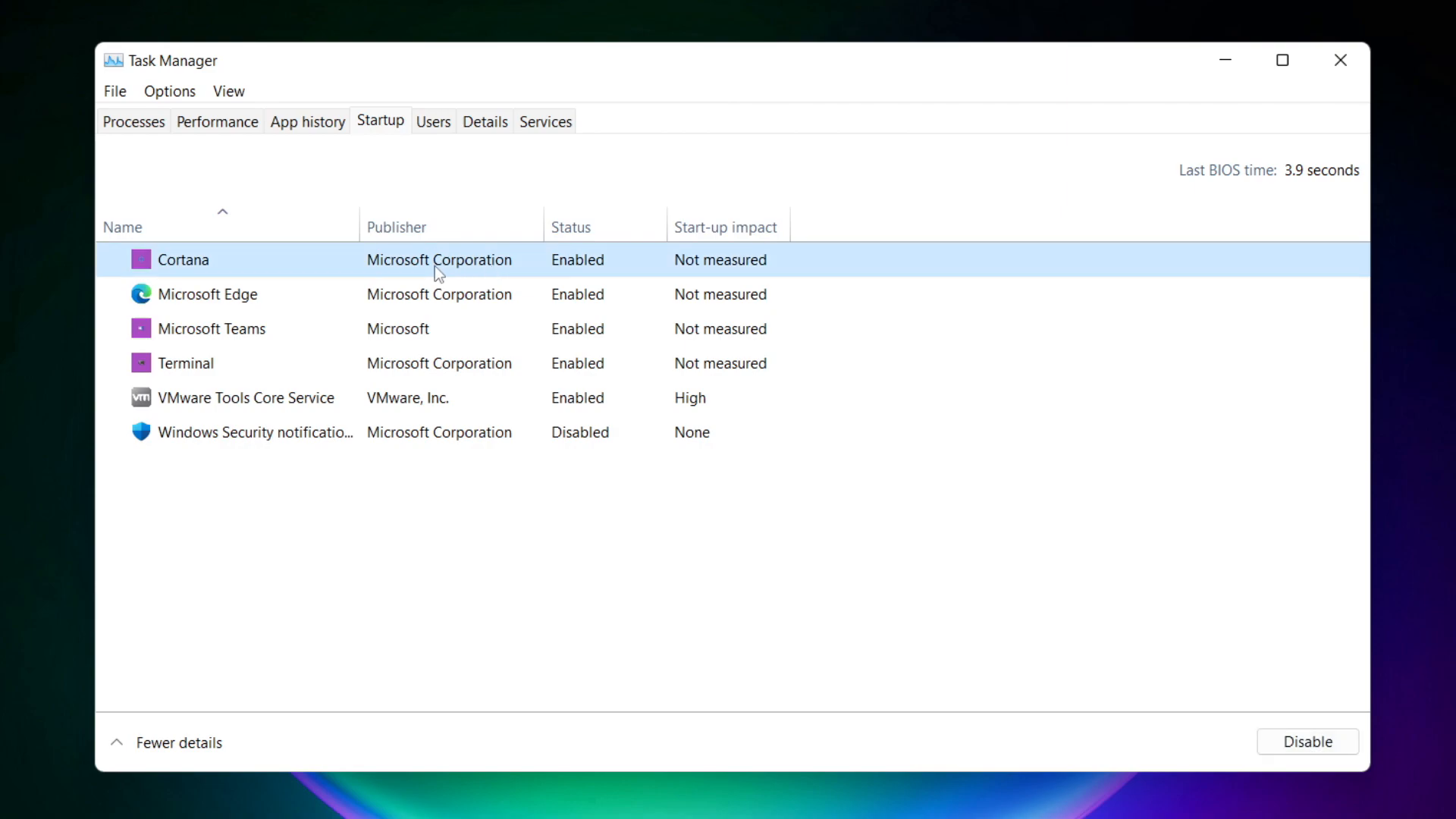
mouse_move(1155, 669)
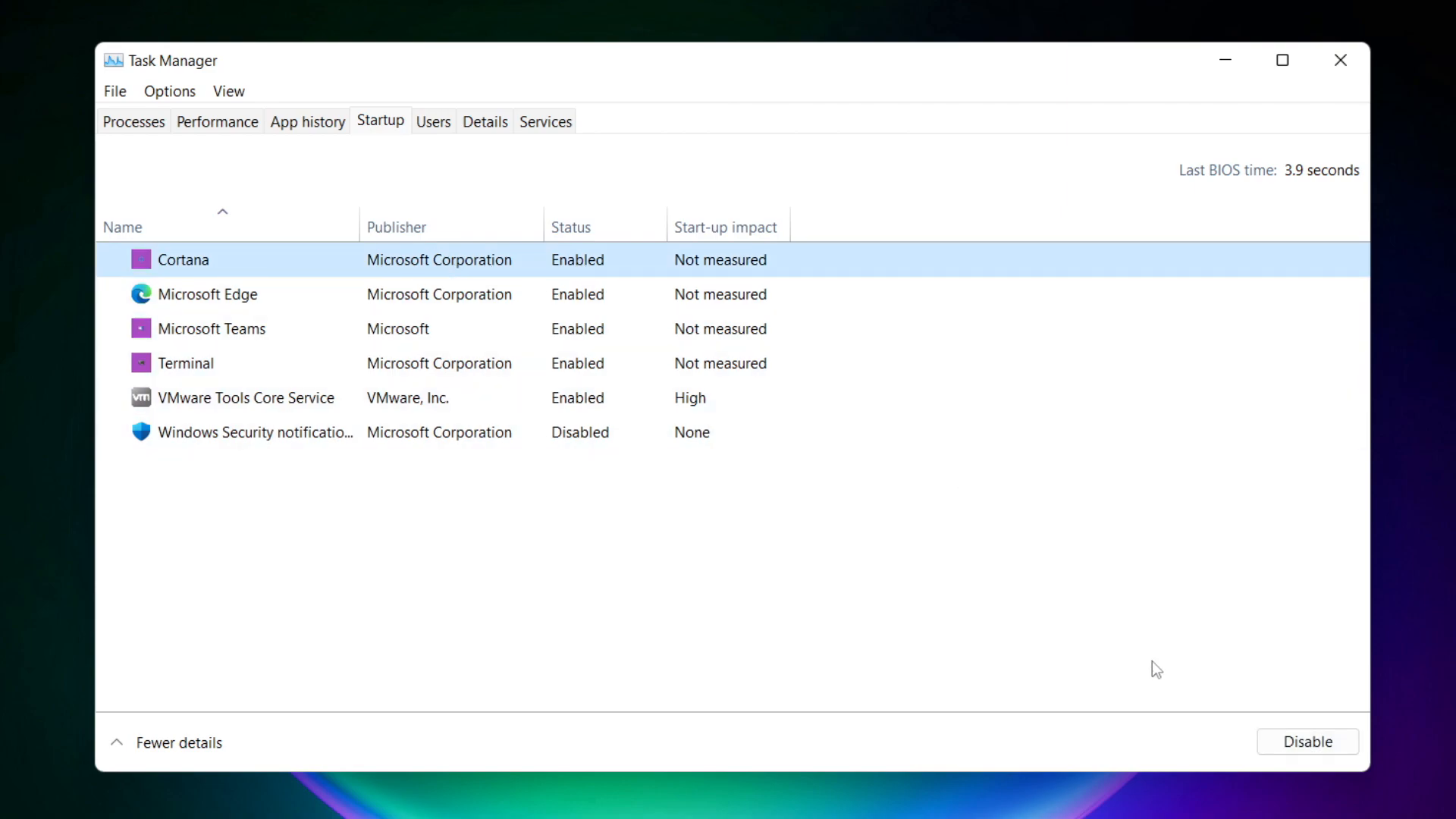
left_click(1306, 741)
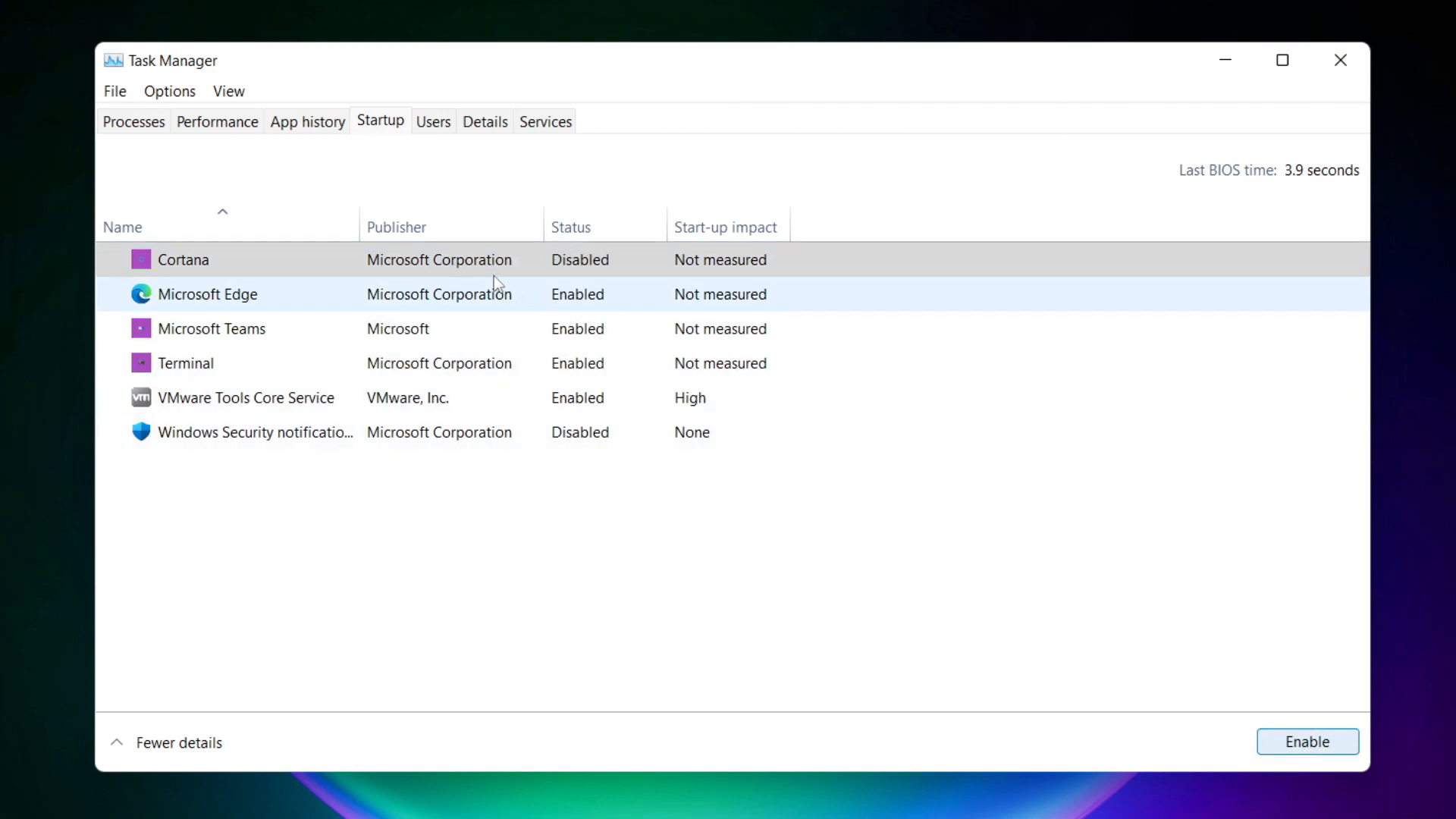
left_click(209, 294)
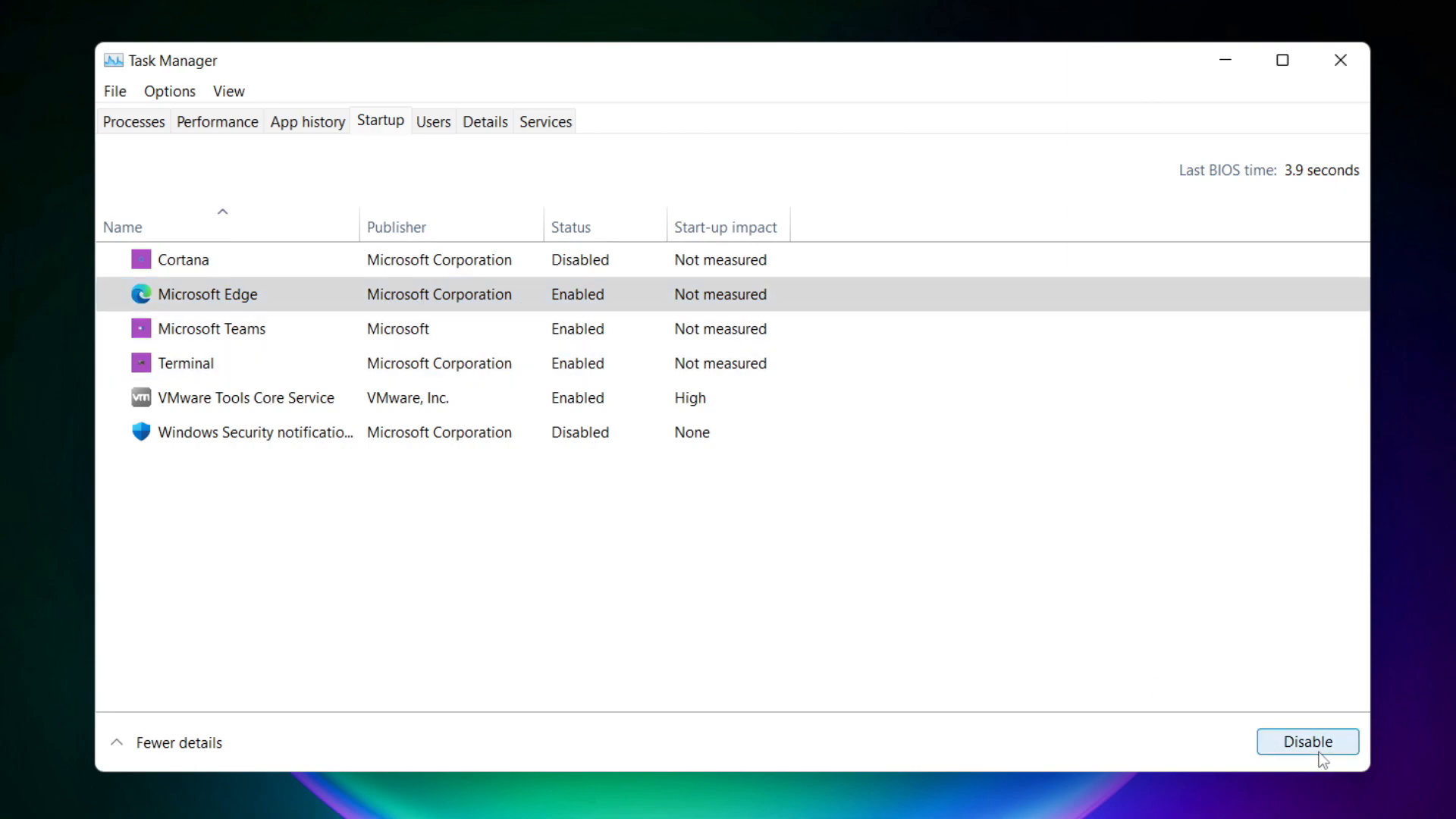
left_click(1305, 741)
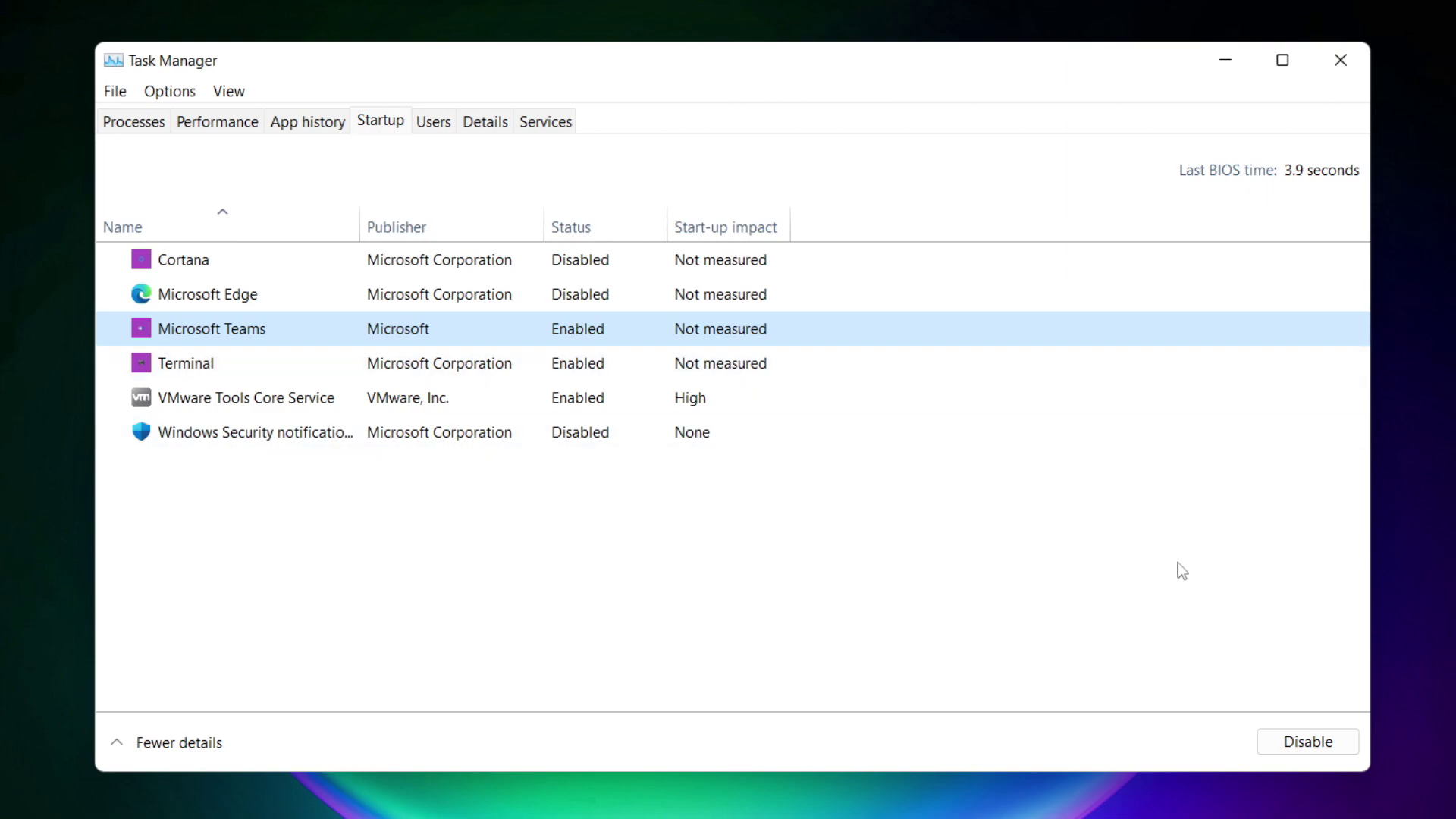
left_click(1305, 741)
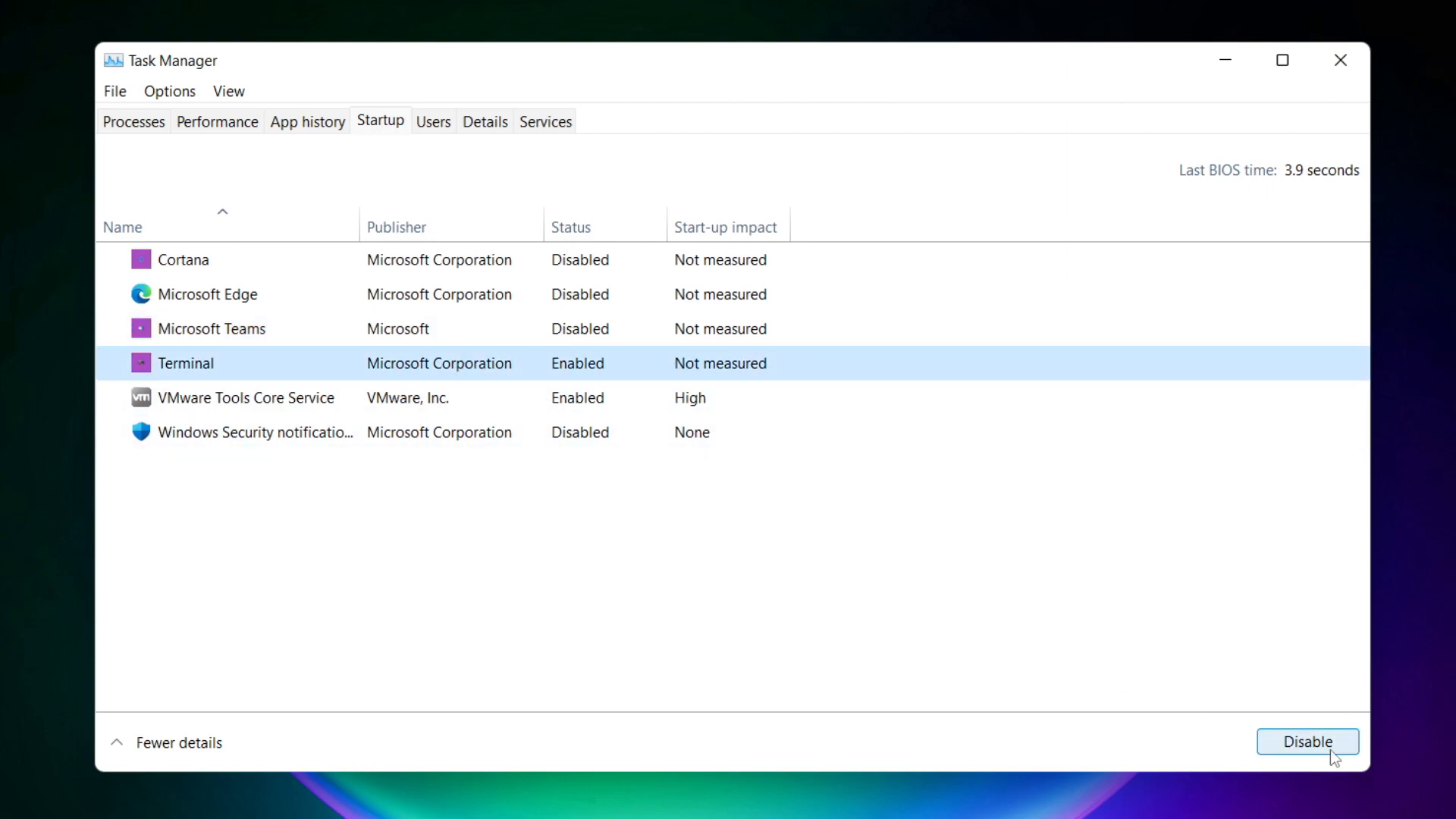
left_click(1306, 741)
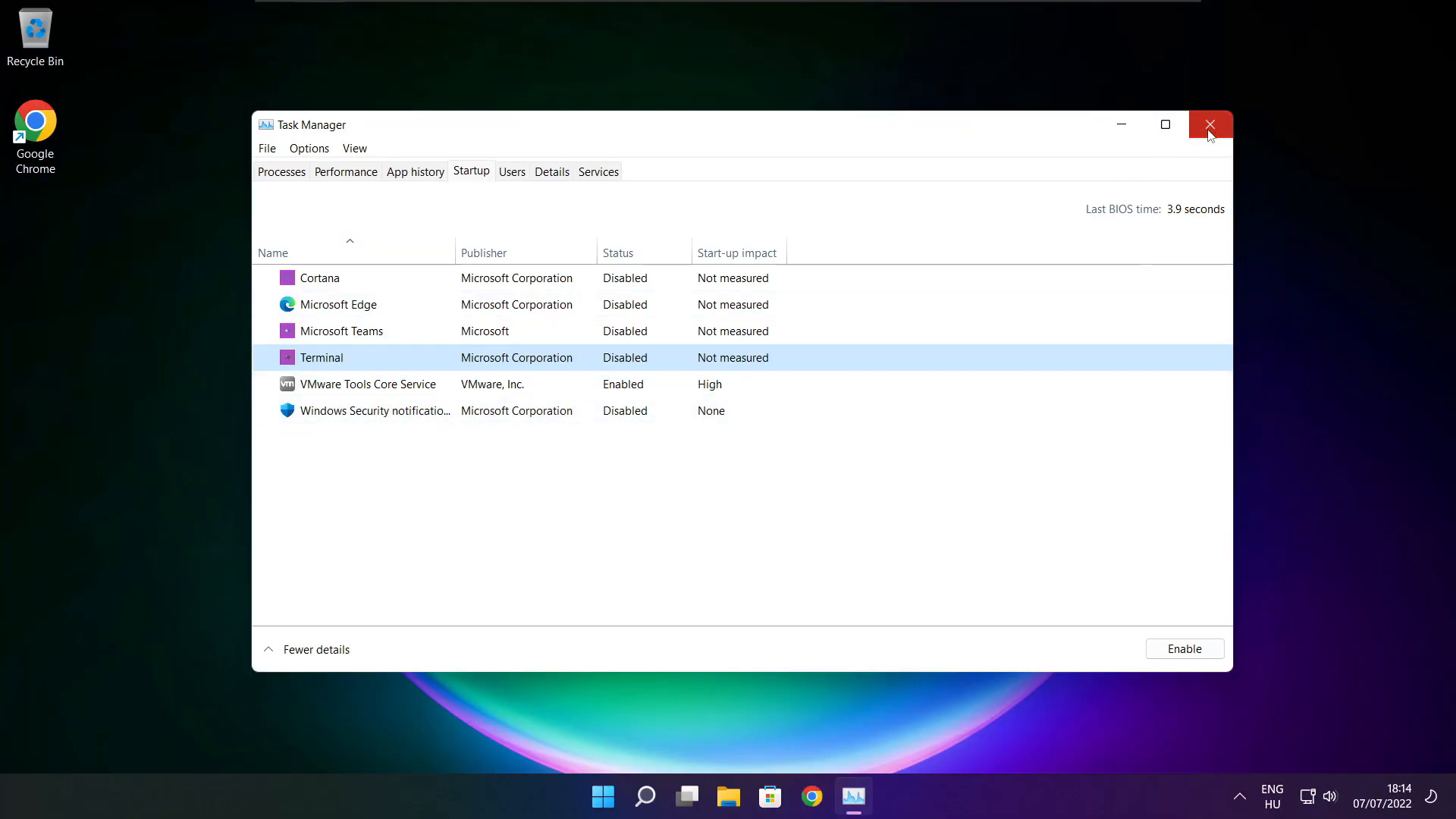
left_click(1210, 124)
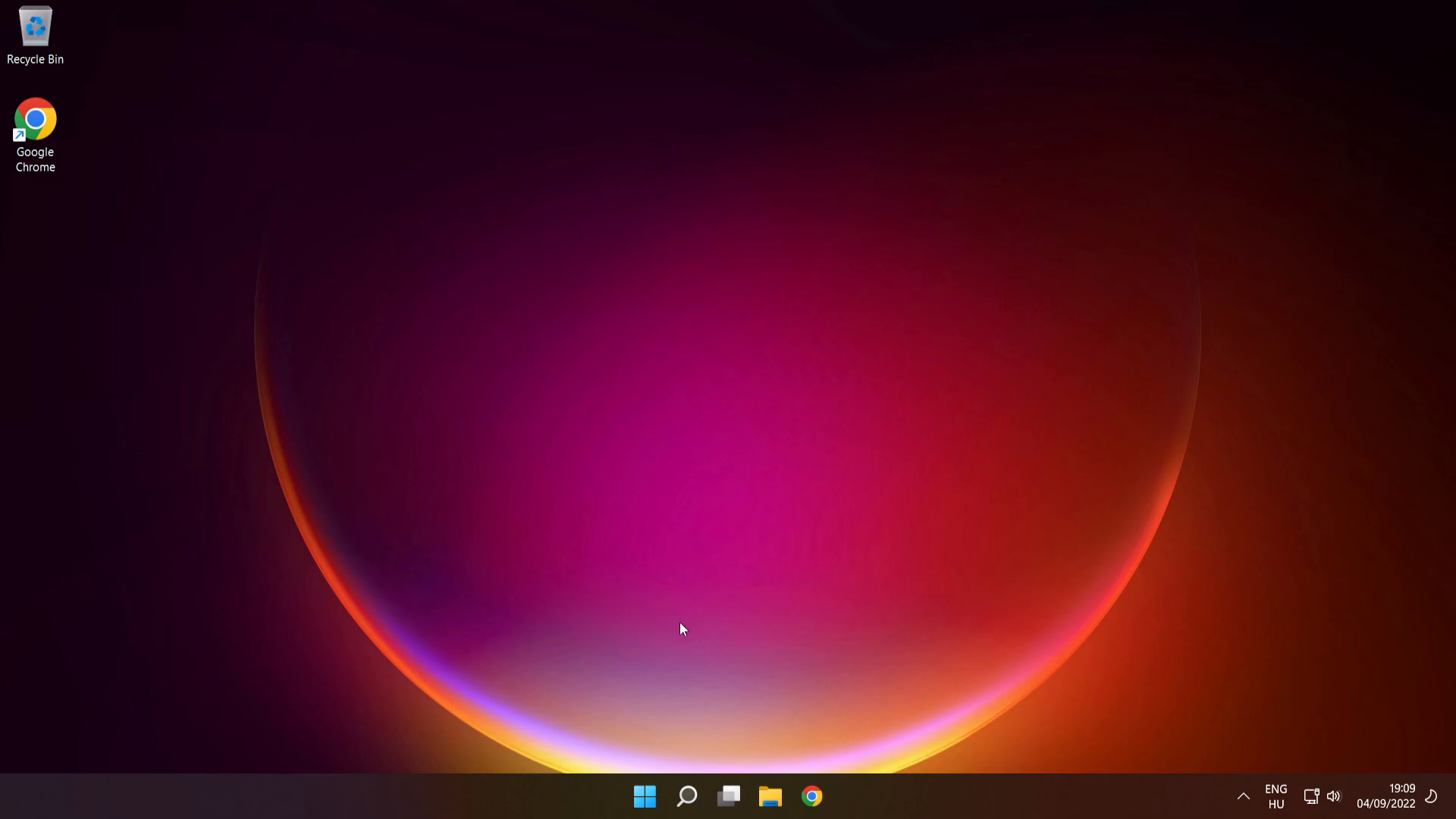
Search for cmd and run Command Prompt as administrator, approving the UAC prompt
left_click(686, 796)
type("cmd")
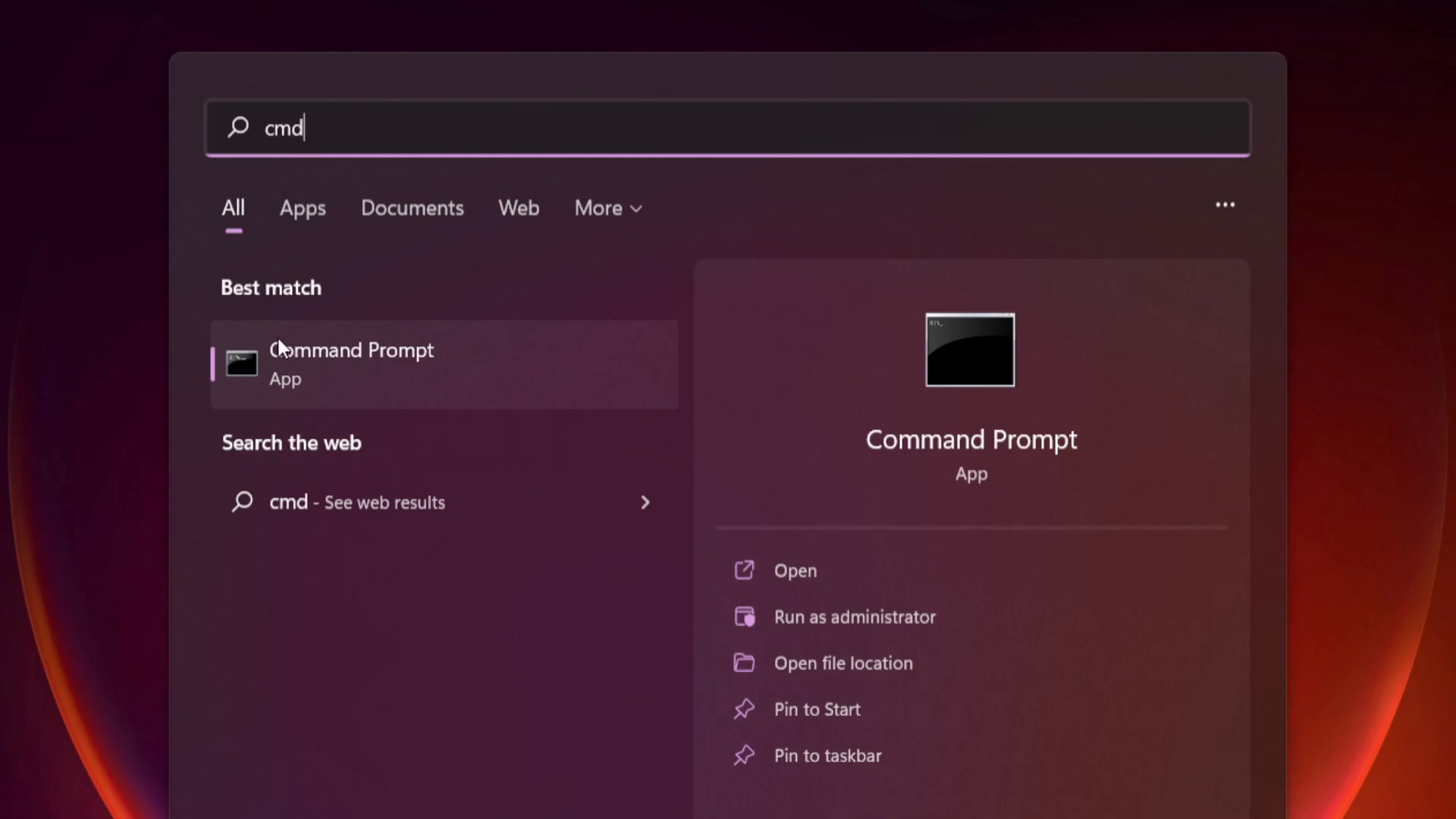
mouse_move(493, 398)
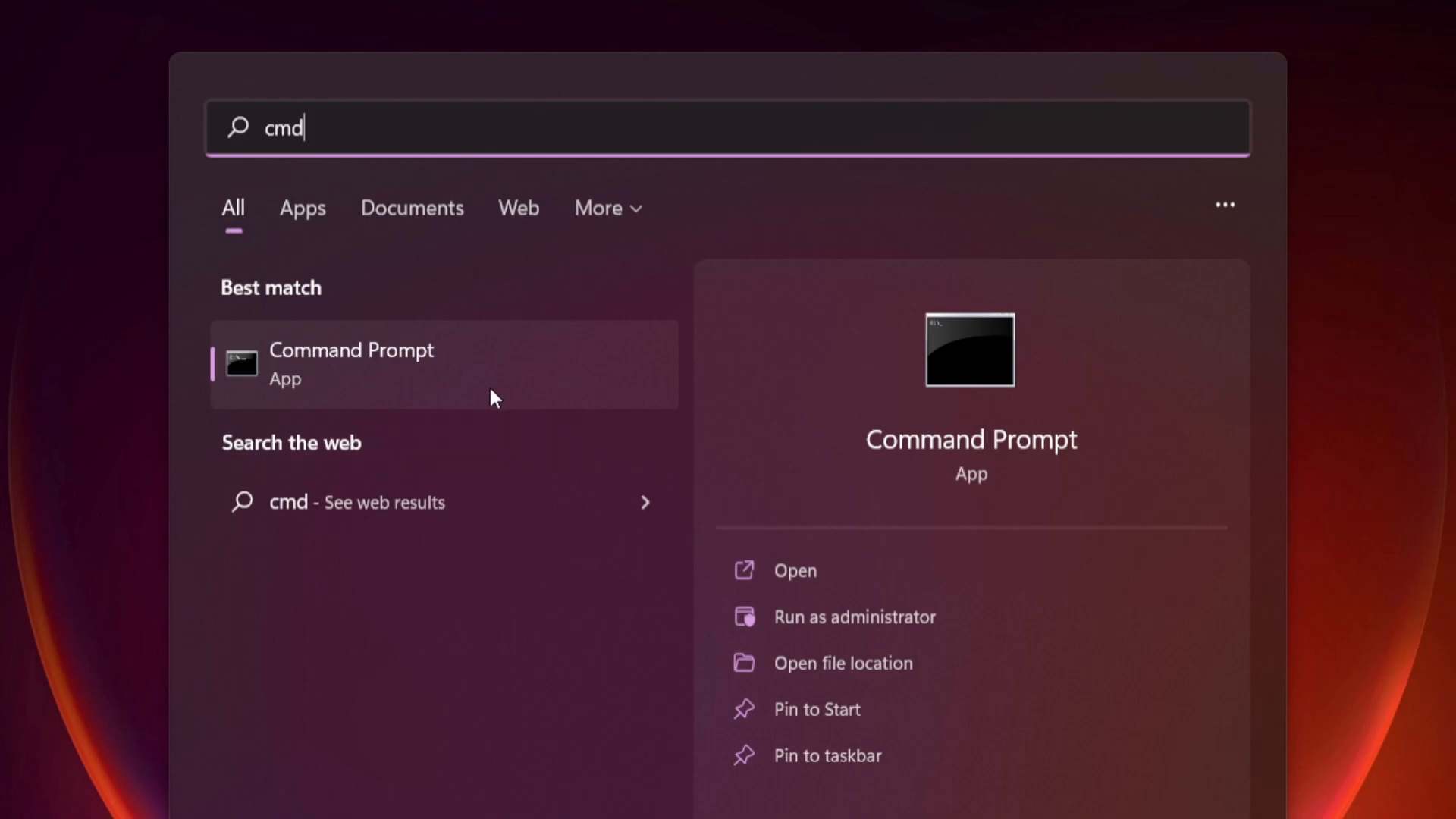
mouse_move(542, 368)
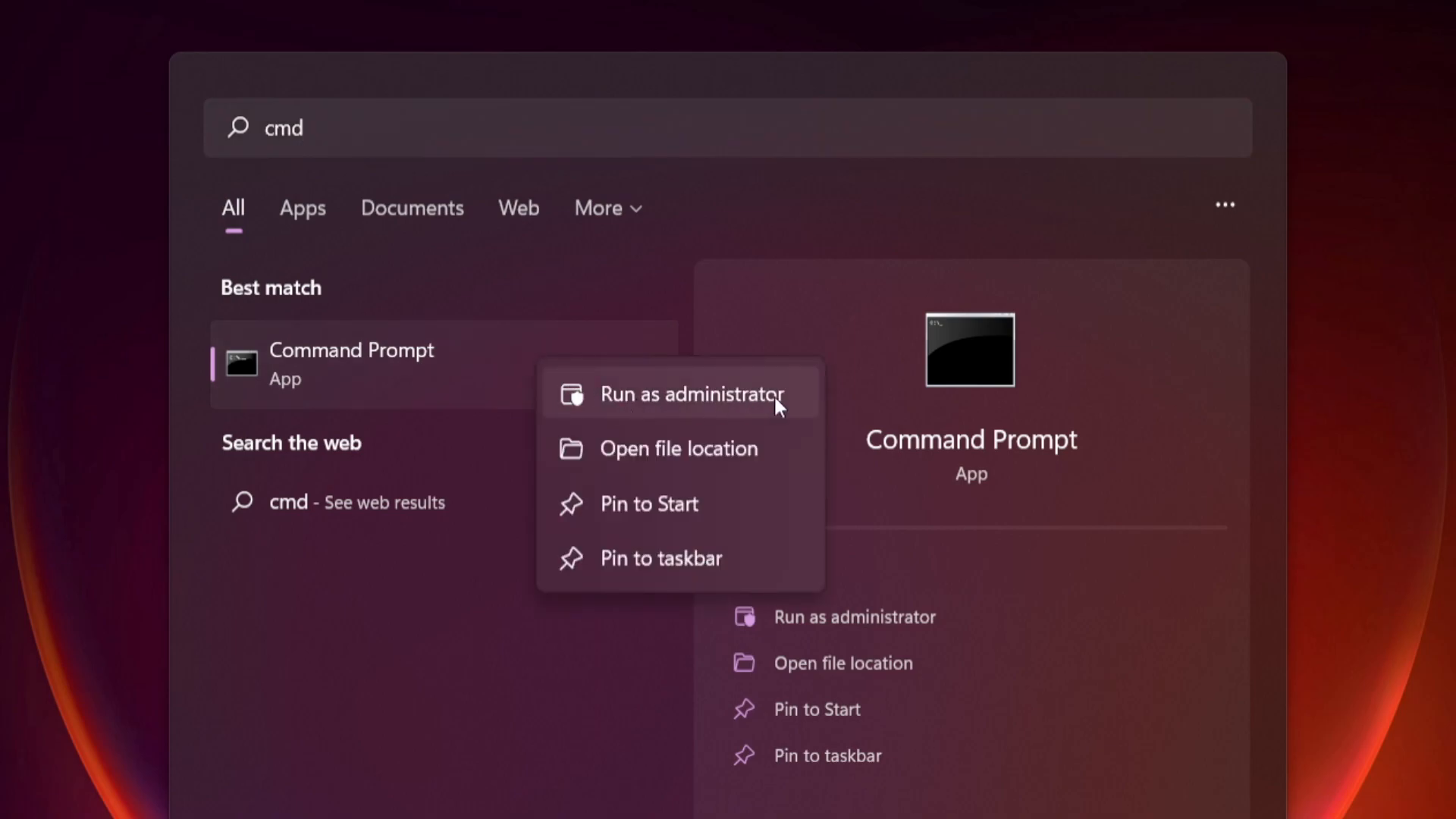
mouse_move(696, 401)
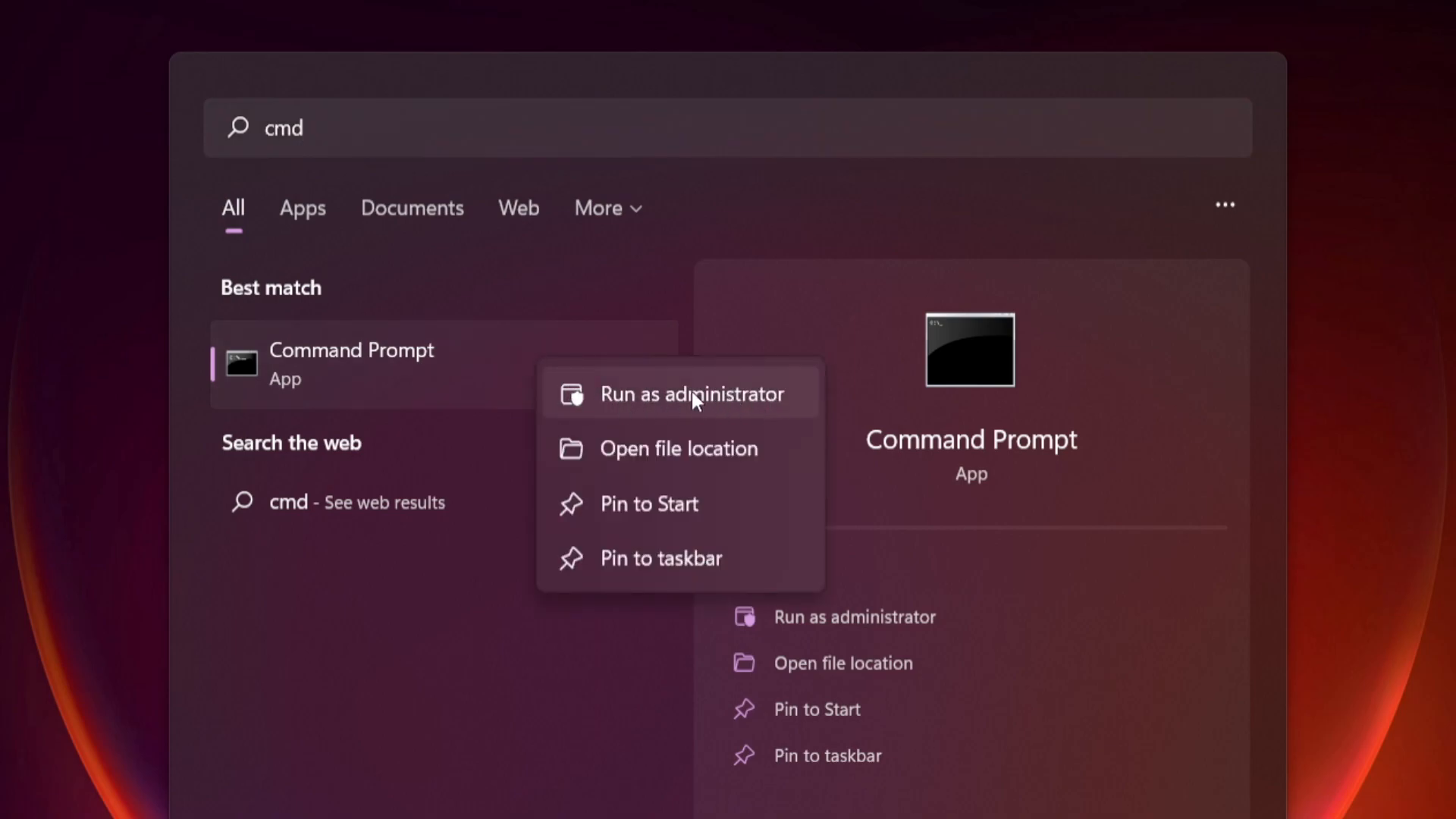
left_click(696, 401)
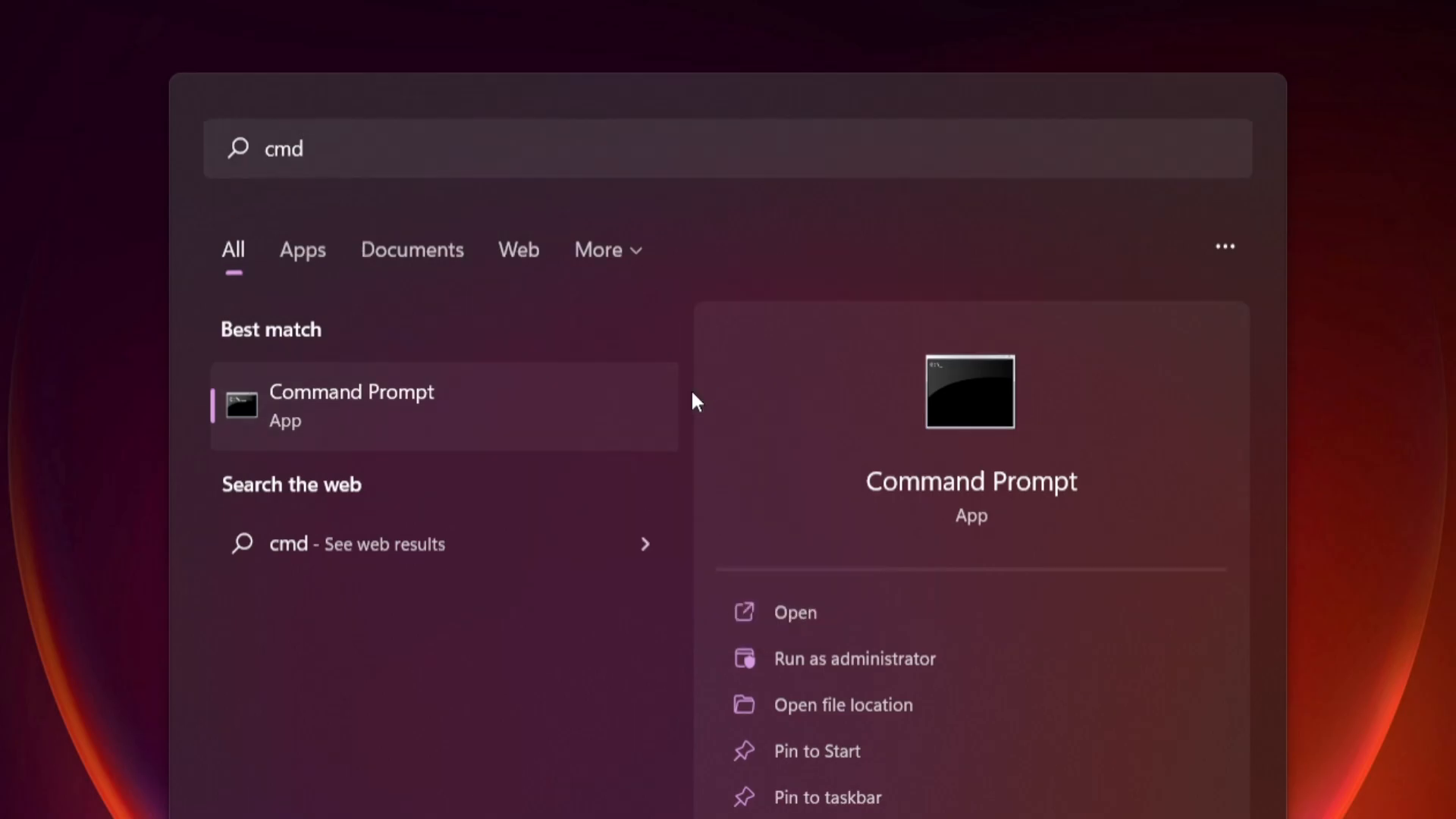
left_click(853, 659)
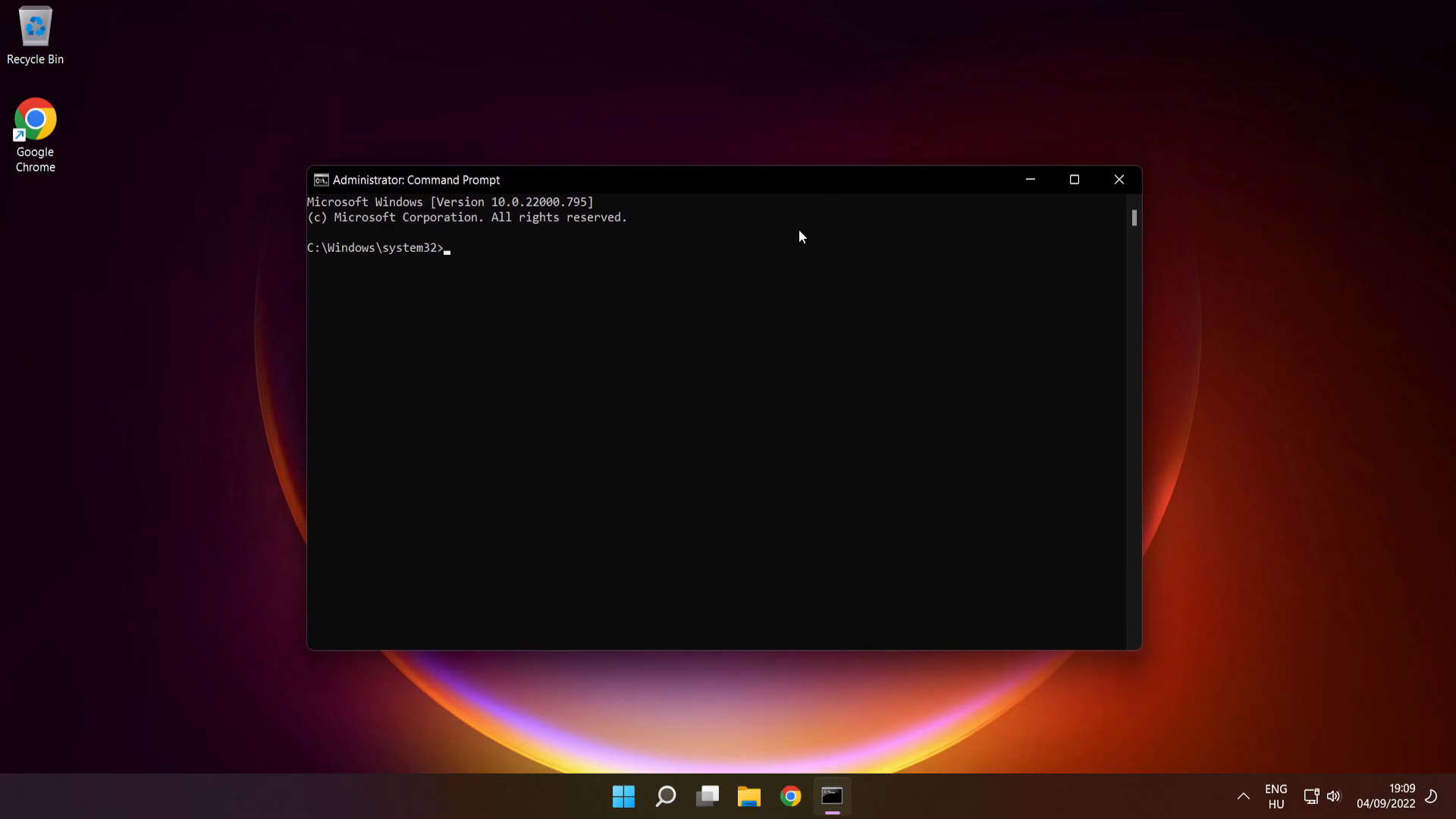
Run sfc /scannow until verification completes, then close the Command Prompt window
type("sfc")
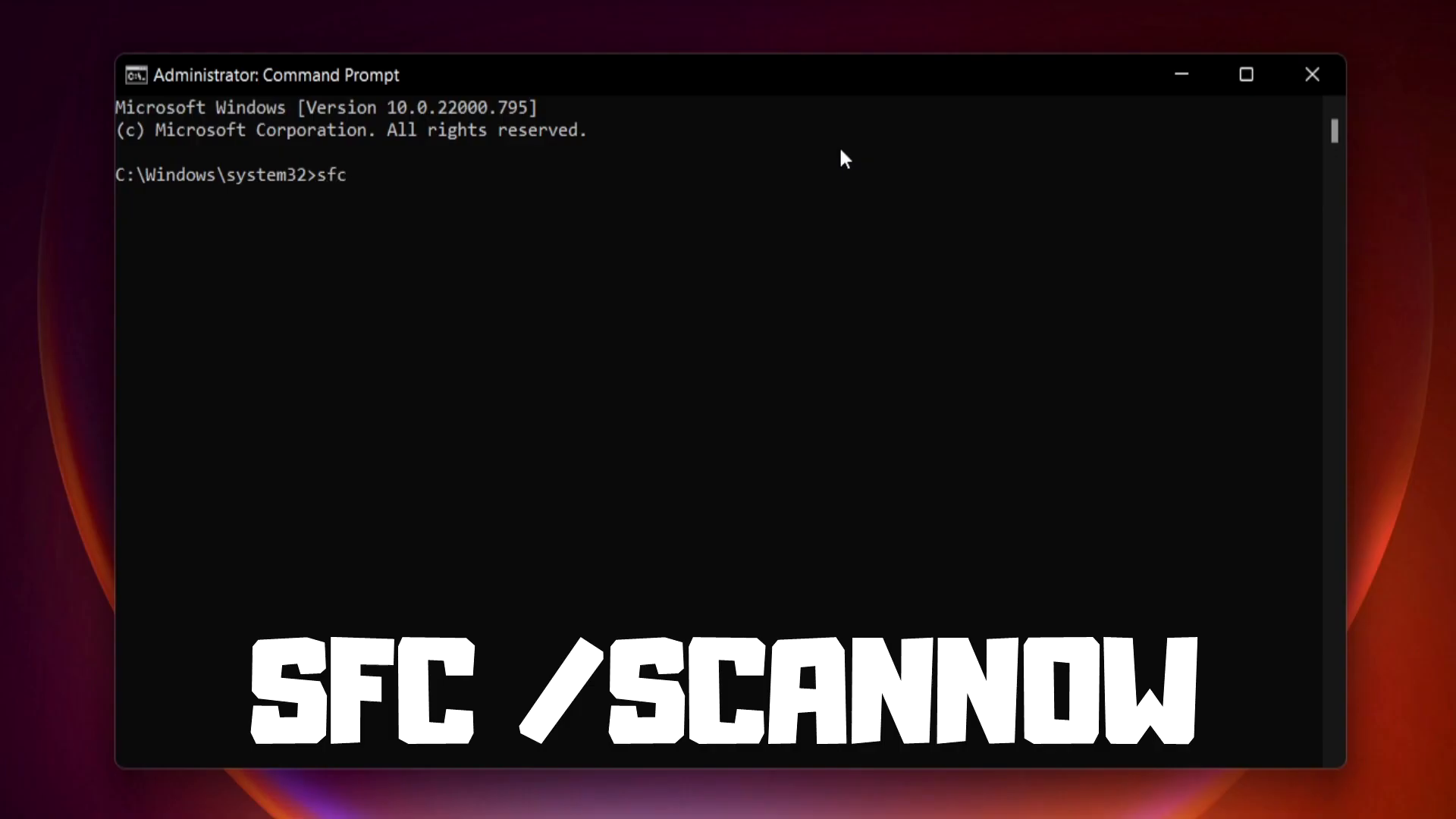
type("/scann")
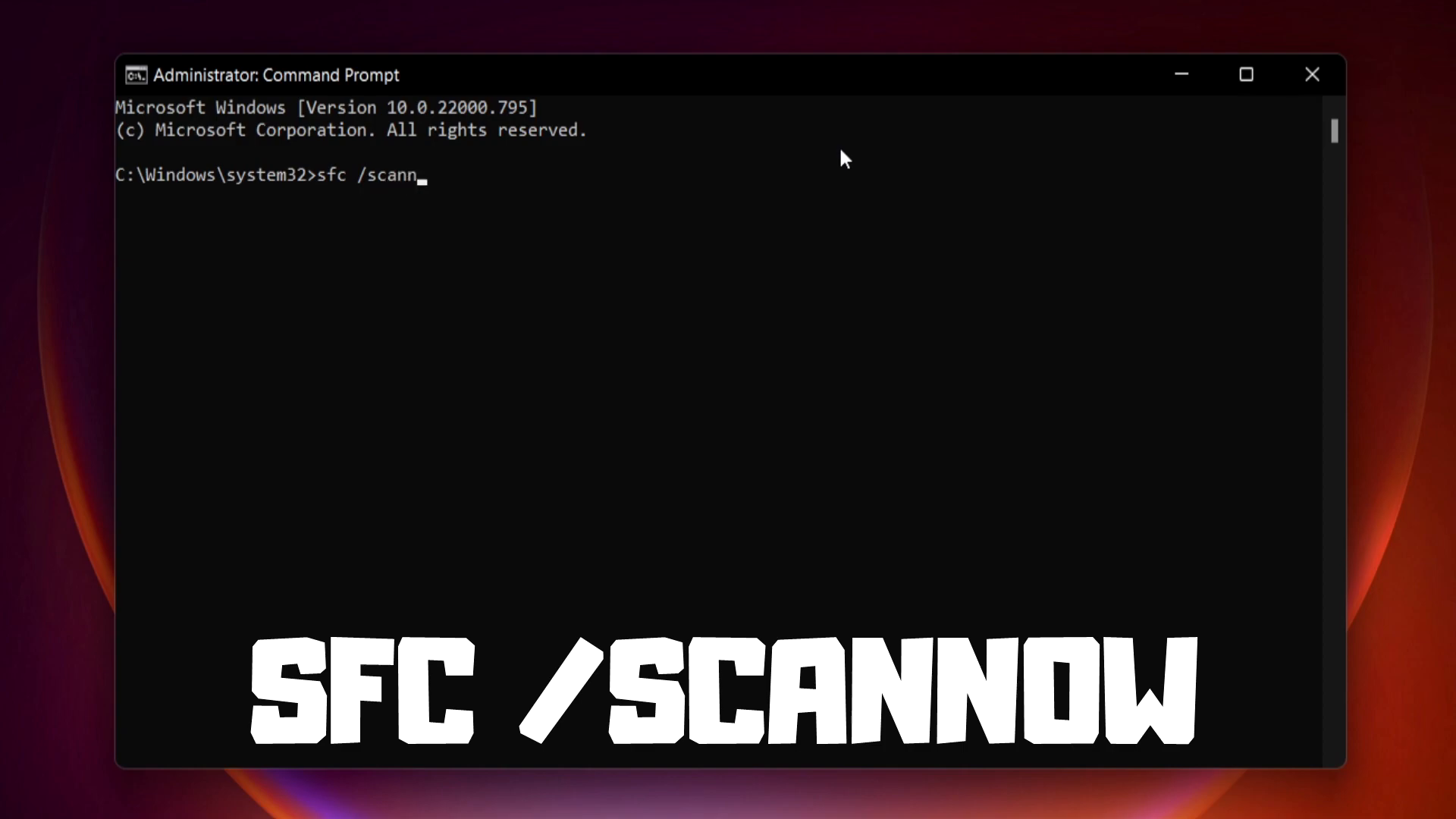
type("ow")
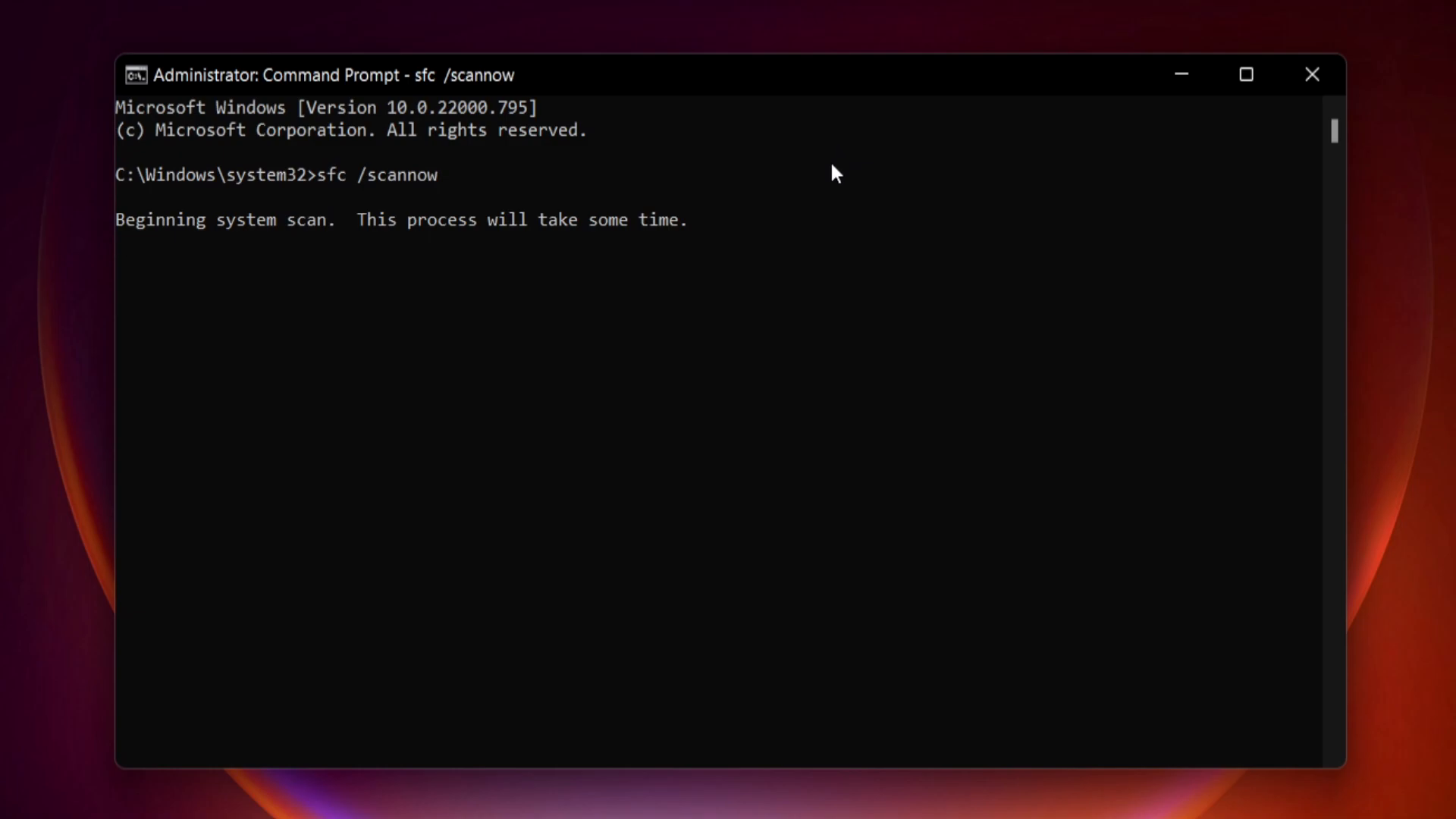
mouse_move(820, 270)
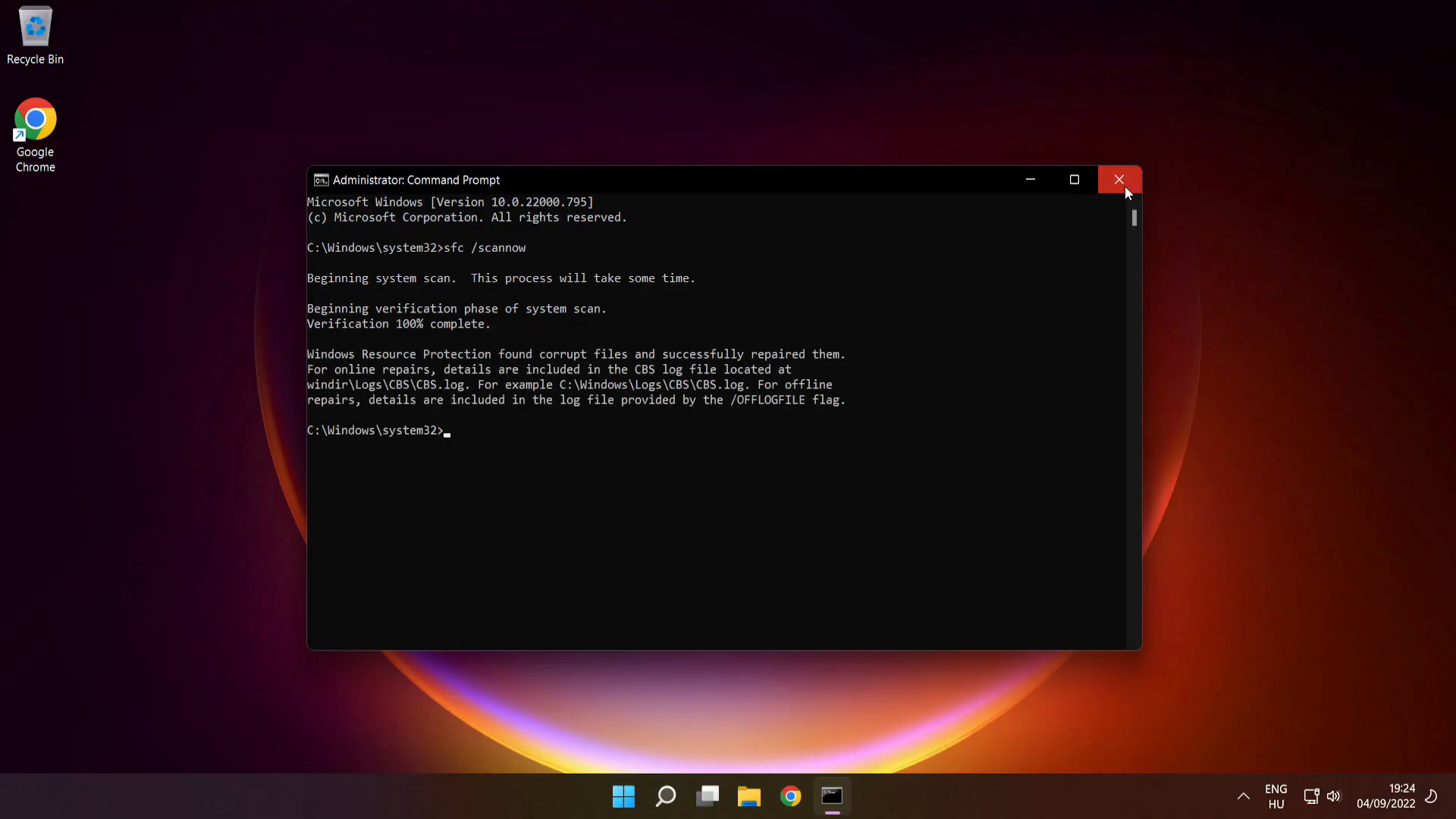
left_click(1119, 179)
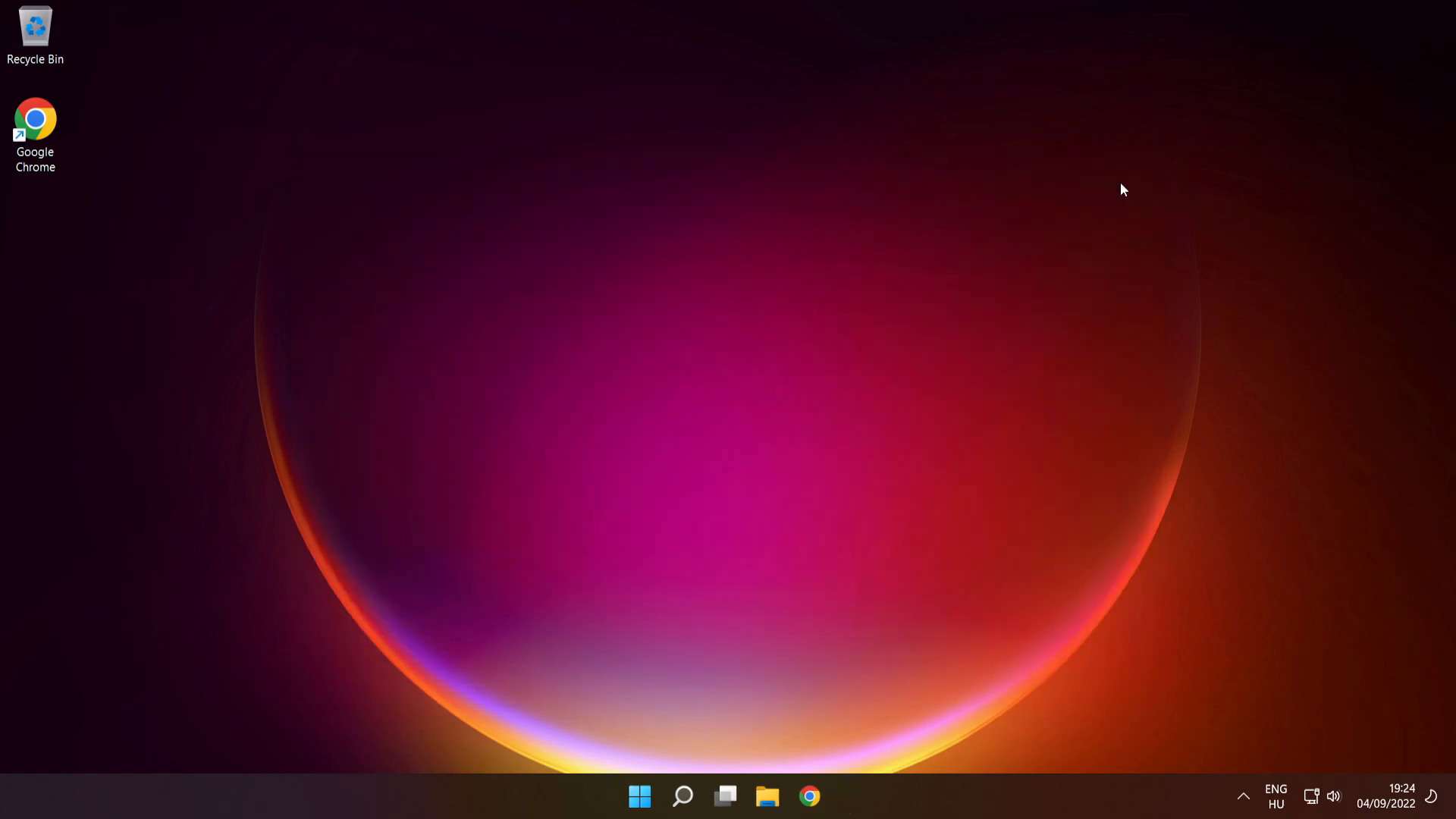
Show the Start menu's power options: Sleep, Shut down and Restart
left_click(638, 797)
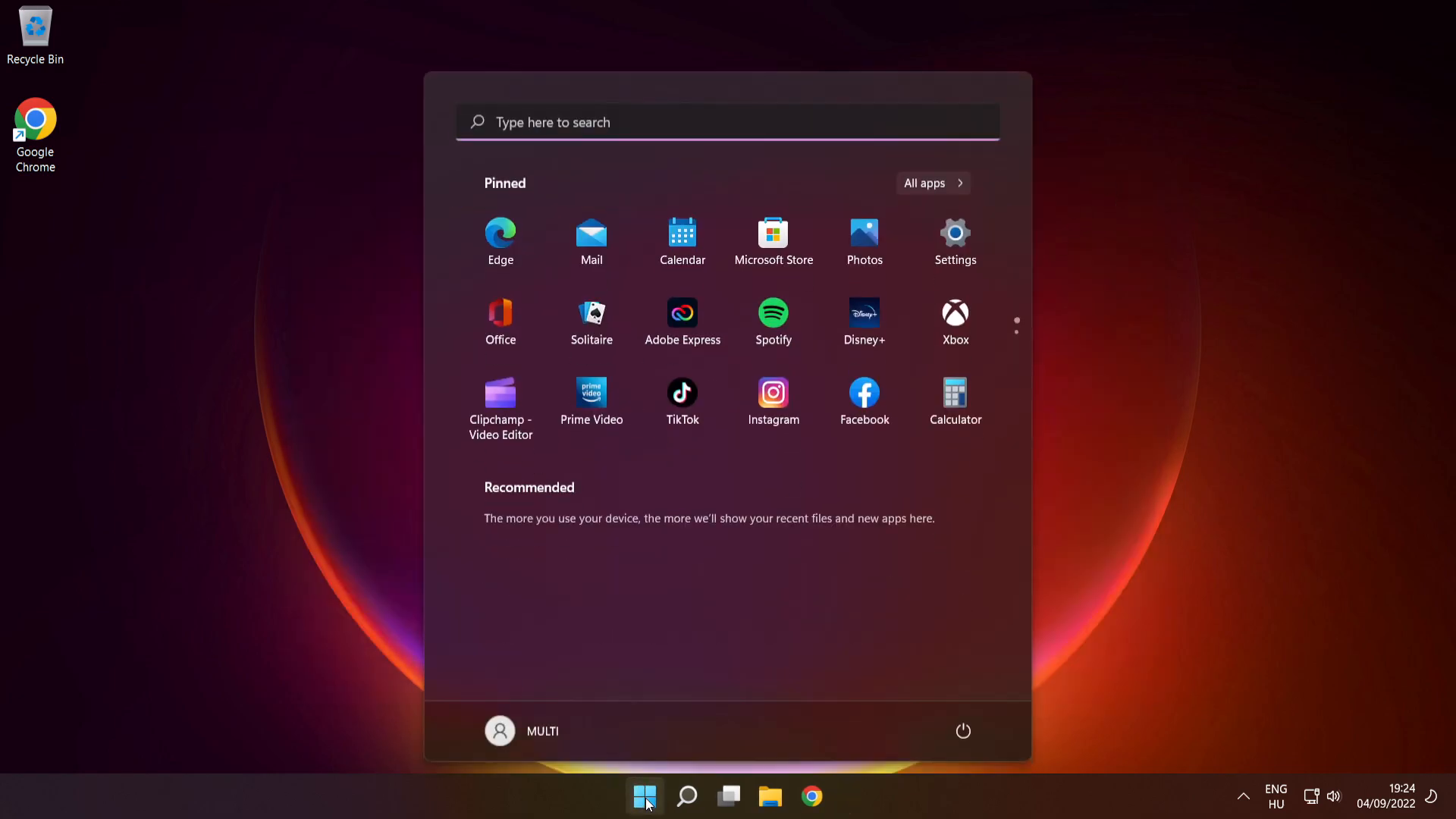
left_click(963, 731)
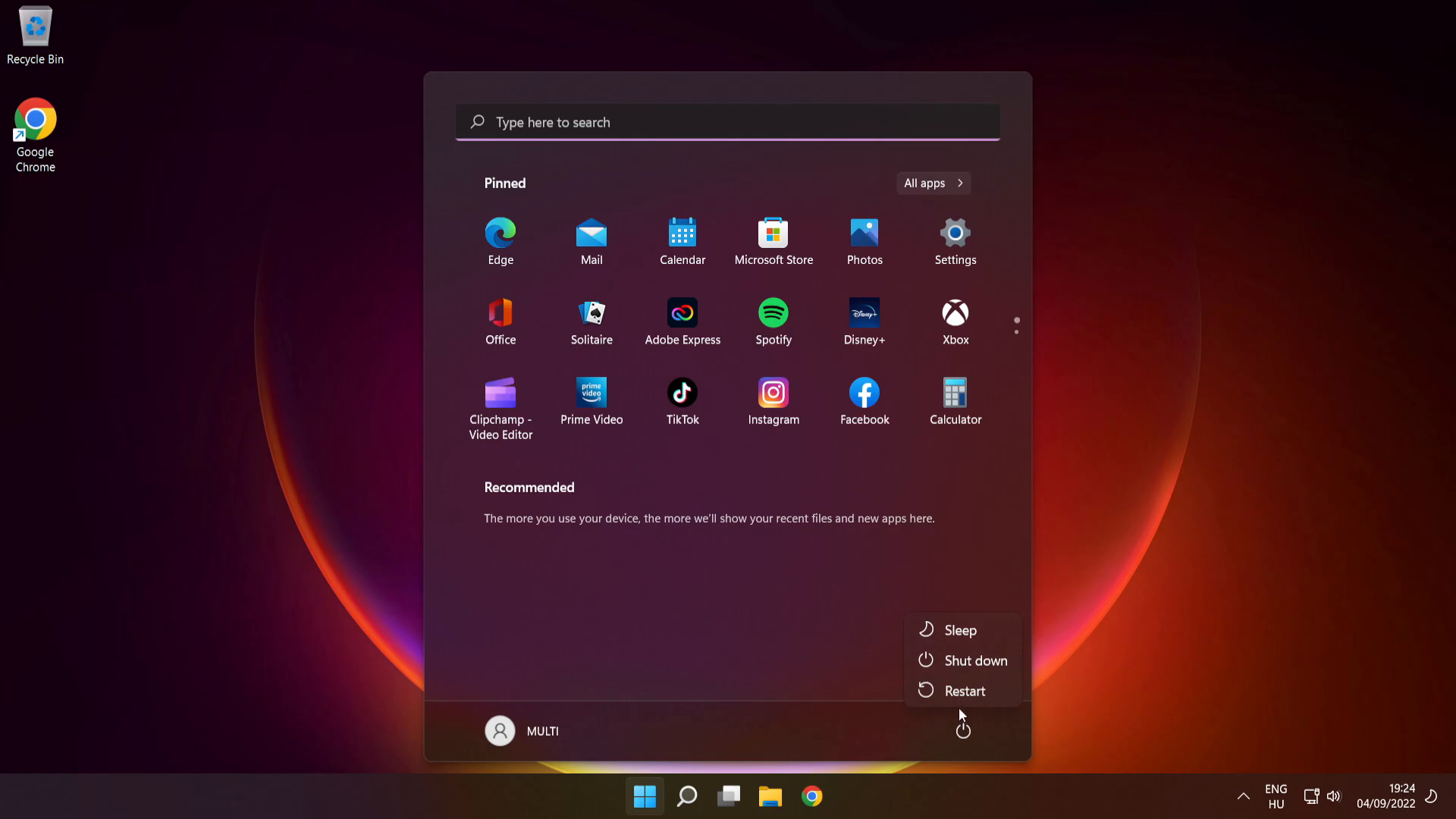
mouse_move(965, 691)
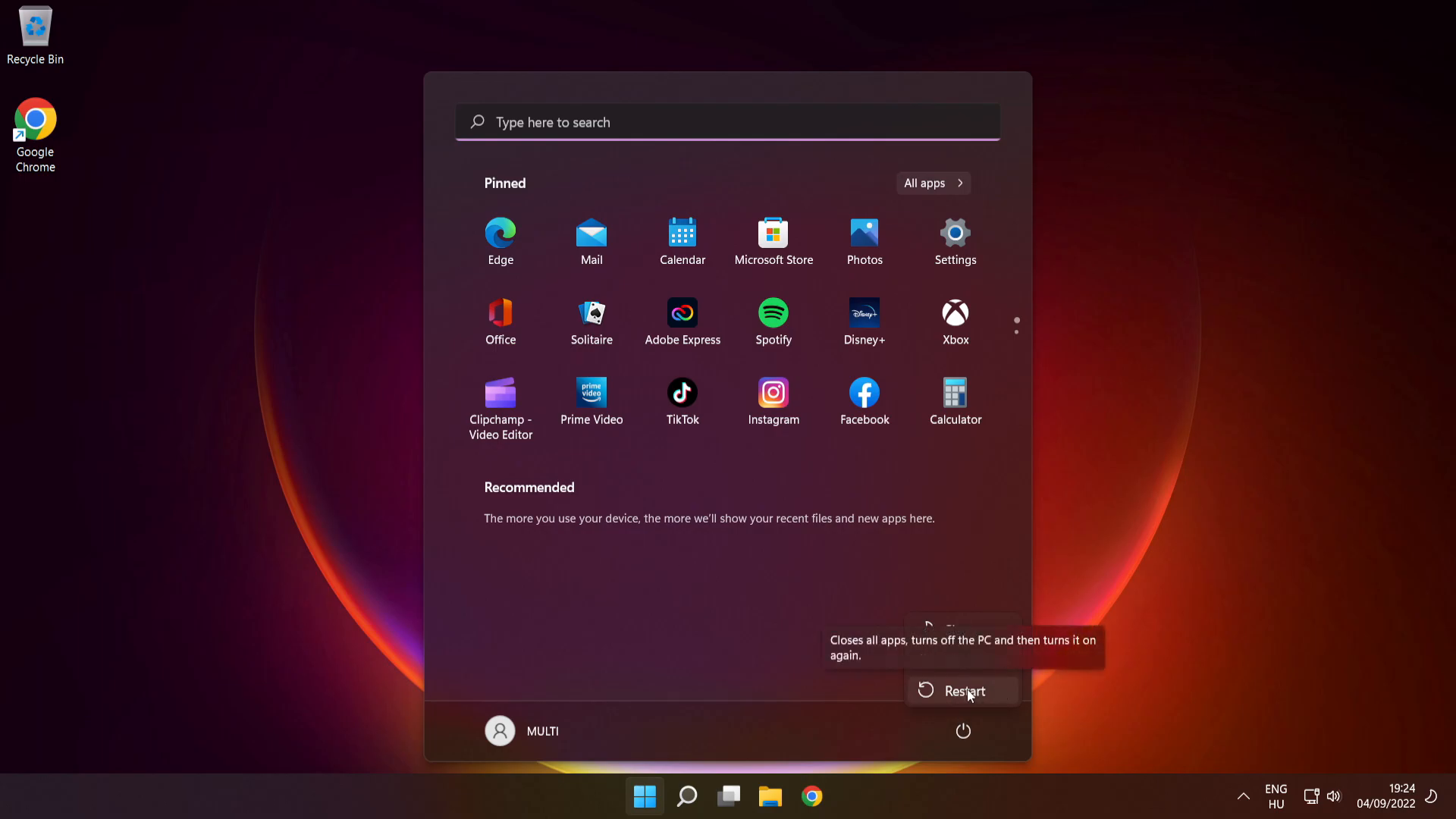